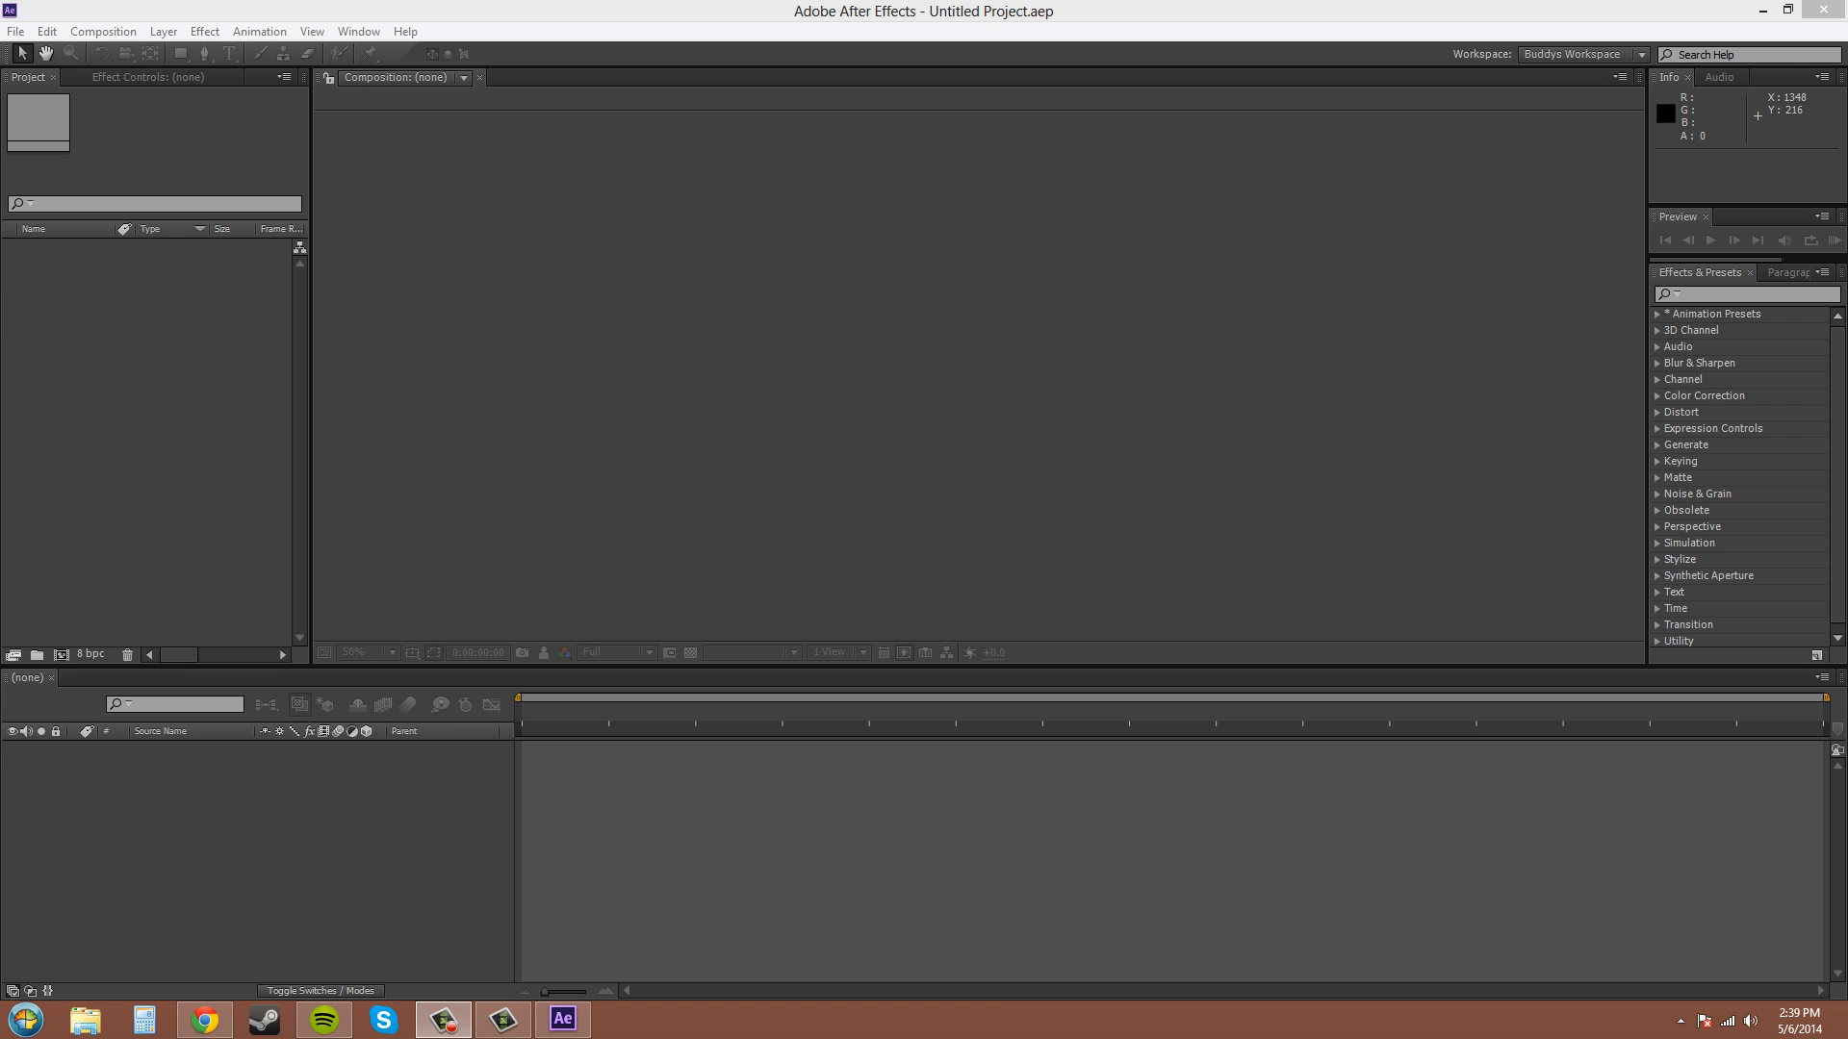
mouse_move(16, 38)
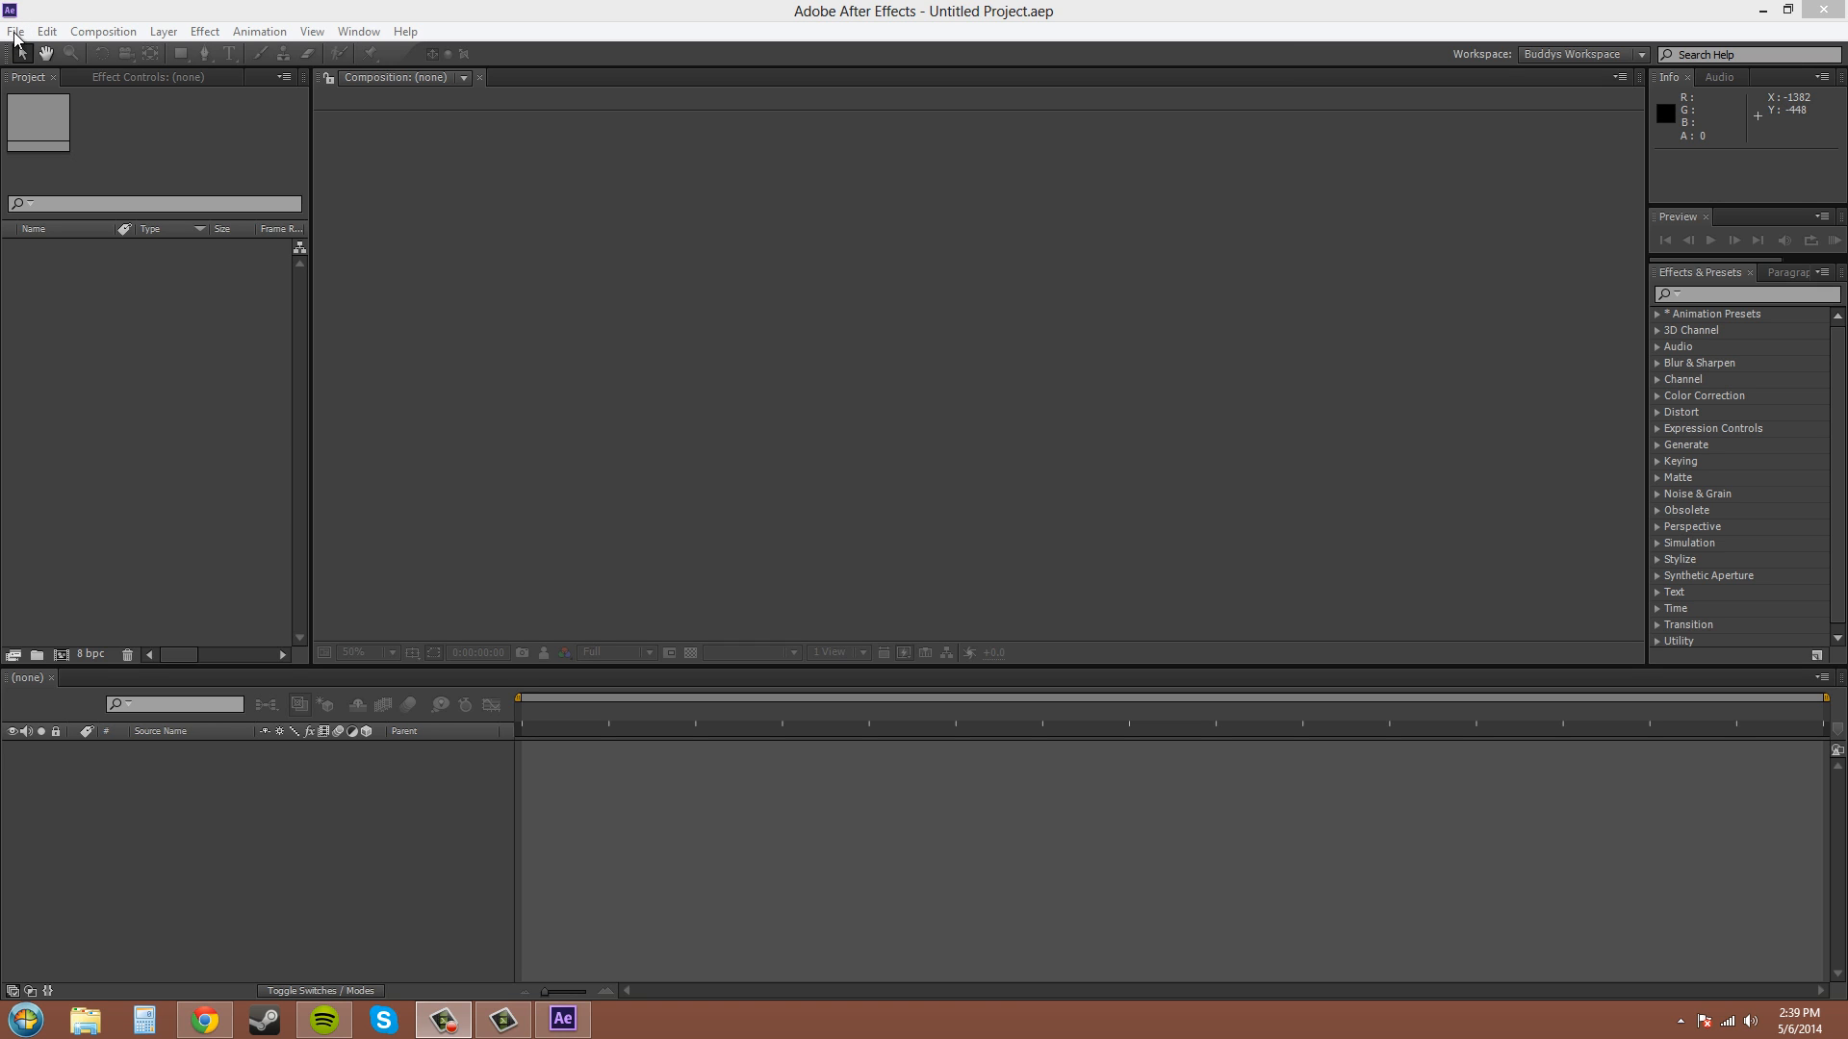
mouse_move(494, 315)
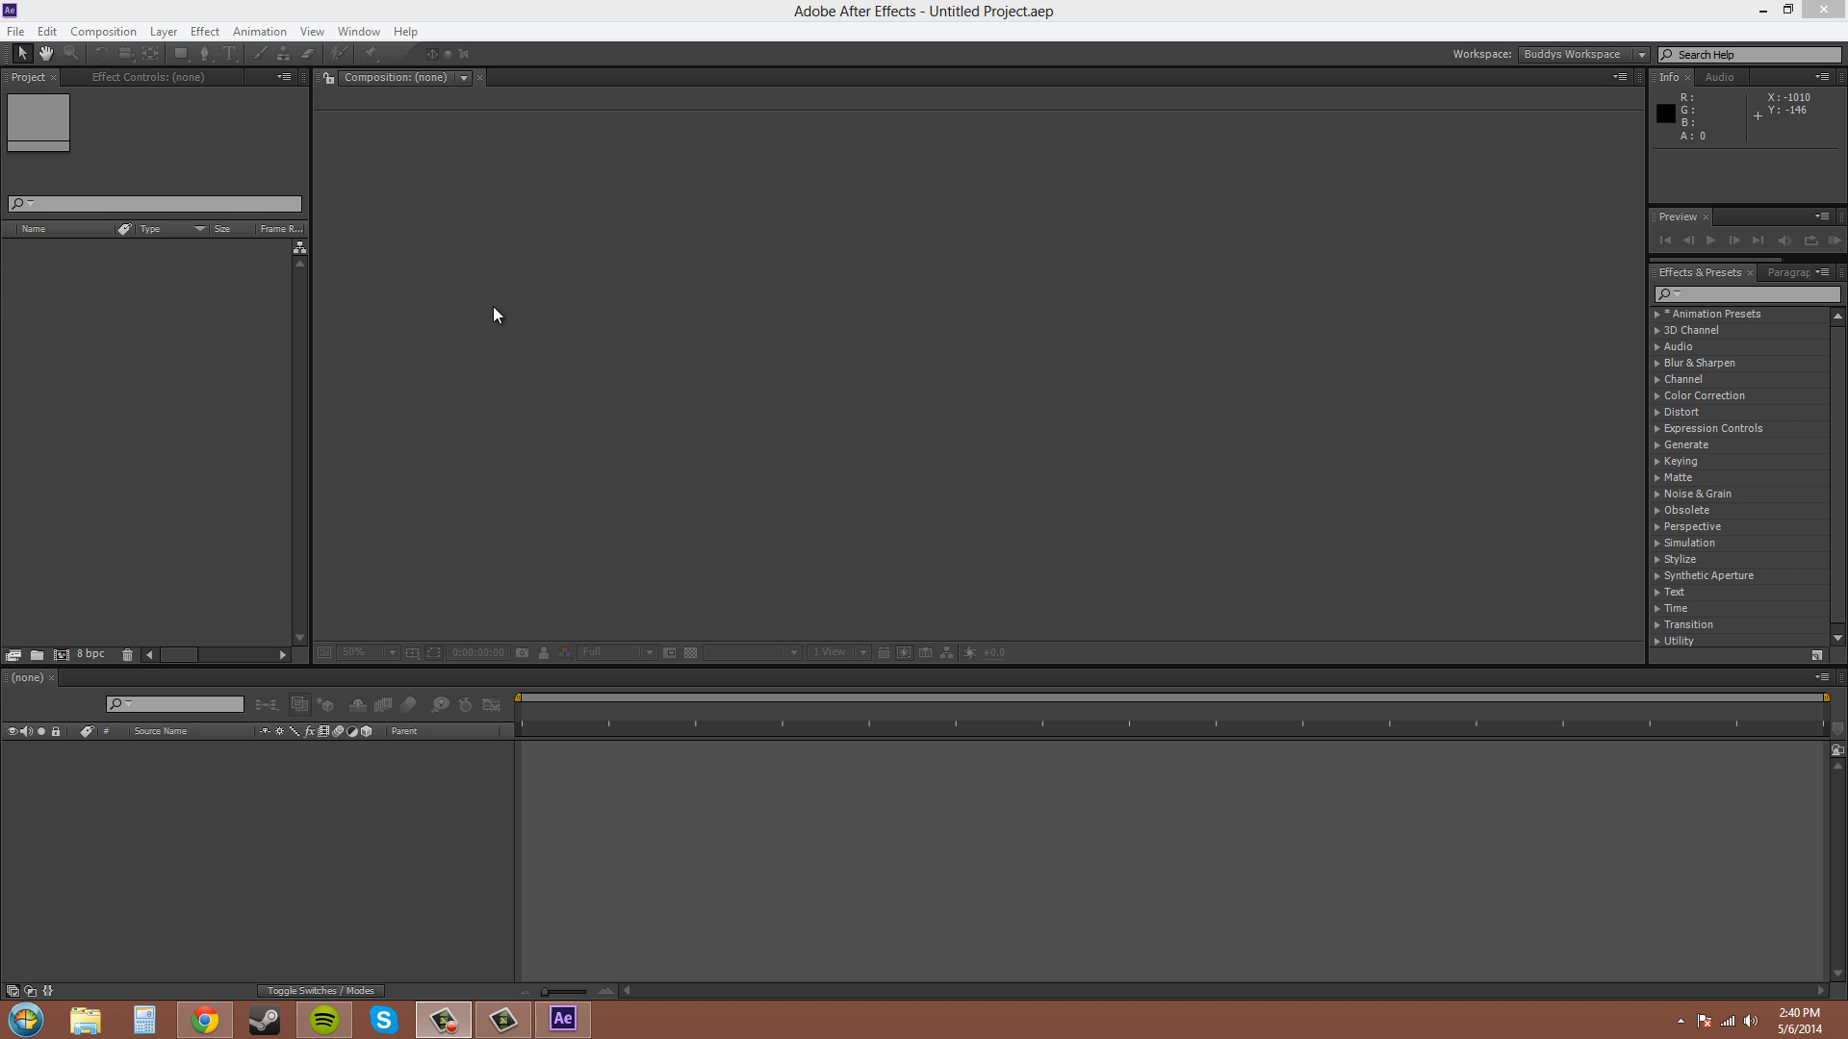
mouse_move(142, 132)
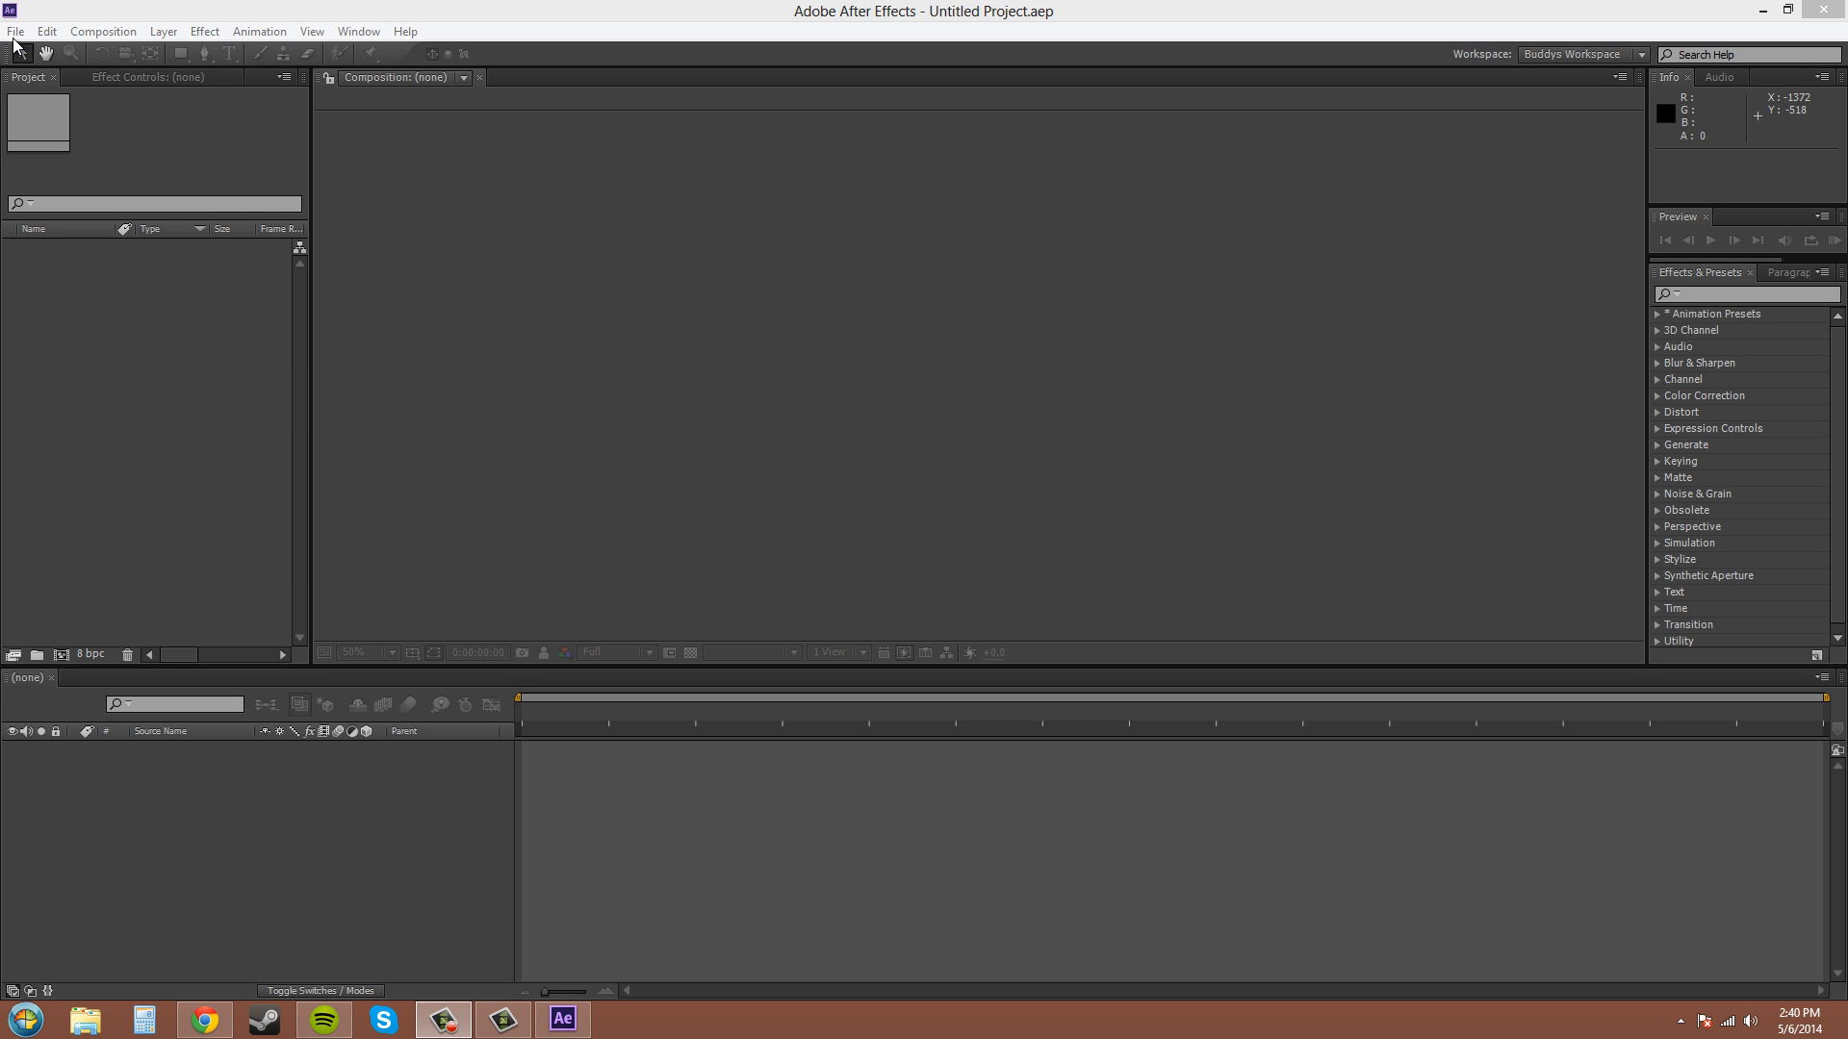
Step: Open the recent project ae1.aep from the File menu's recent projects list
click(15, 31)
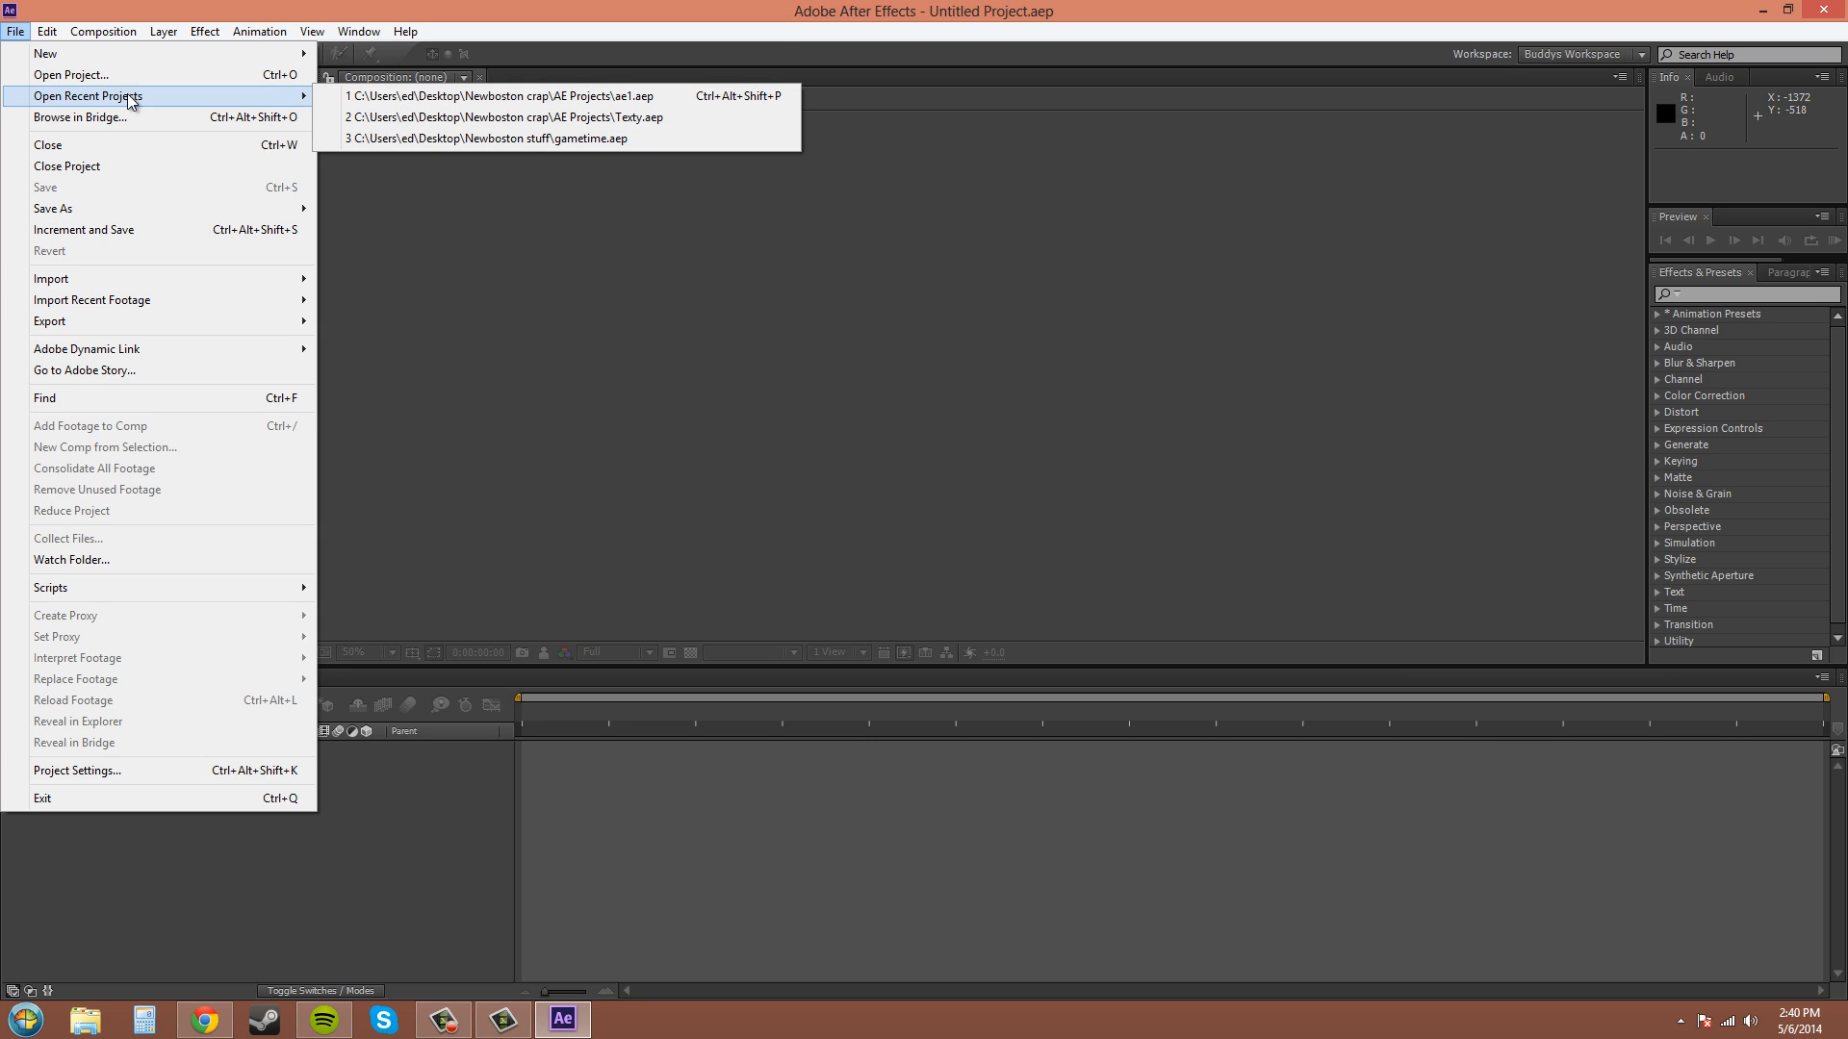
mouse_move(507, 95)
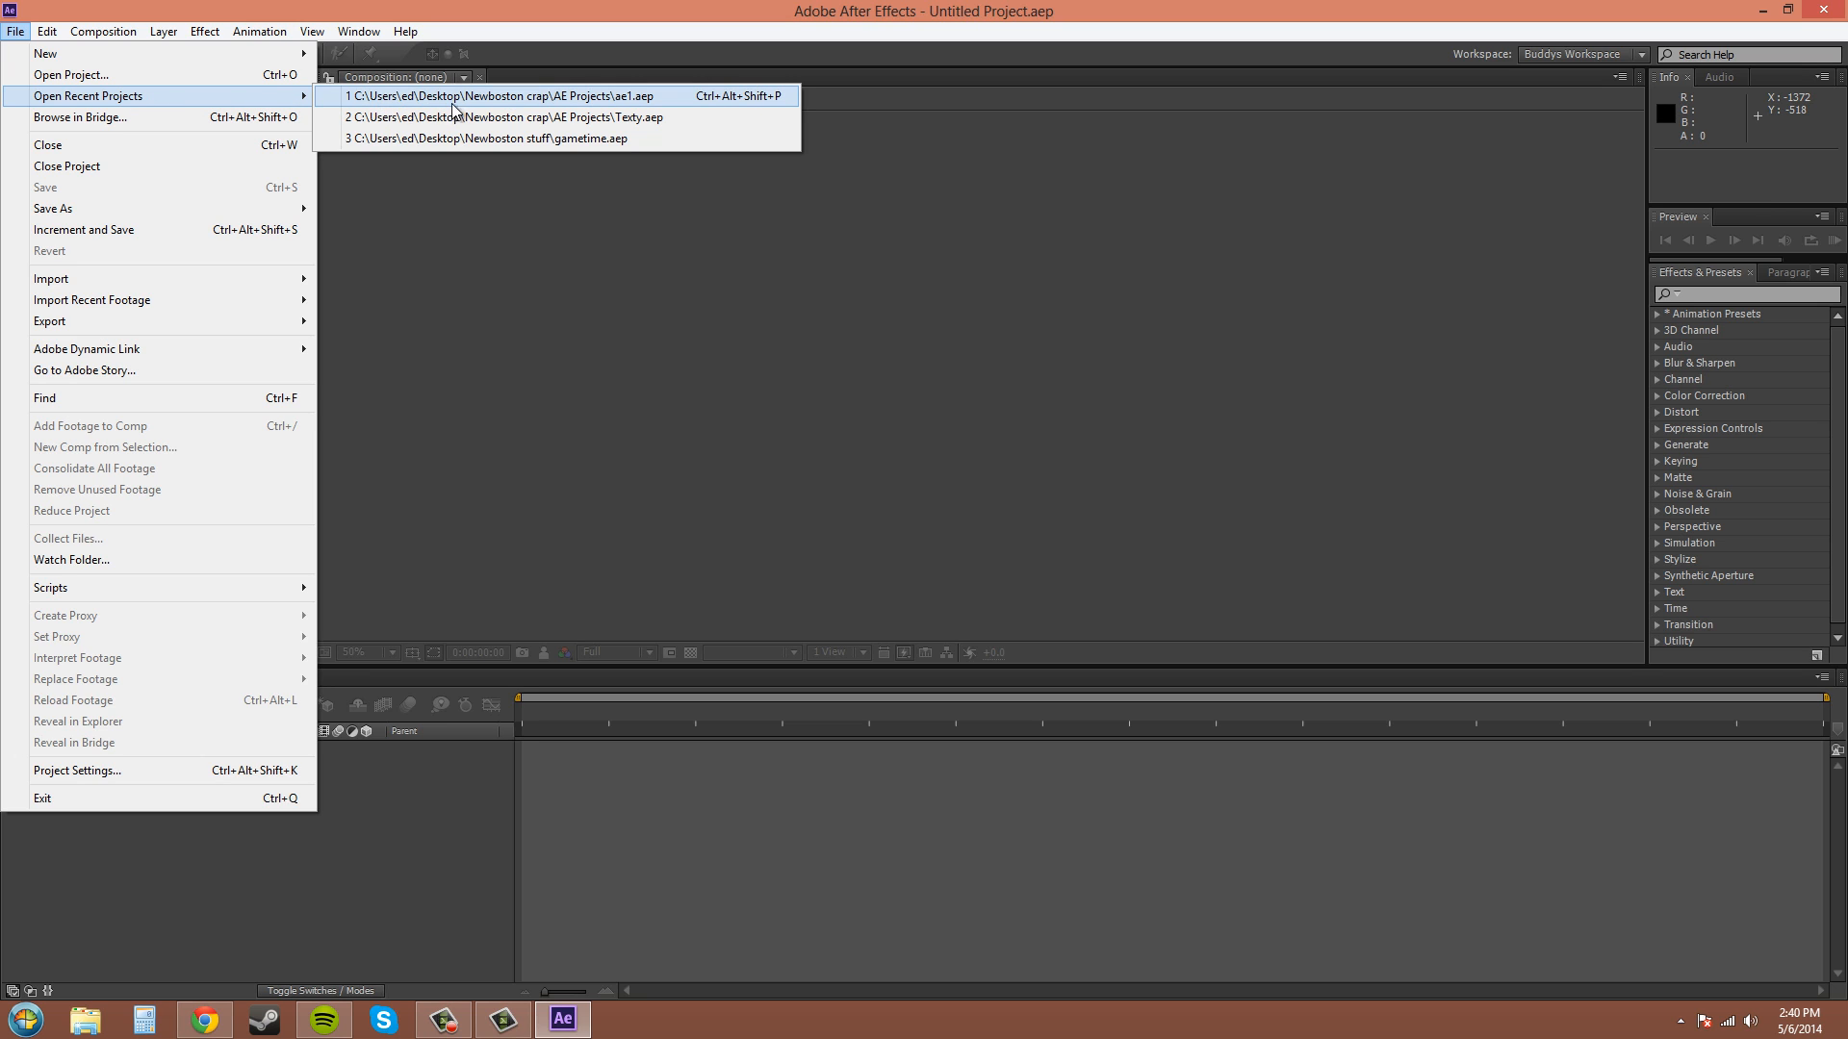
click(500, 95)
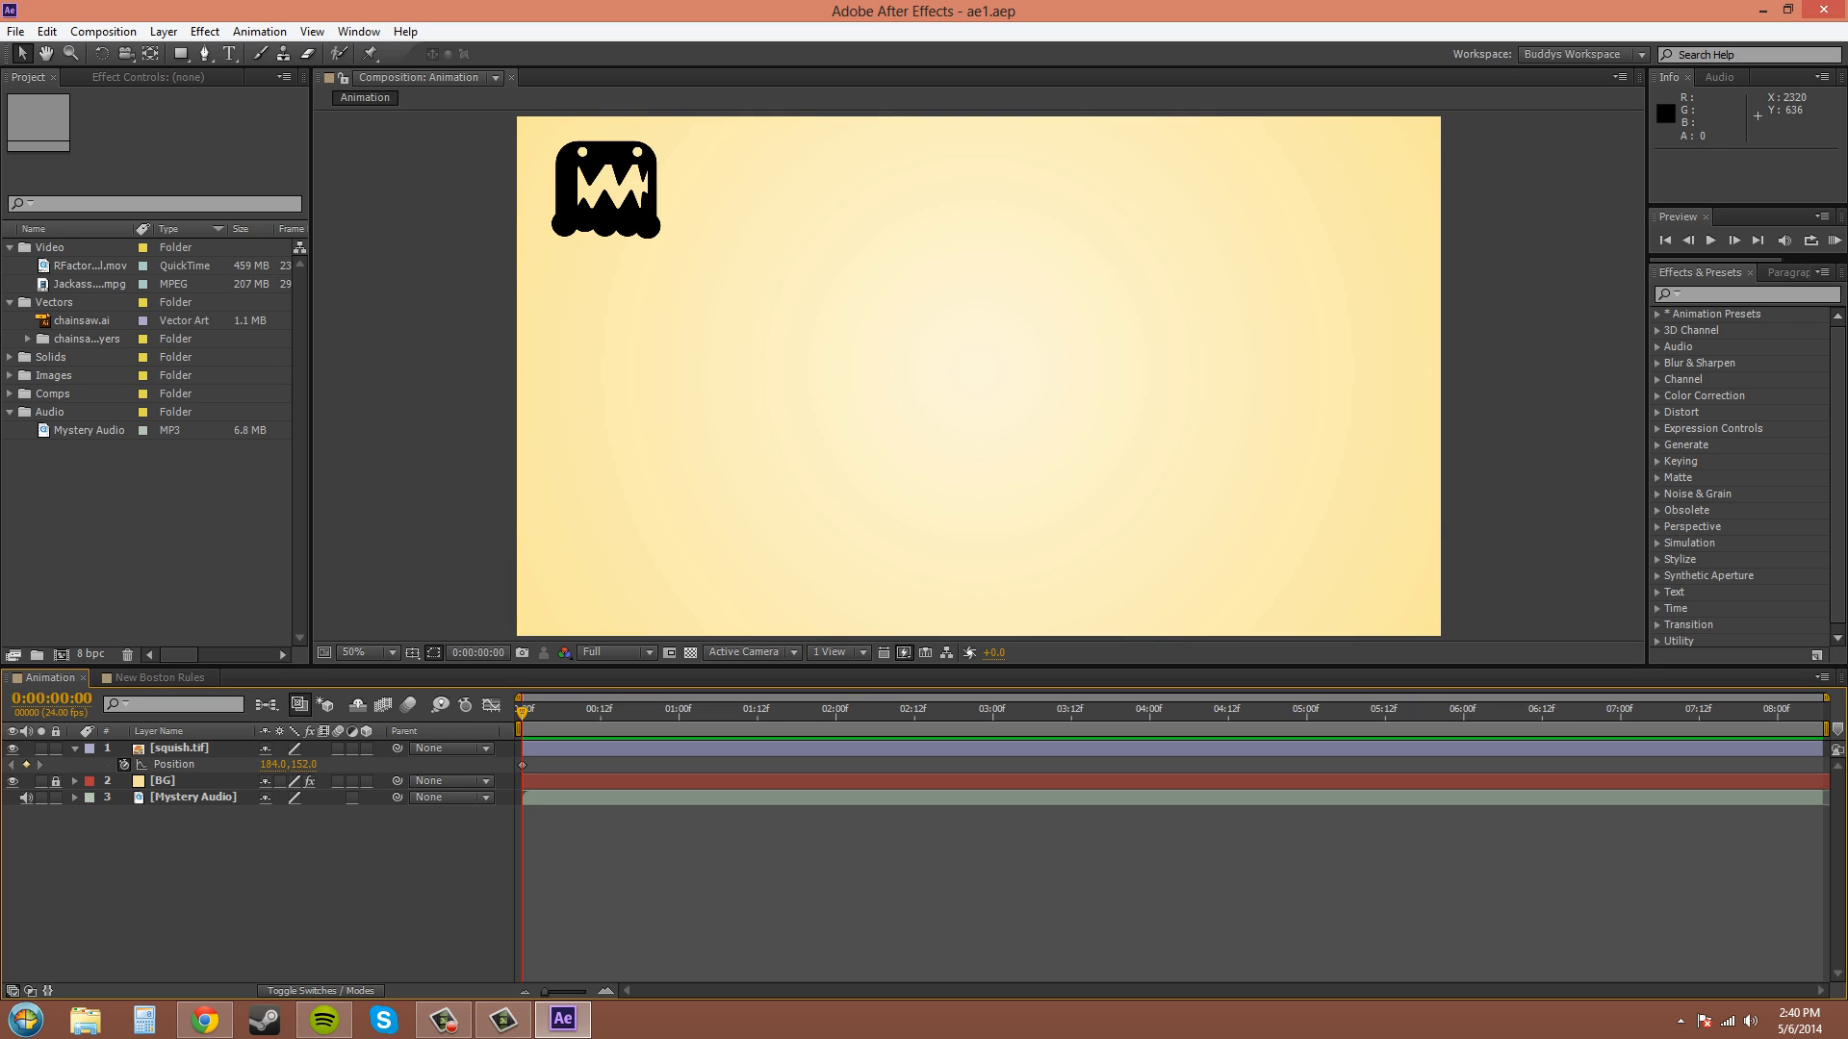
mouse_move(1153, 457)
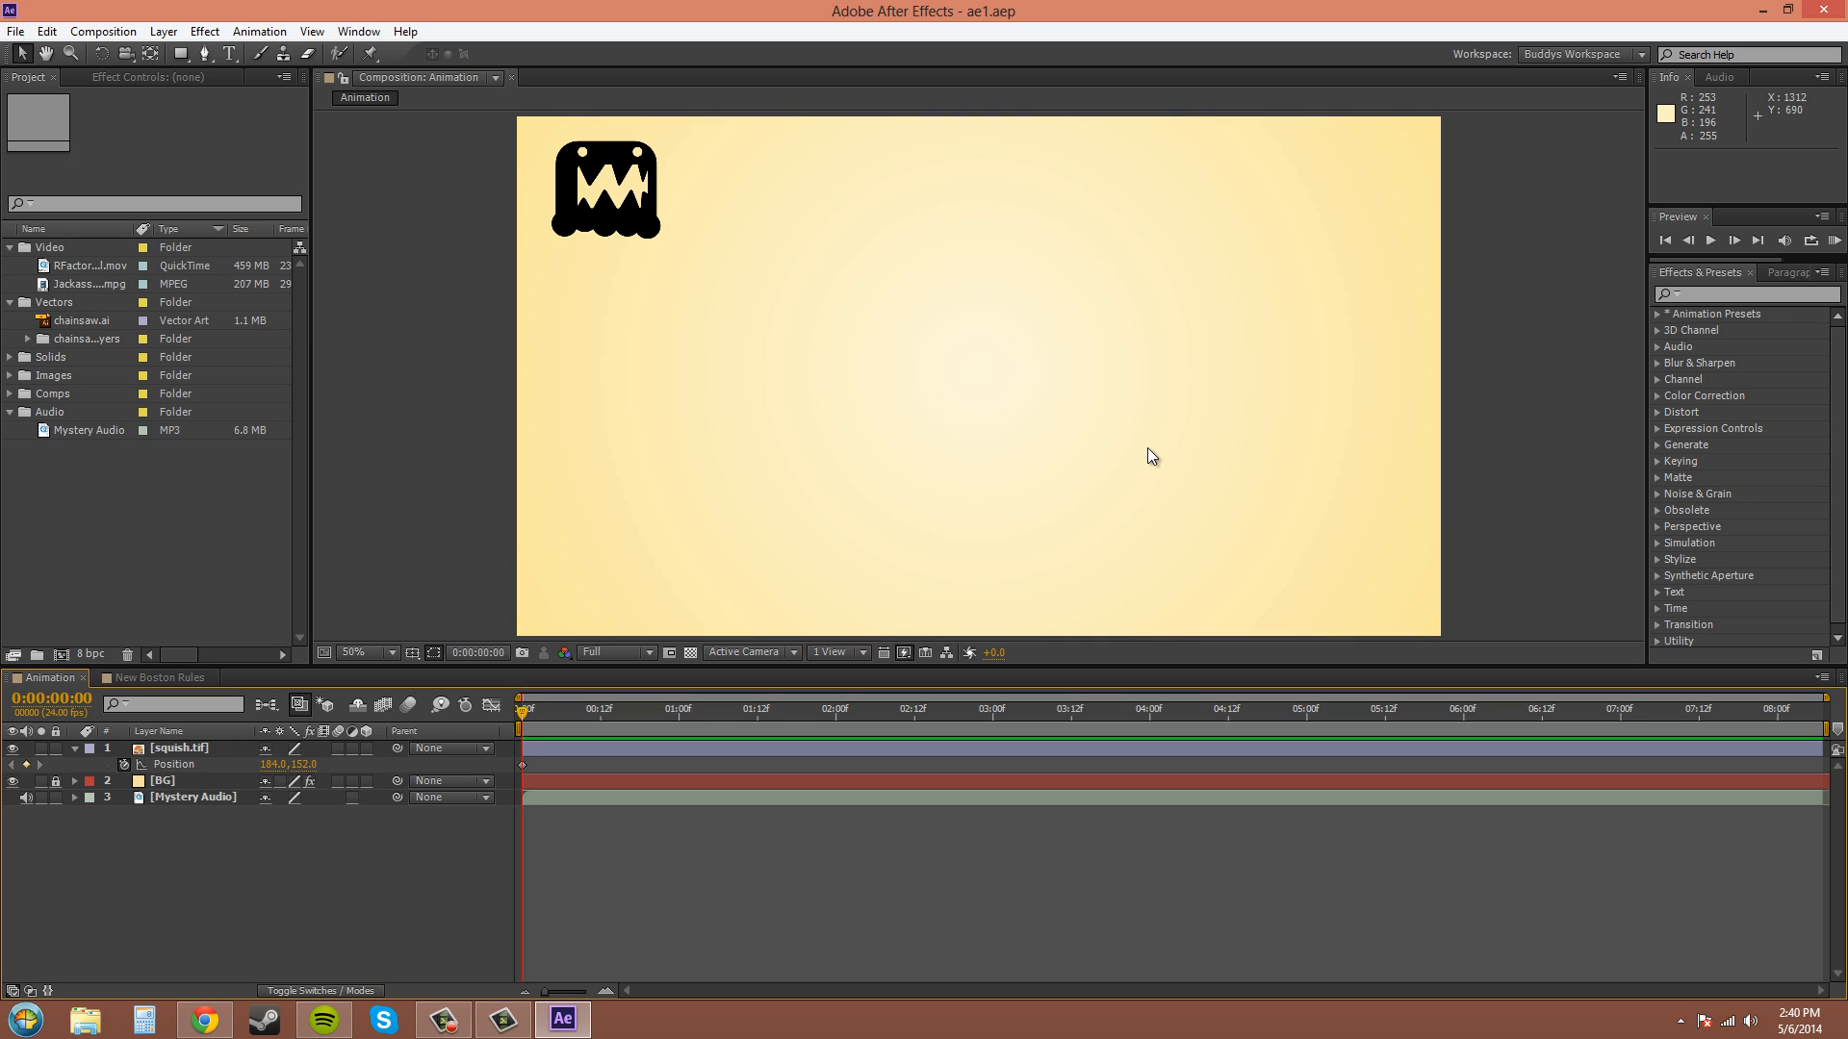
mouse_move(917, 285)
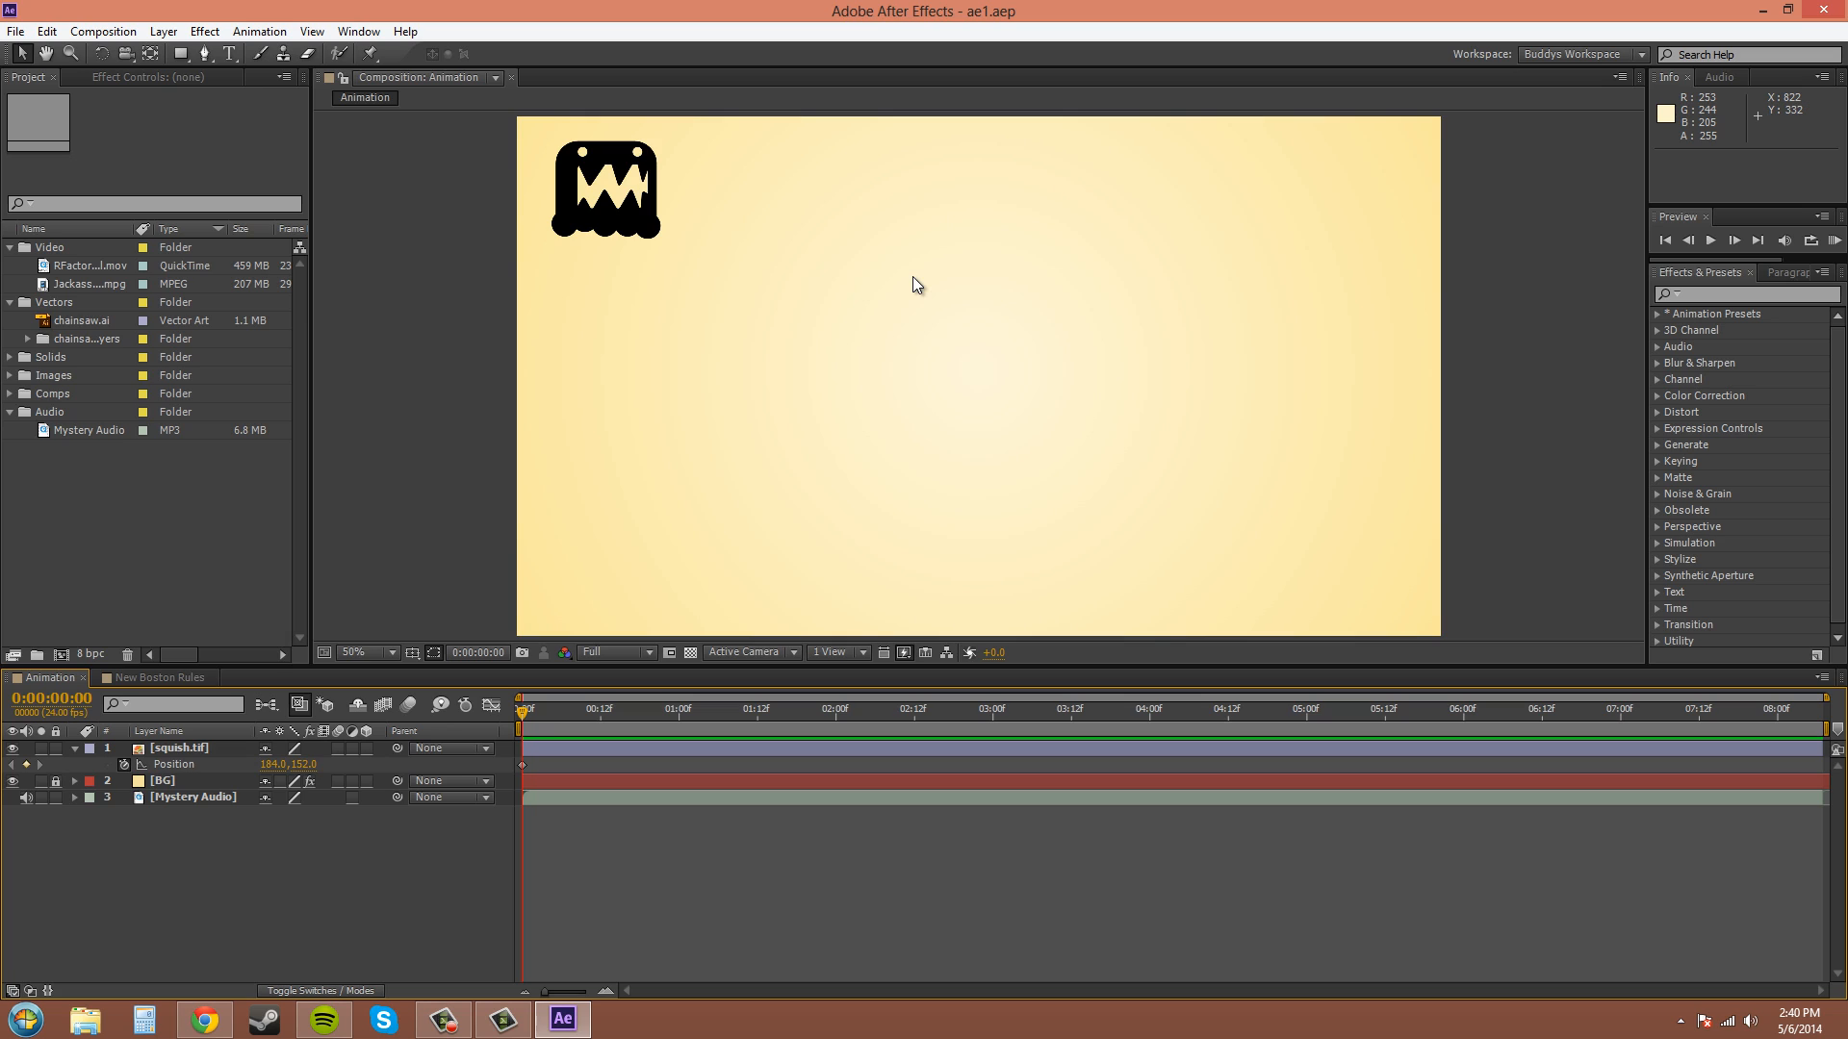
mouse_move(958, 348)
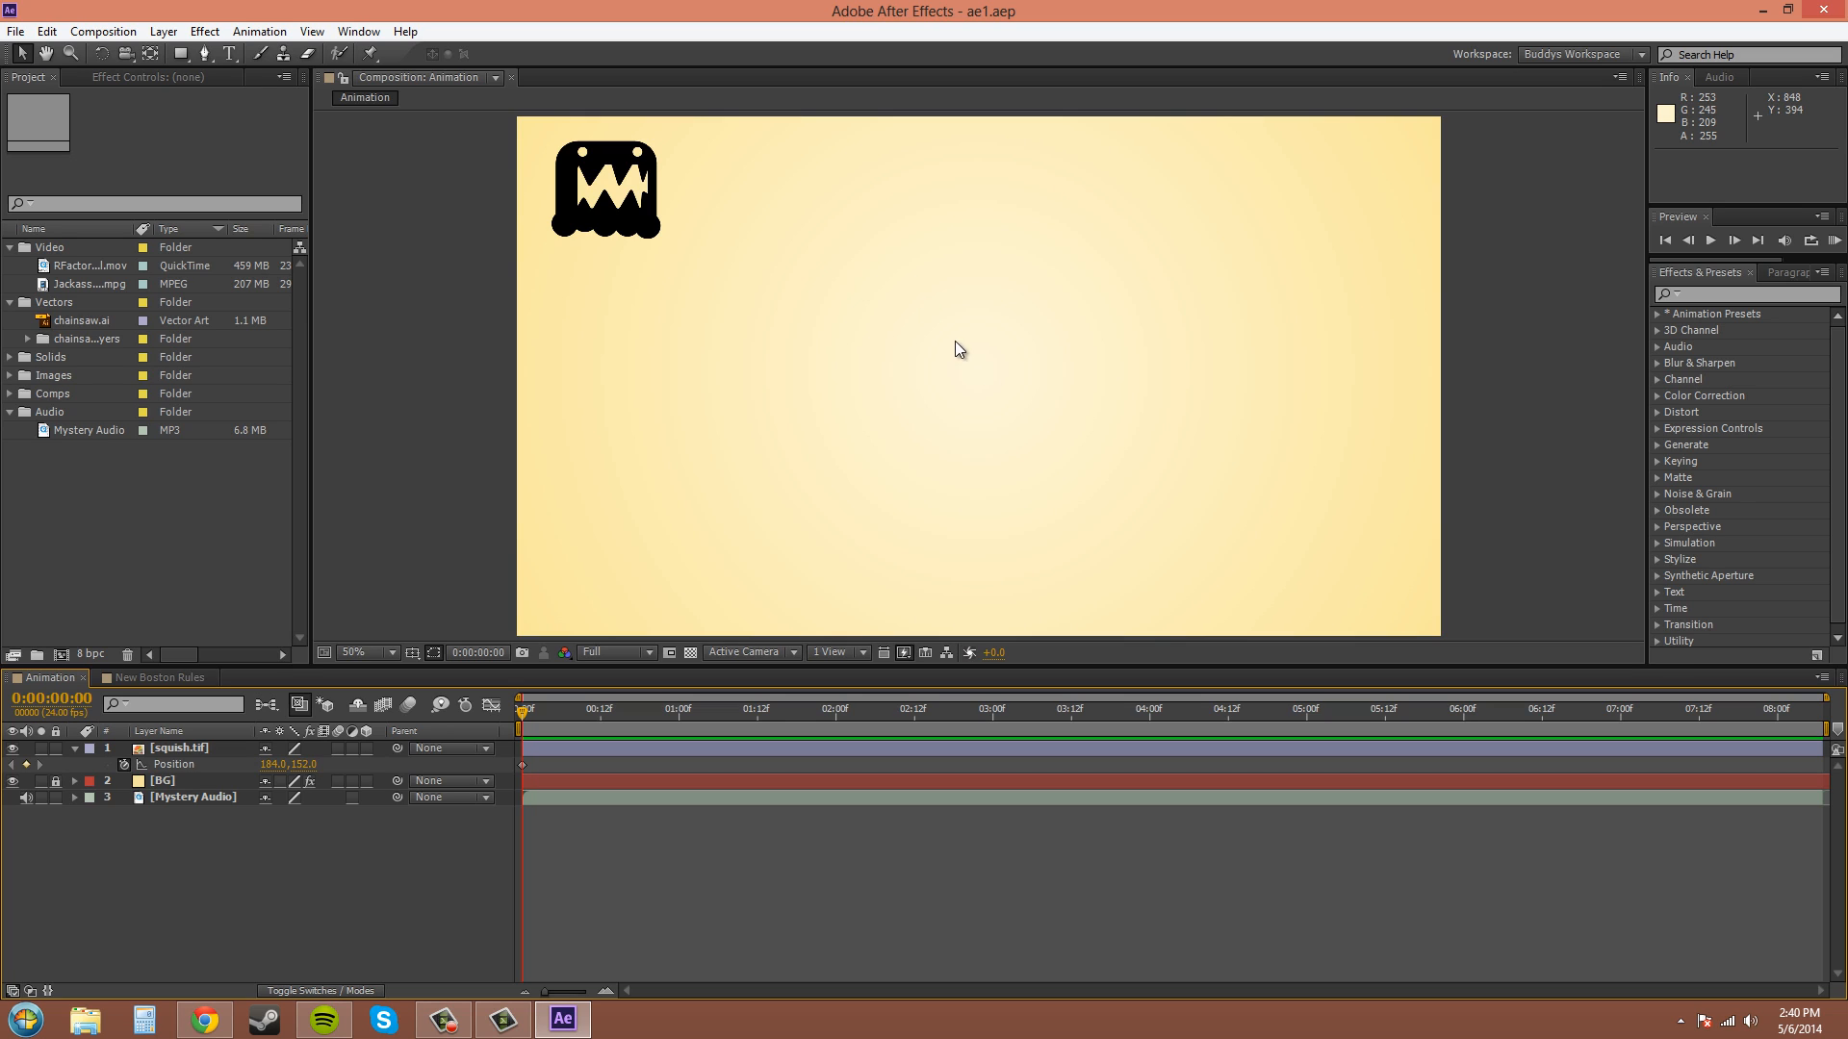
mouse_move(1420, 621)
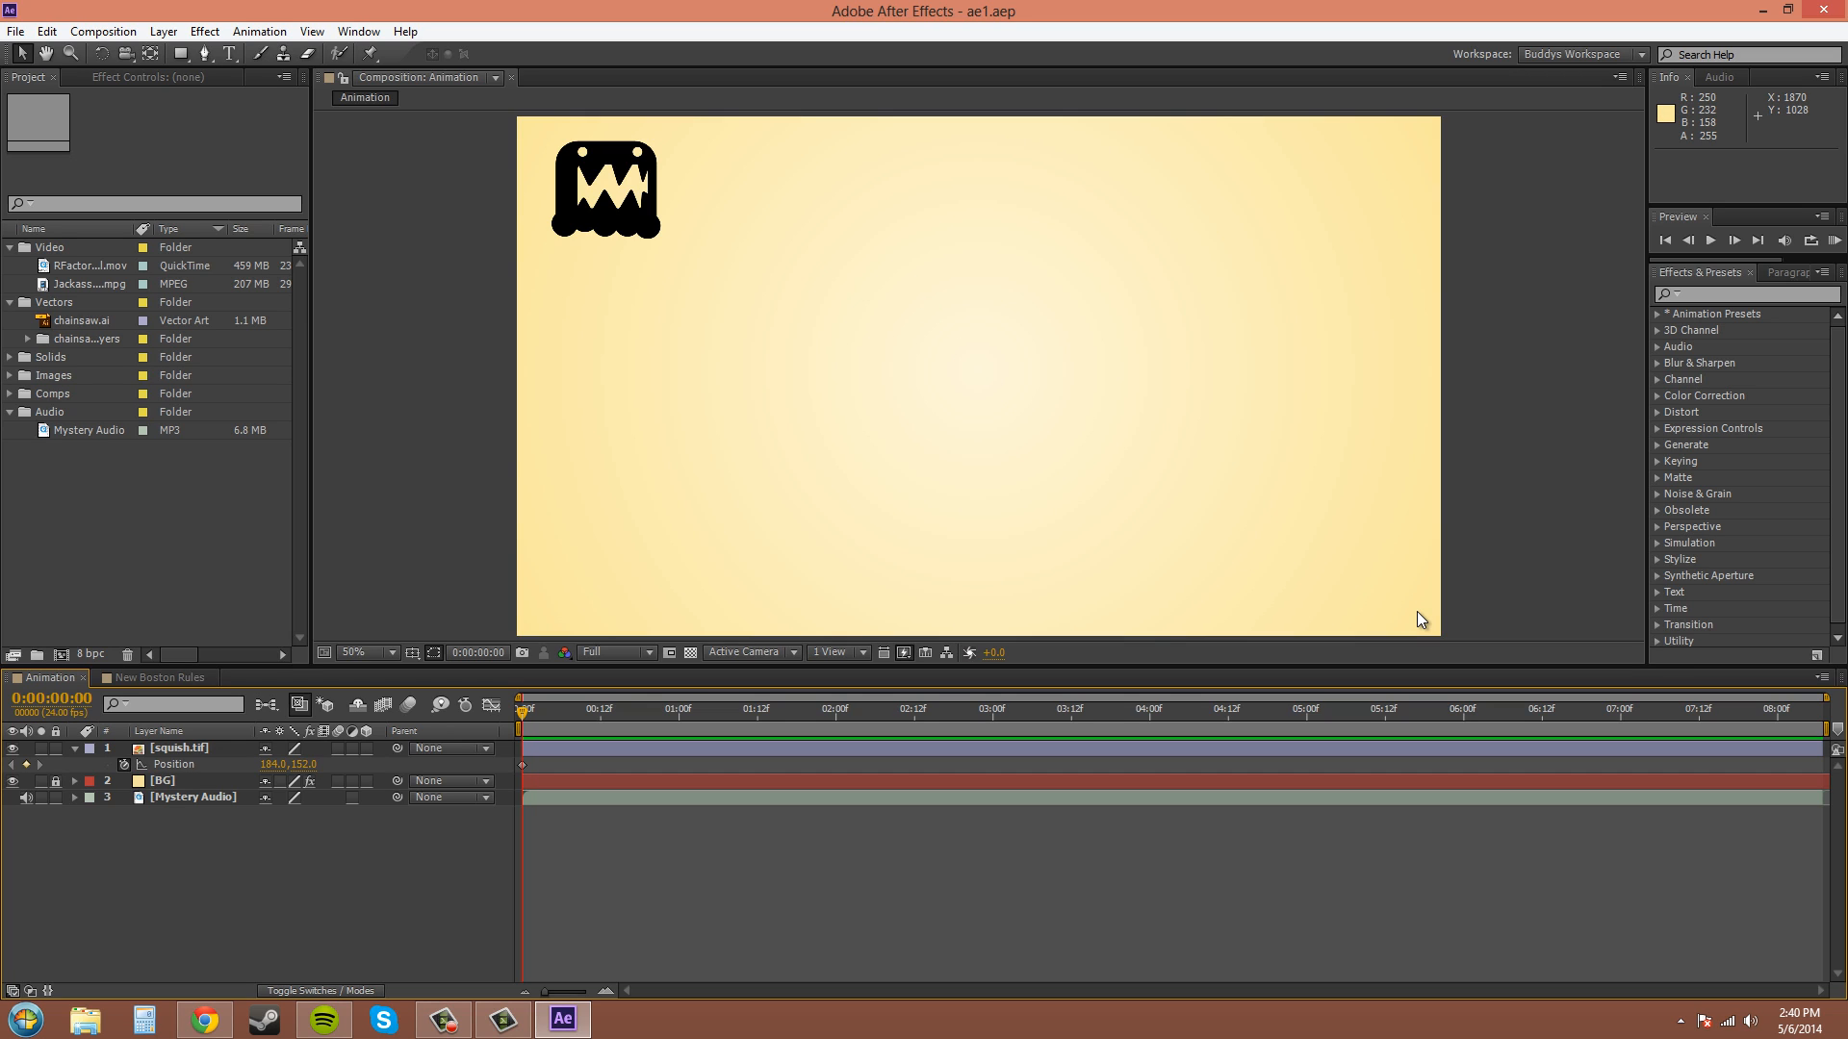
mouse_move(1265, 299)
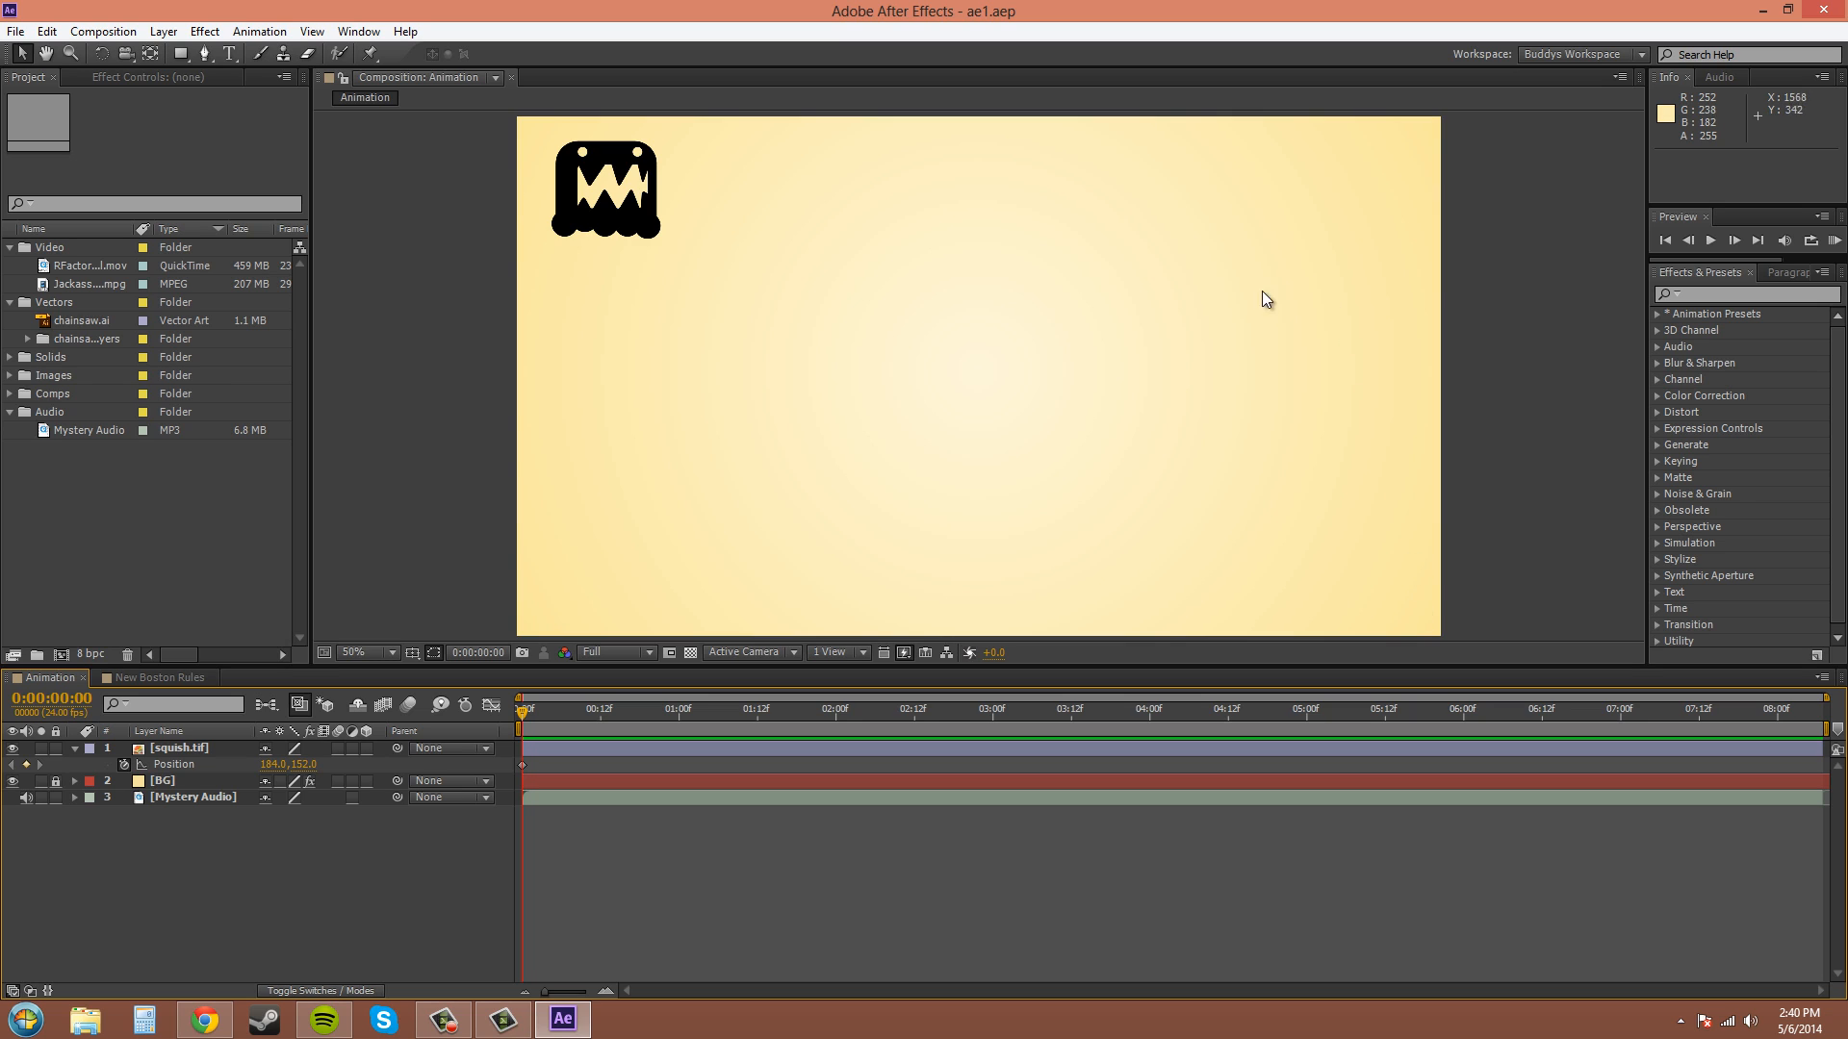
mouse_move(876, 379)
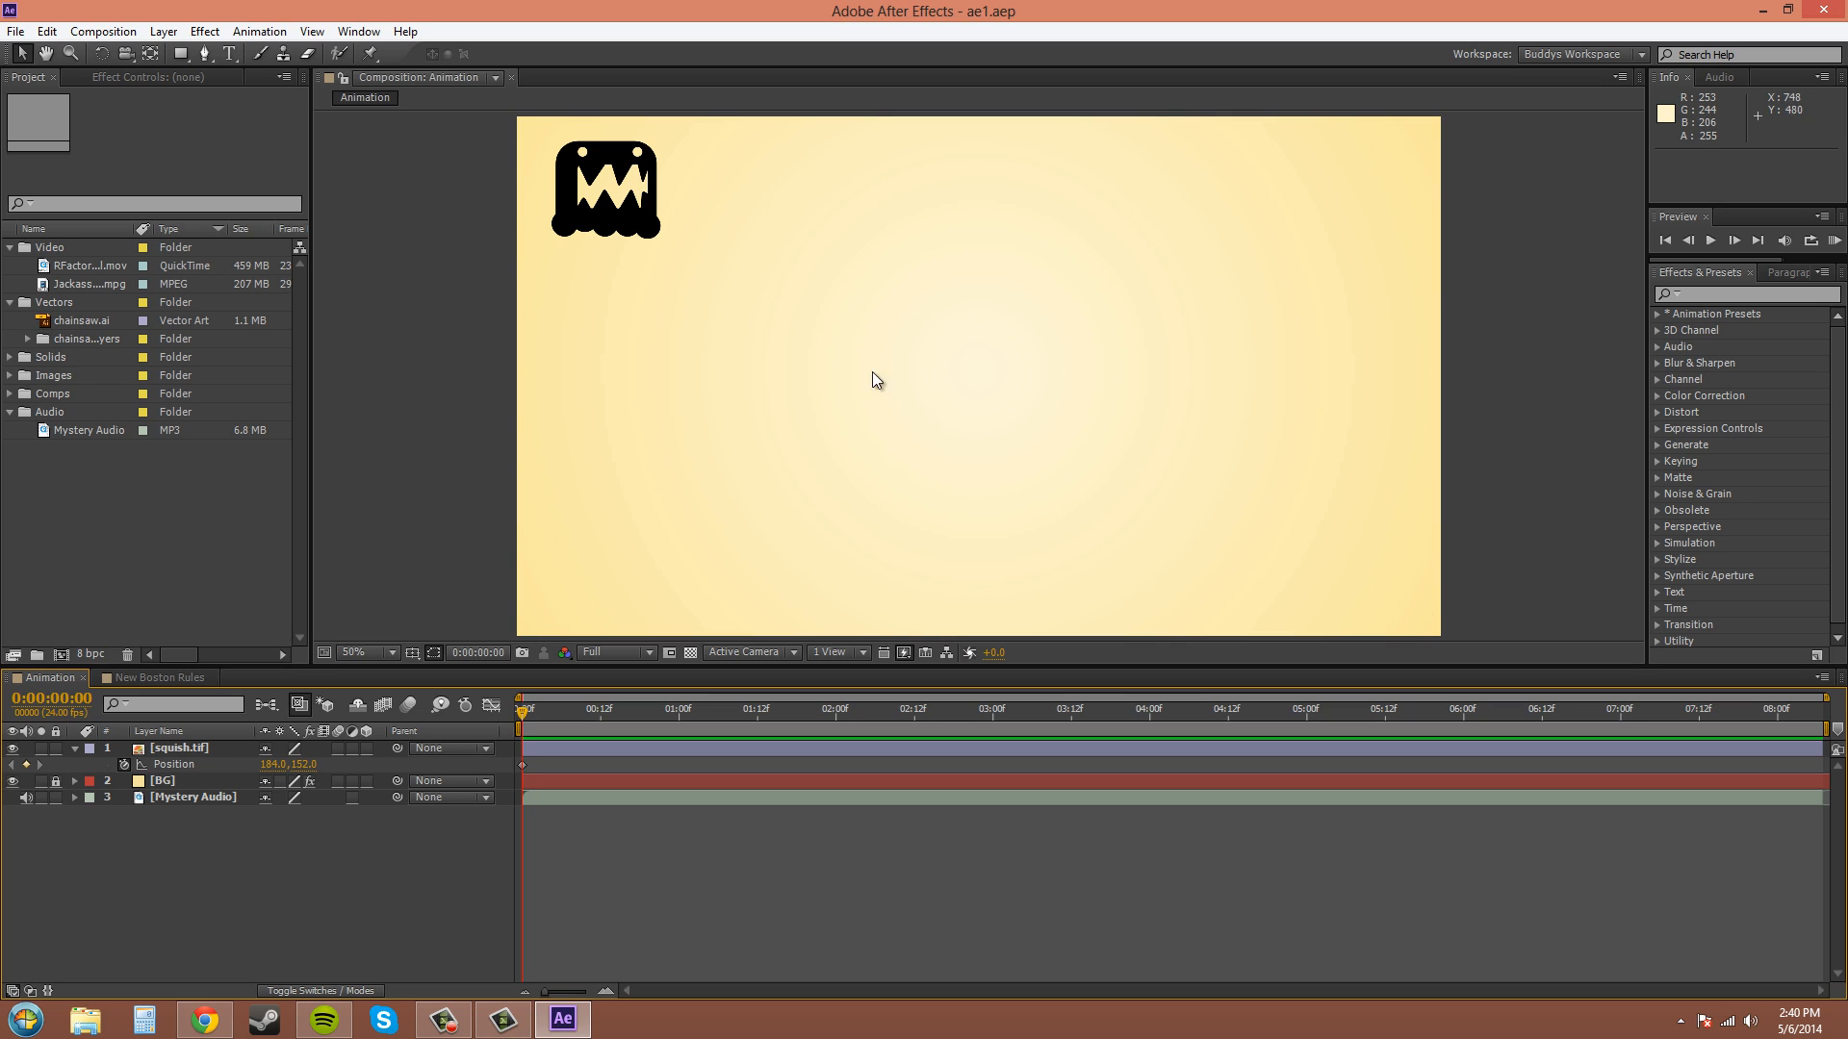
mouse_move(610, 368)
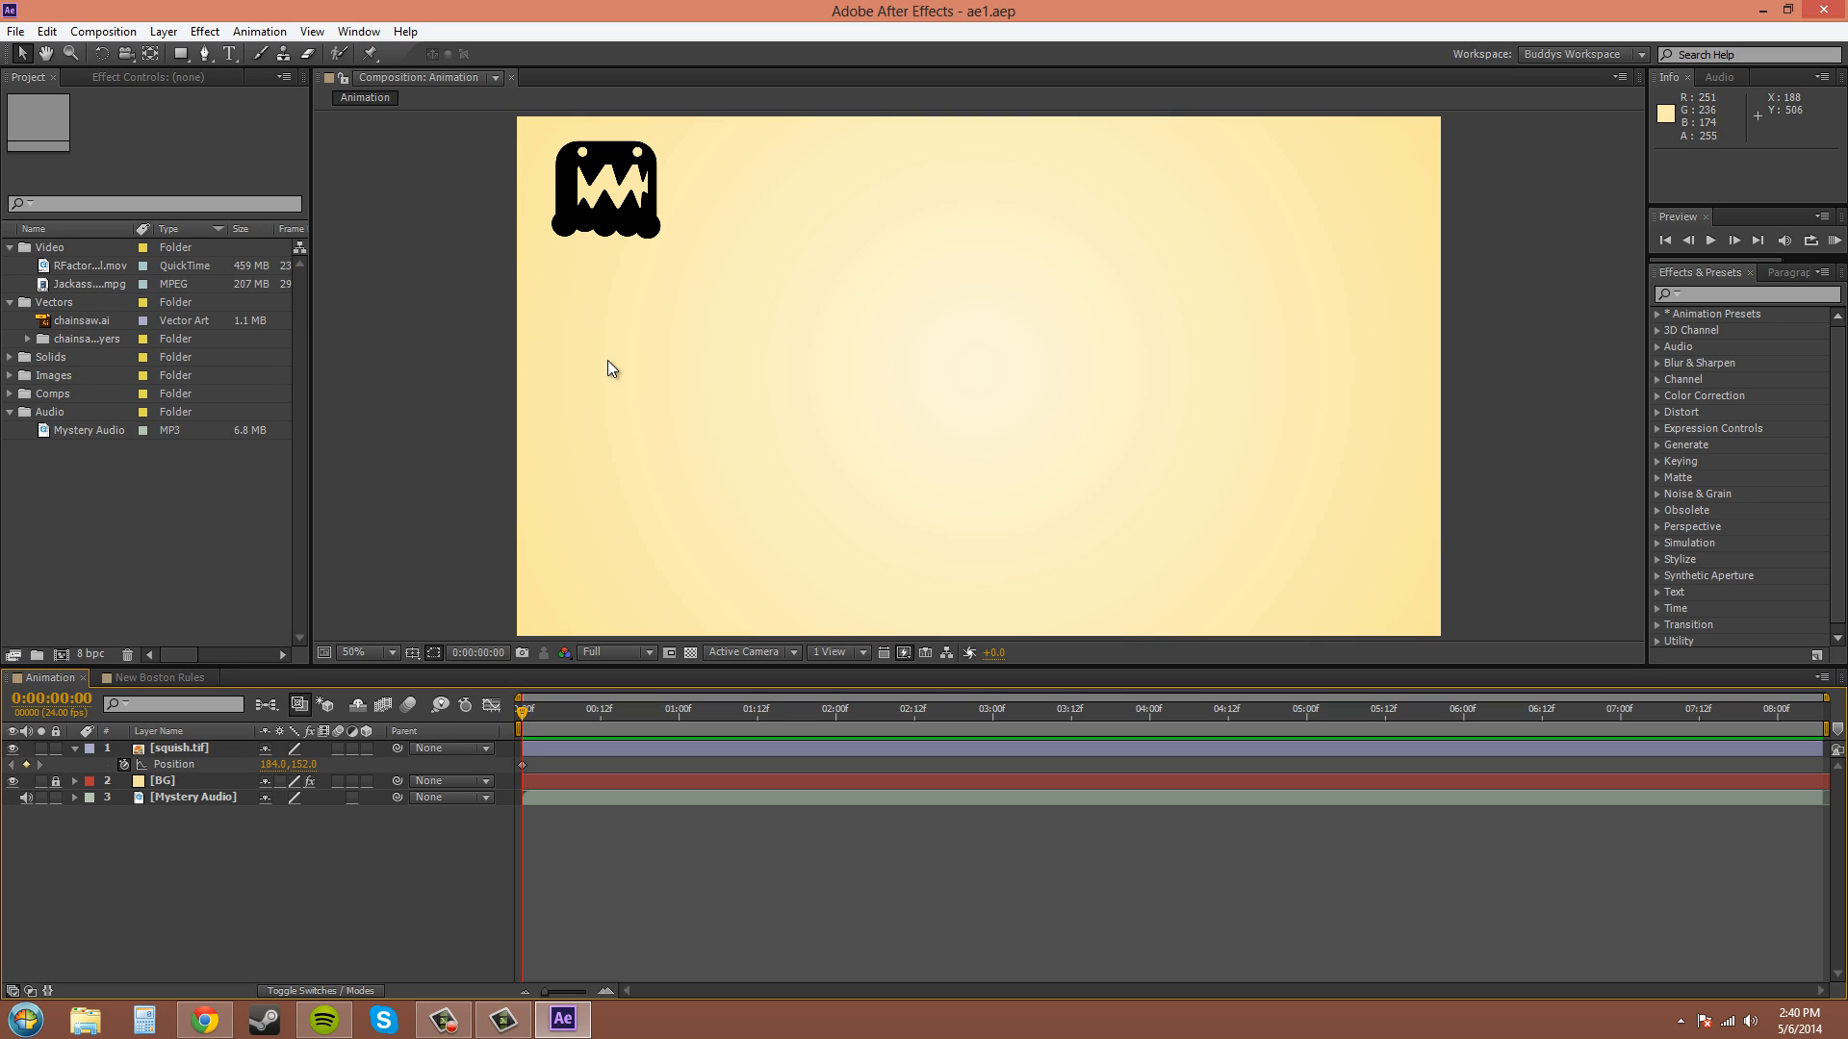
mouse_move(346, 13)
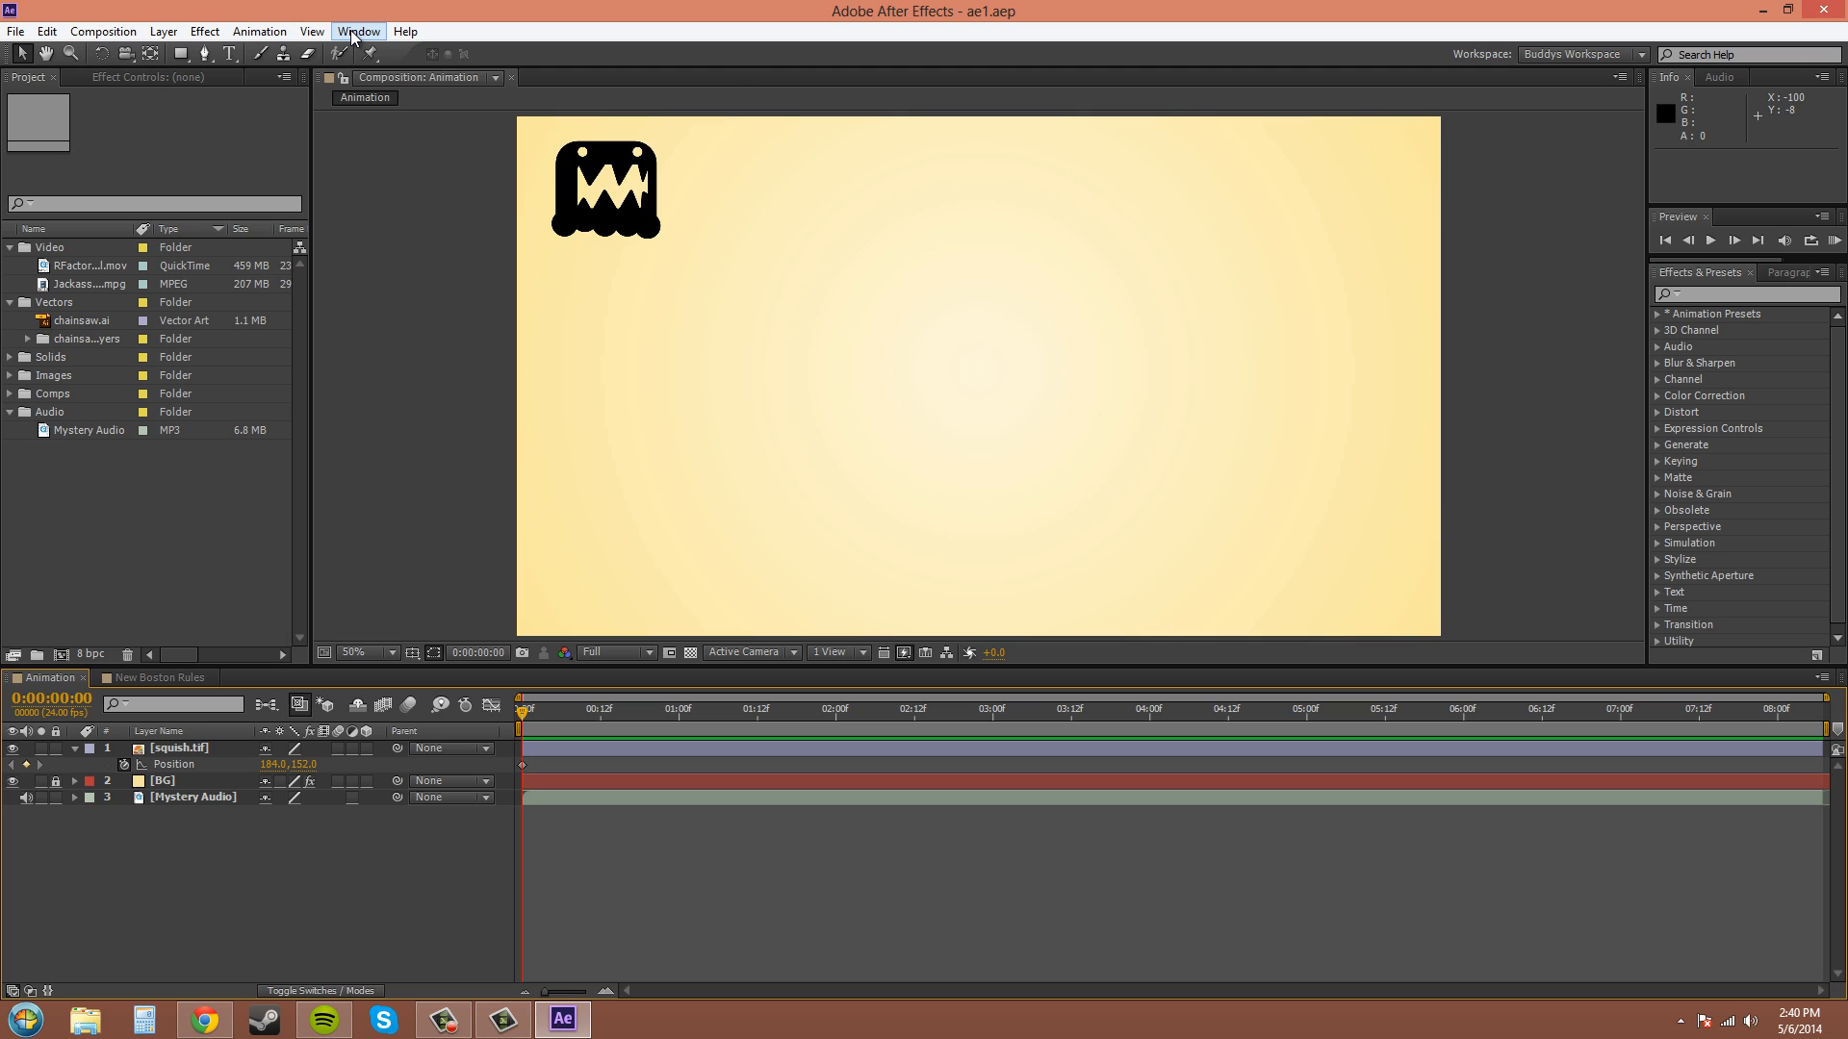
Step: Show the Motion Sketch panel from the Window menu
click(358, 30)
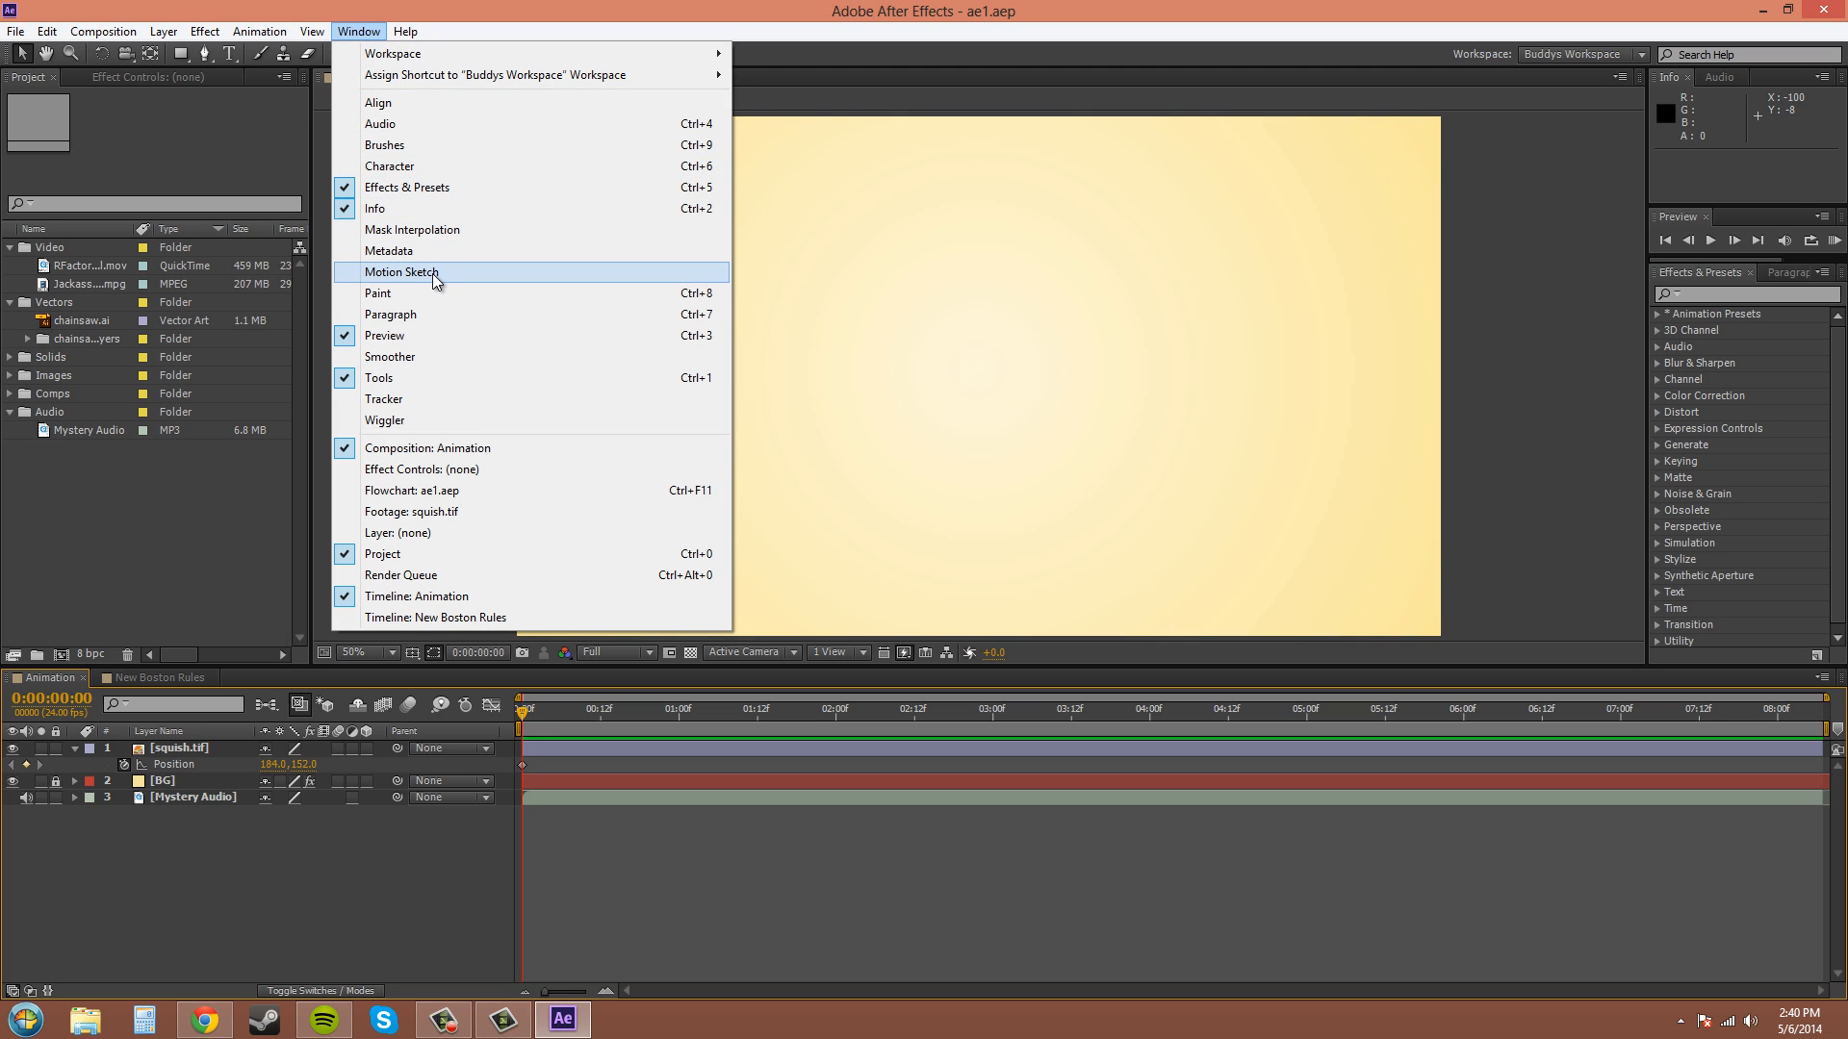
click(403, 272)
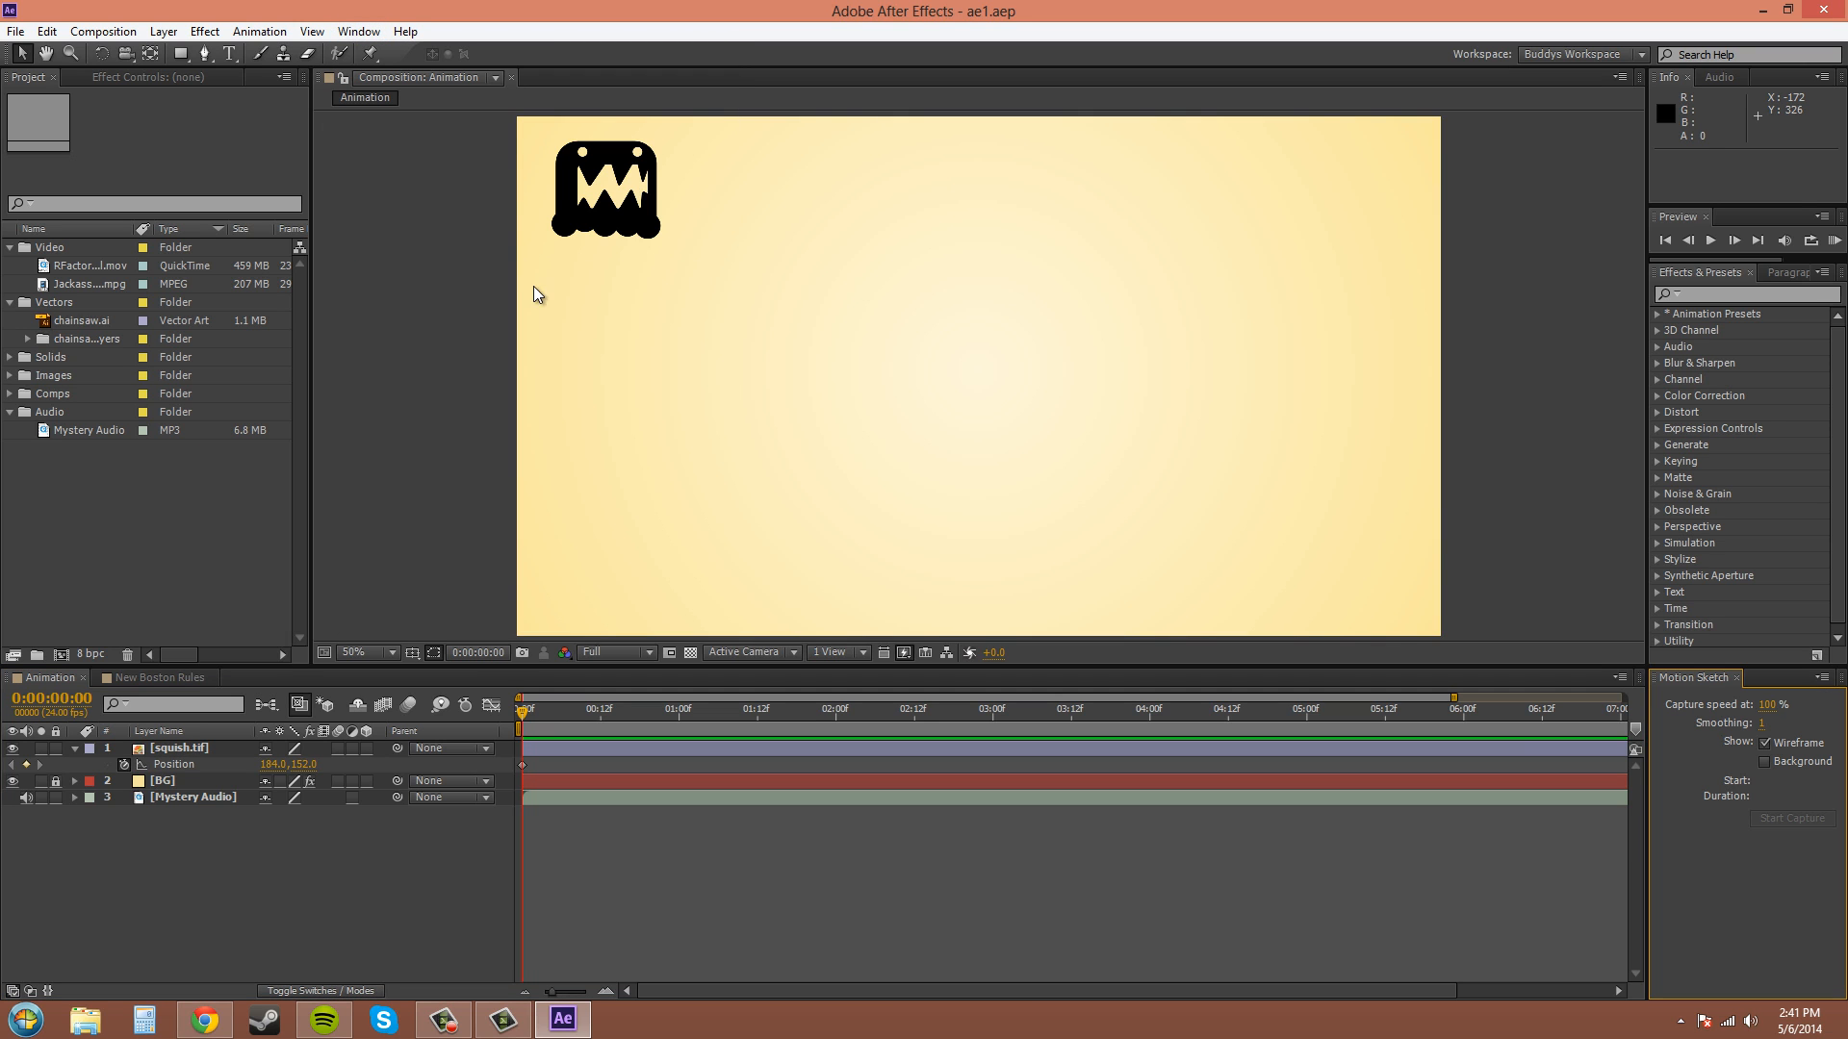
mouse_move(1771, 839)
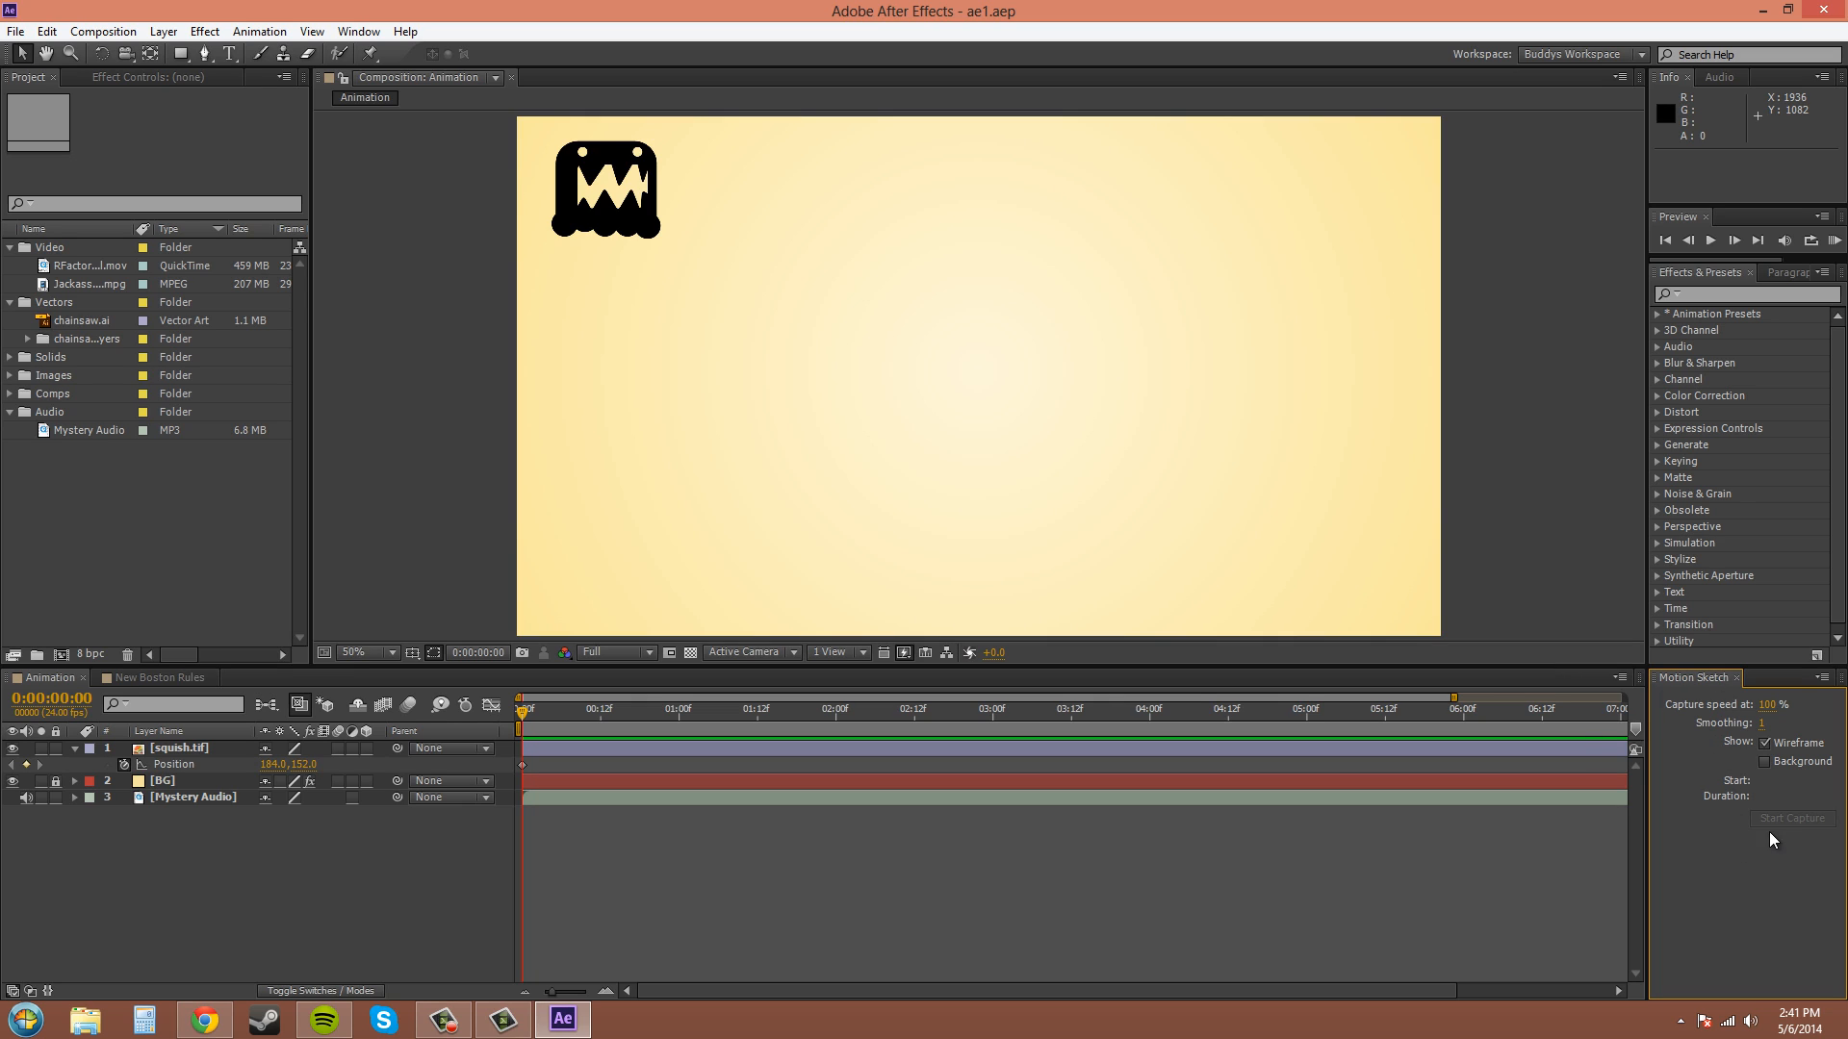
mouse_move(1796, 836)
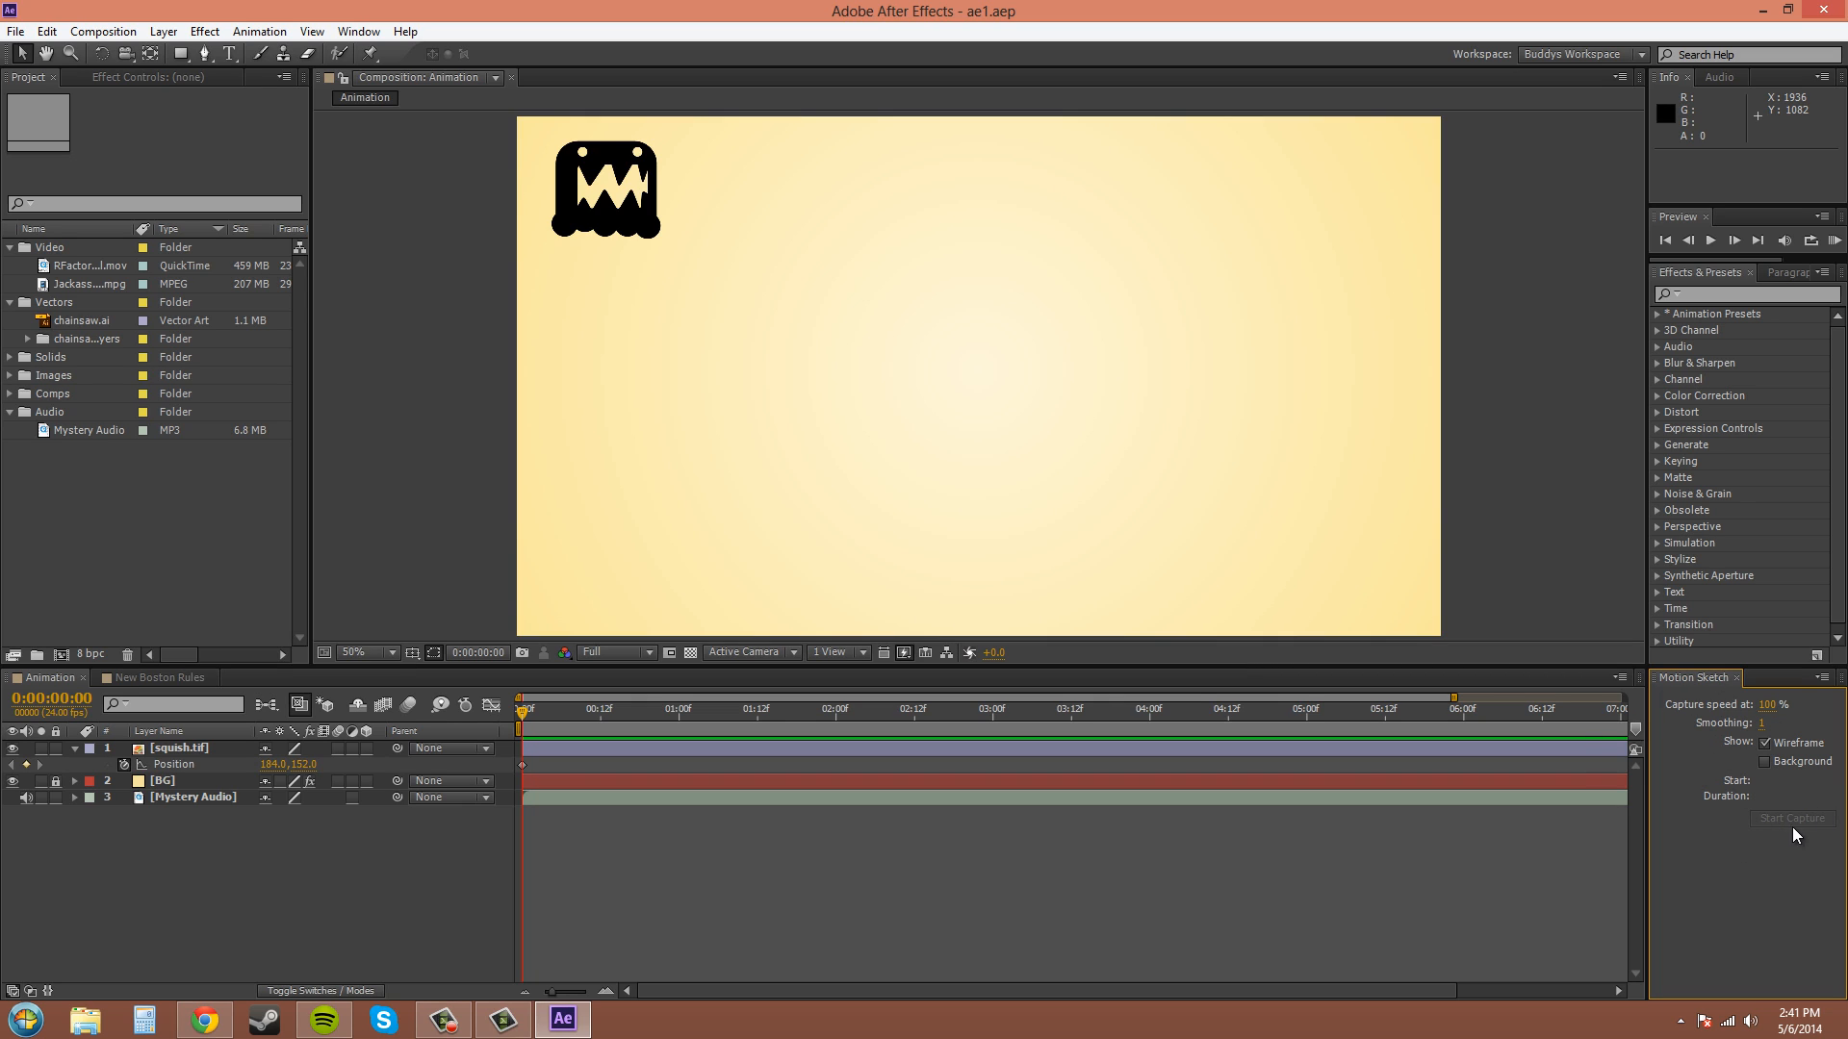
mouse_move(1801, 824)
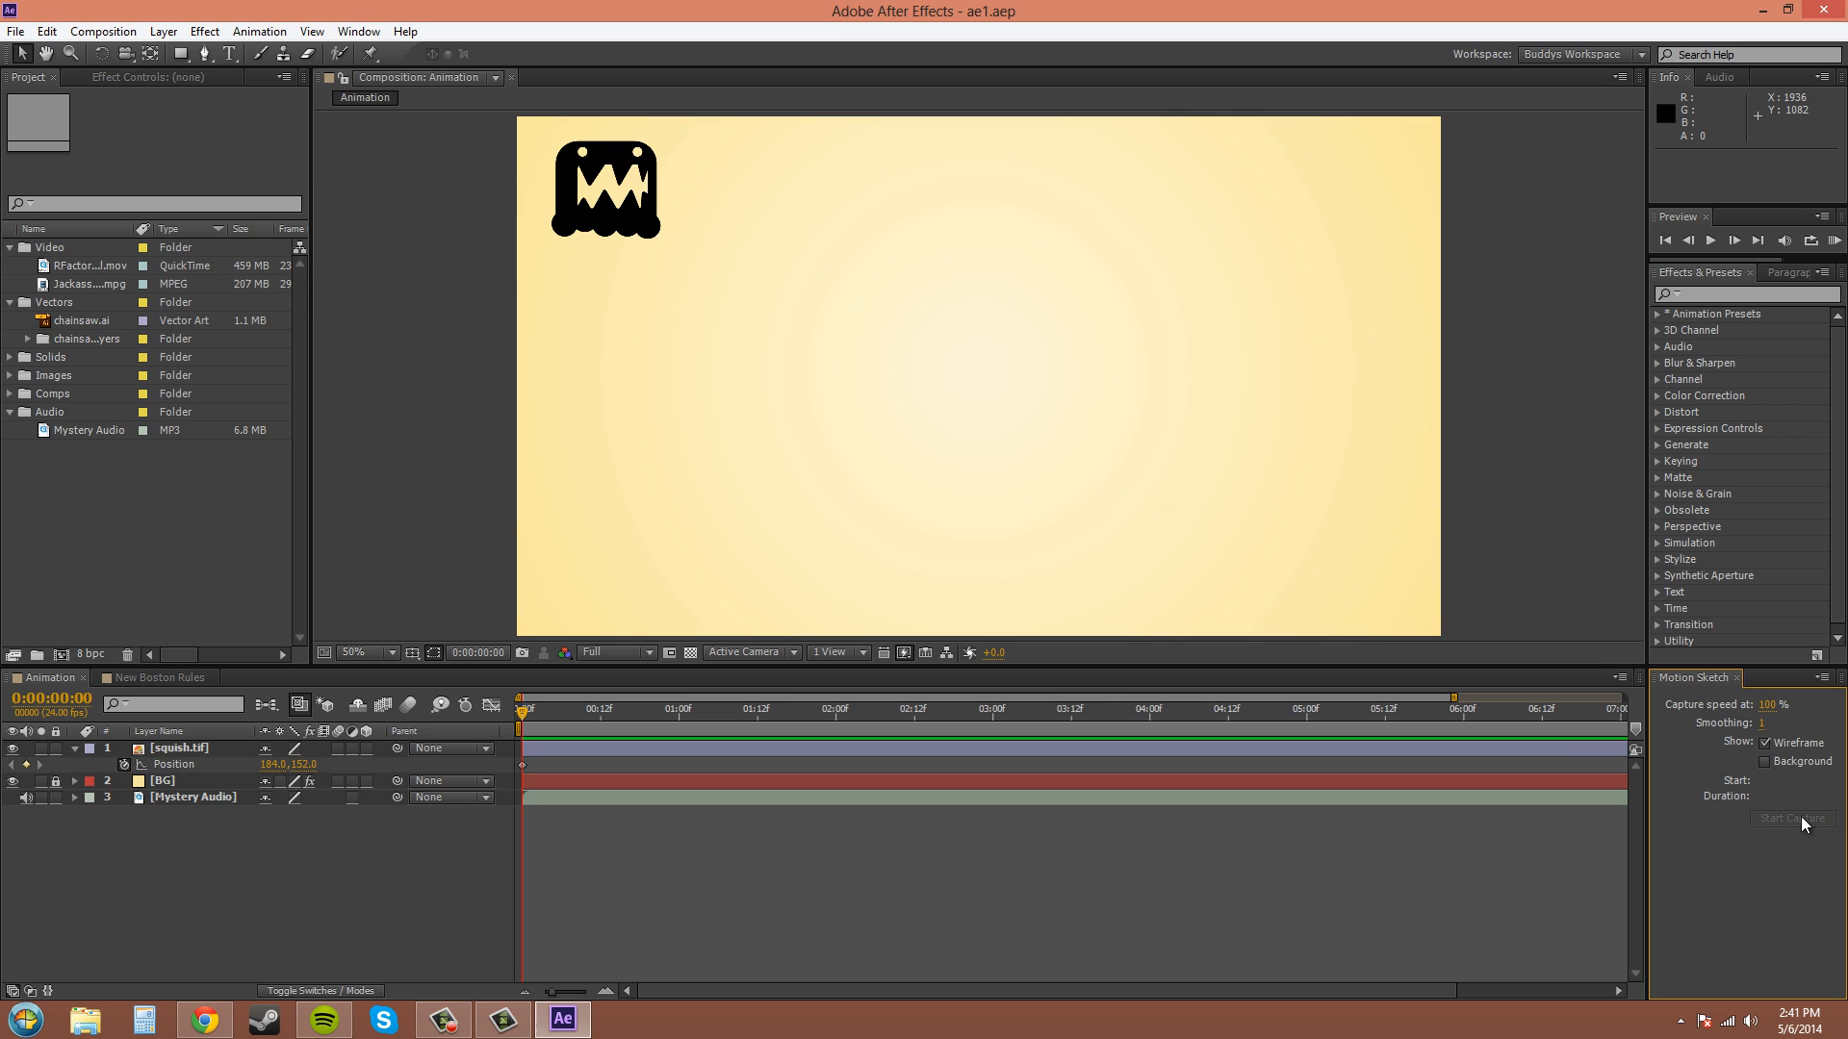
Step: Select the squish.tif monster layer to sketch its motion
click(177, 763)
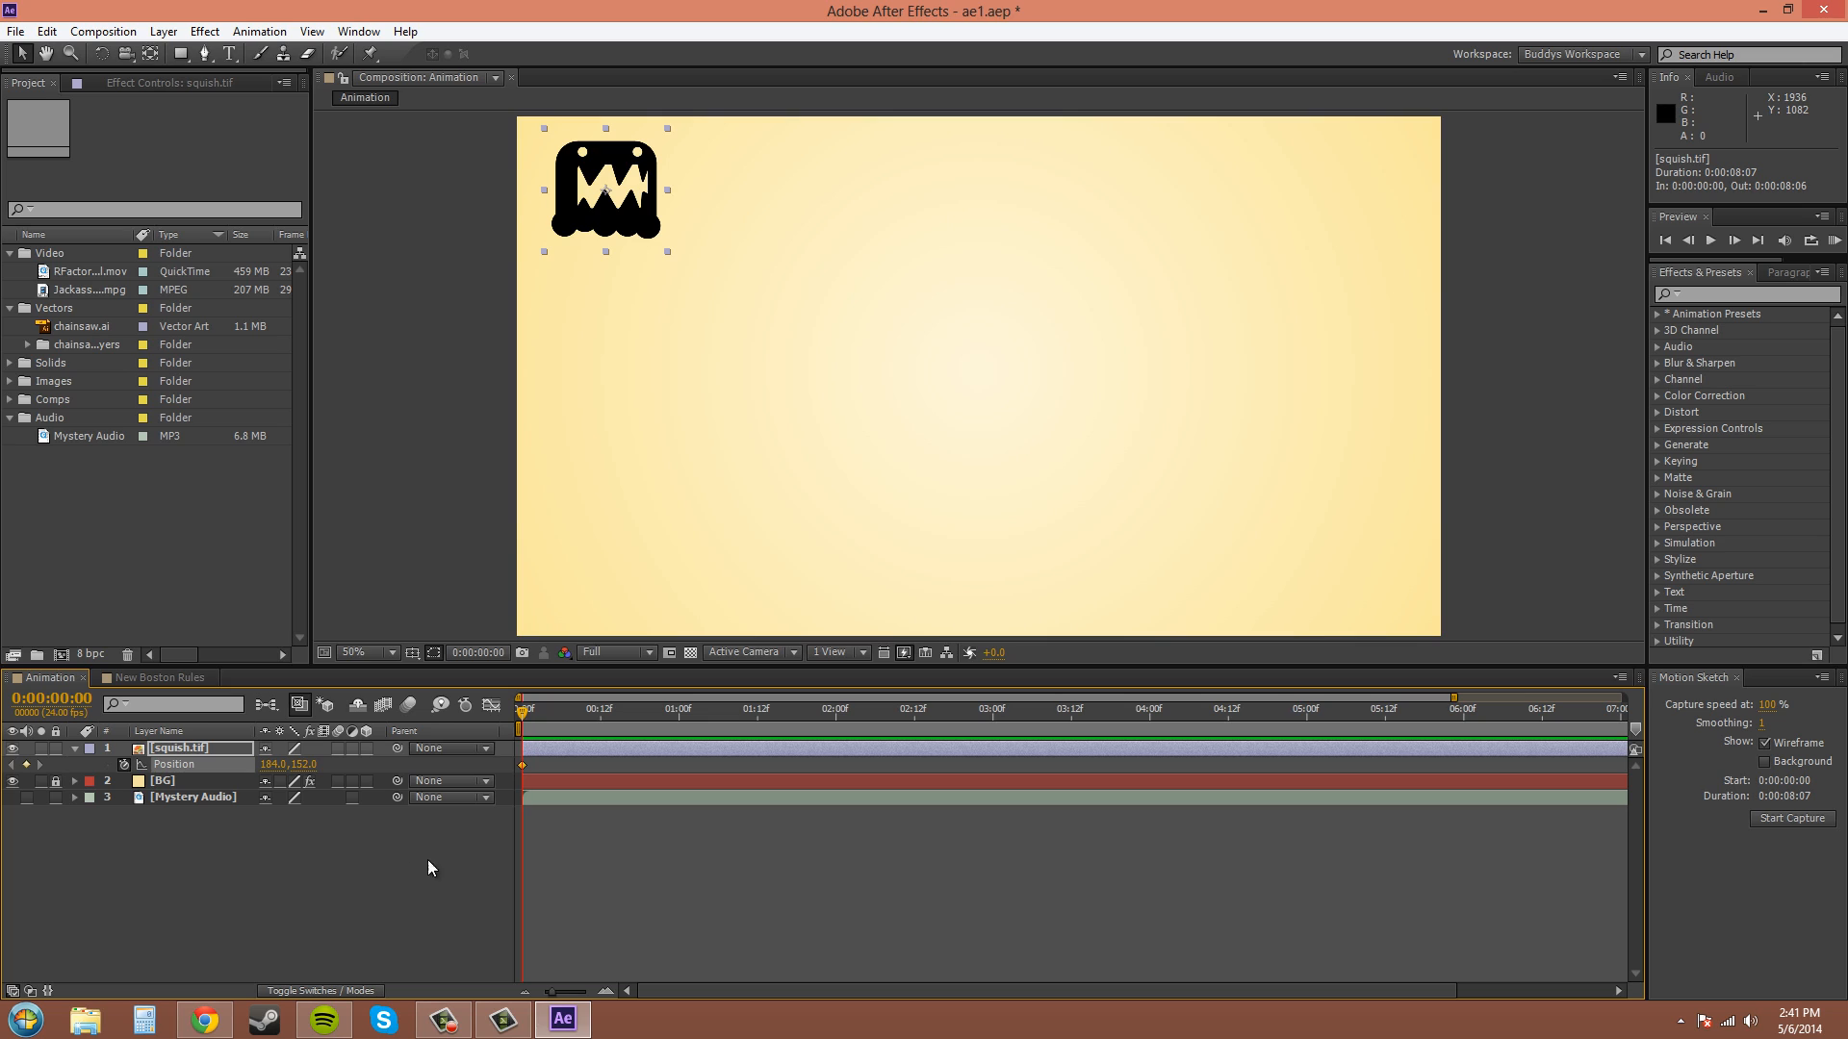
mouse_move(1789, 818)
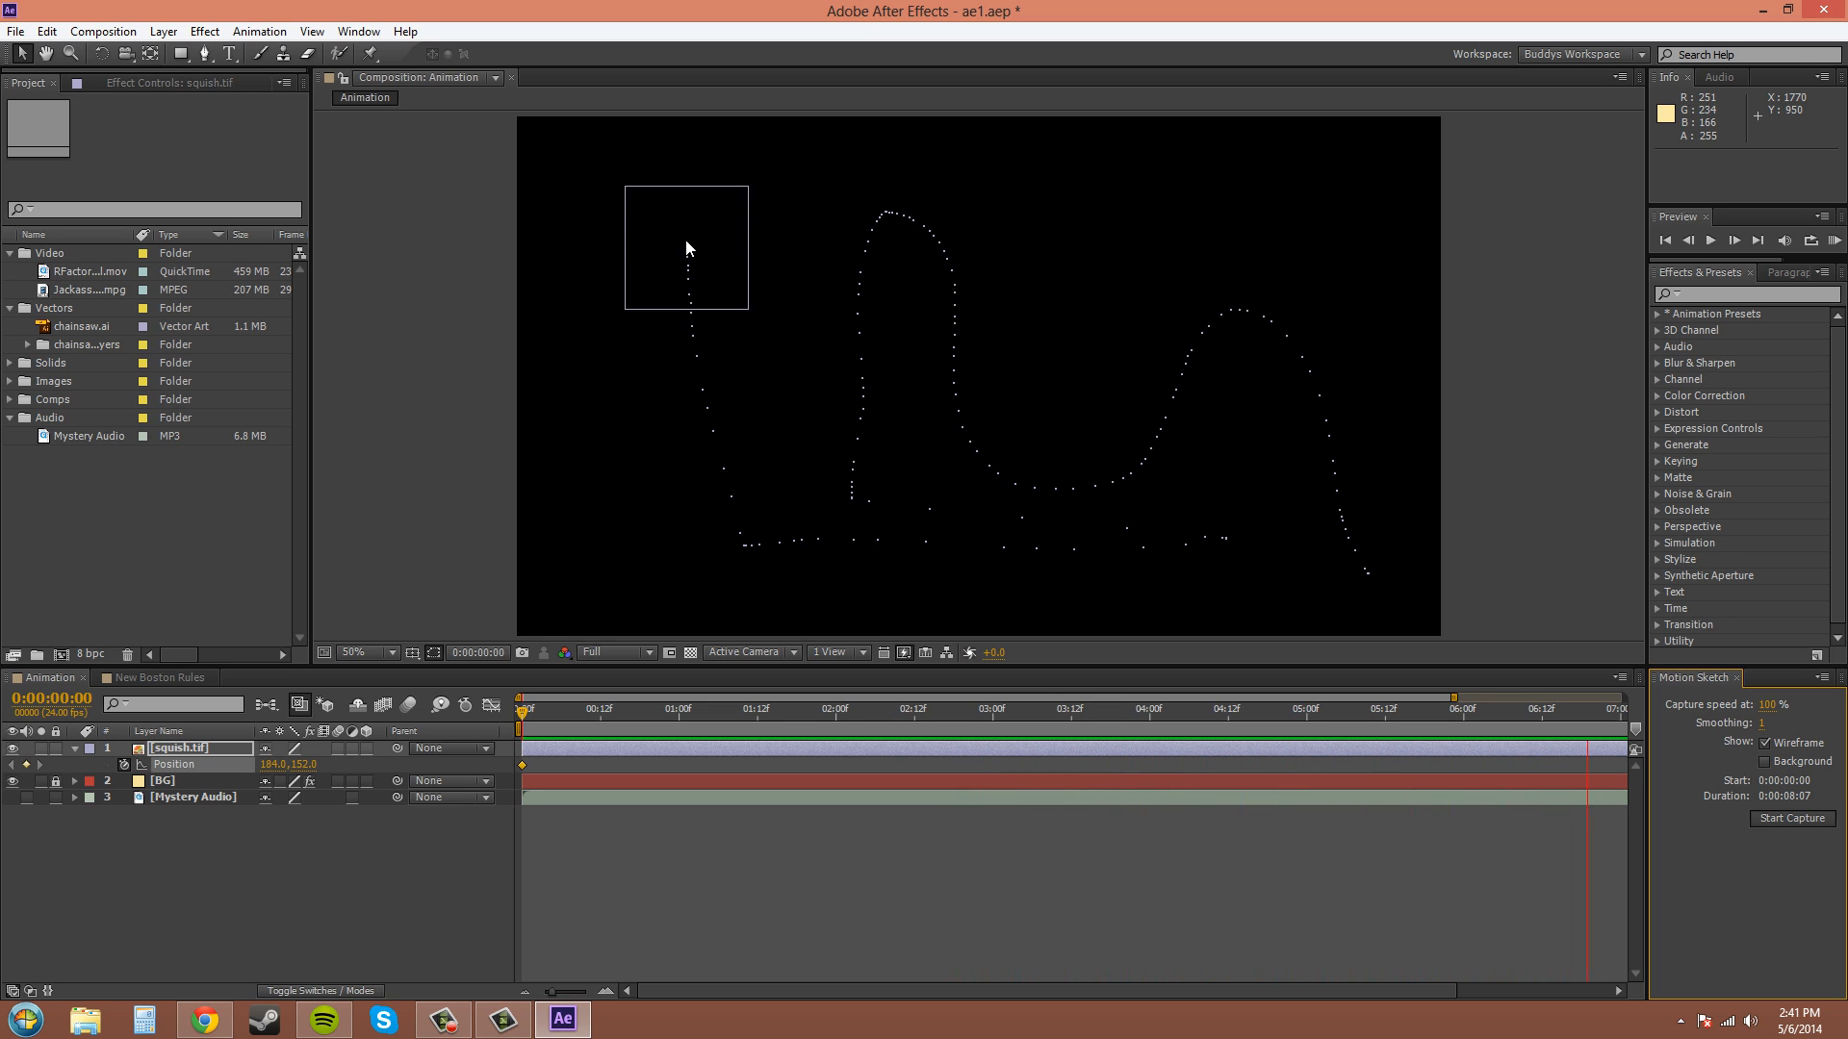
Step: End the capture, turning the hilly sketched route into squish Position keyframes
click(1789, 818)
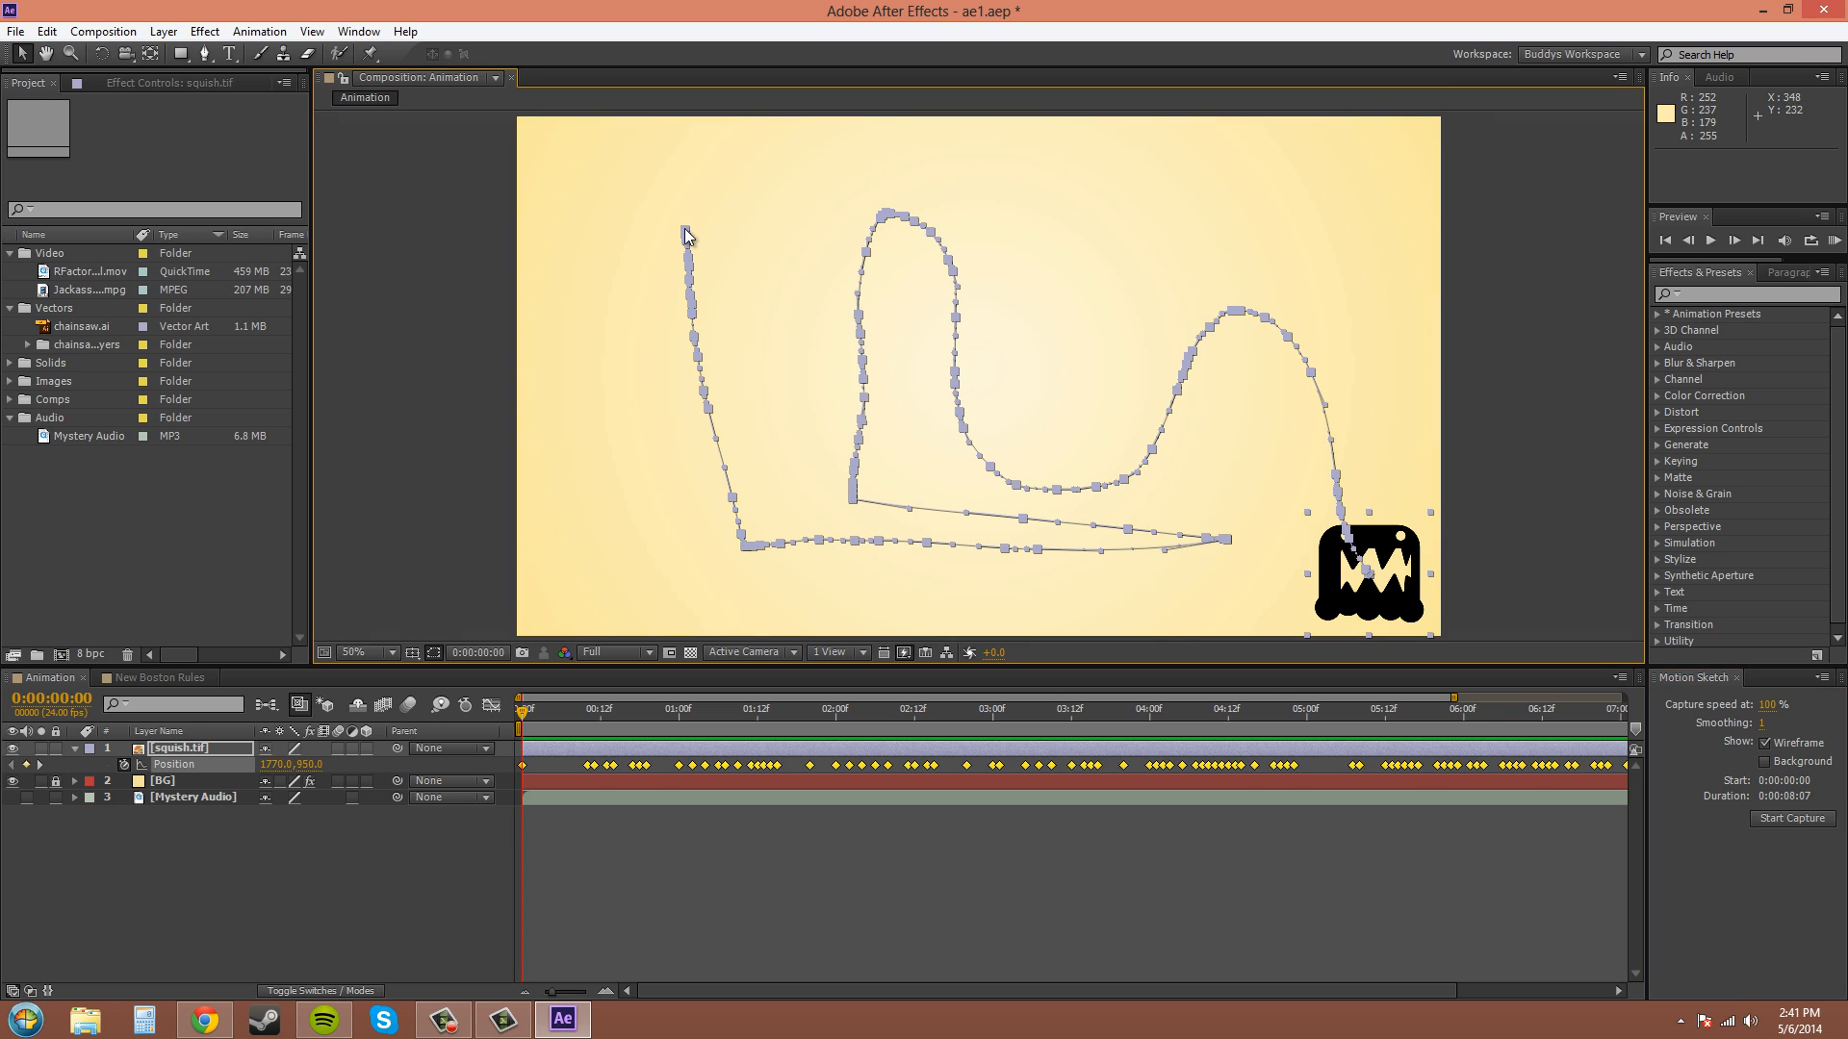
mouse_move(1165, 720)
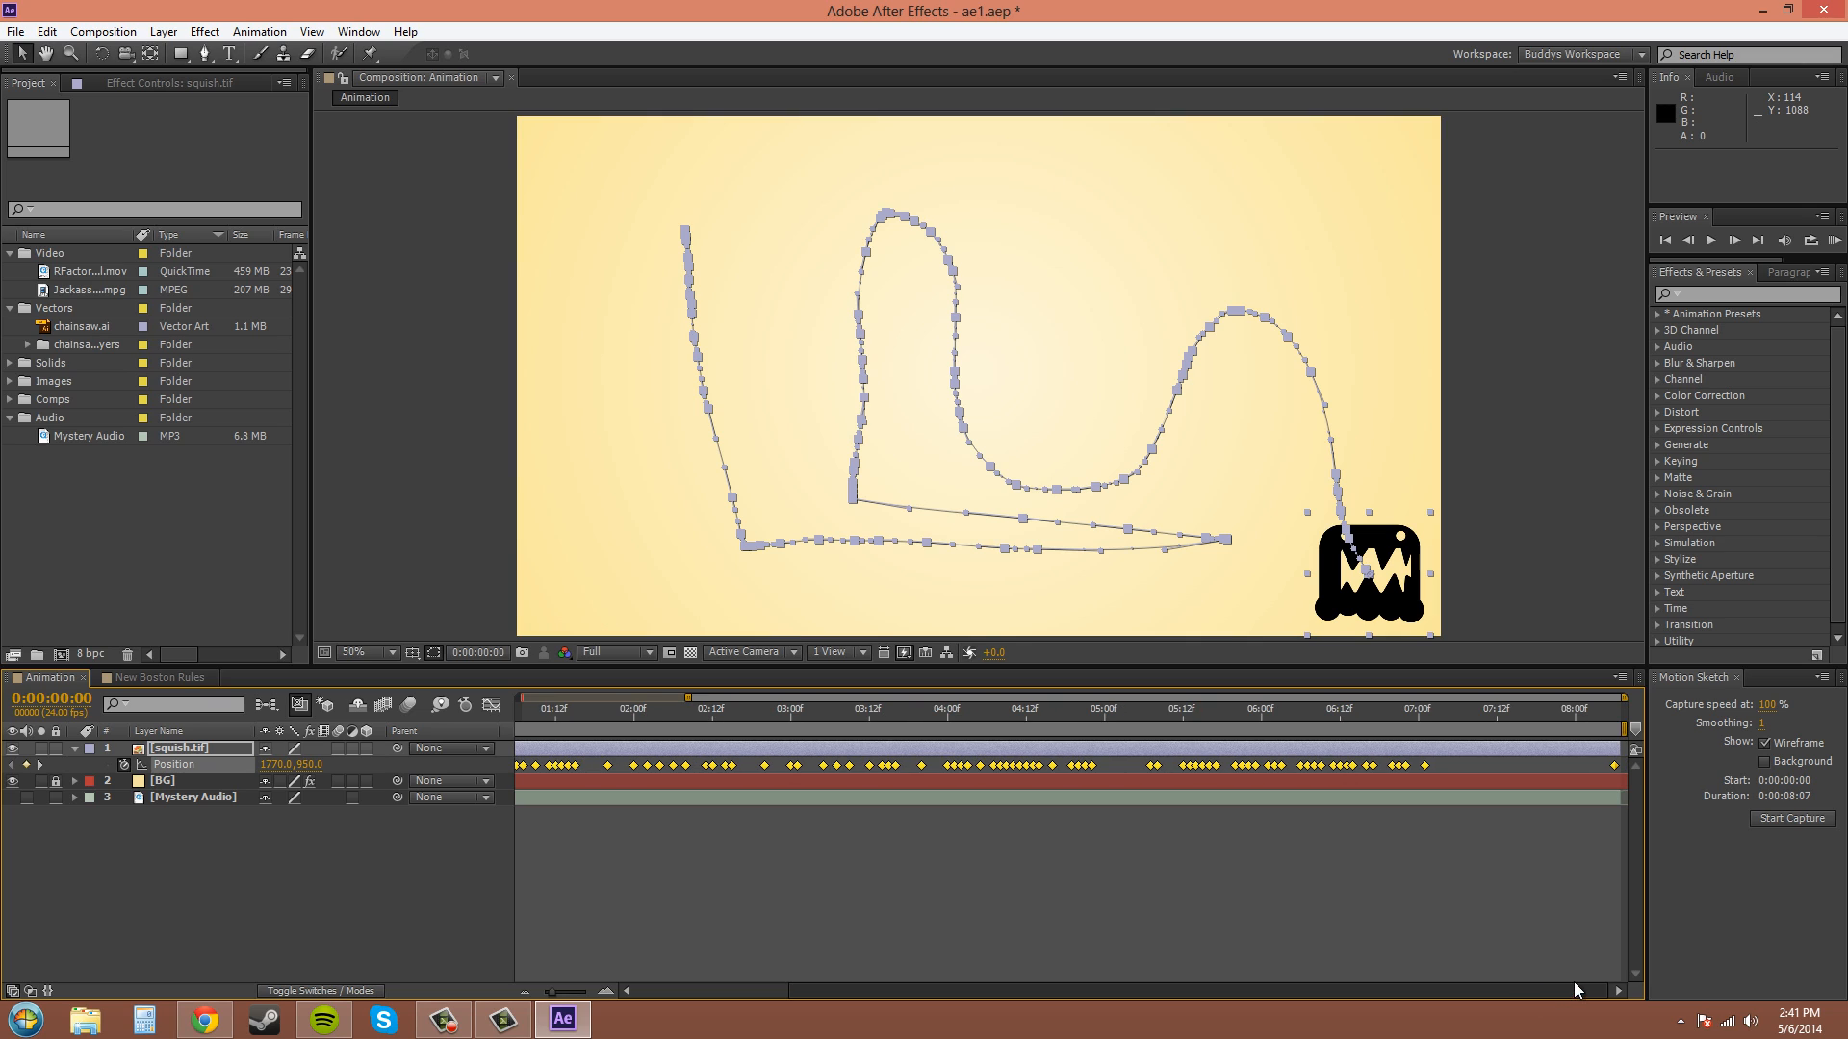
mouse_move(1171, 666)
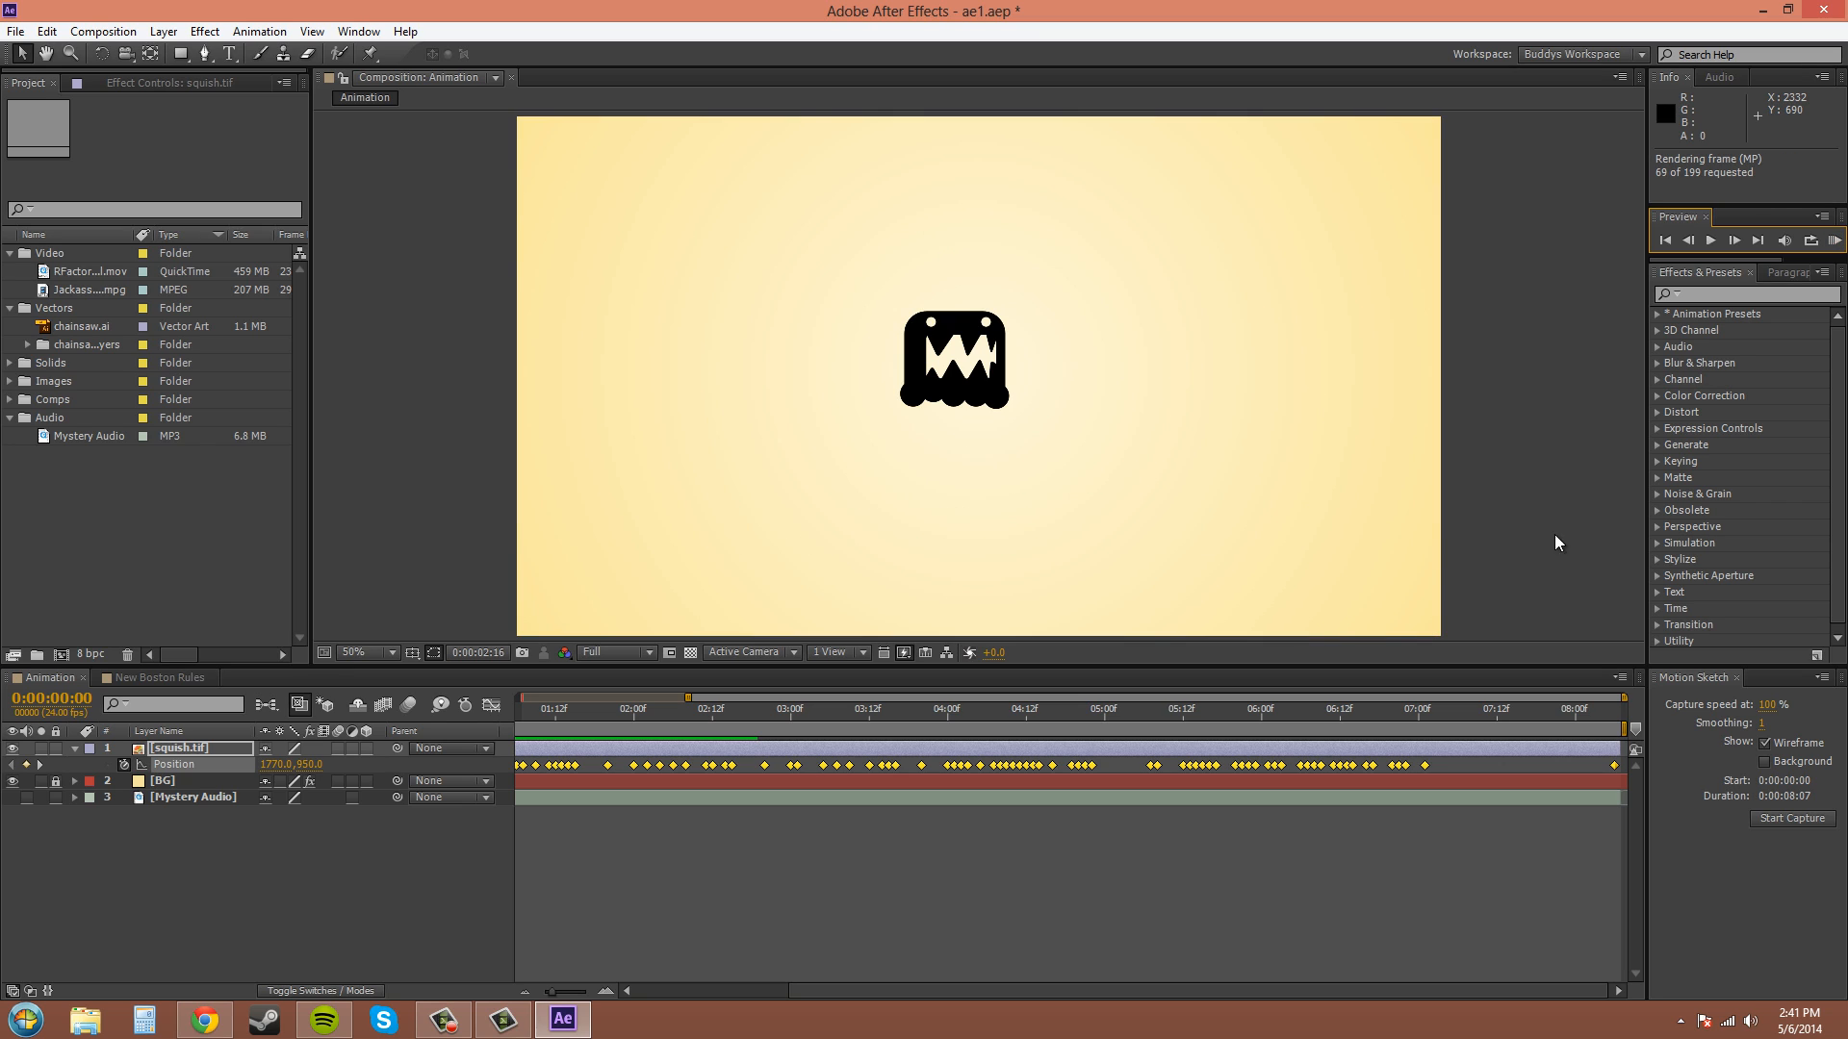
click(1710, 241)
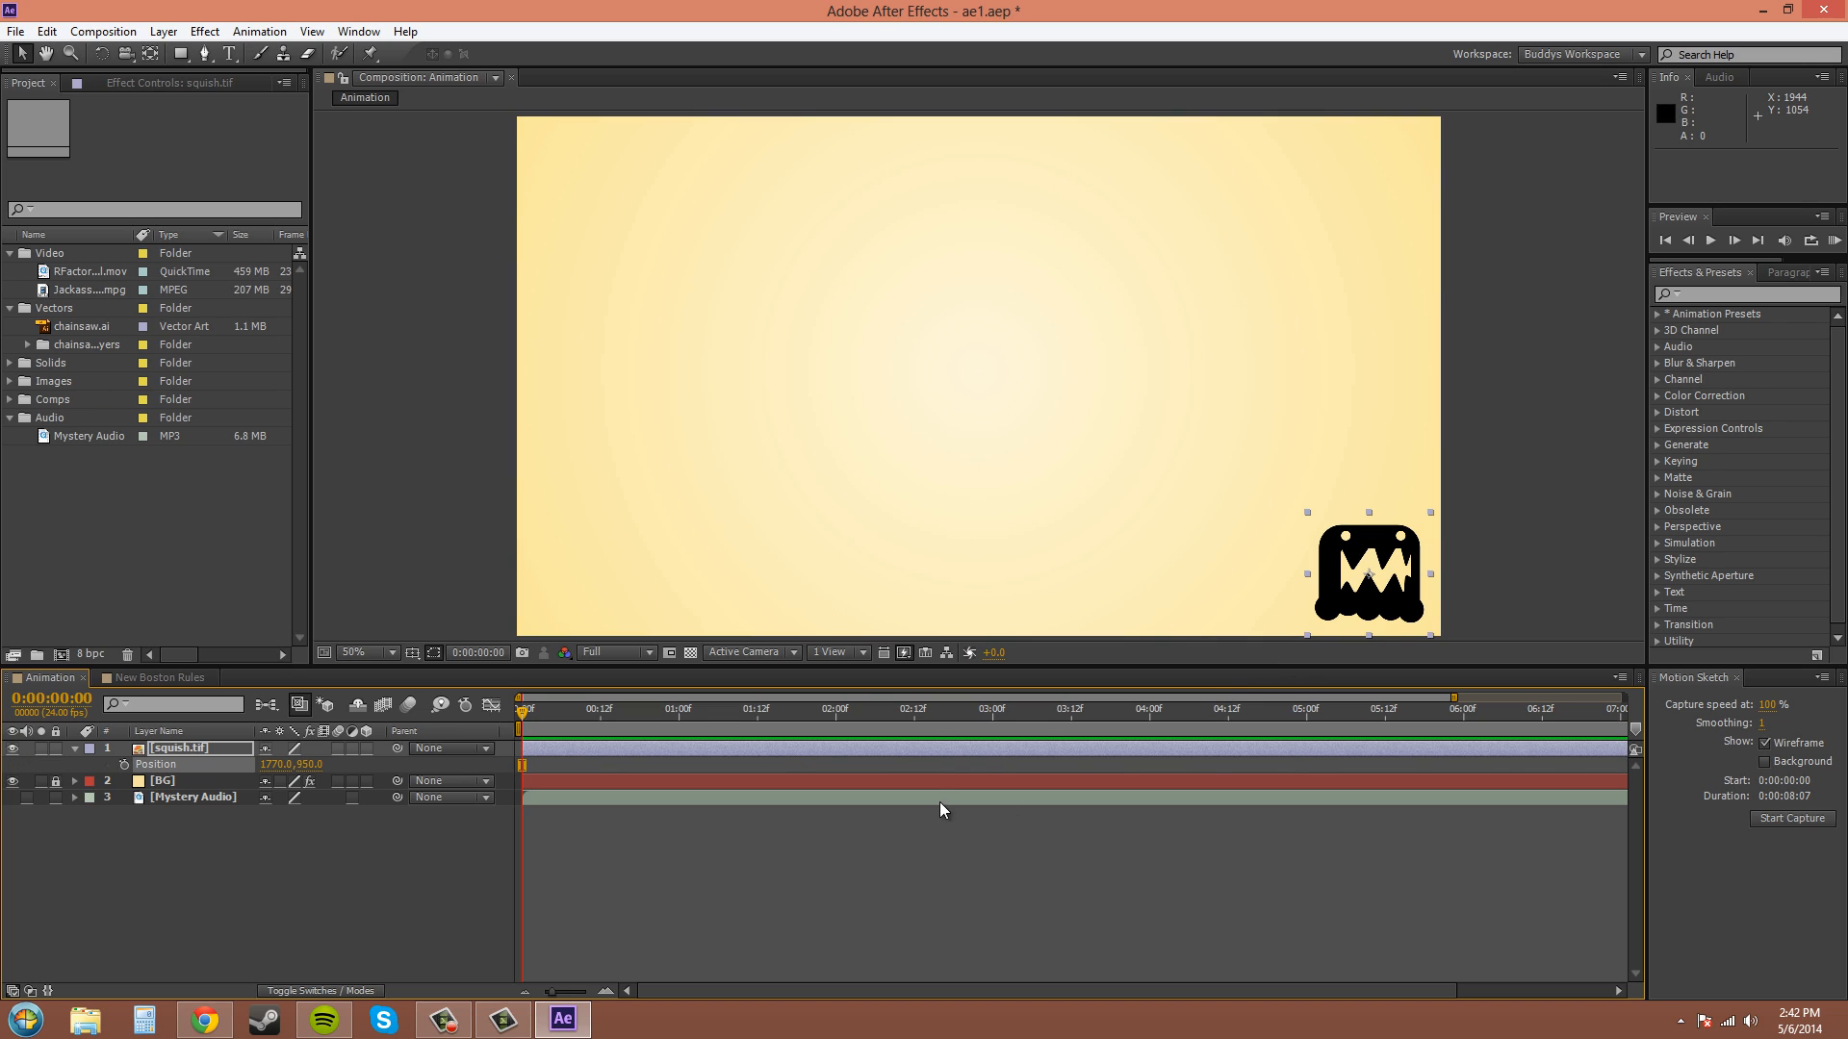
mouse_move(1678, 763)
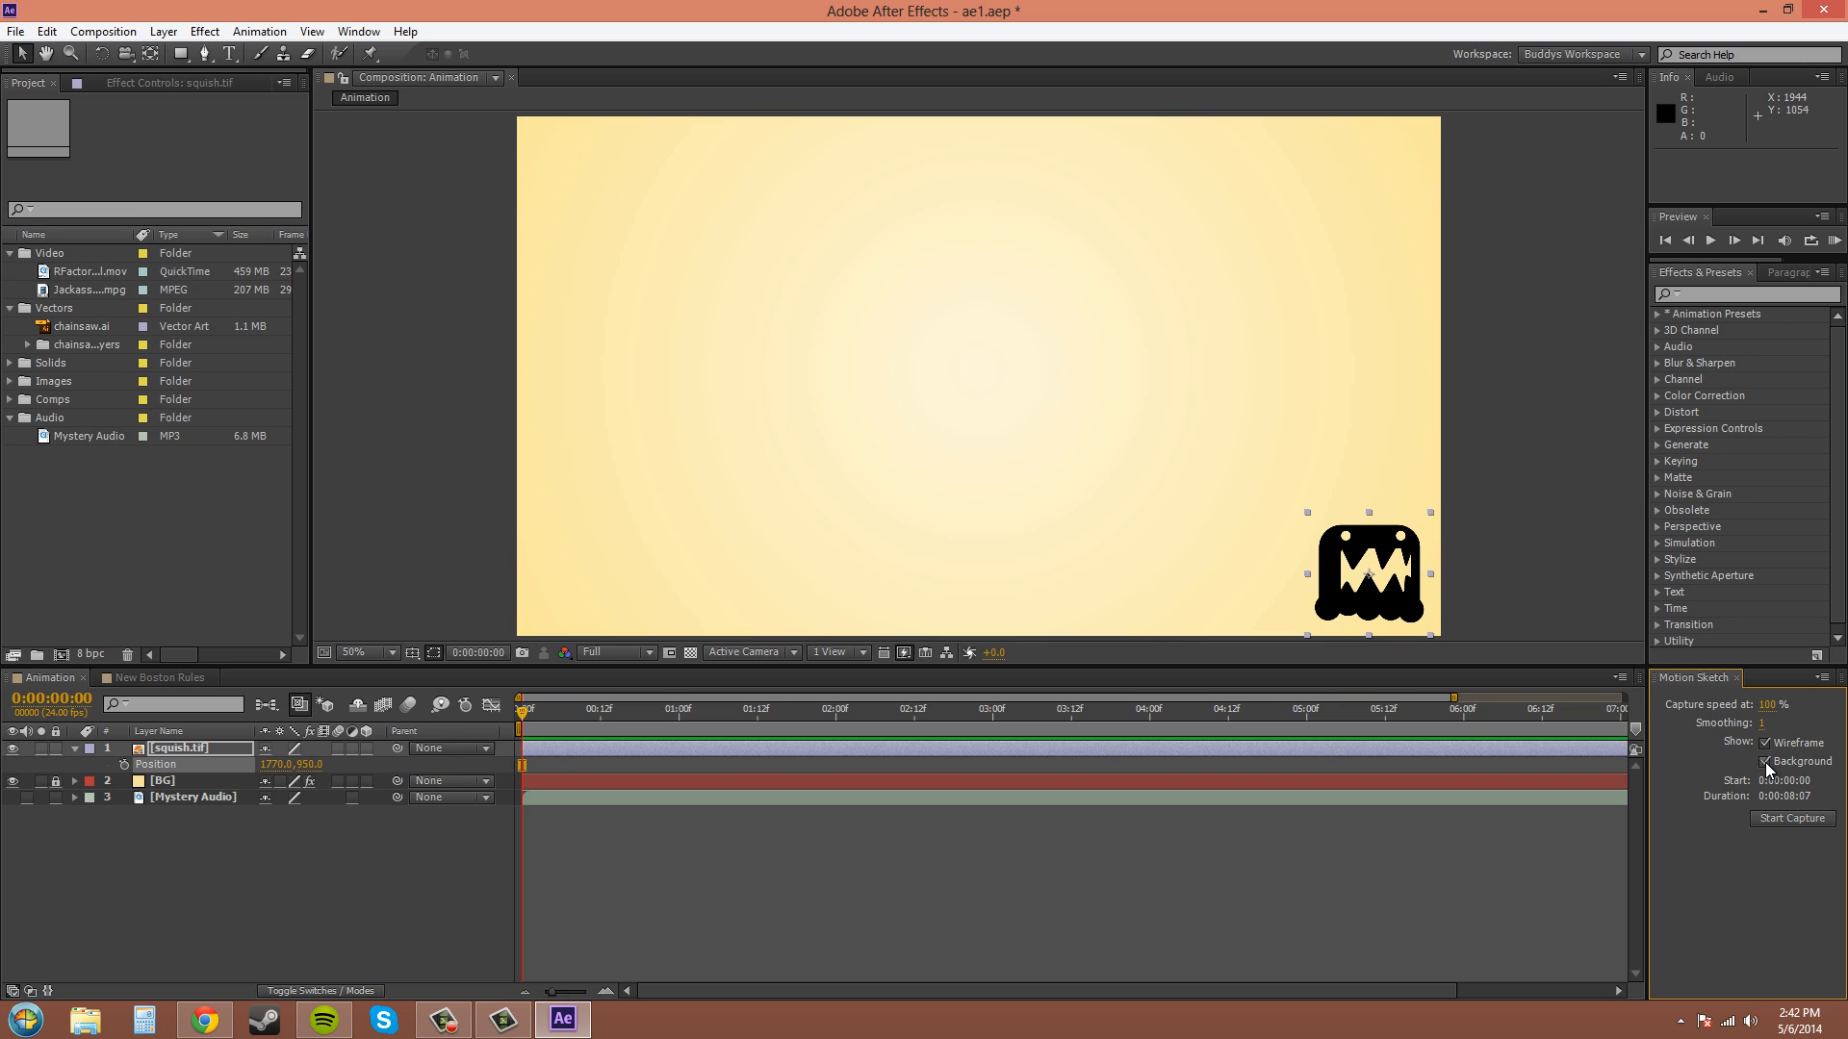
mouse_move(1790, 819)
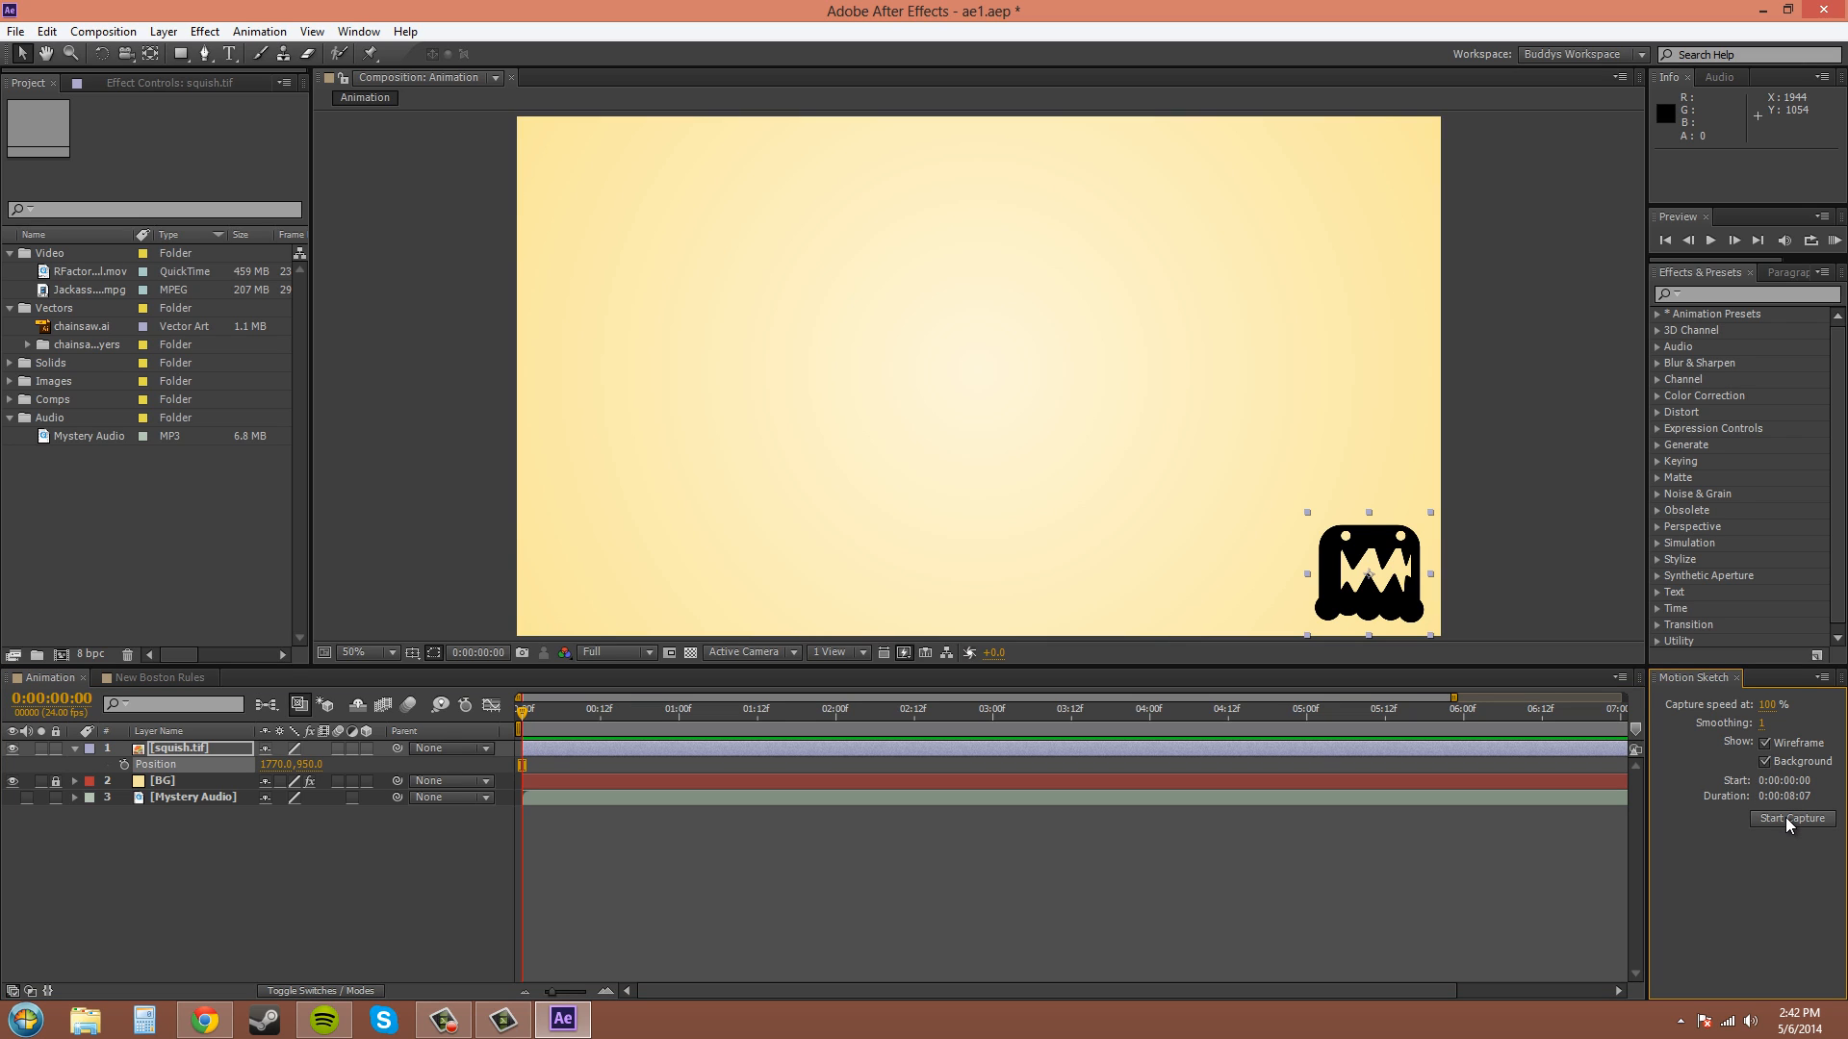
Step: Start a new Motion Sketch capture for a looping, swirling monster path
click(1790, 819)
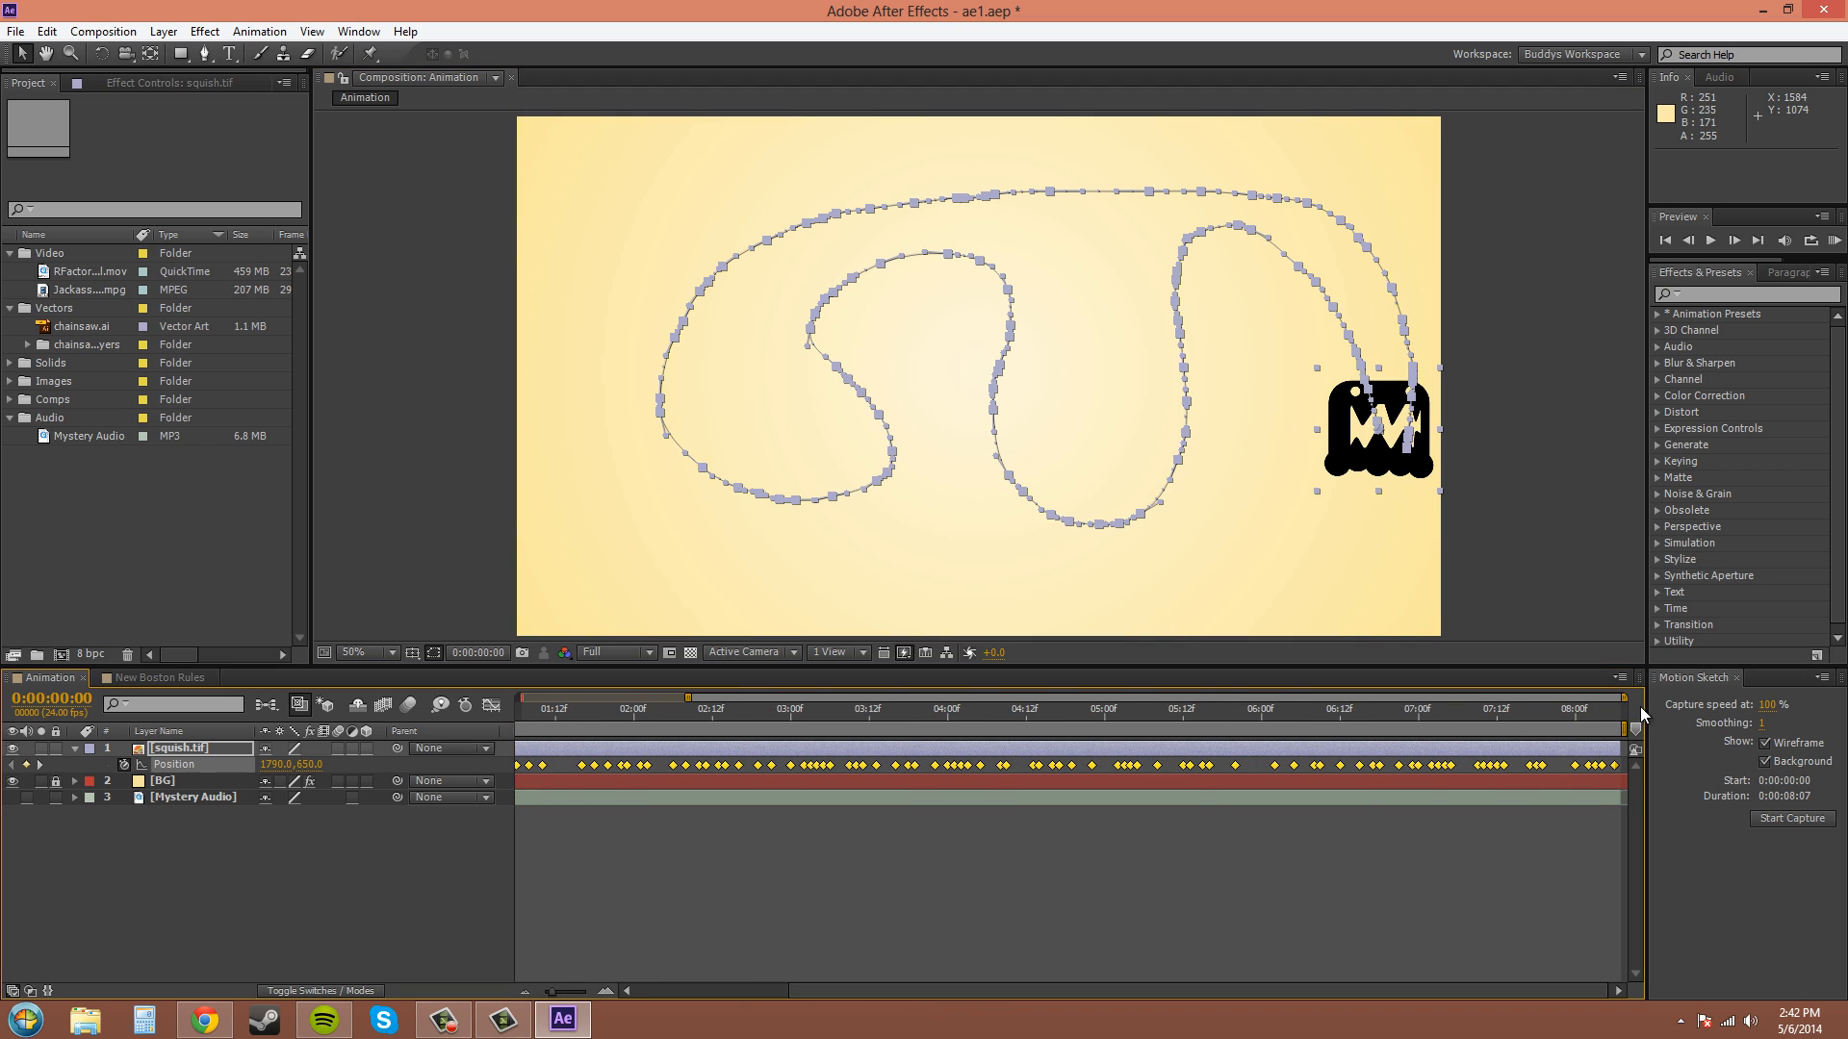
mouse_move(1742, 760)
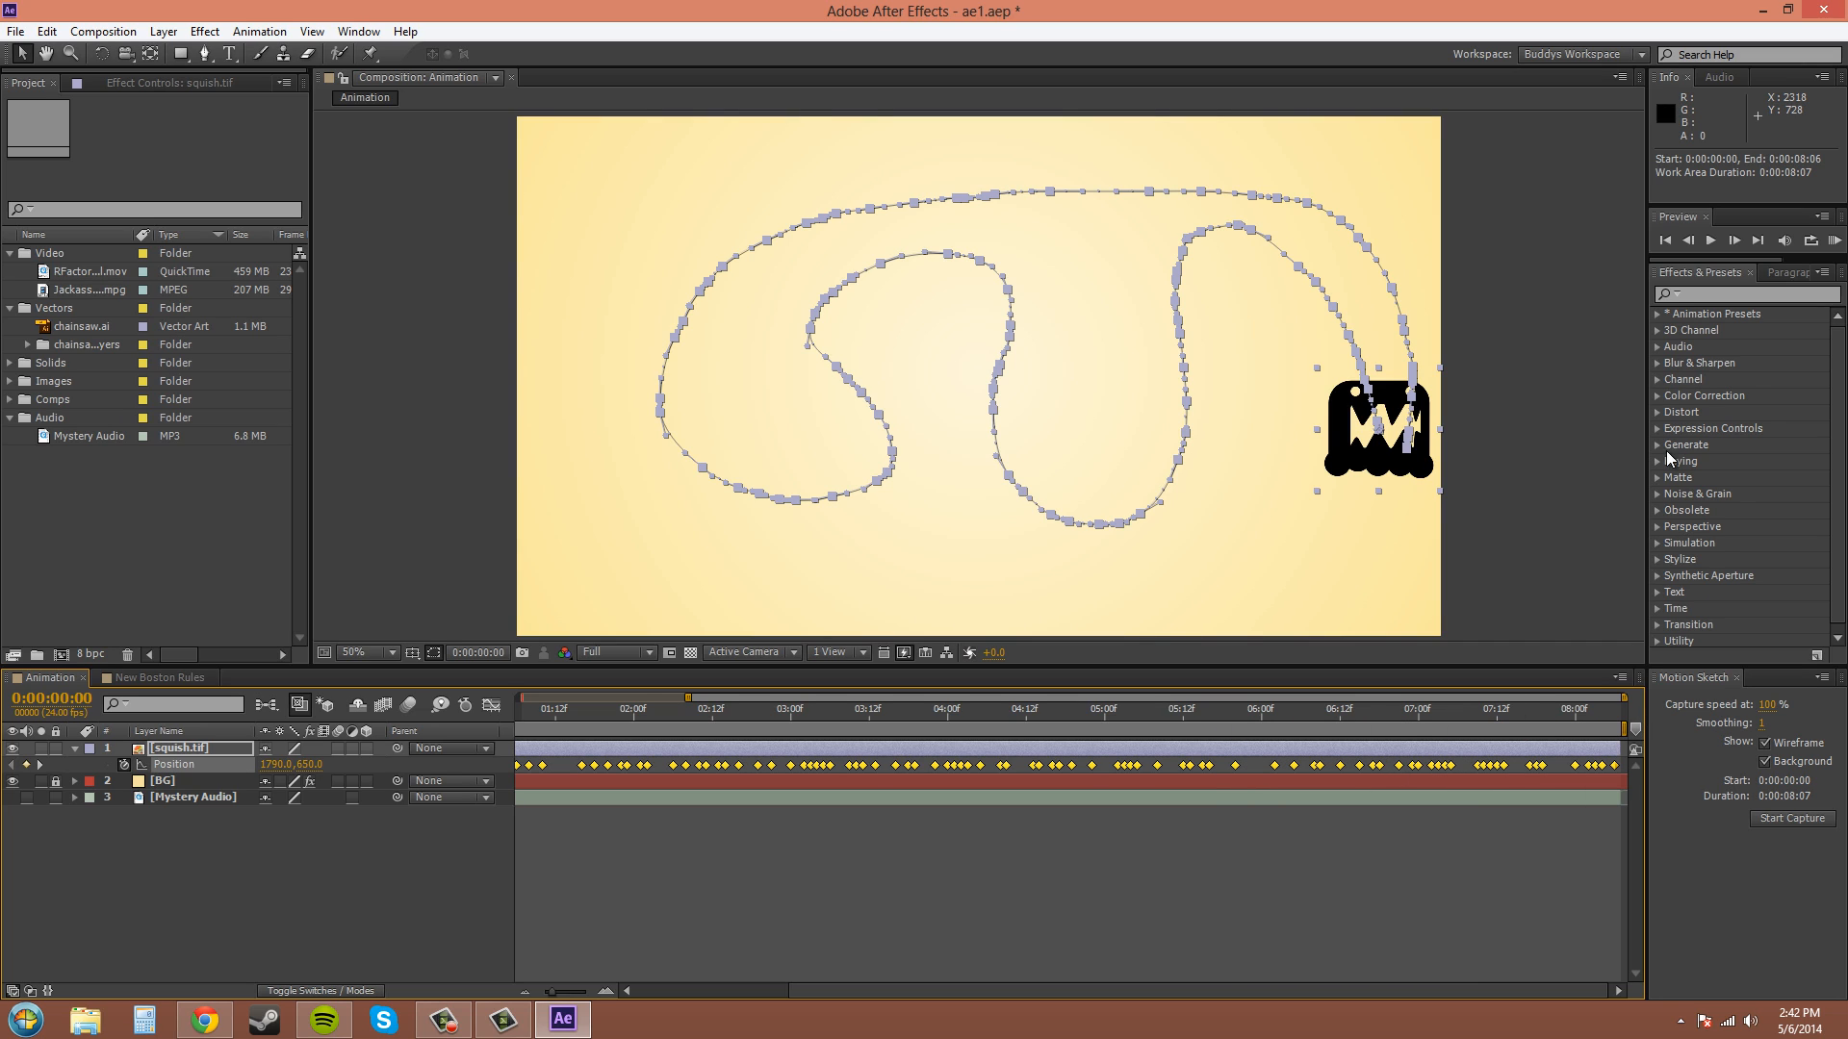
mouse_move(1781, 695)
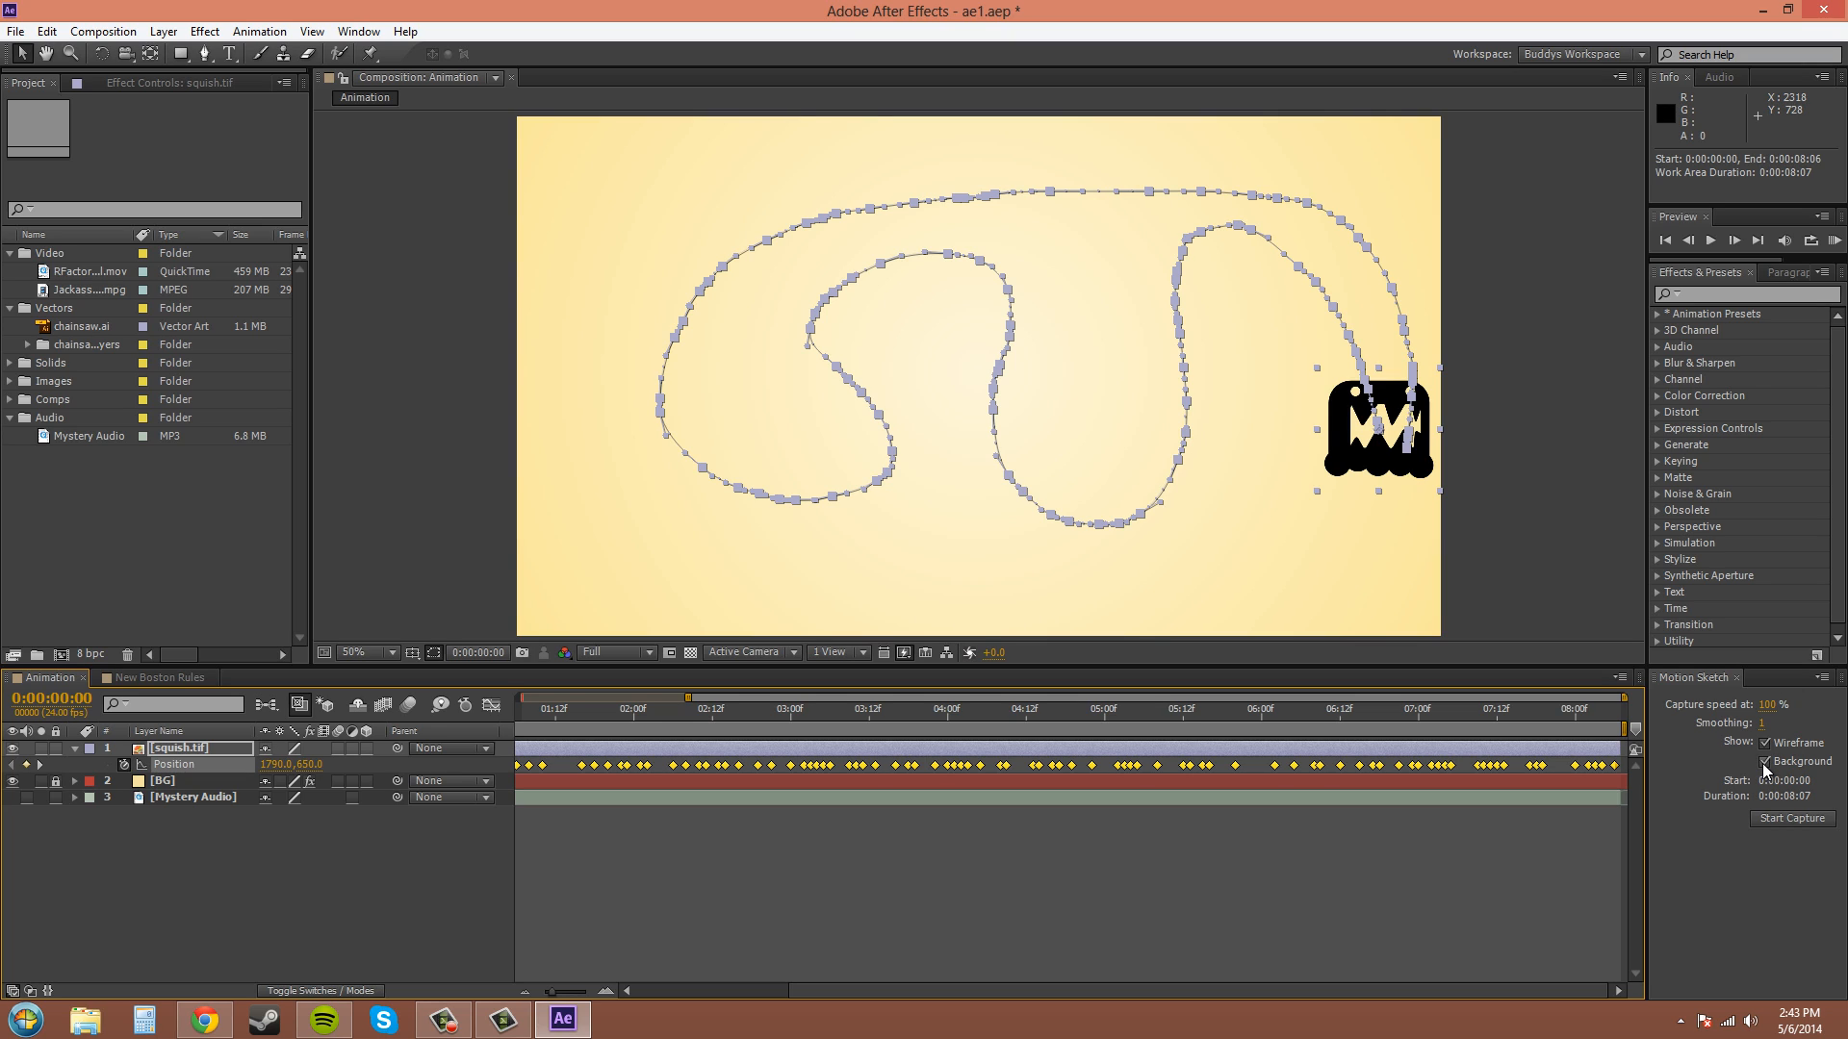
click(1763, 761)
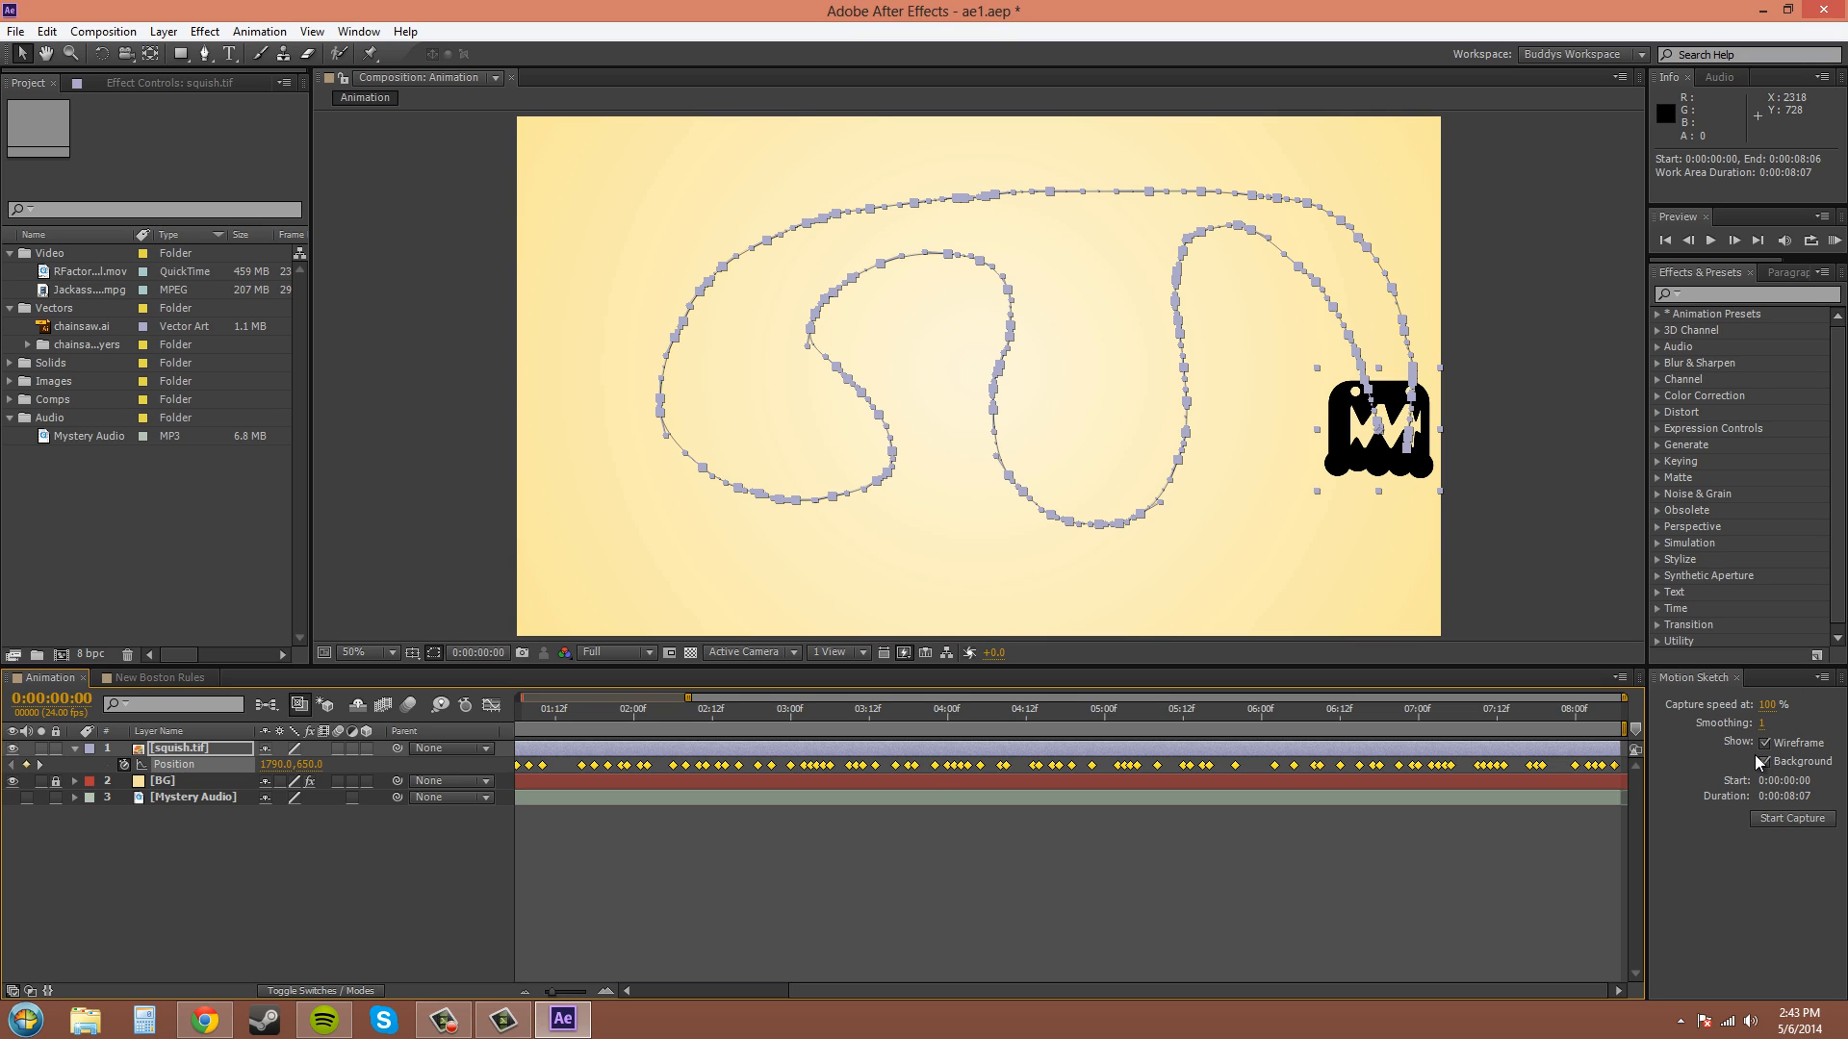
mouse_move(556, 432)
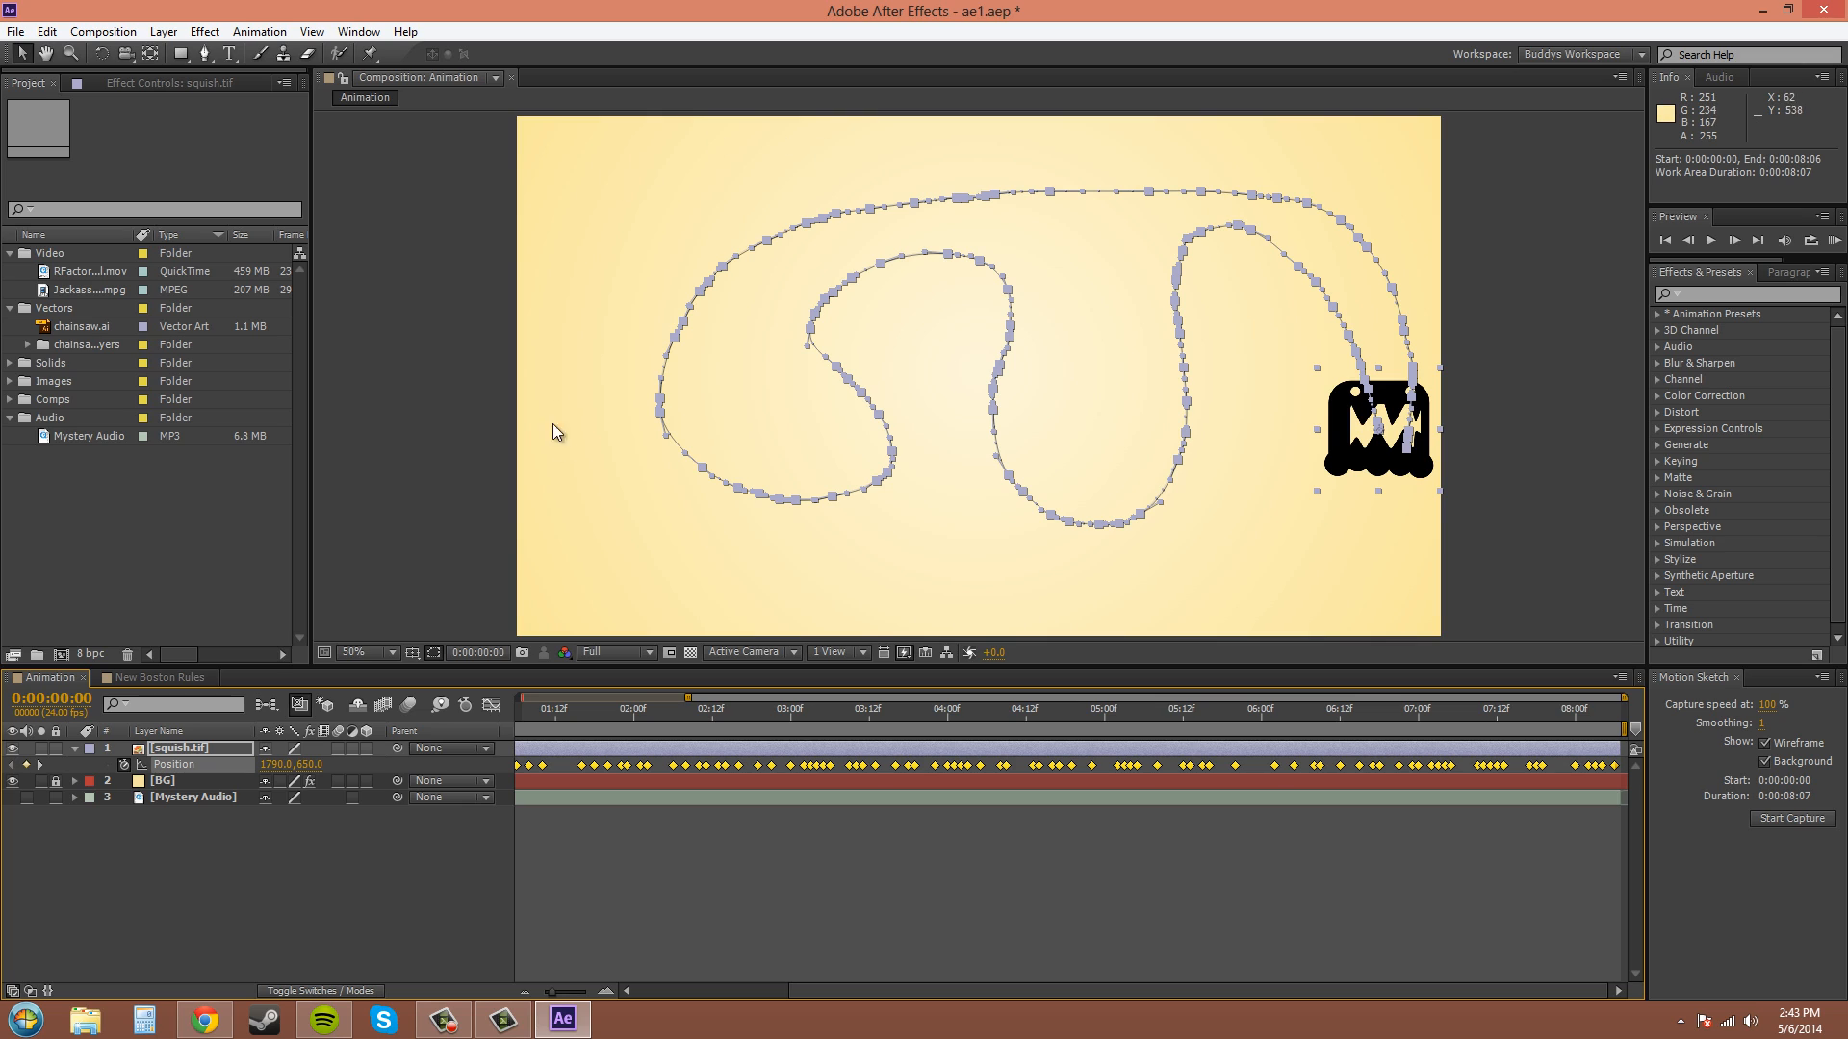
mouse_move(1085, 710)
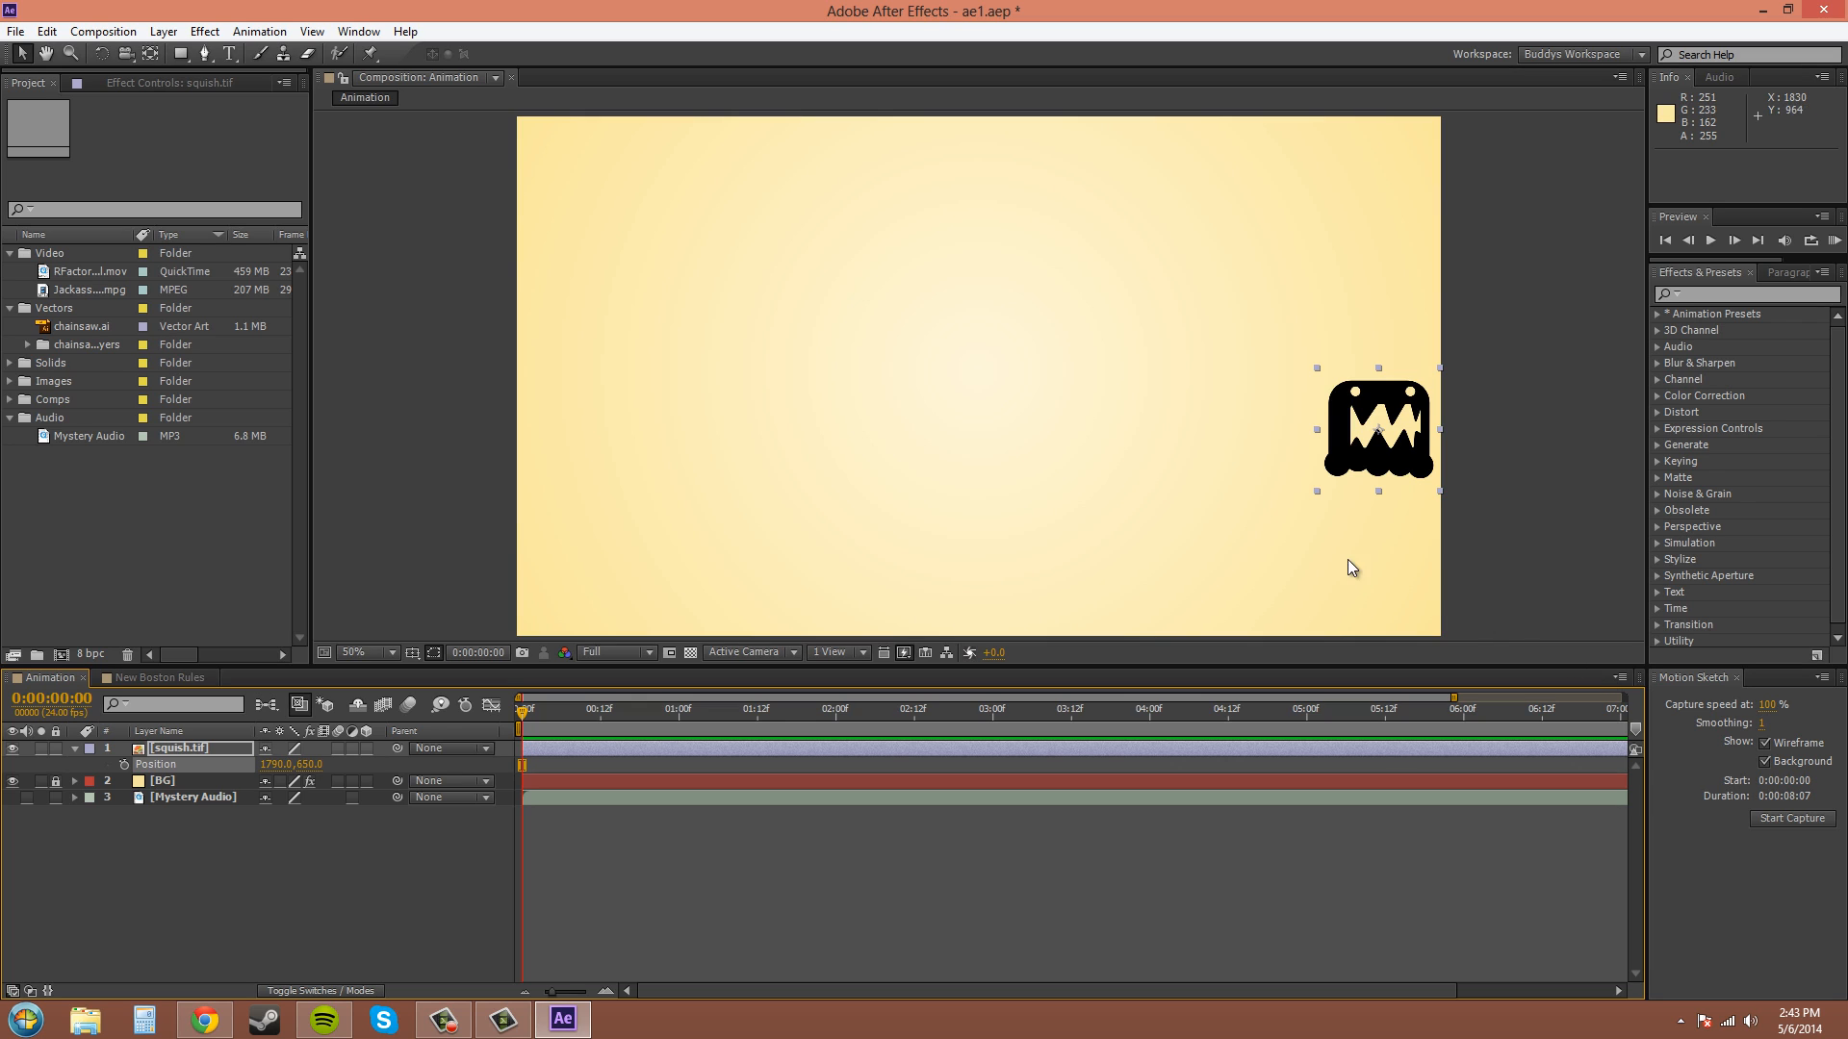
mouse_move(1117, 454)
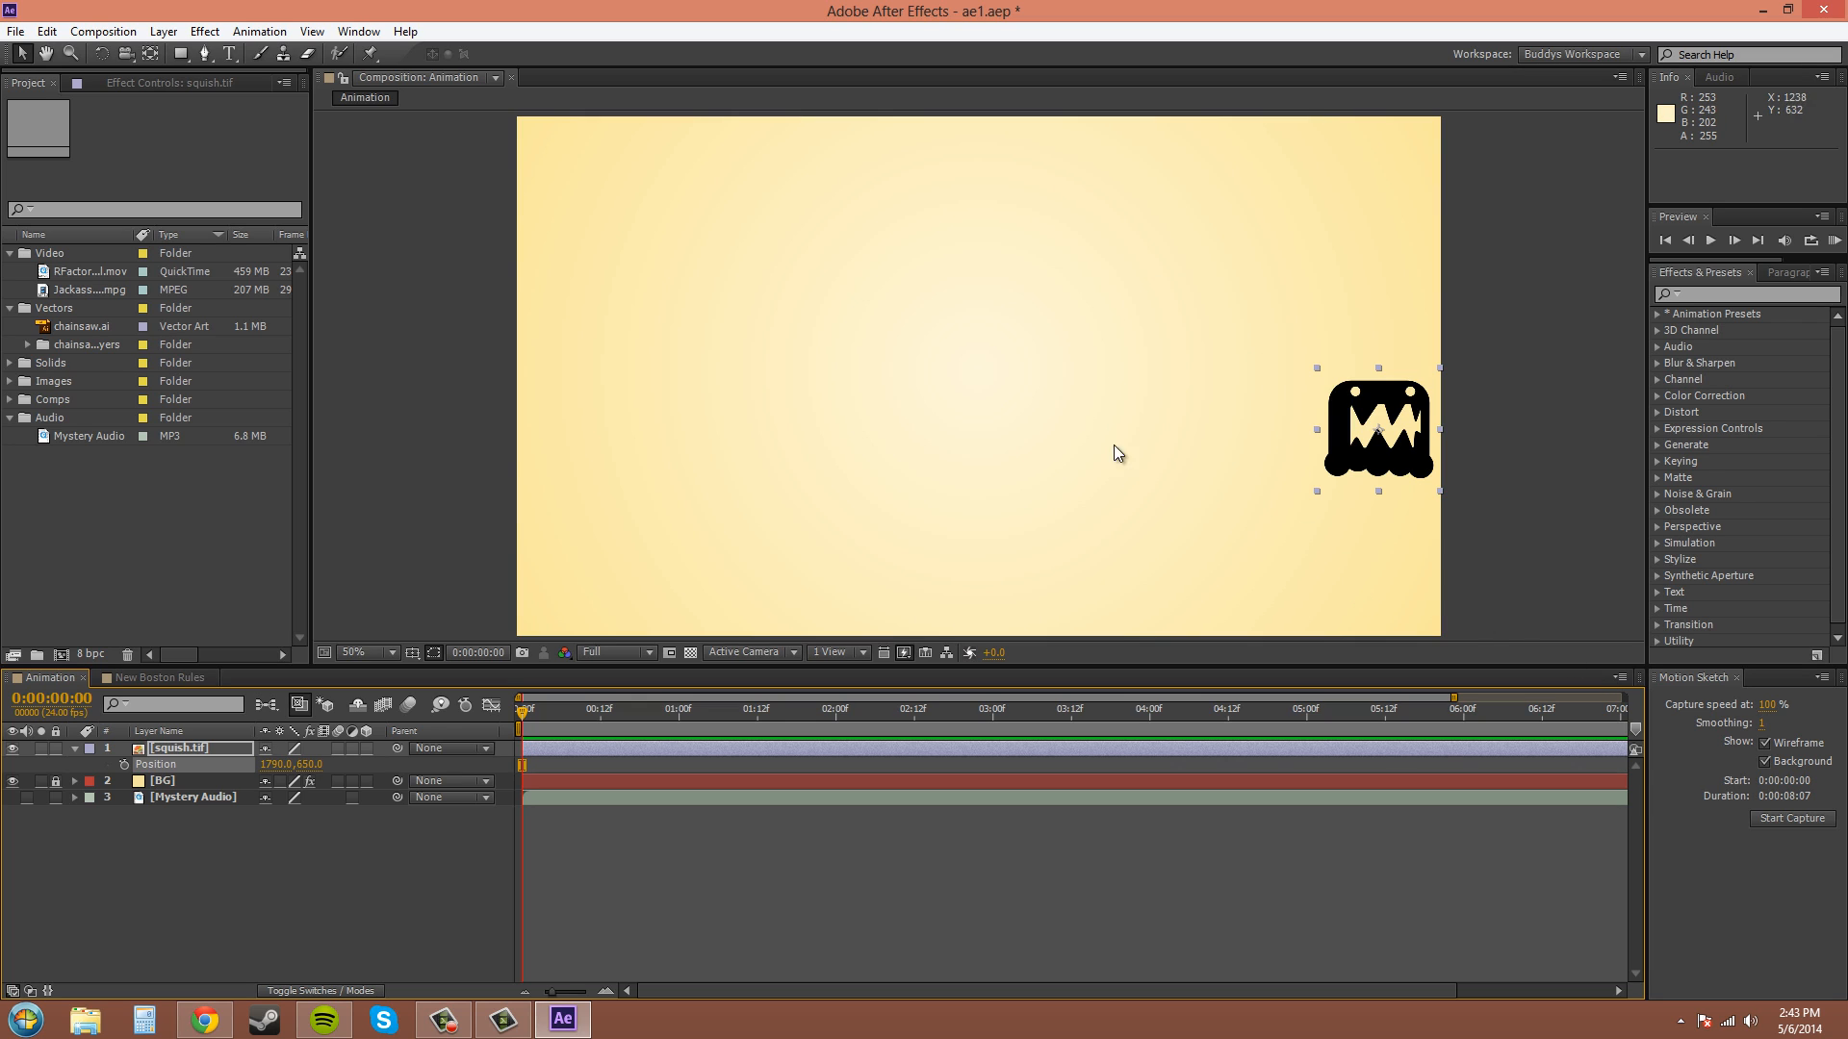
mouse_move(792, 528)
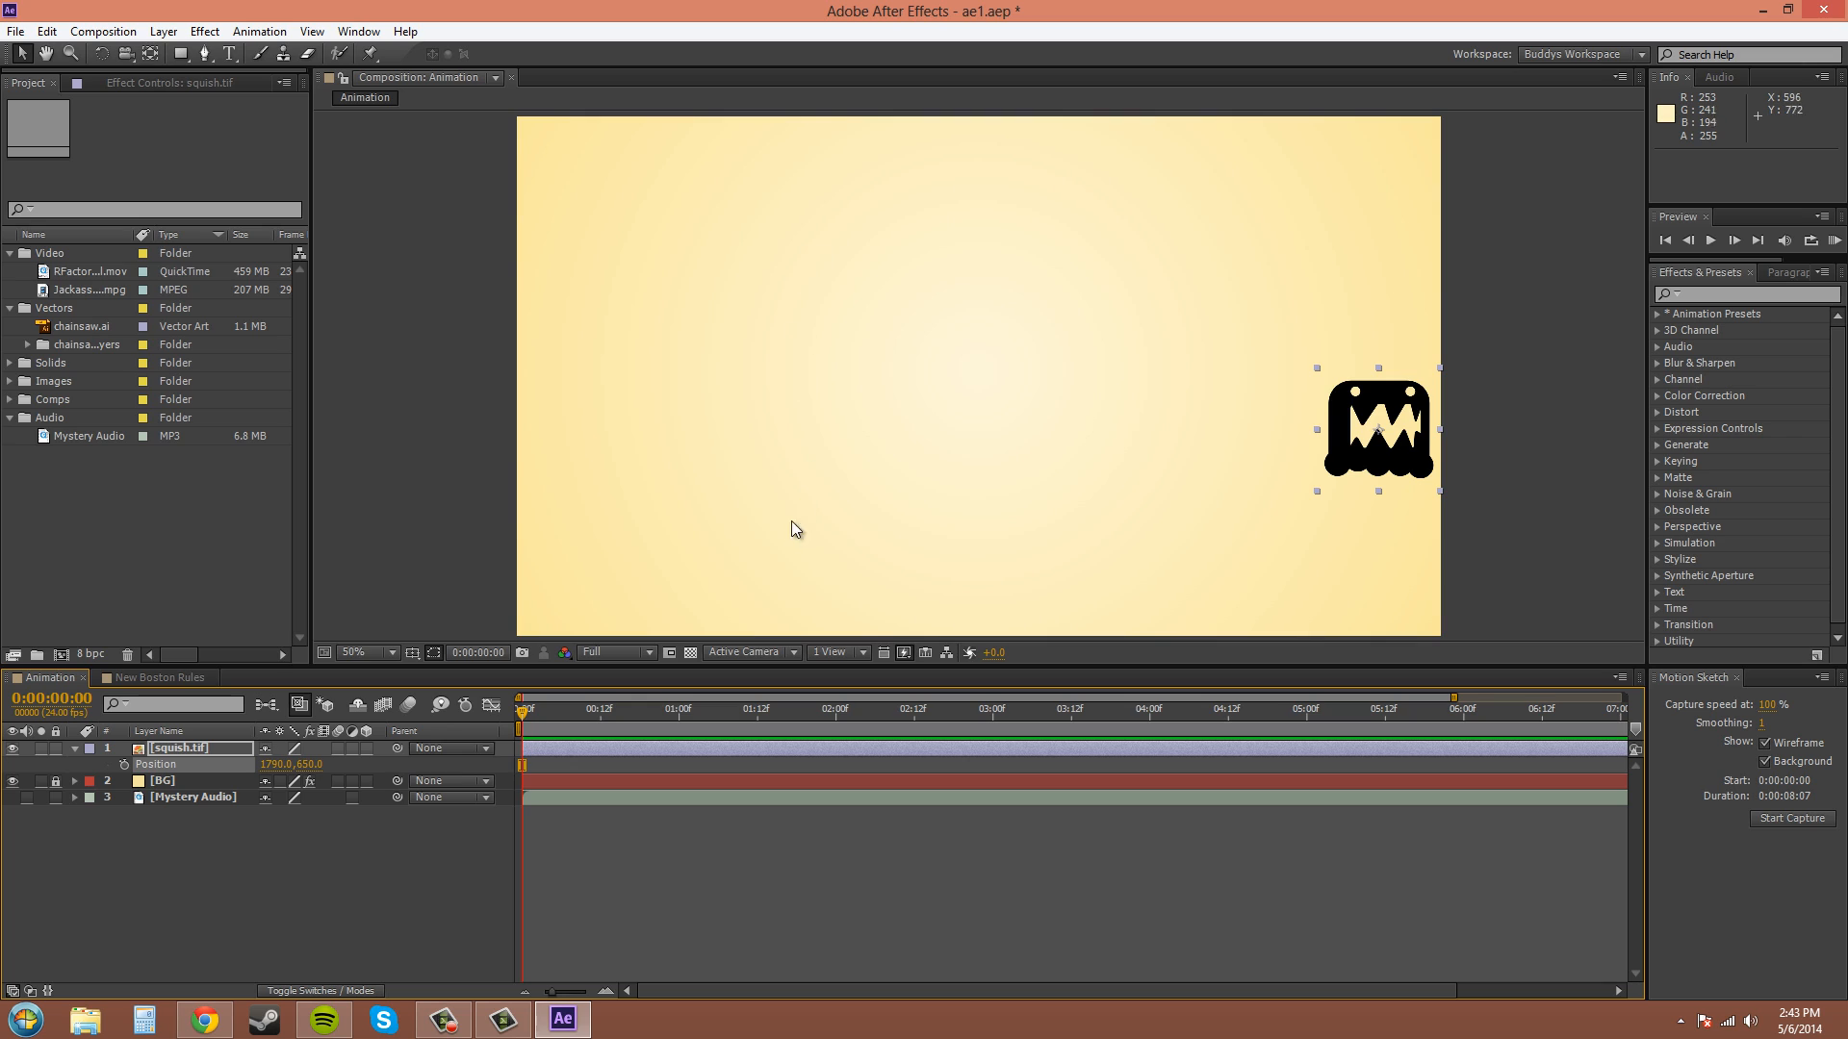
mouse_move(1771, 715)
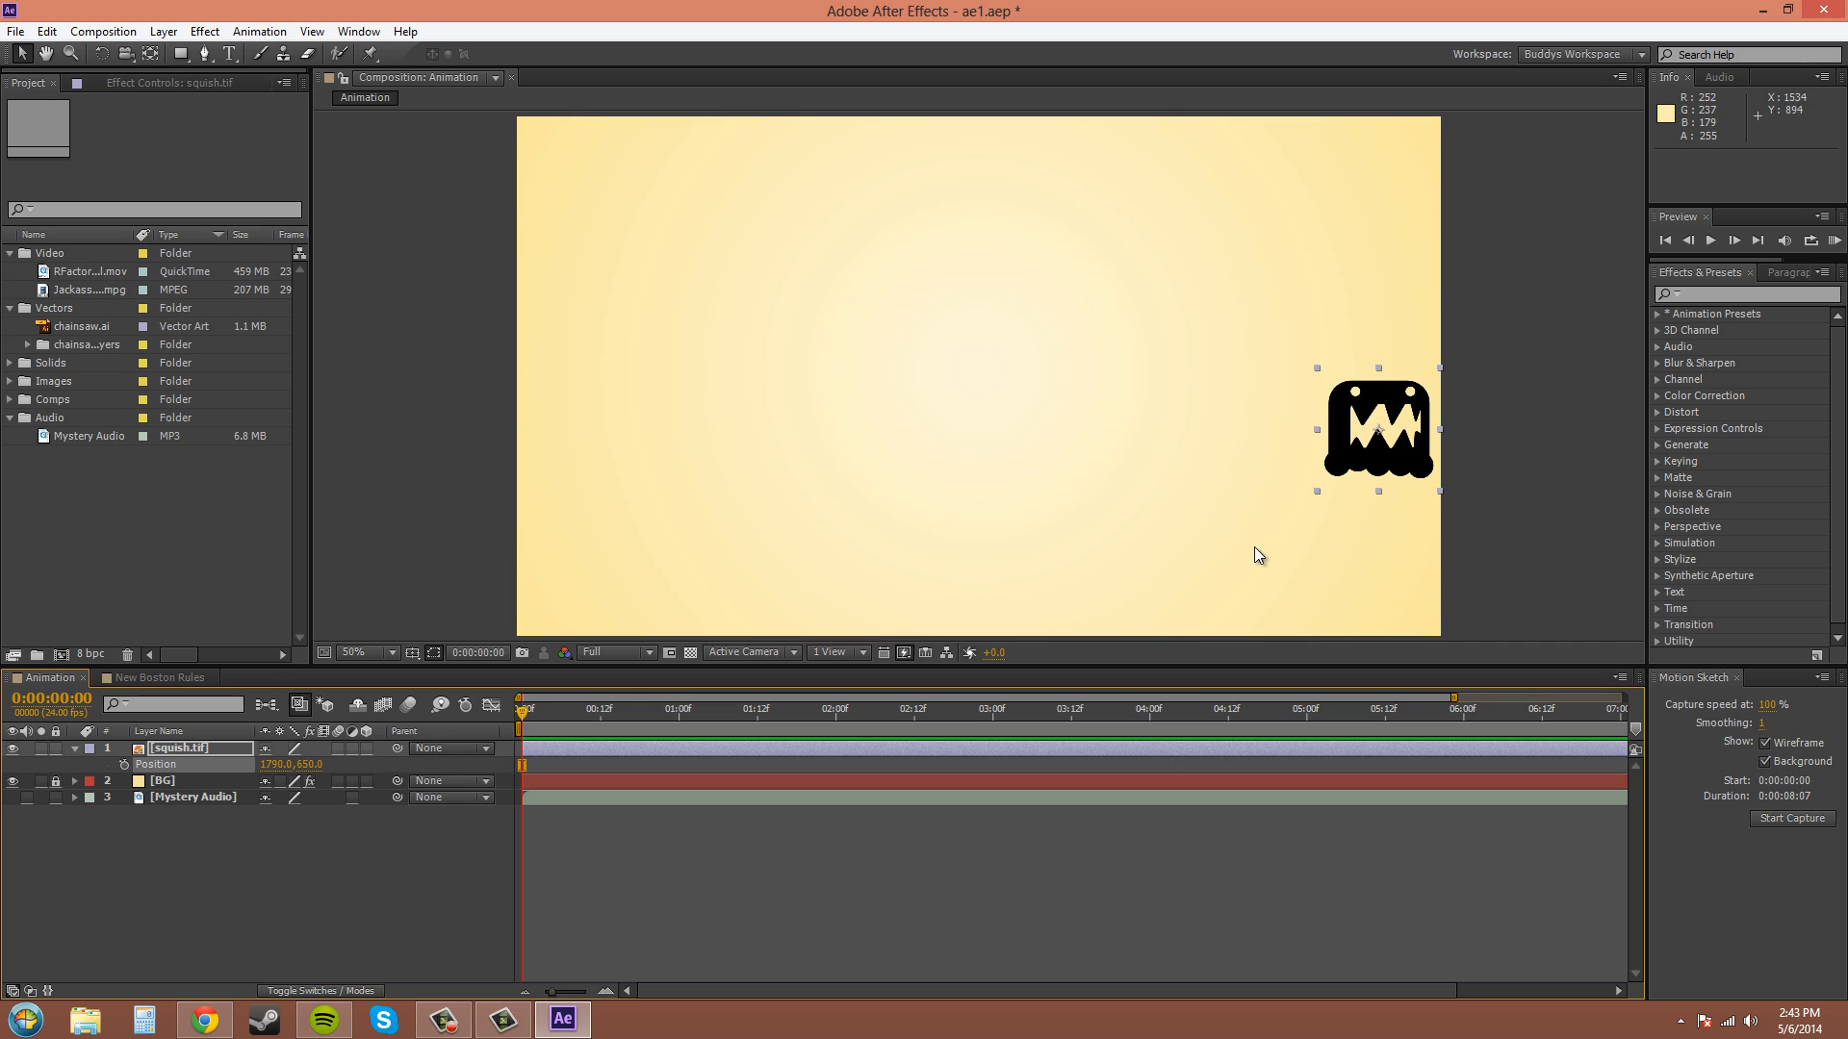
mouse_move(958, 515)
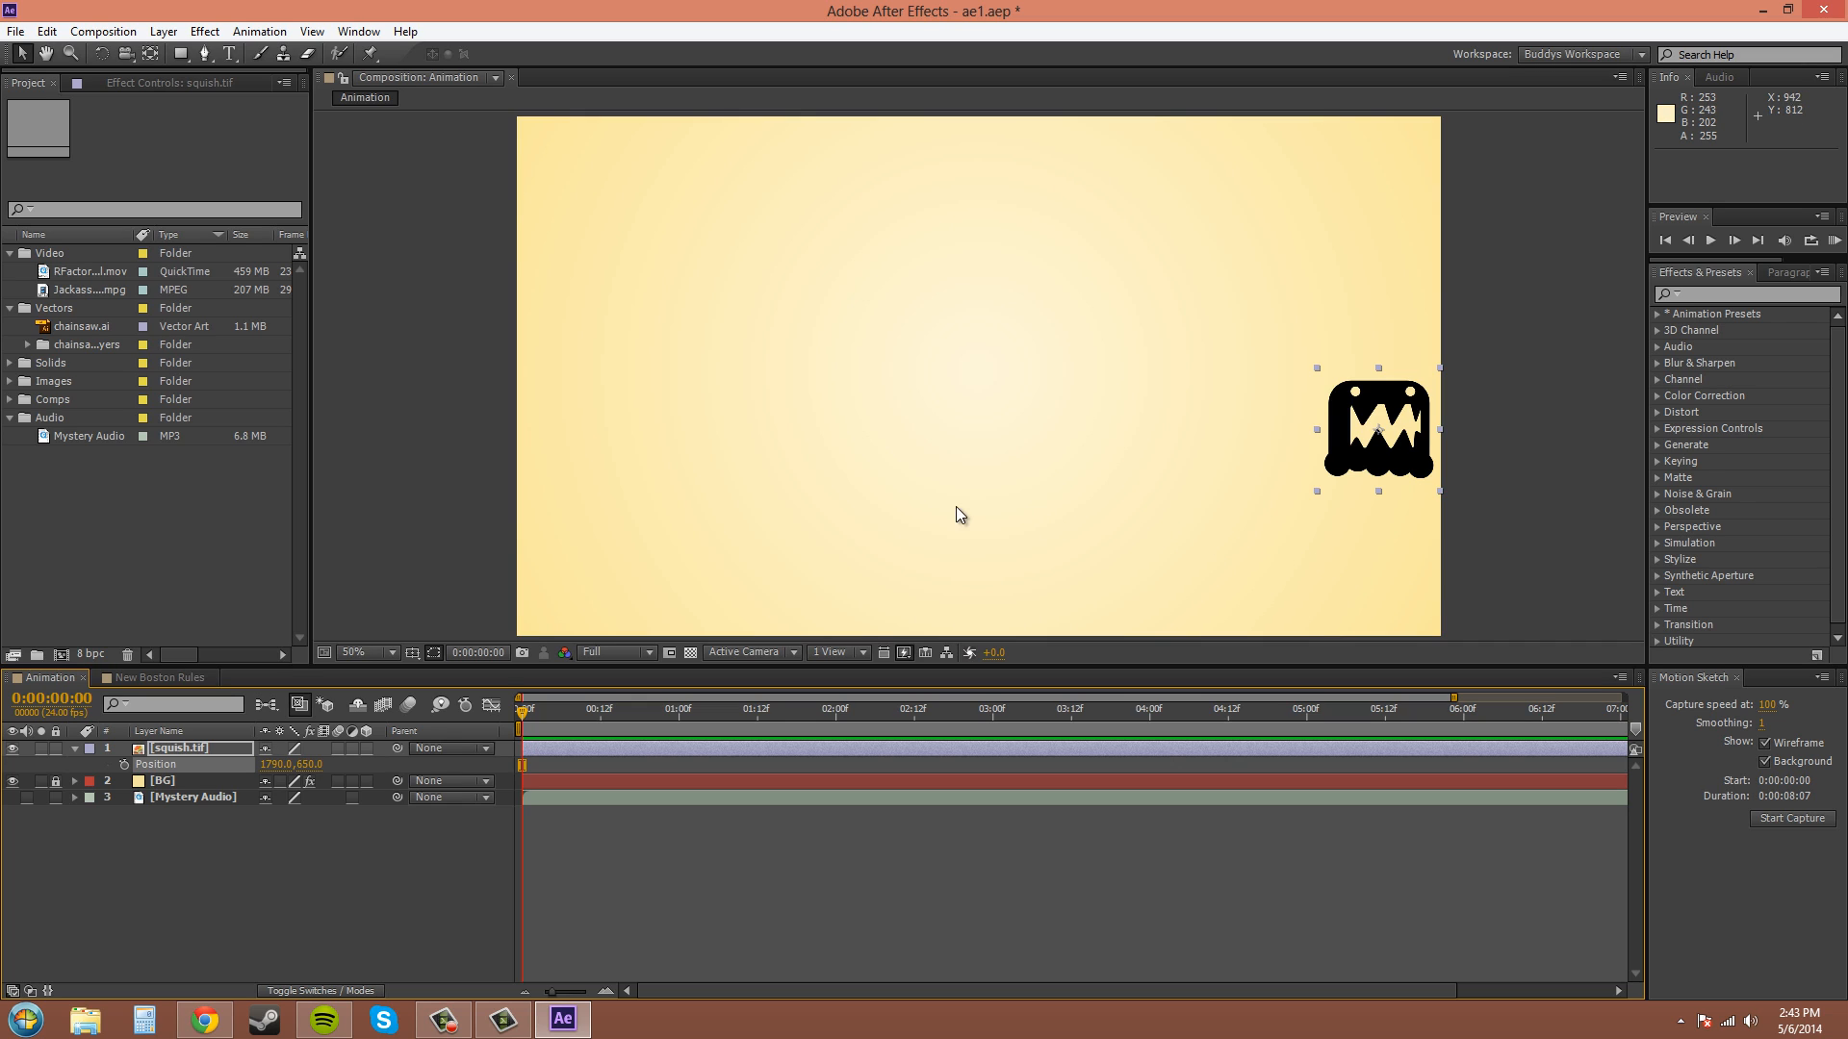
mouse_move(733, 460)
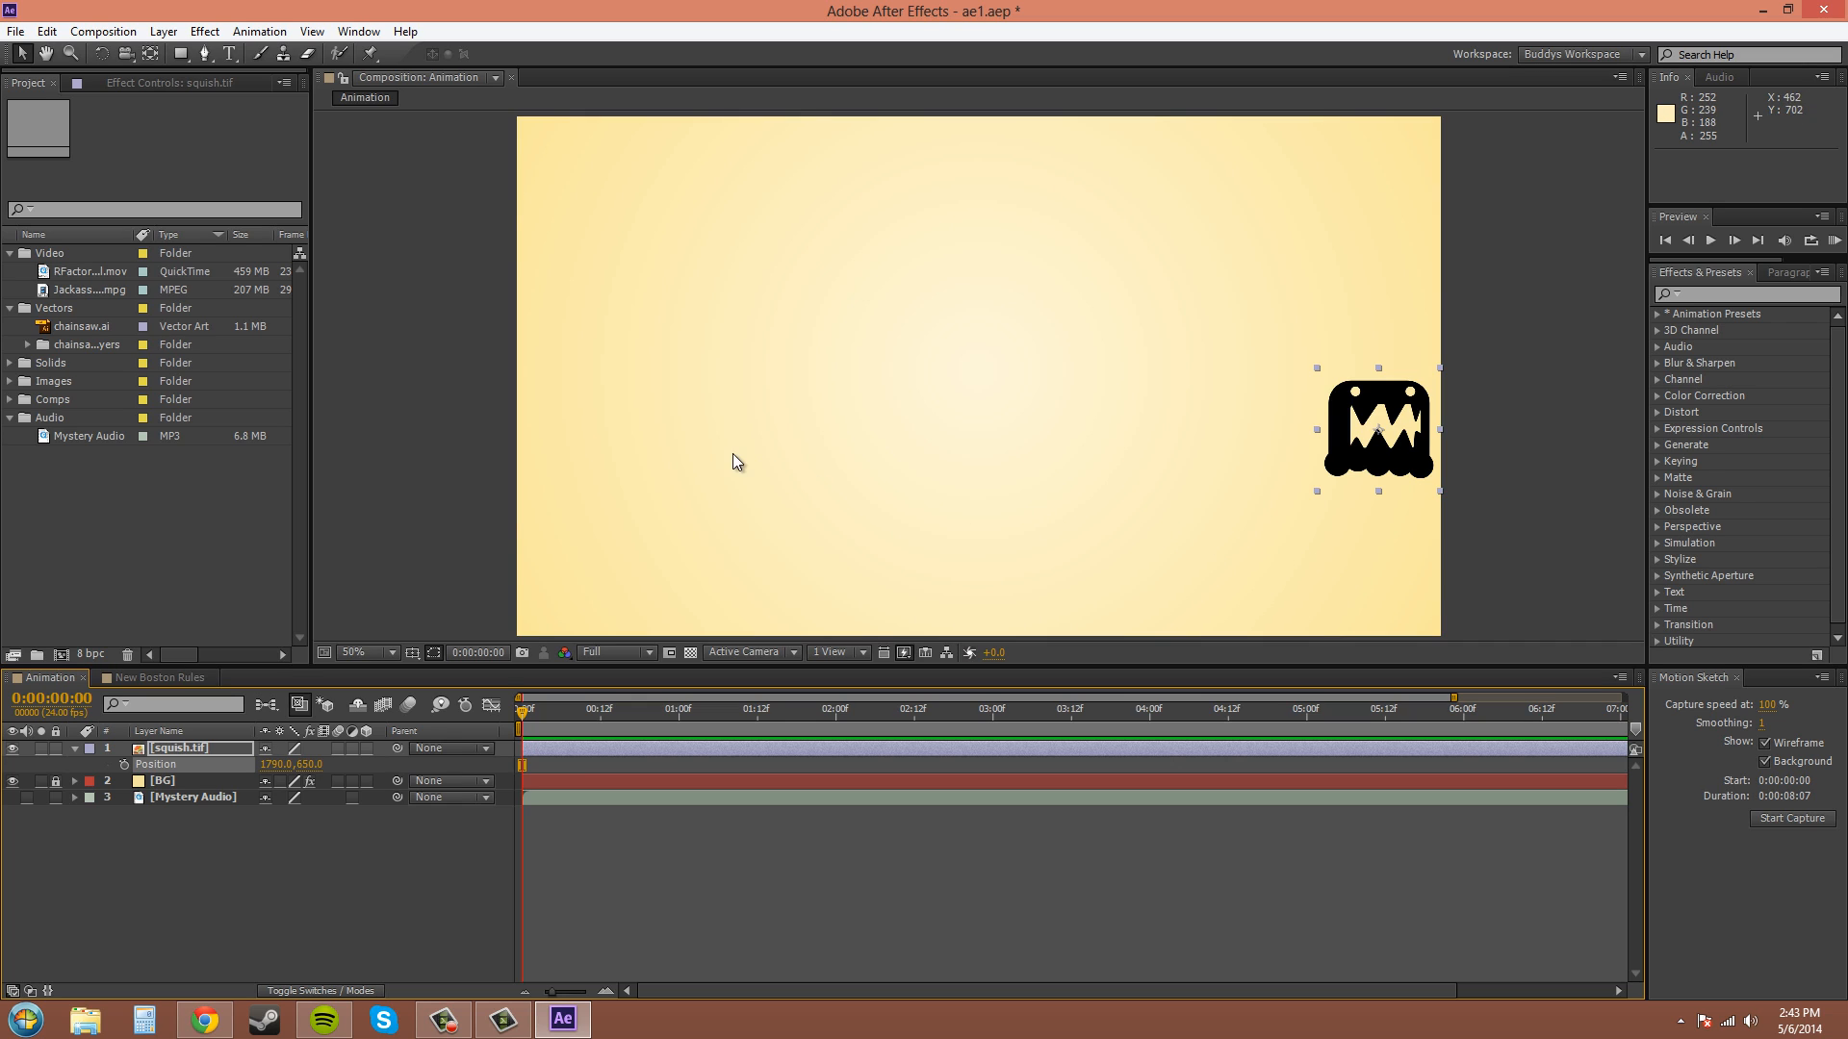
mouse_move(902, 227)
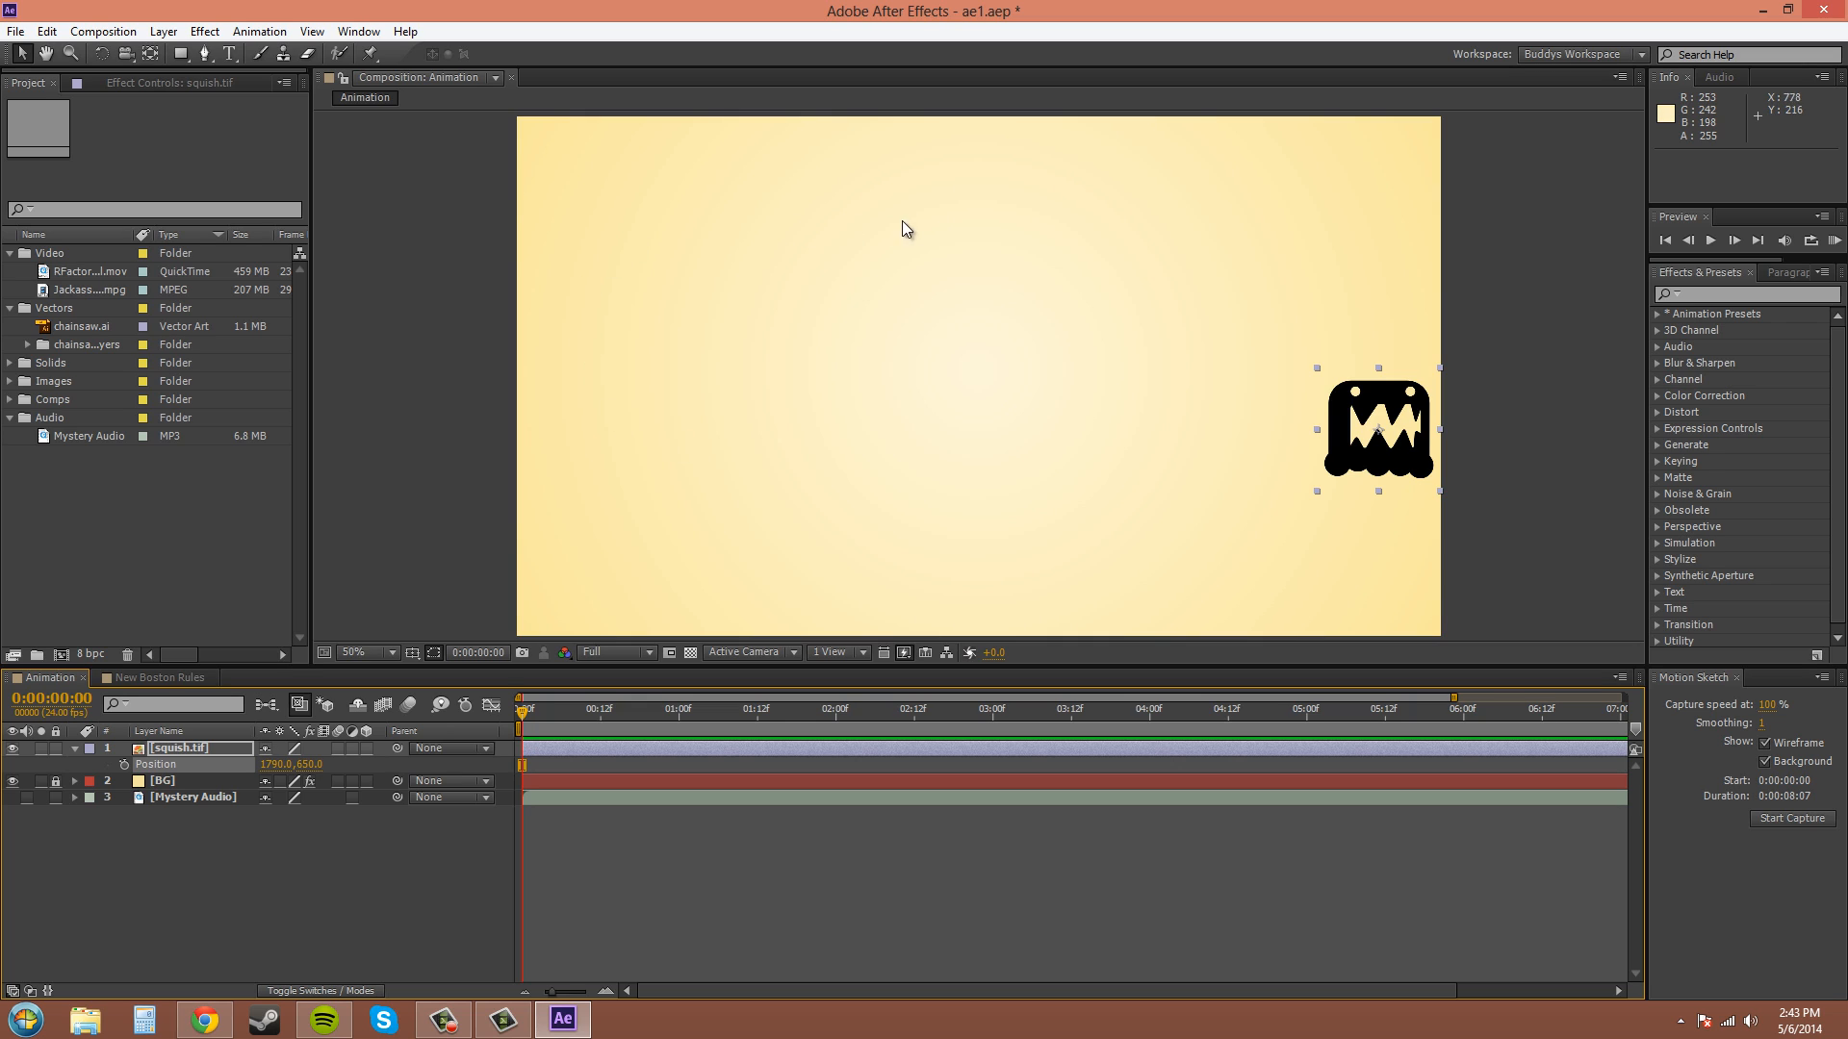
mouse_move(919, 529)
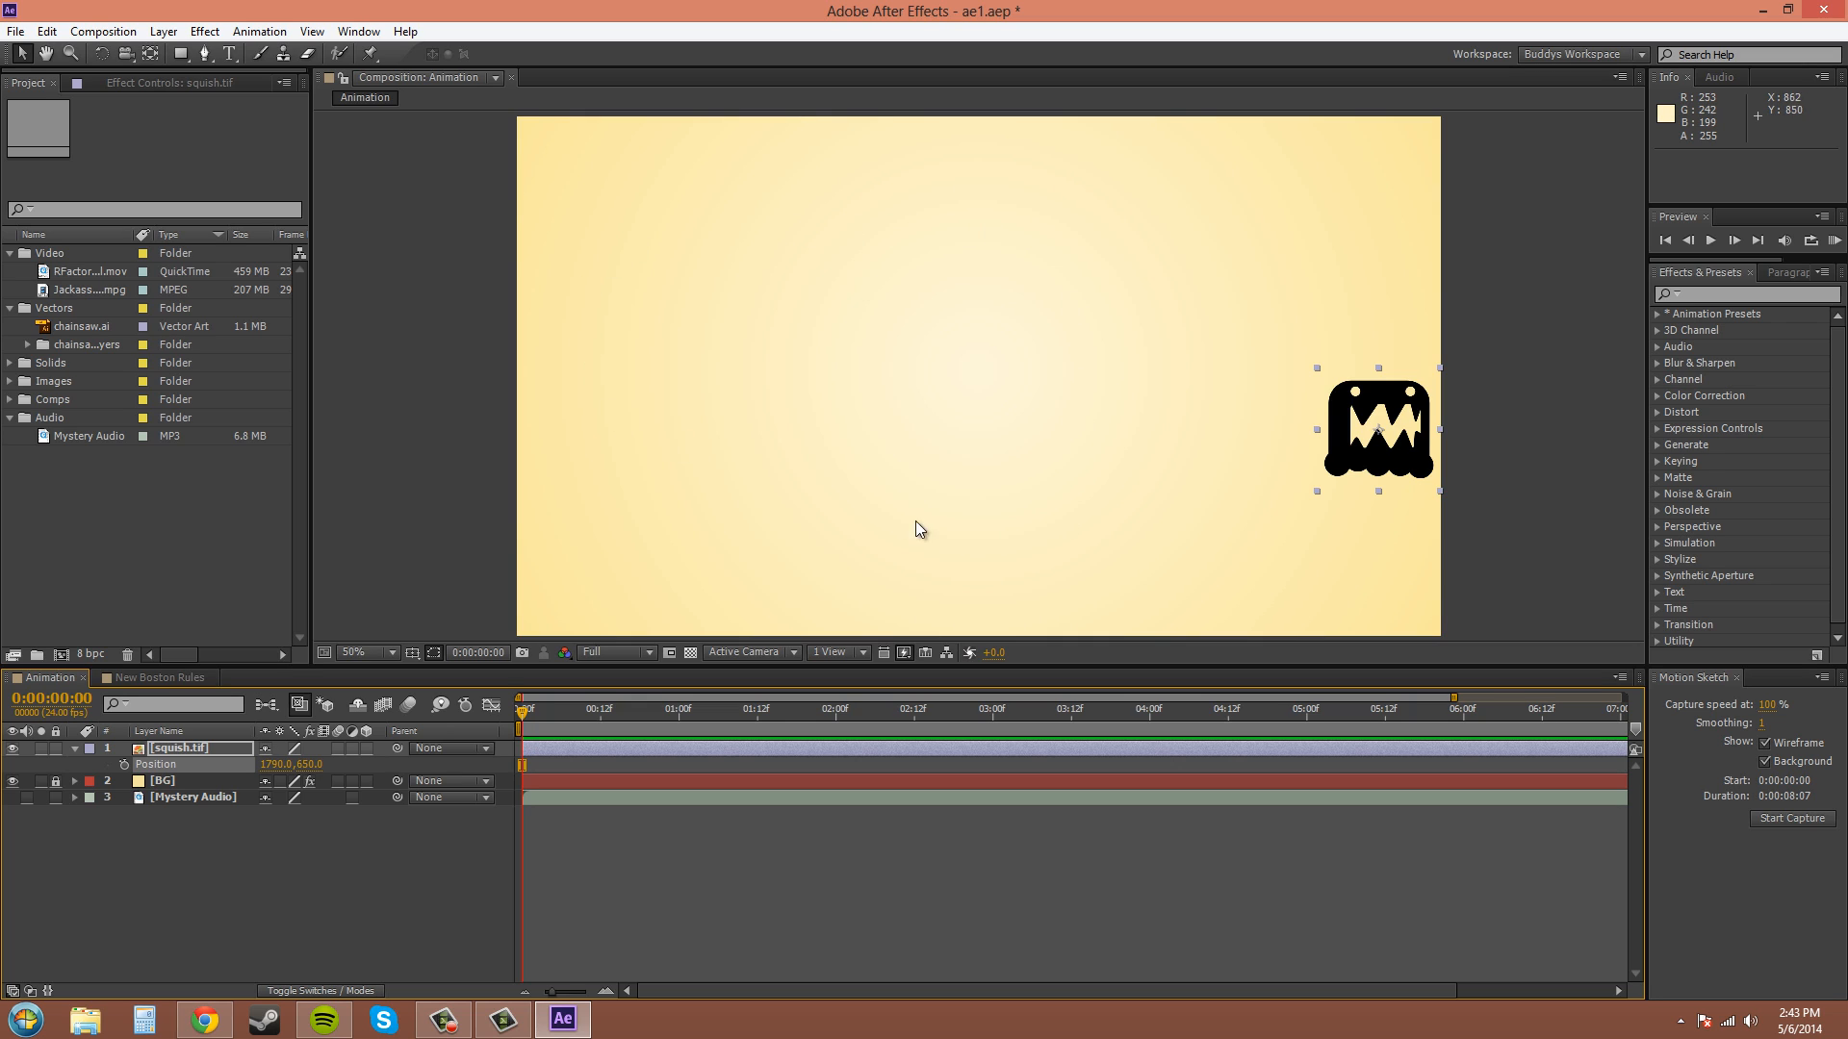
mouse_move(1247, 592)
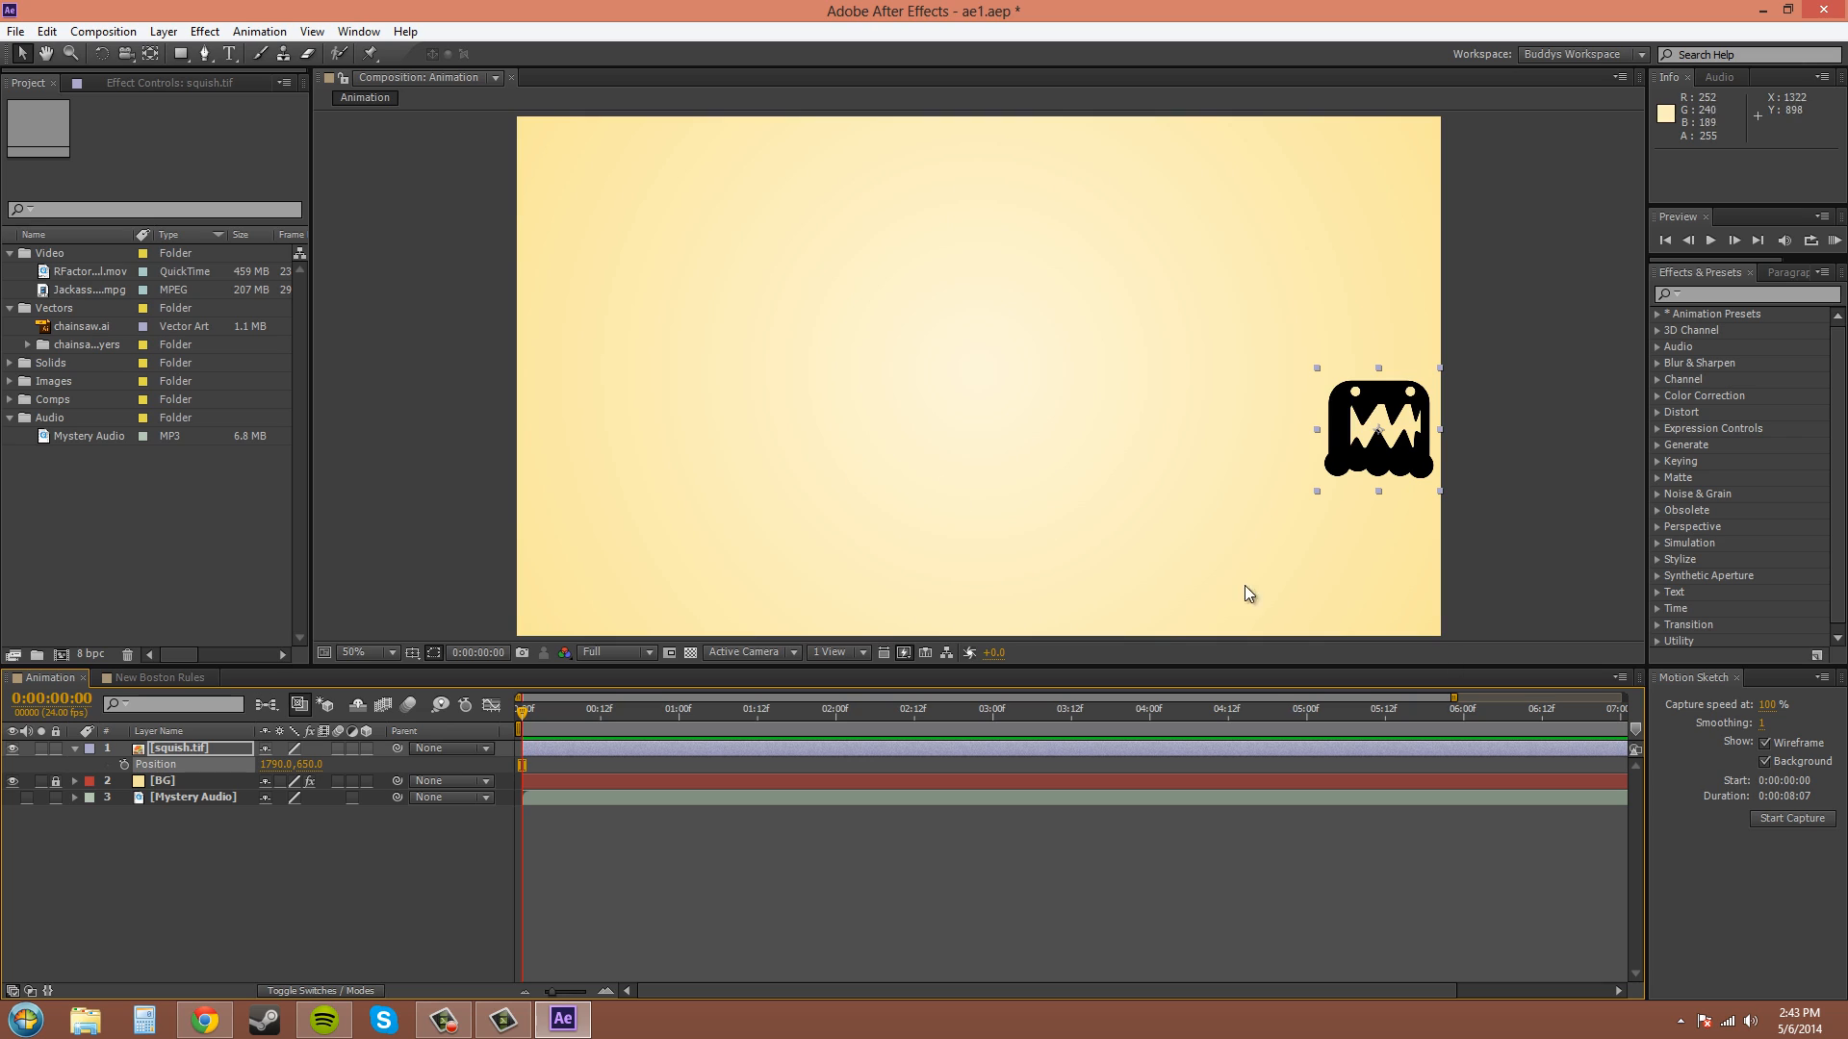
mouse_move(1759, 728)
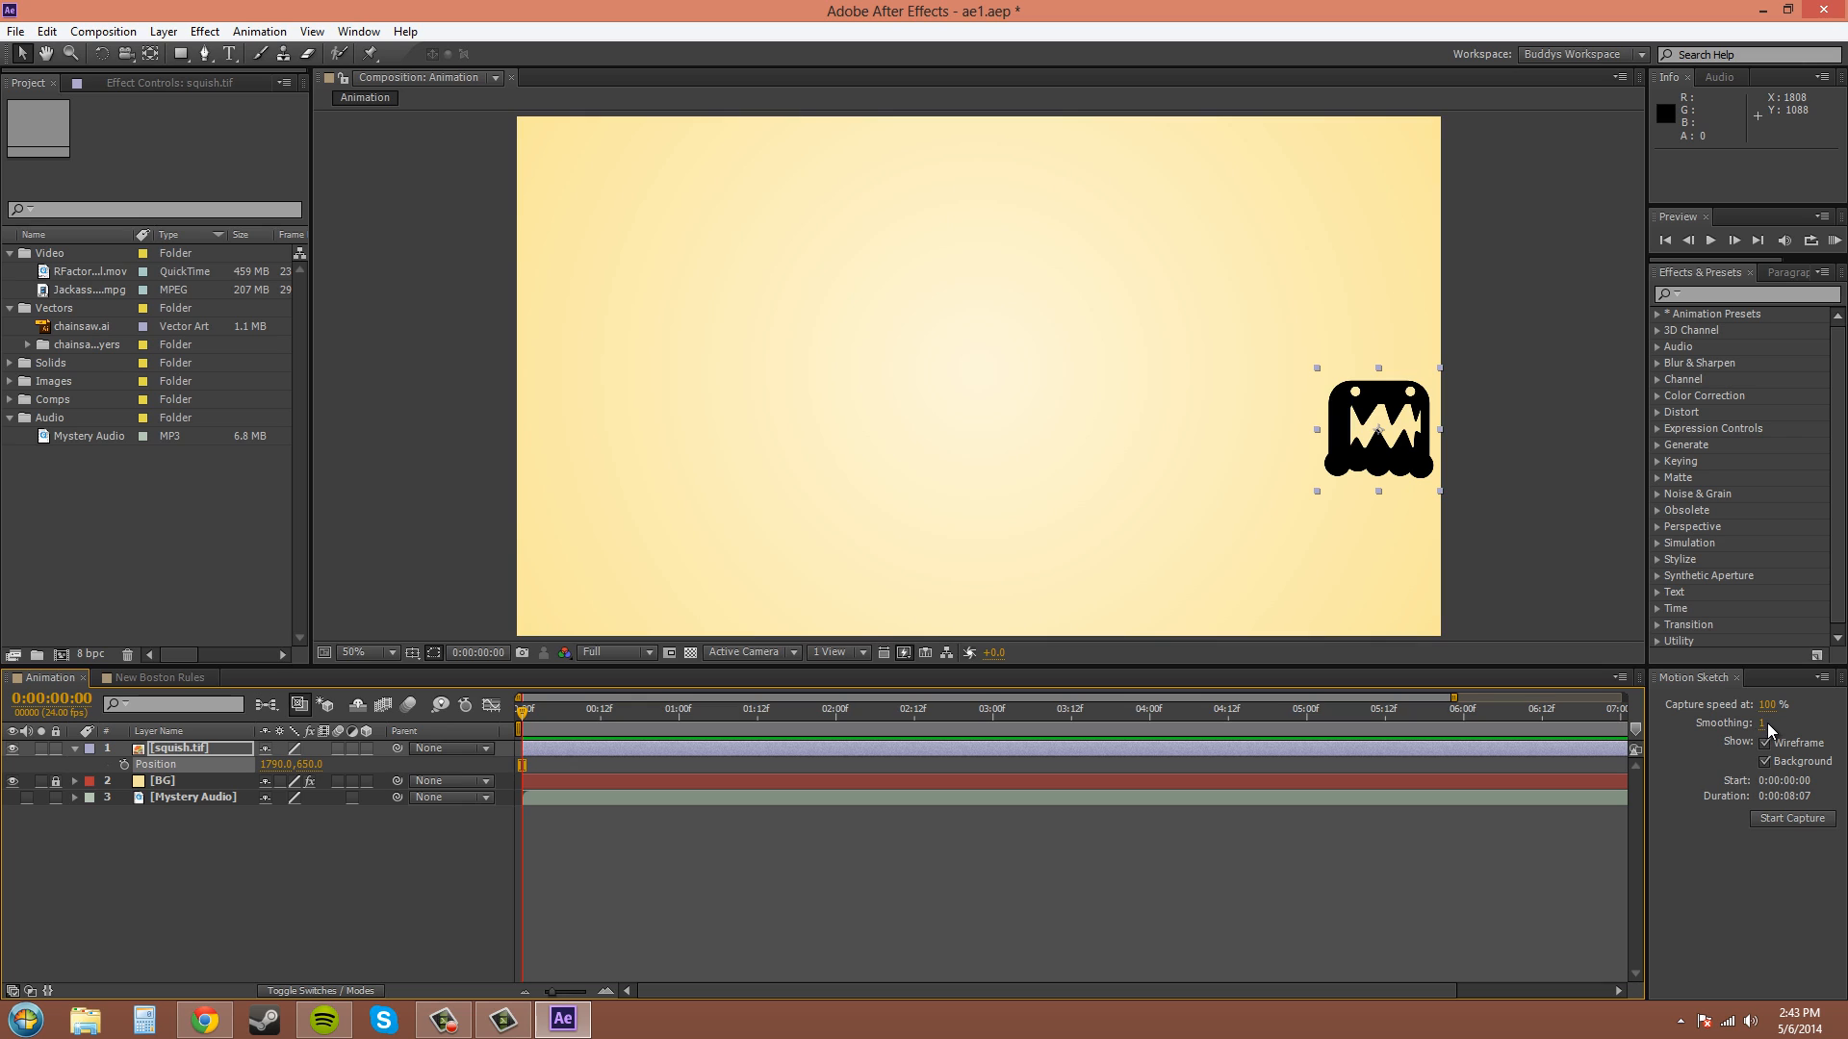
mouse_move(1698, 839)
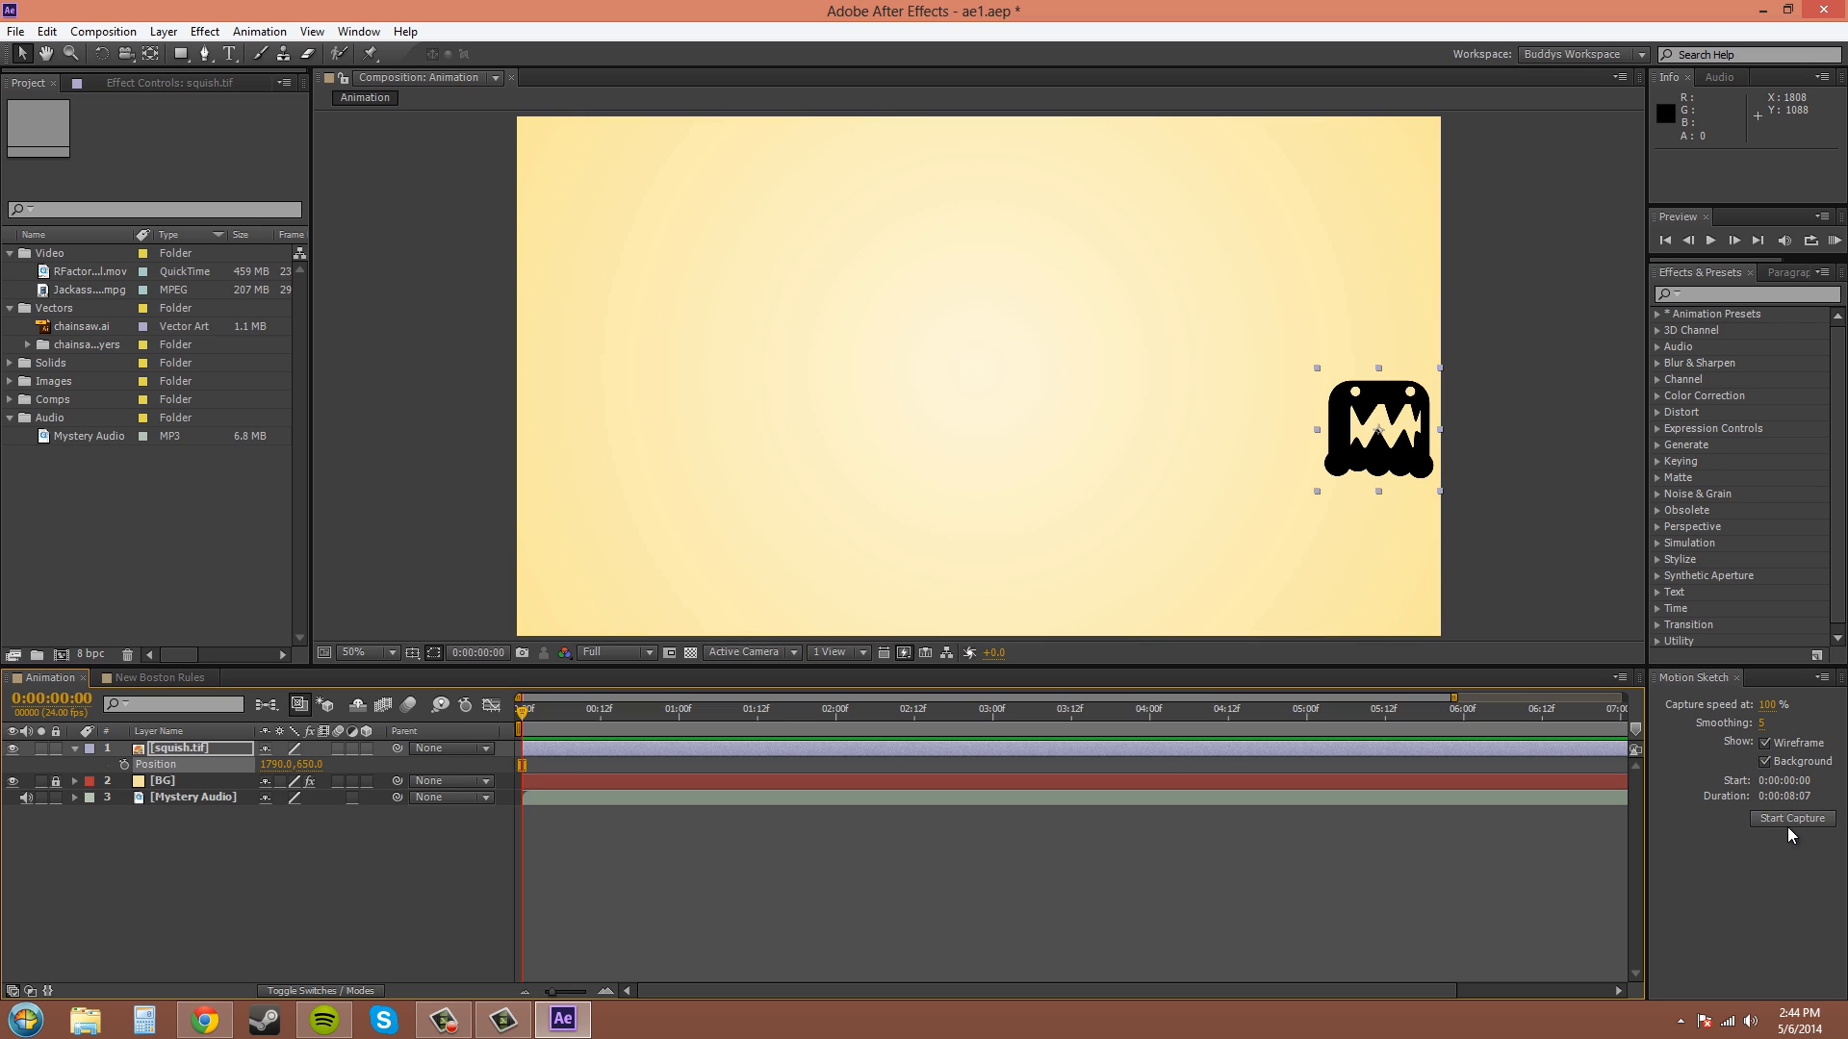
mouse_move(736, 540)
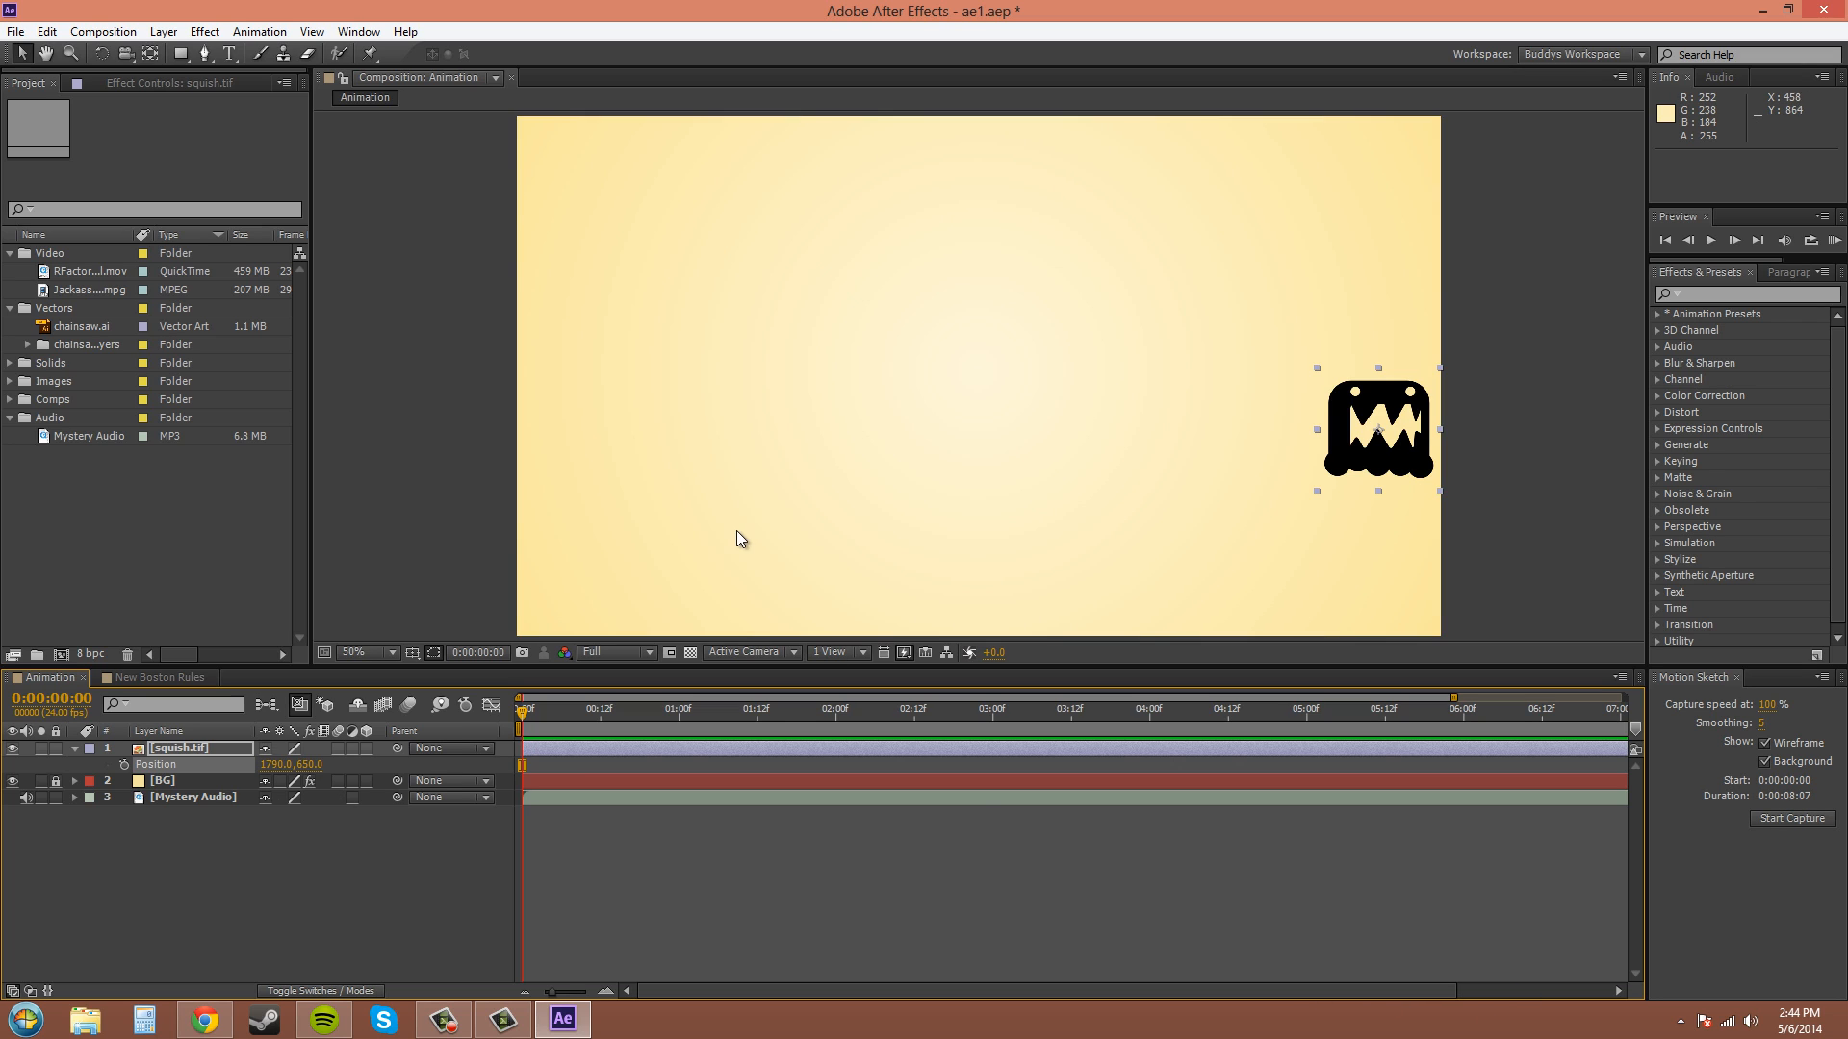
mouse_move(776, 374)
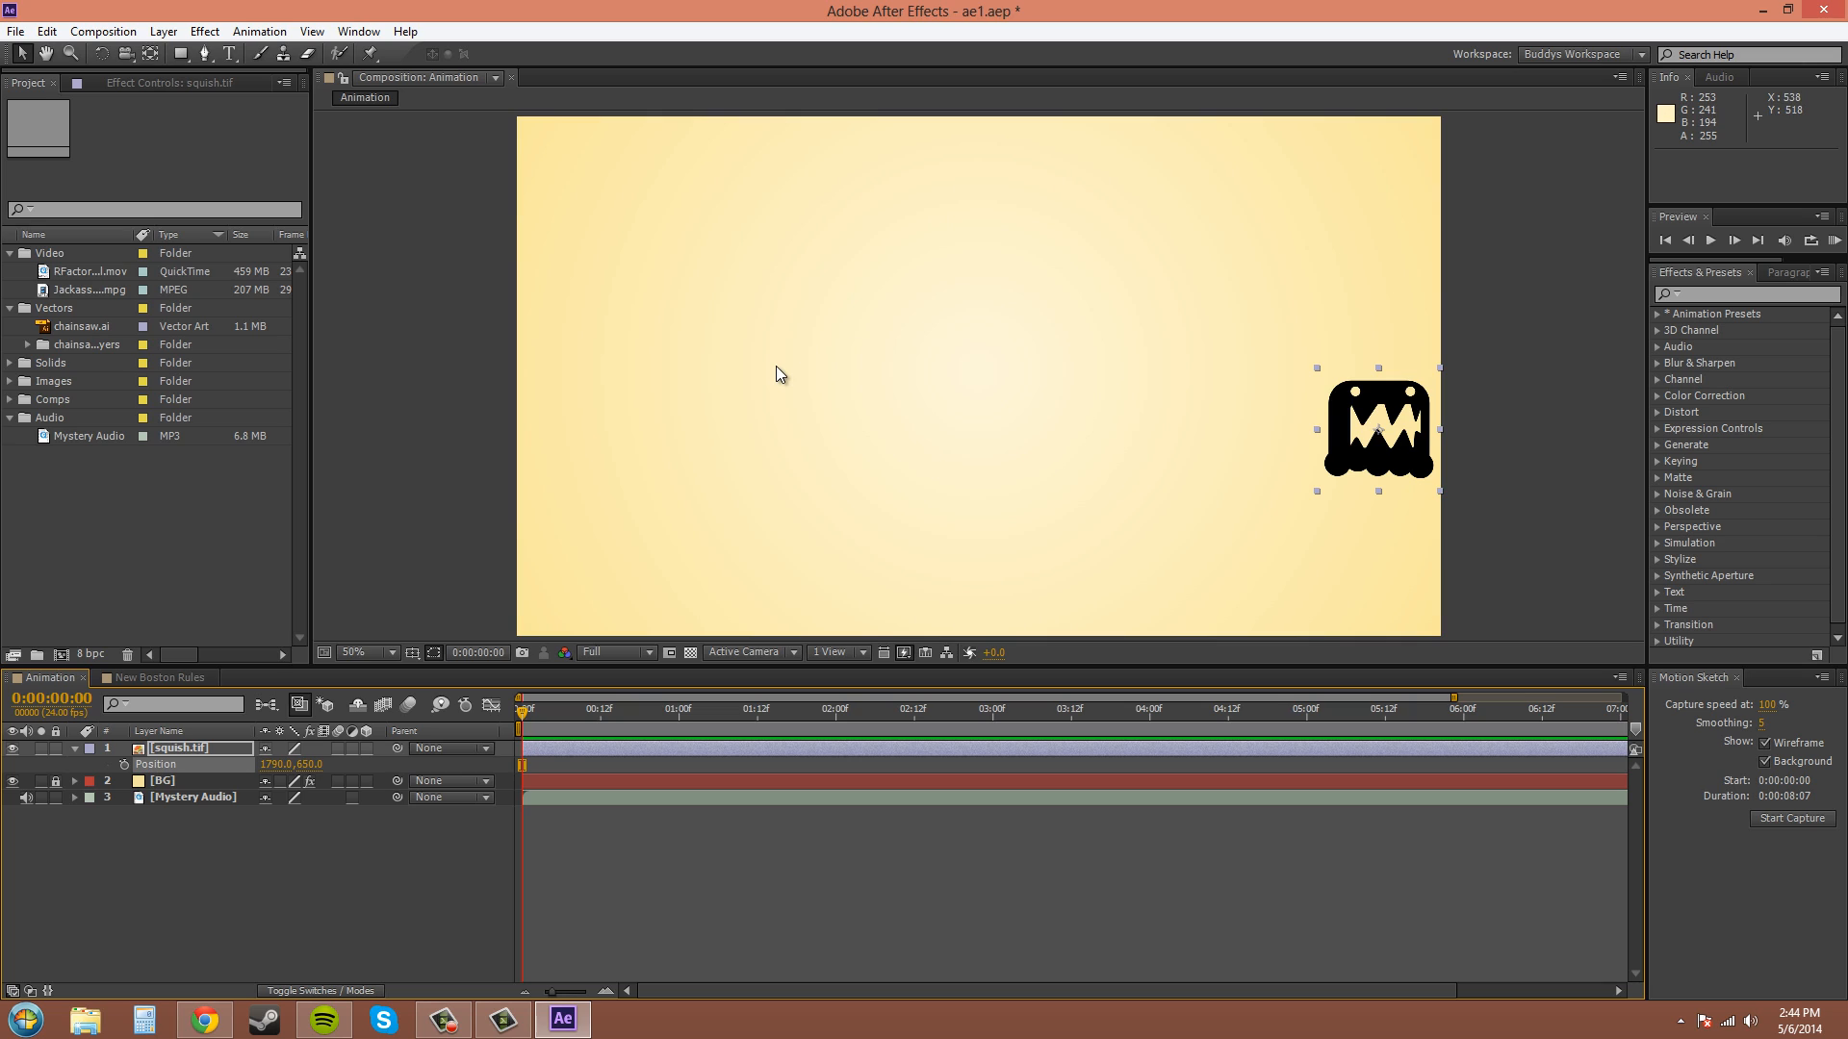
mouse_move(1796, 844)
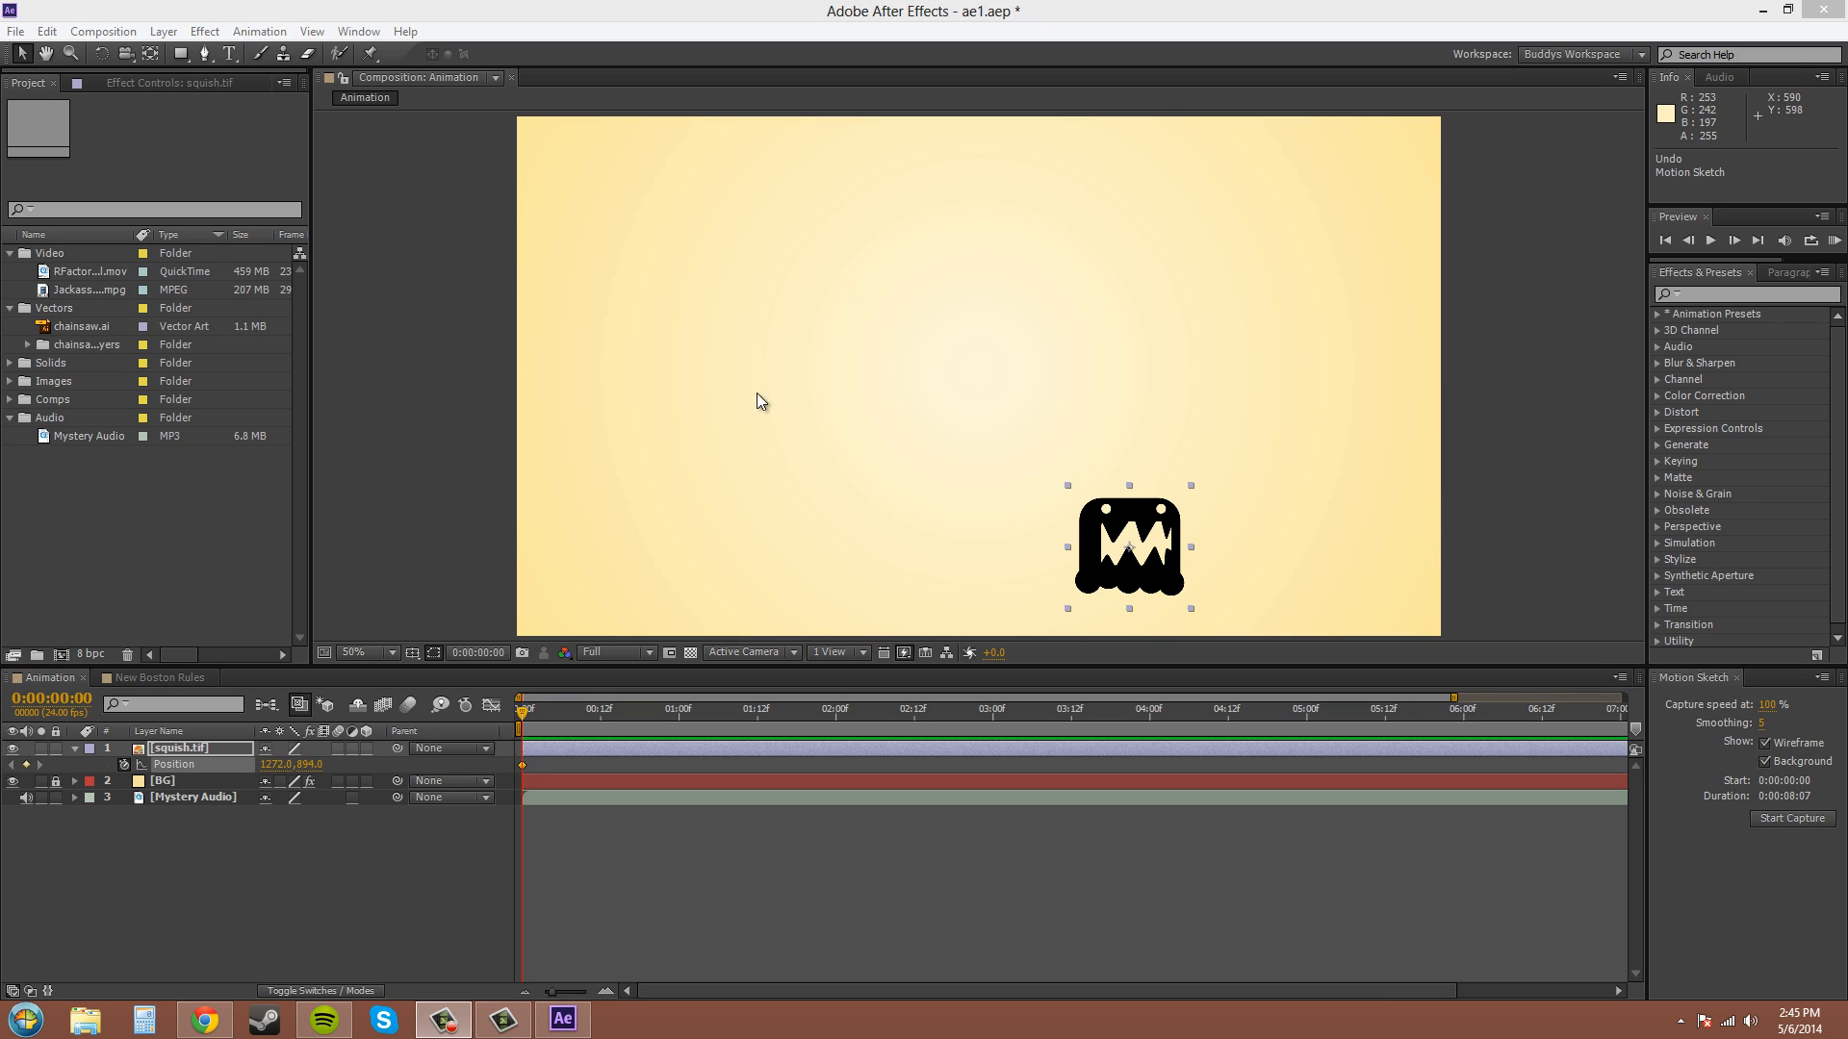
mouse_move(719, 390)
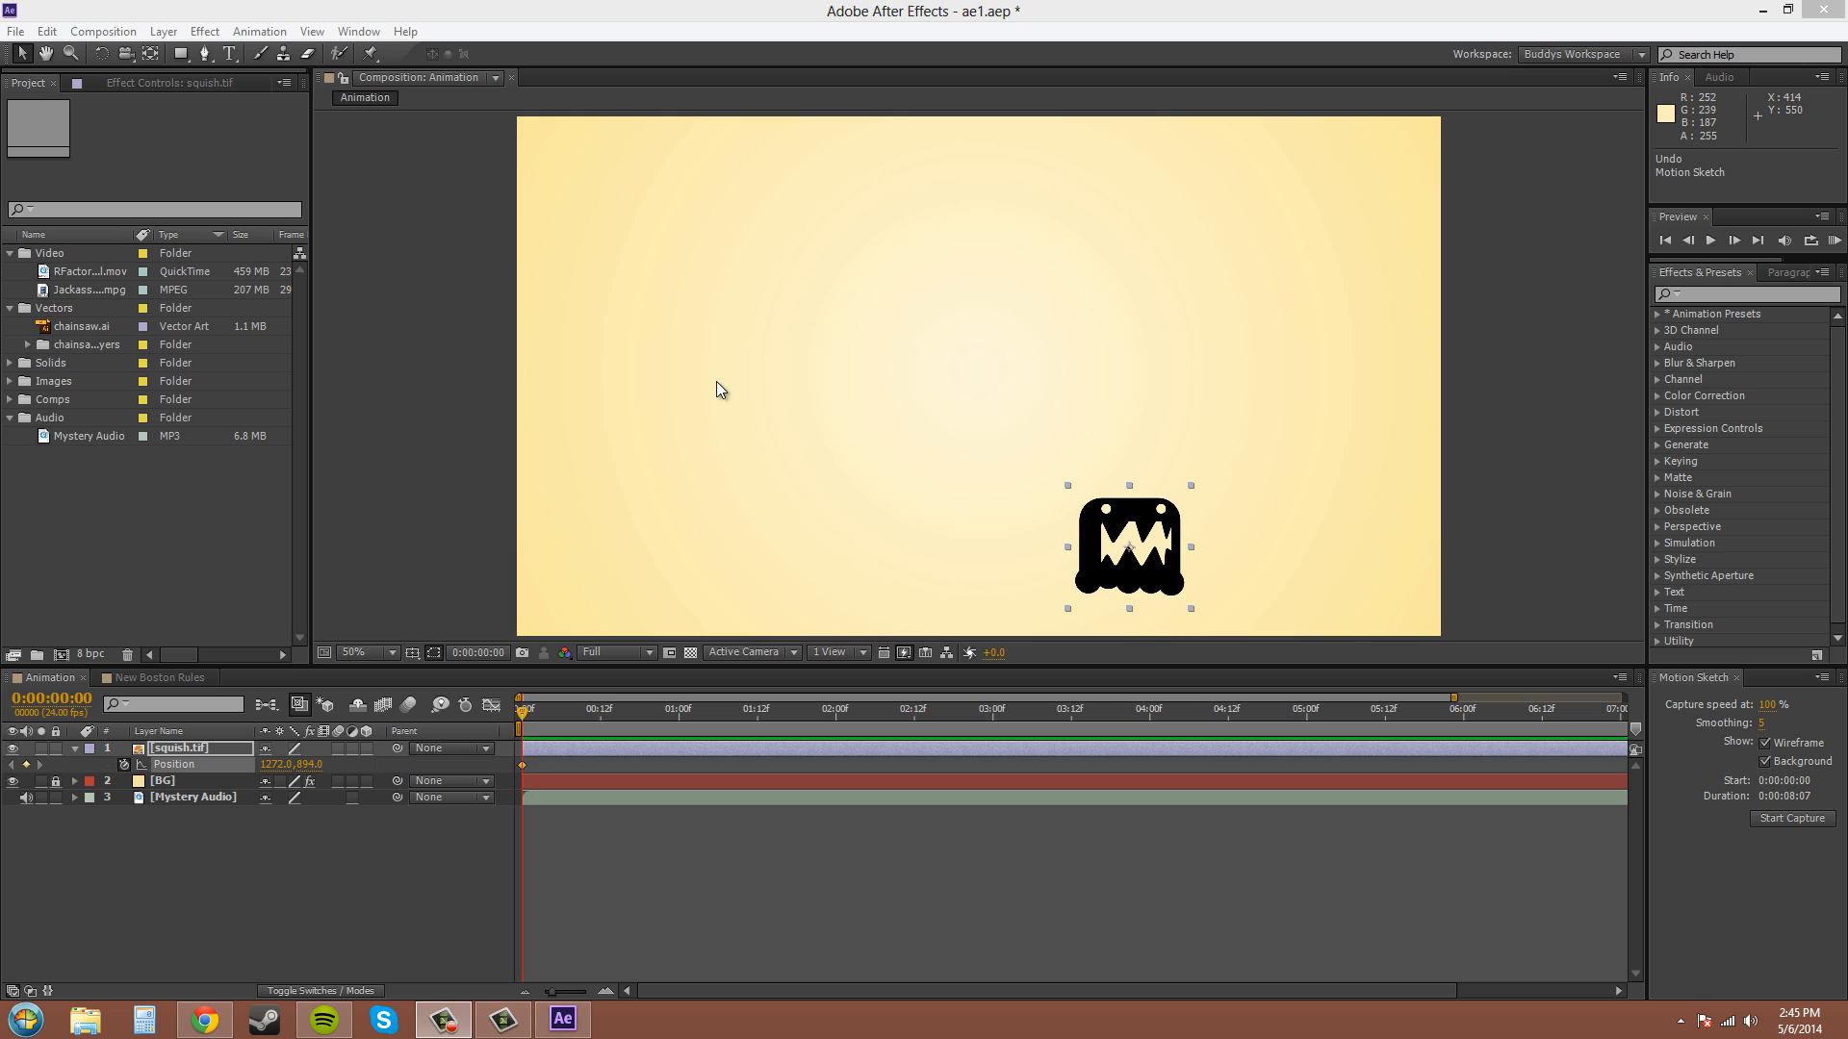
mouse_move(1779, 844)
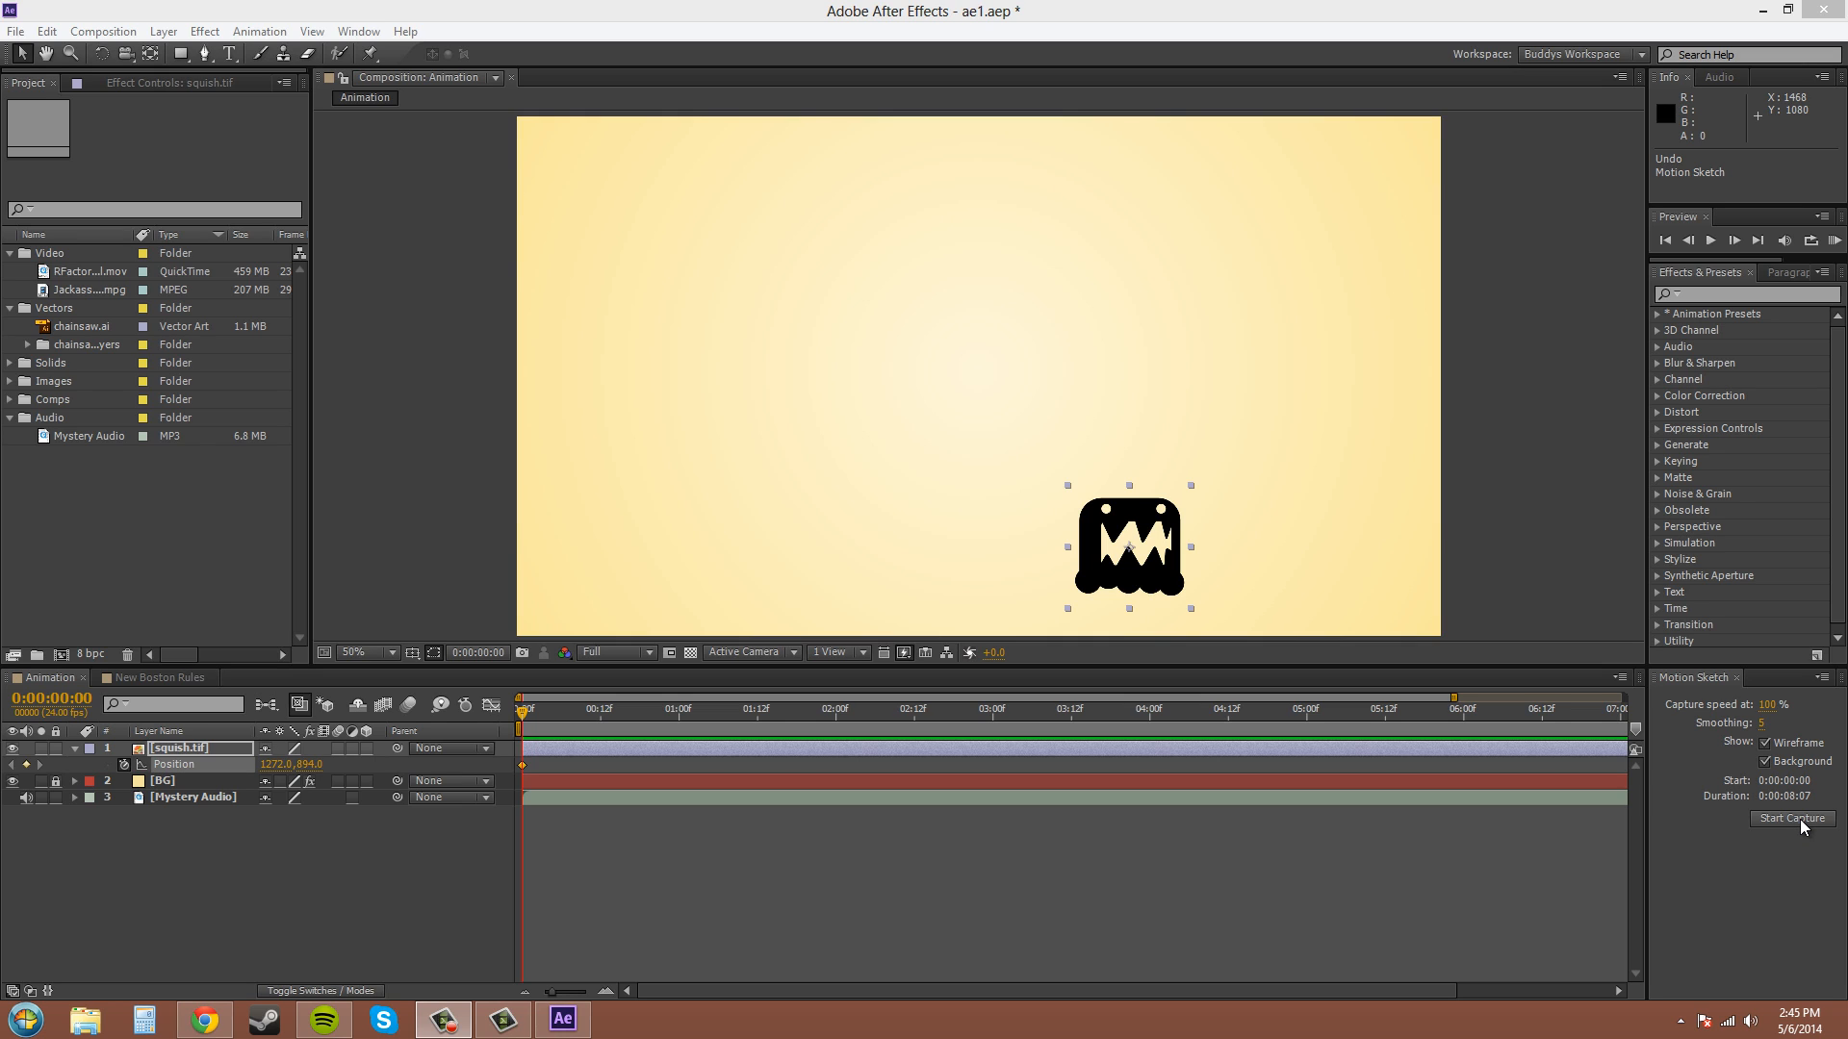
Step: Start a fresh Motion Sketch capture for the lowered squish monster, smoothing 5
click(1790, 818)
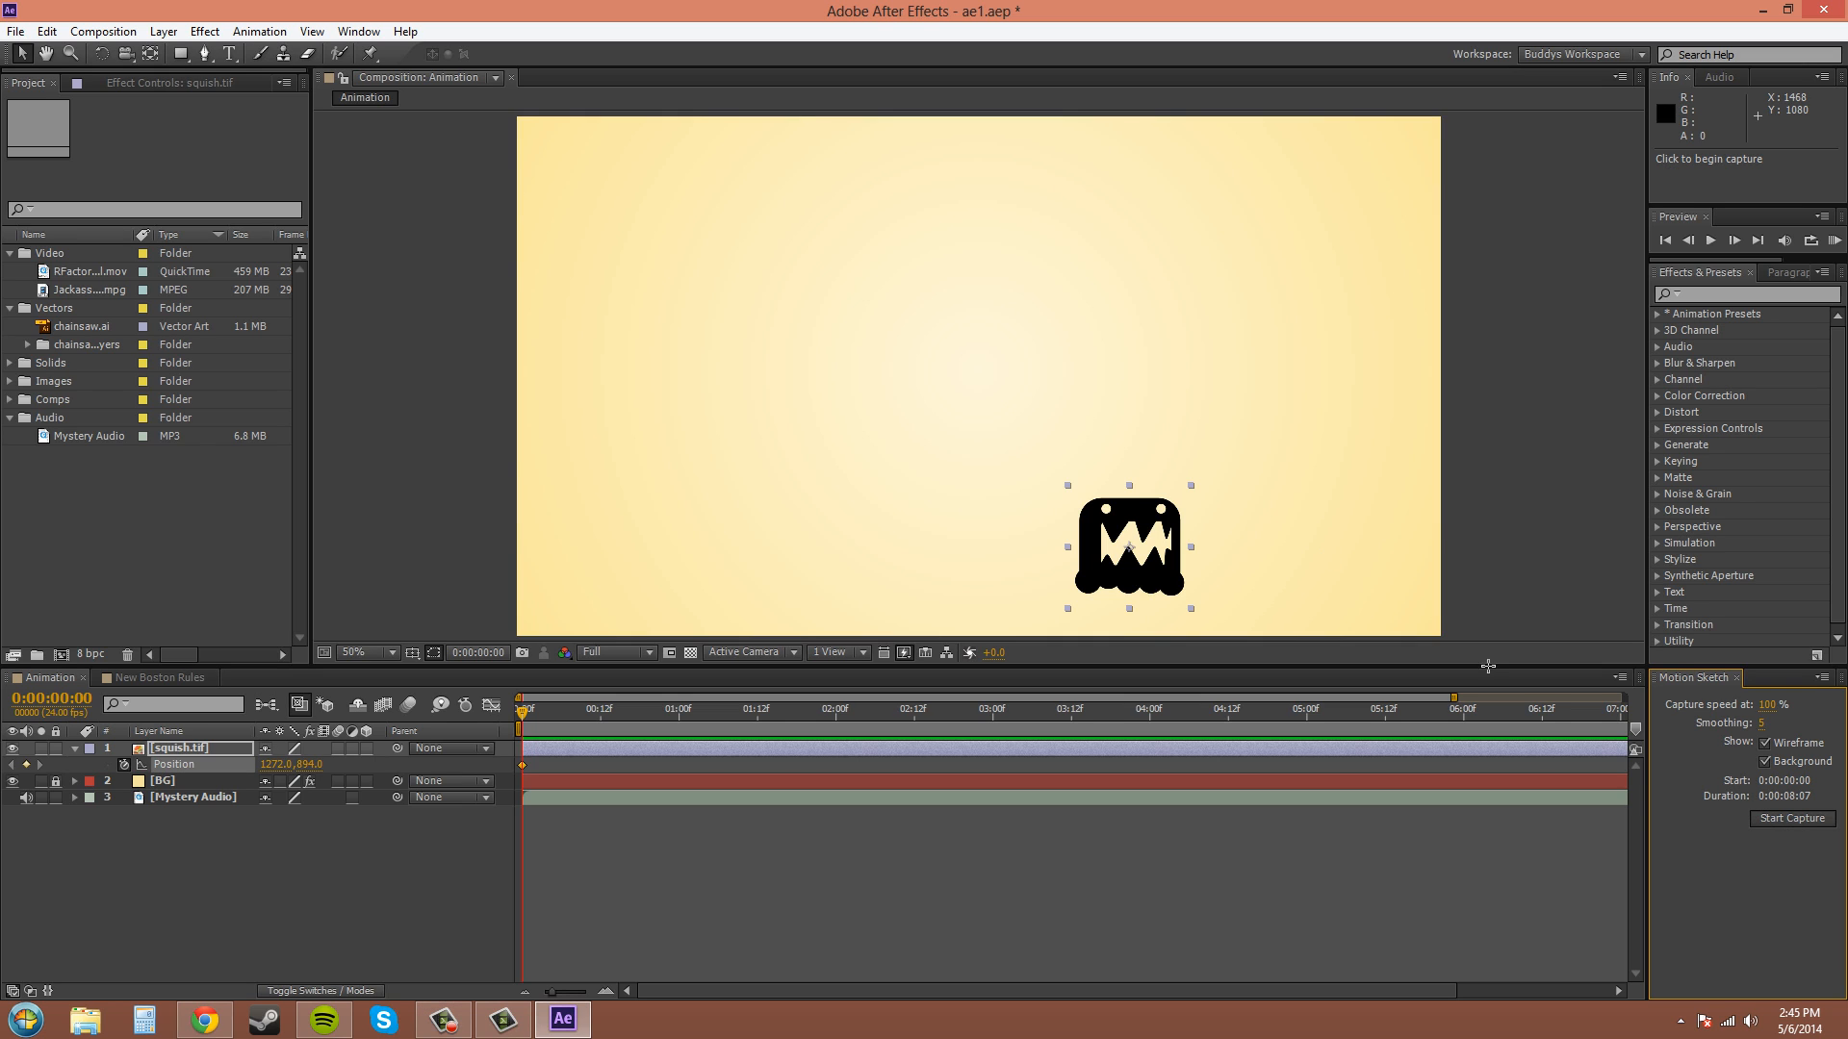
mouse_move(528, 132)
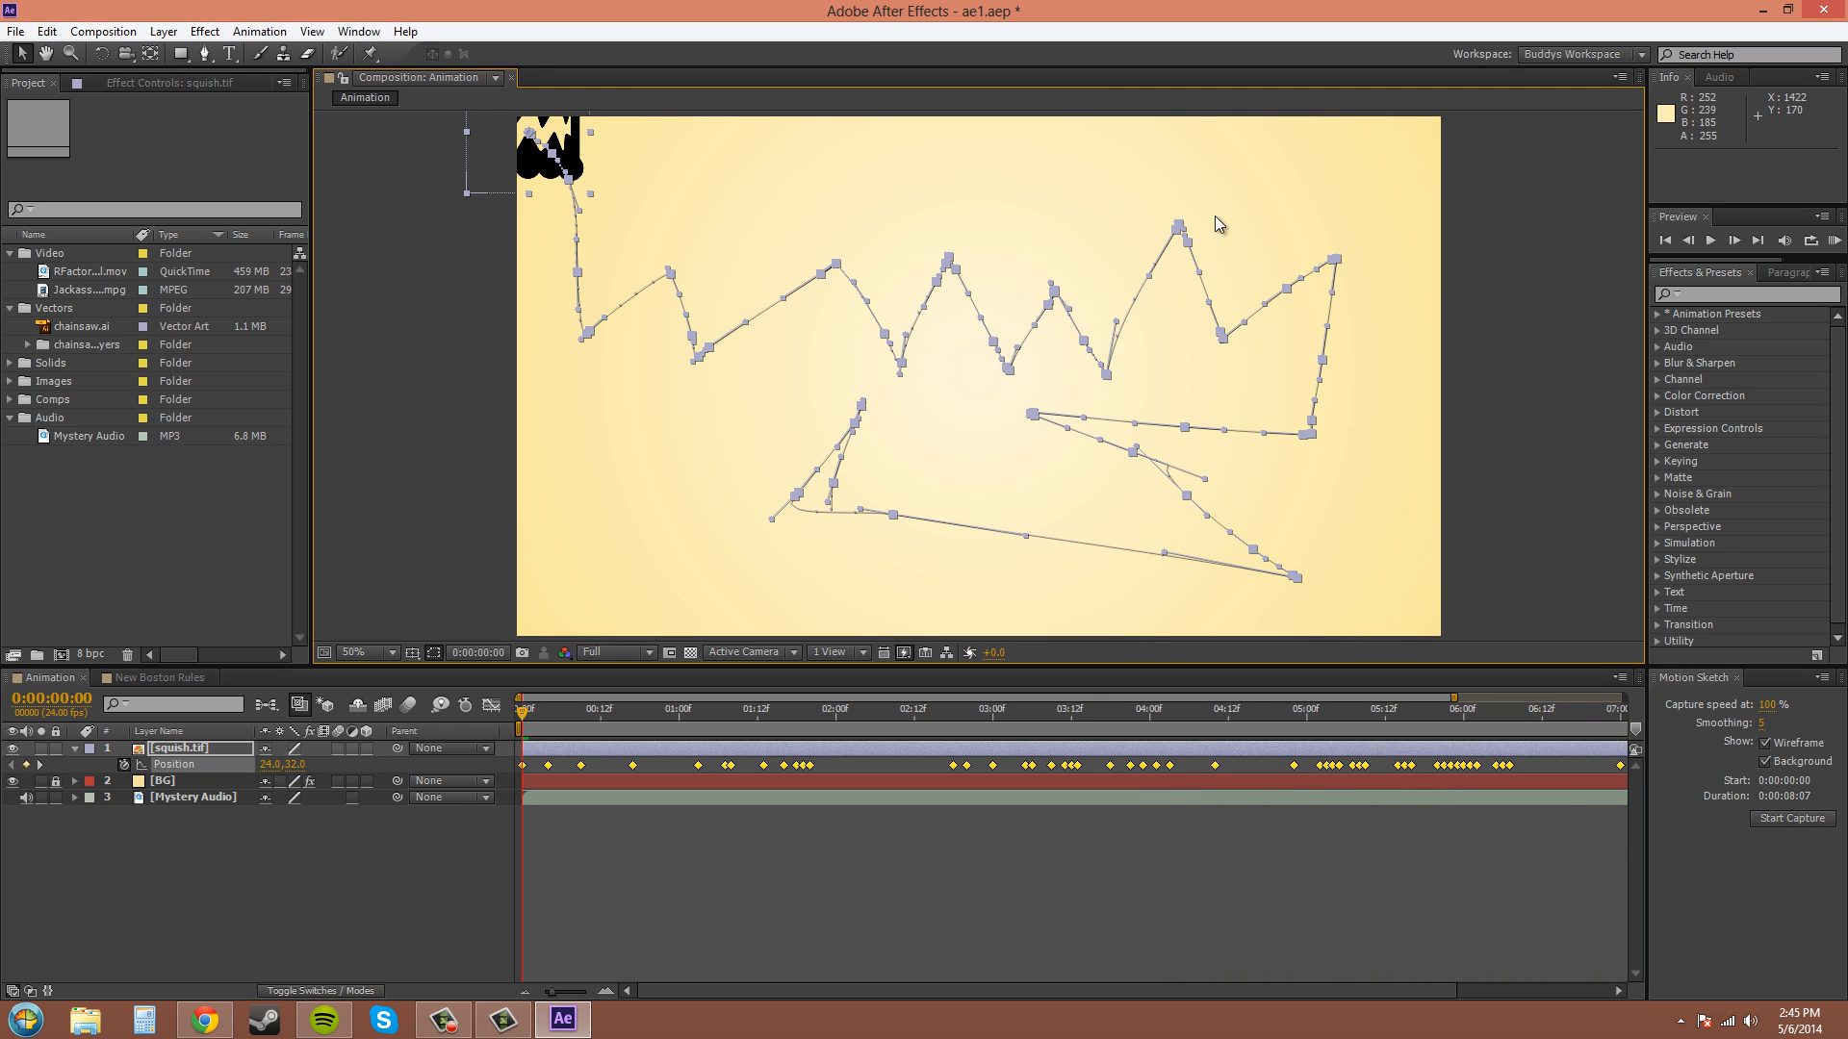
mouse_move(1388, 654)
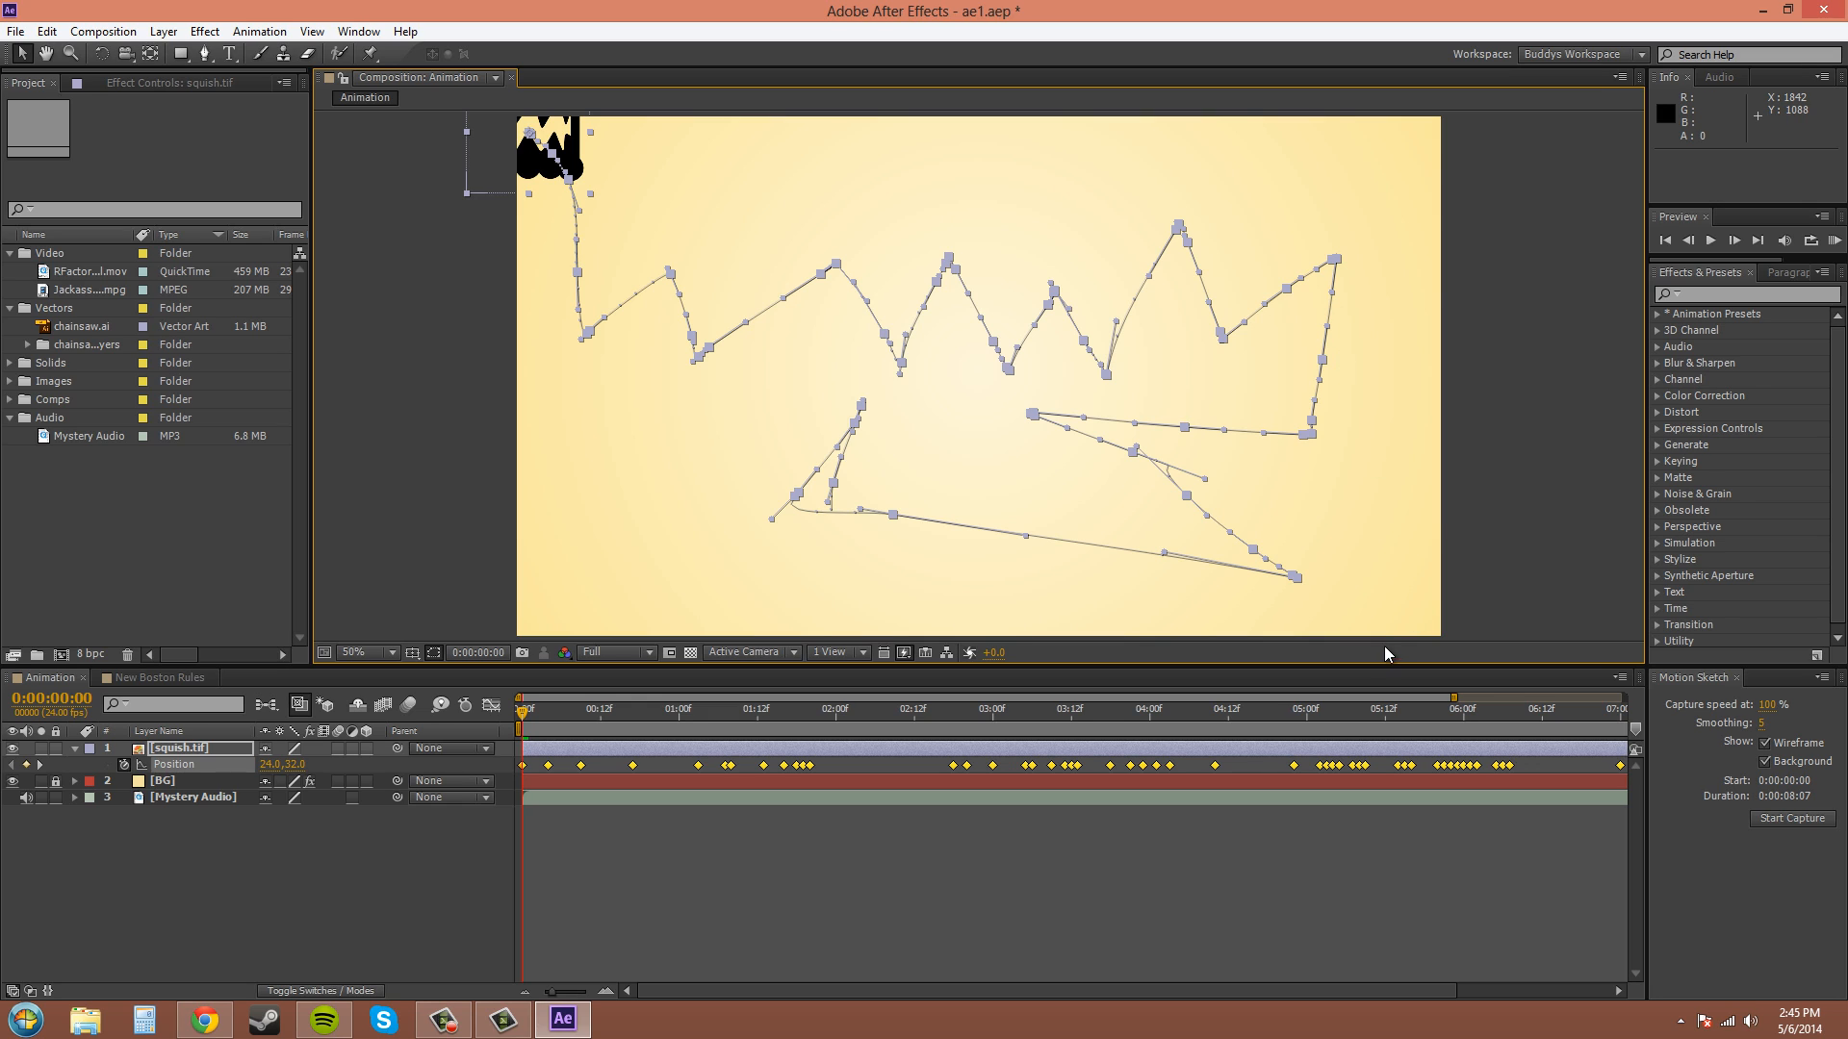
mouse_move(1831, 240)
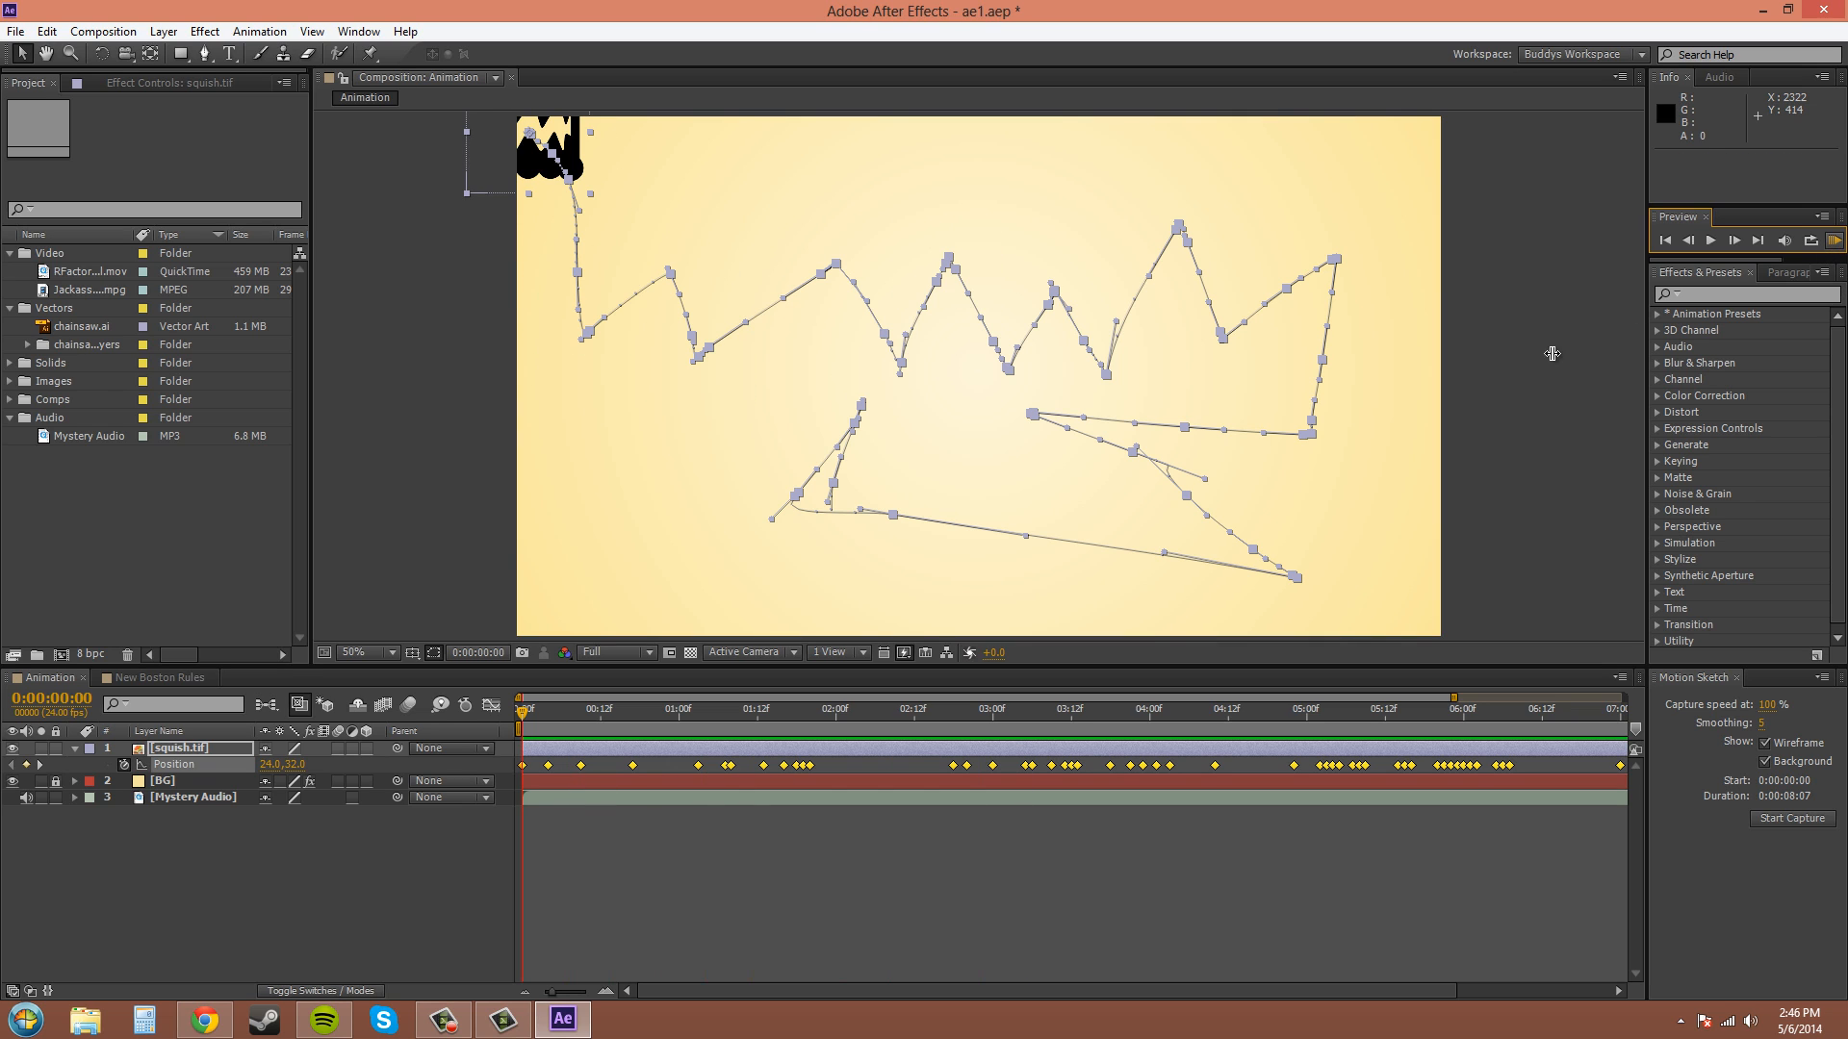
mouse_move(1217, 742)
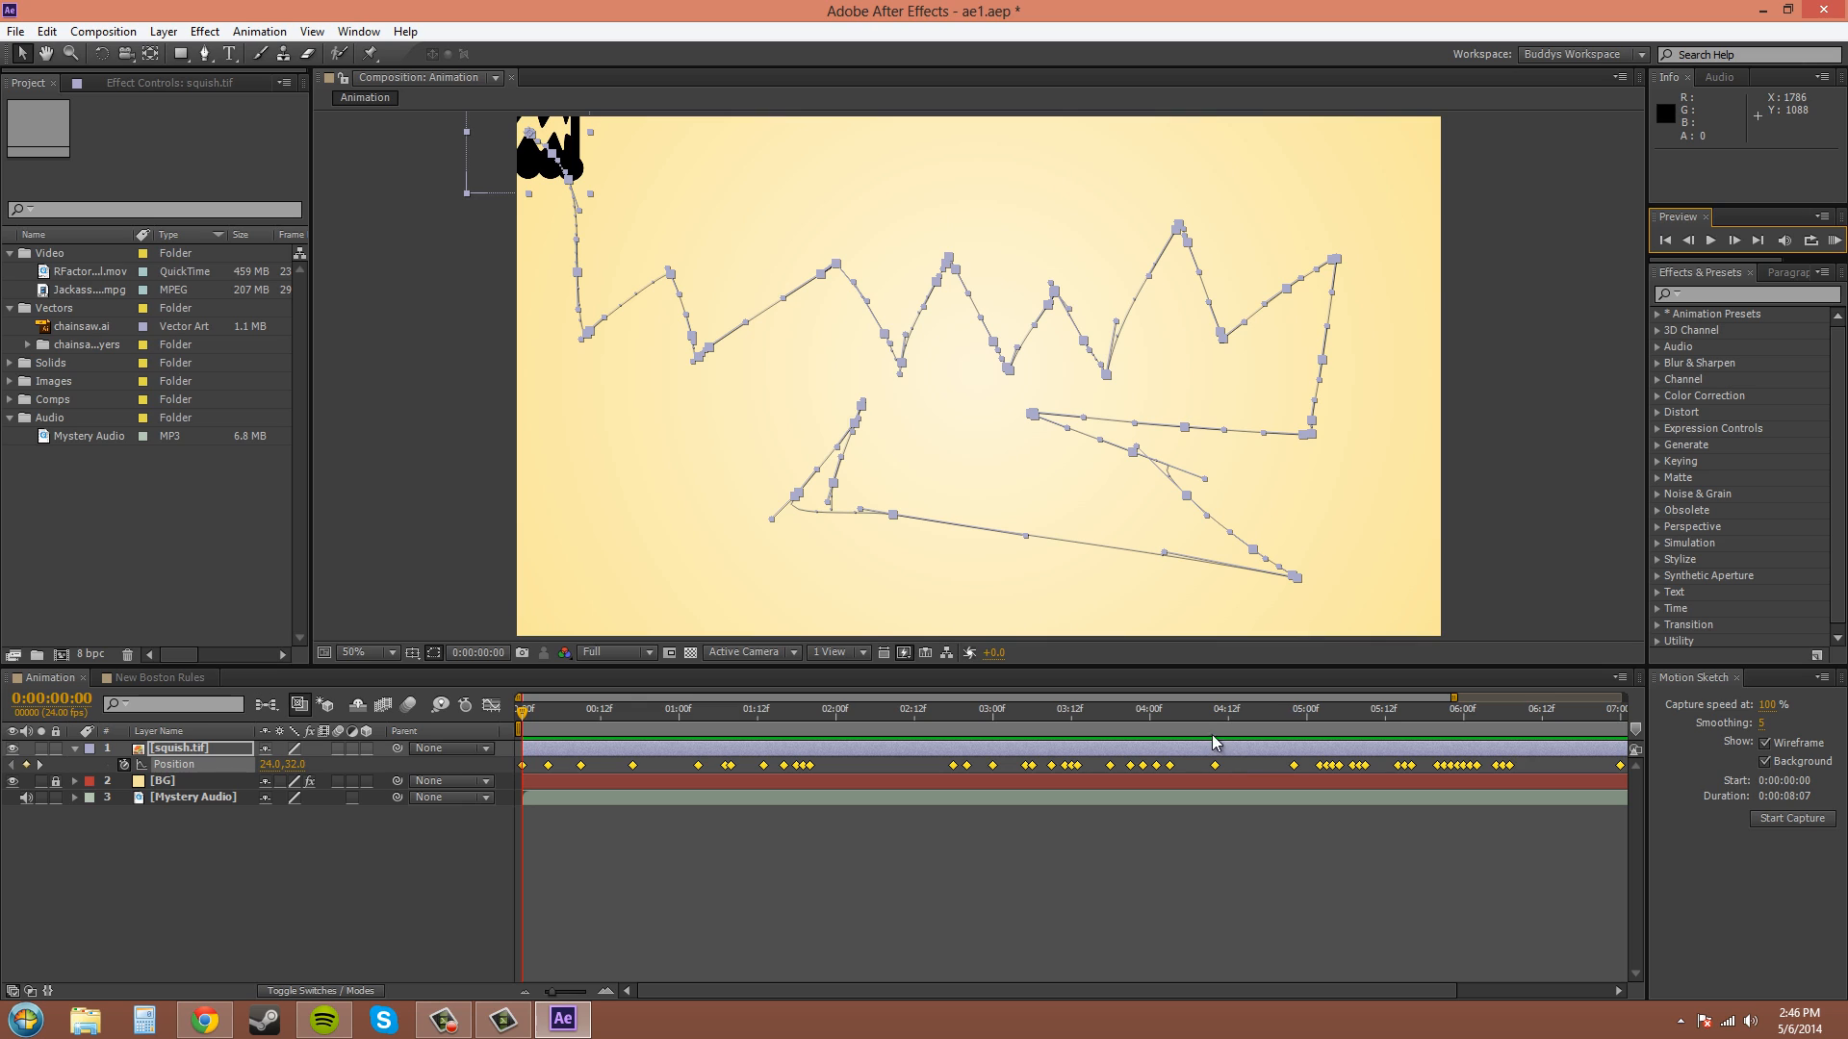
mouse_move(1685, 708)
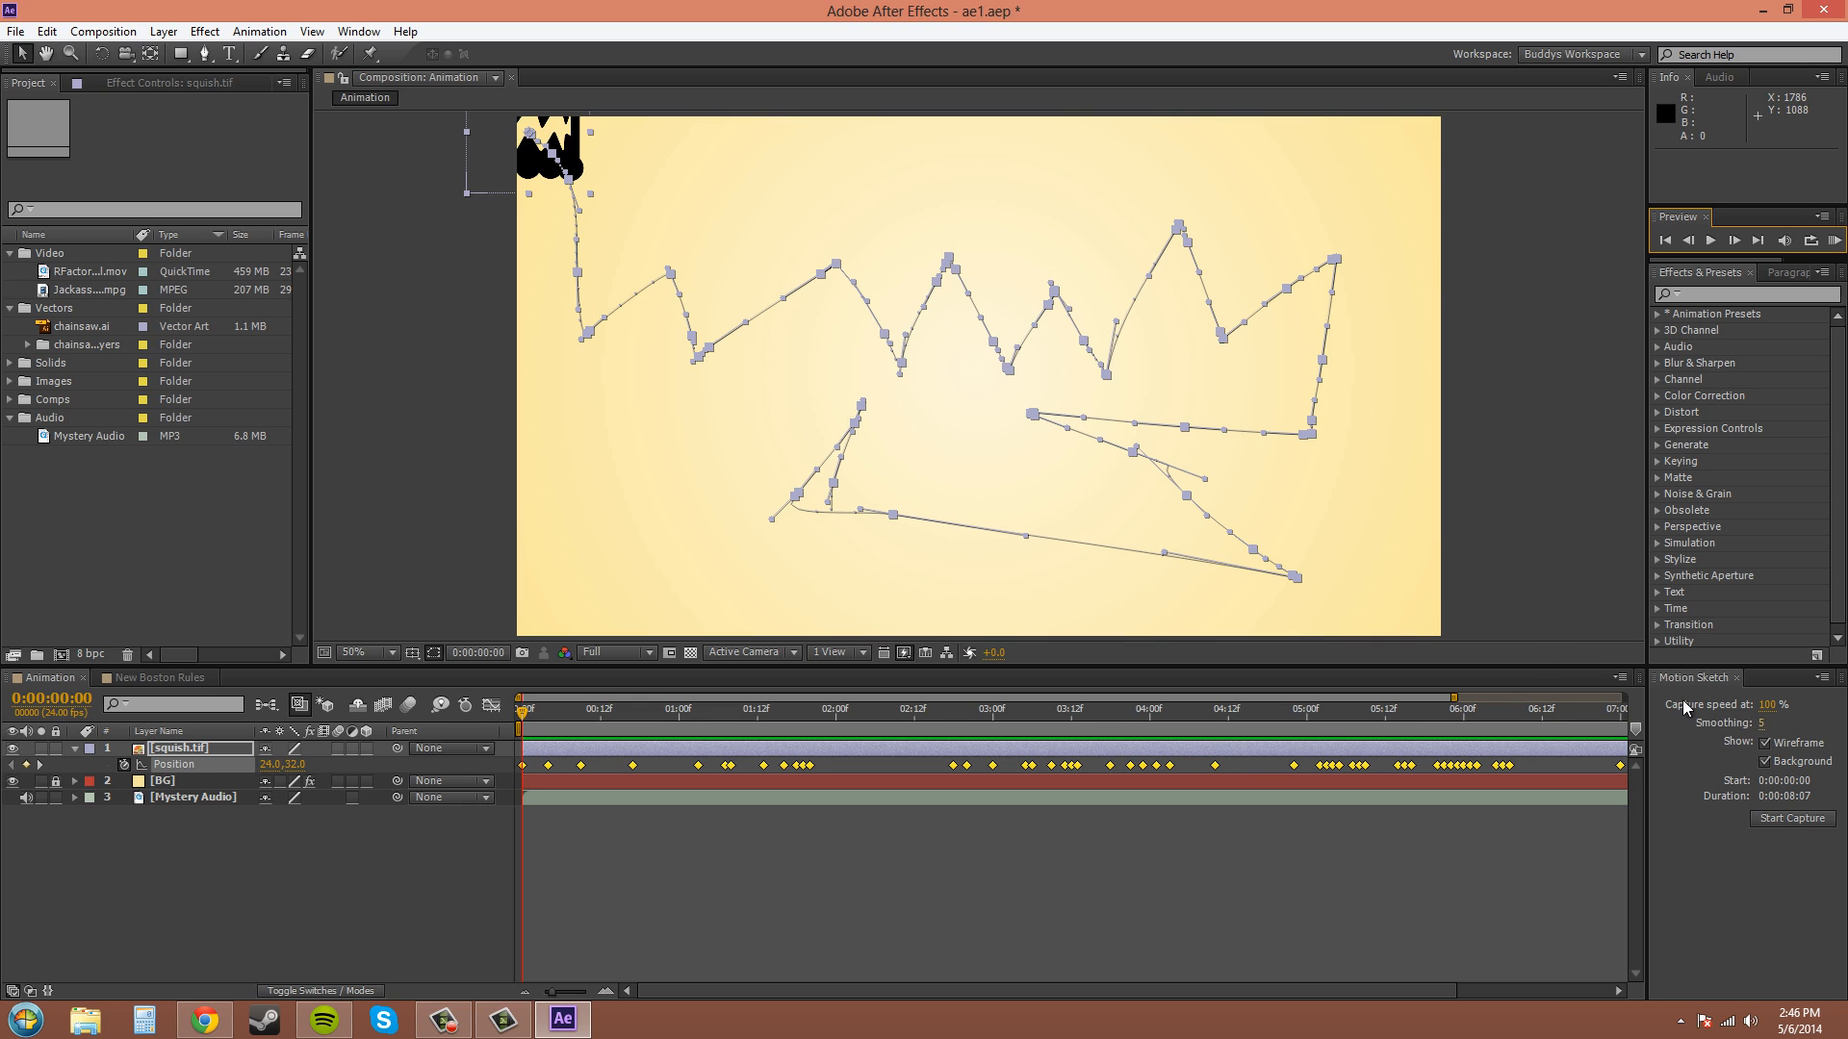
mouse_move(894, 368)
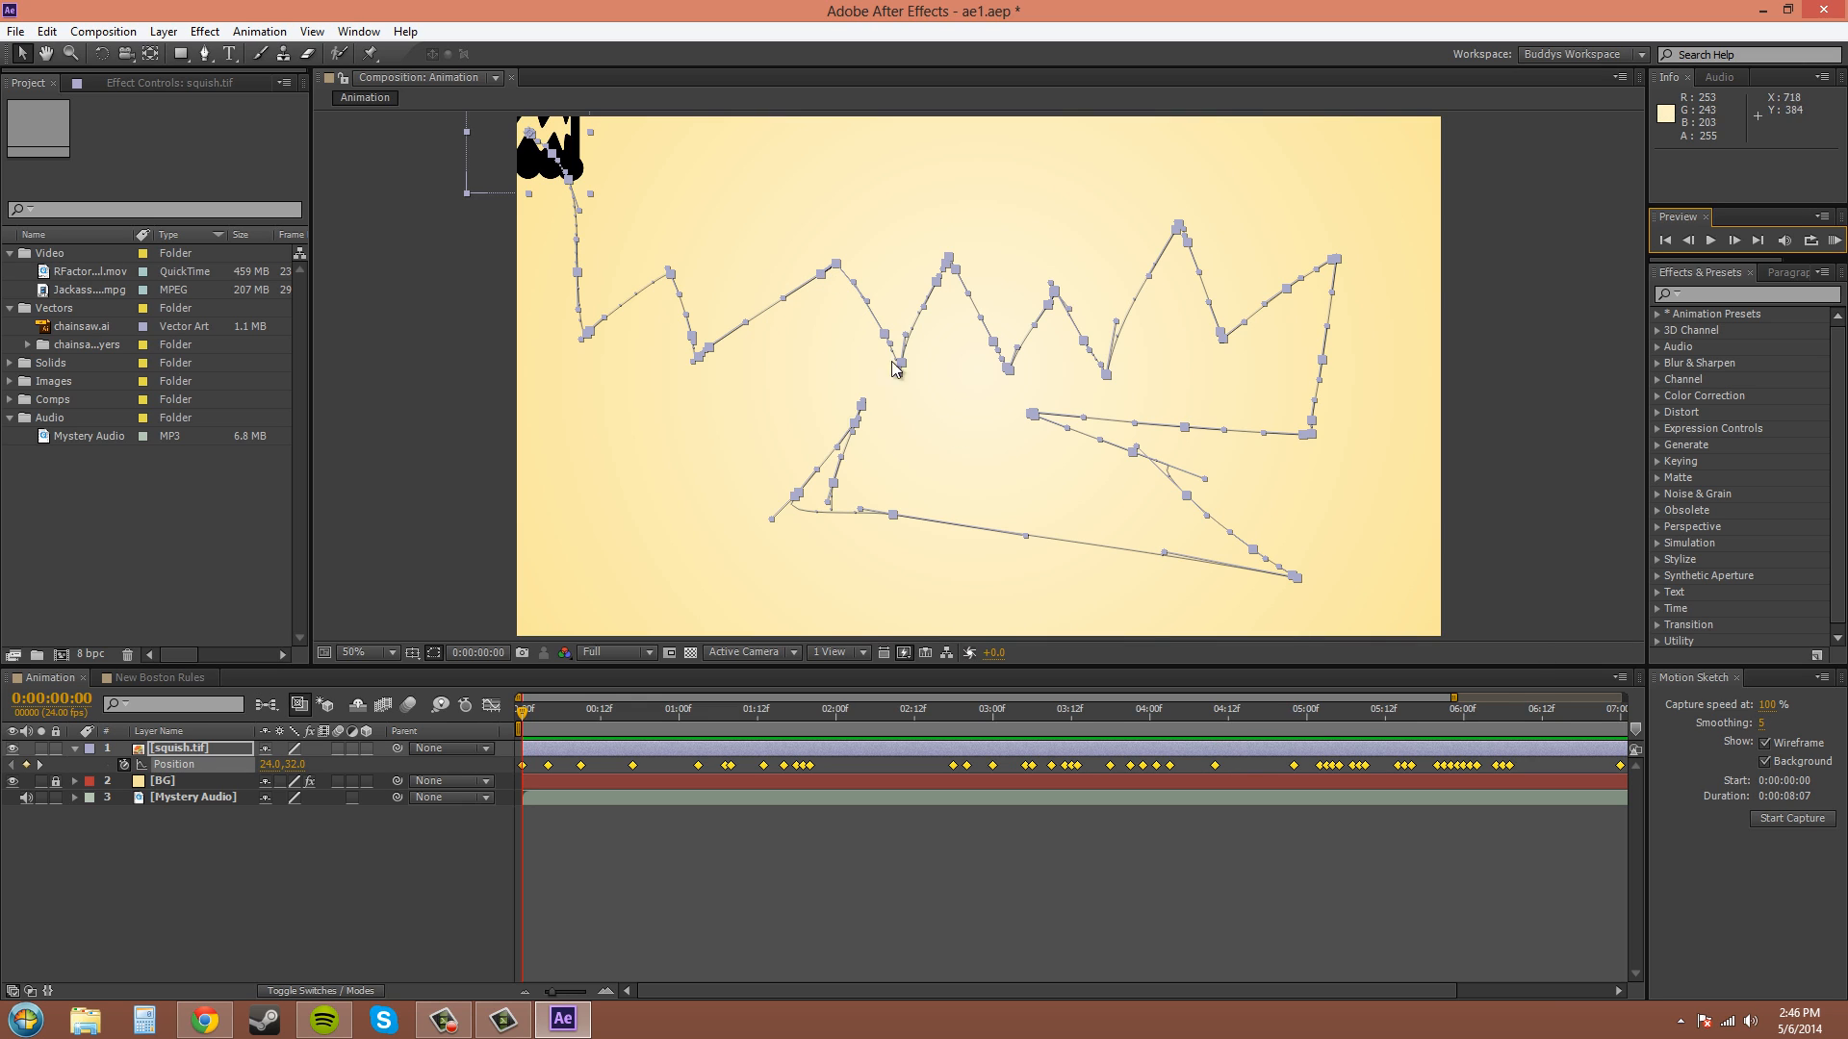
mouse_move(1097, 469)
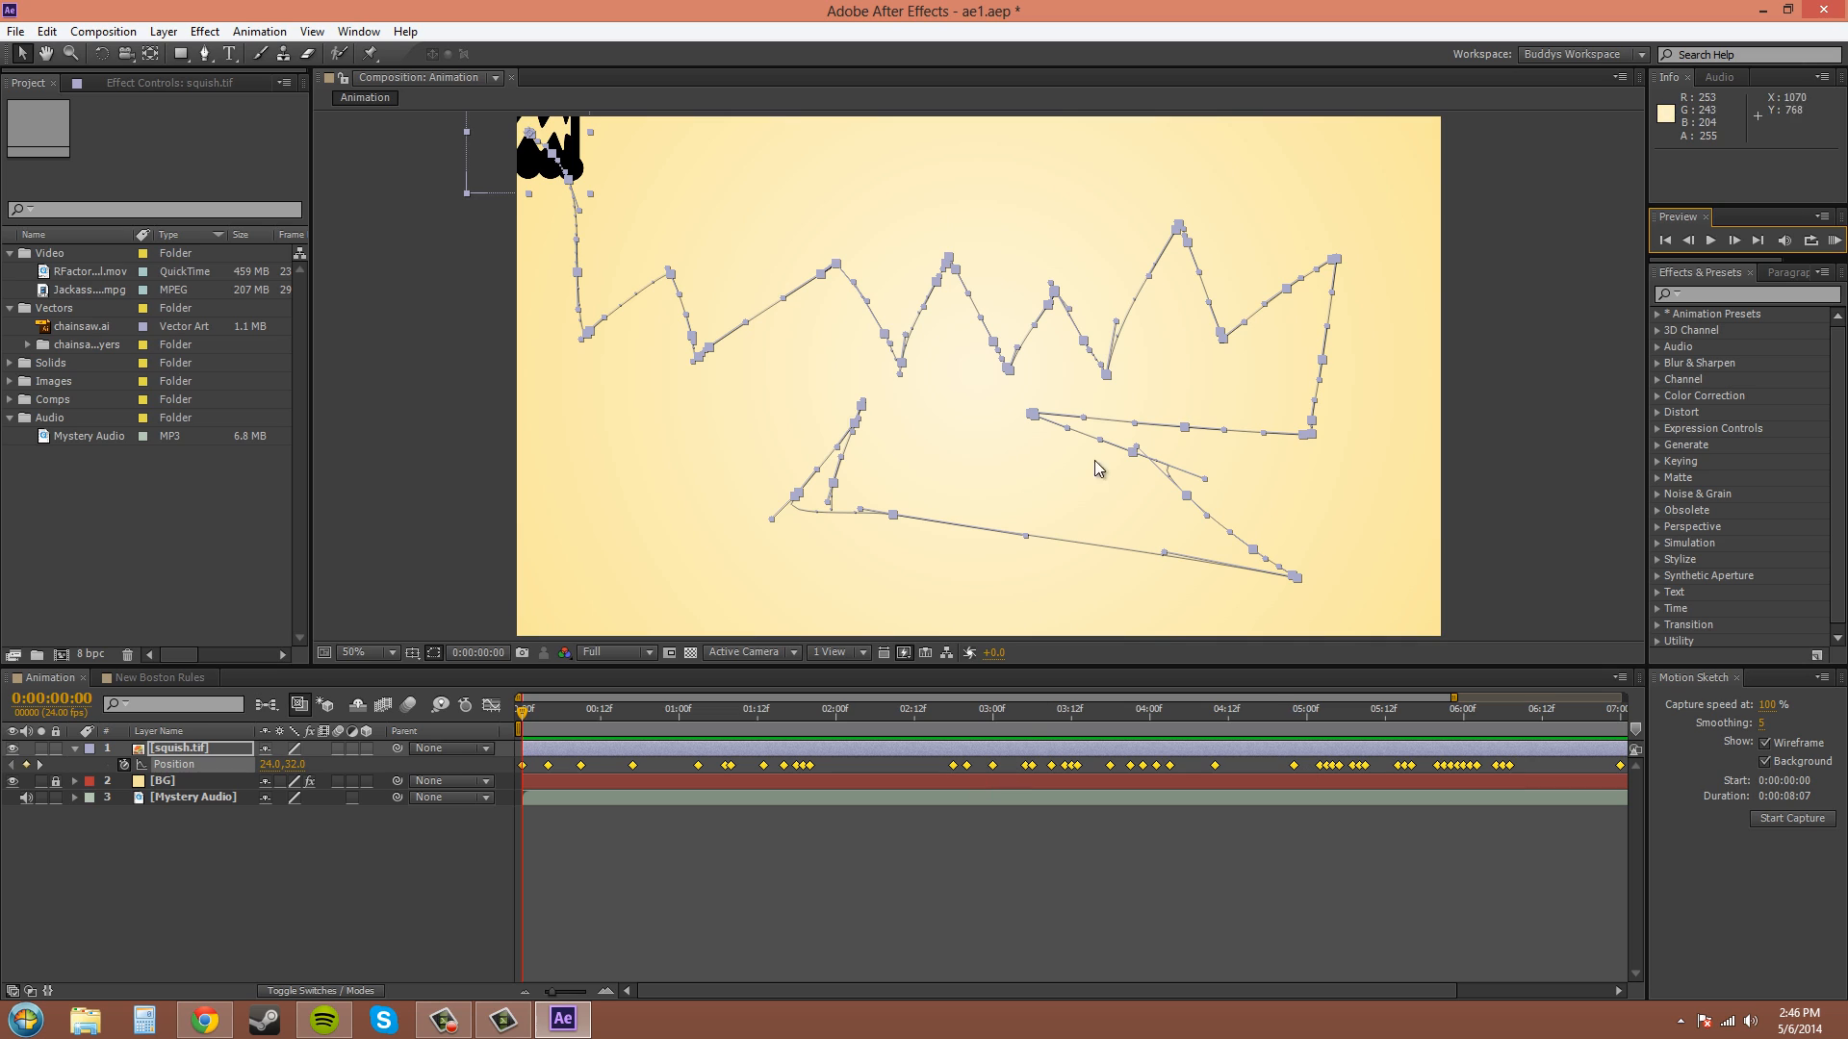
mouse_move(1590, 707)
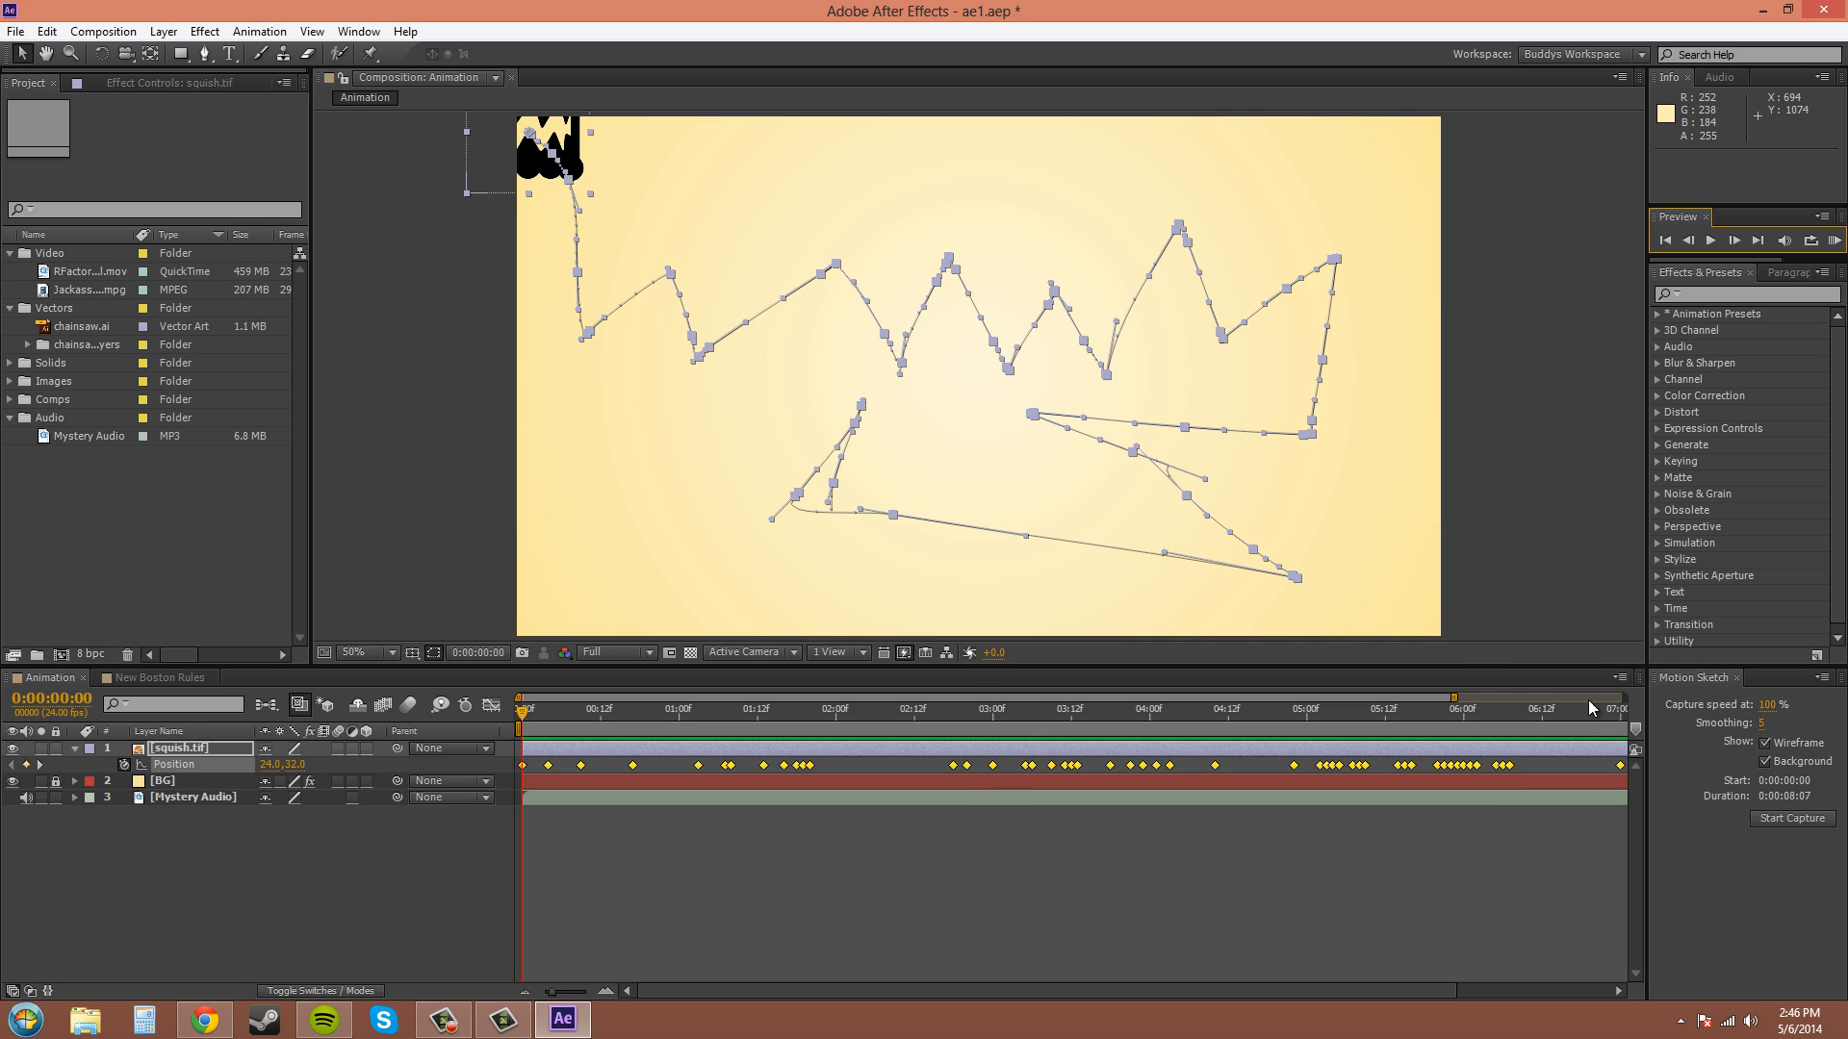
mouse_move(689, 557)
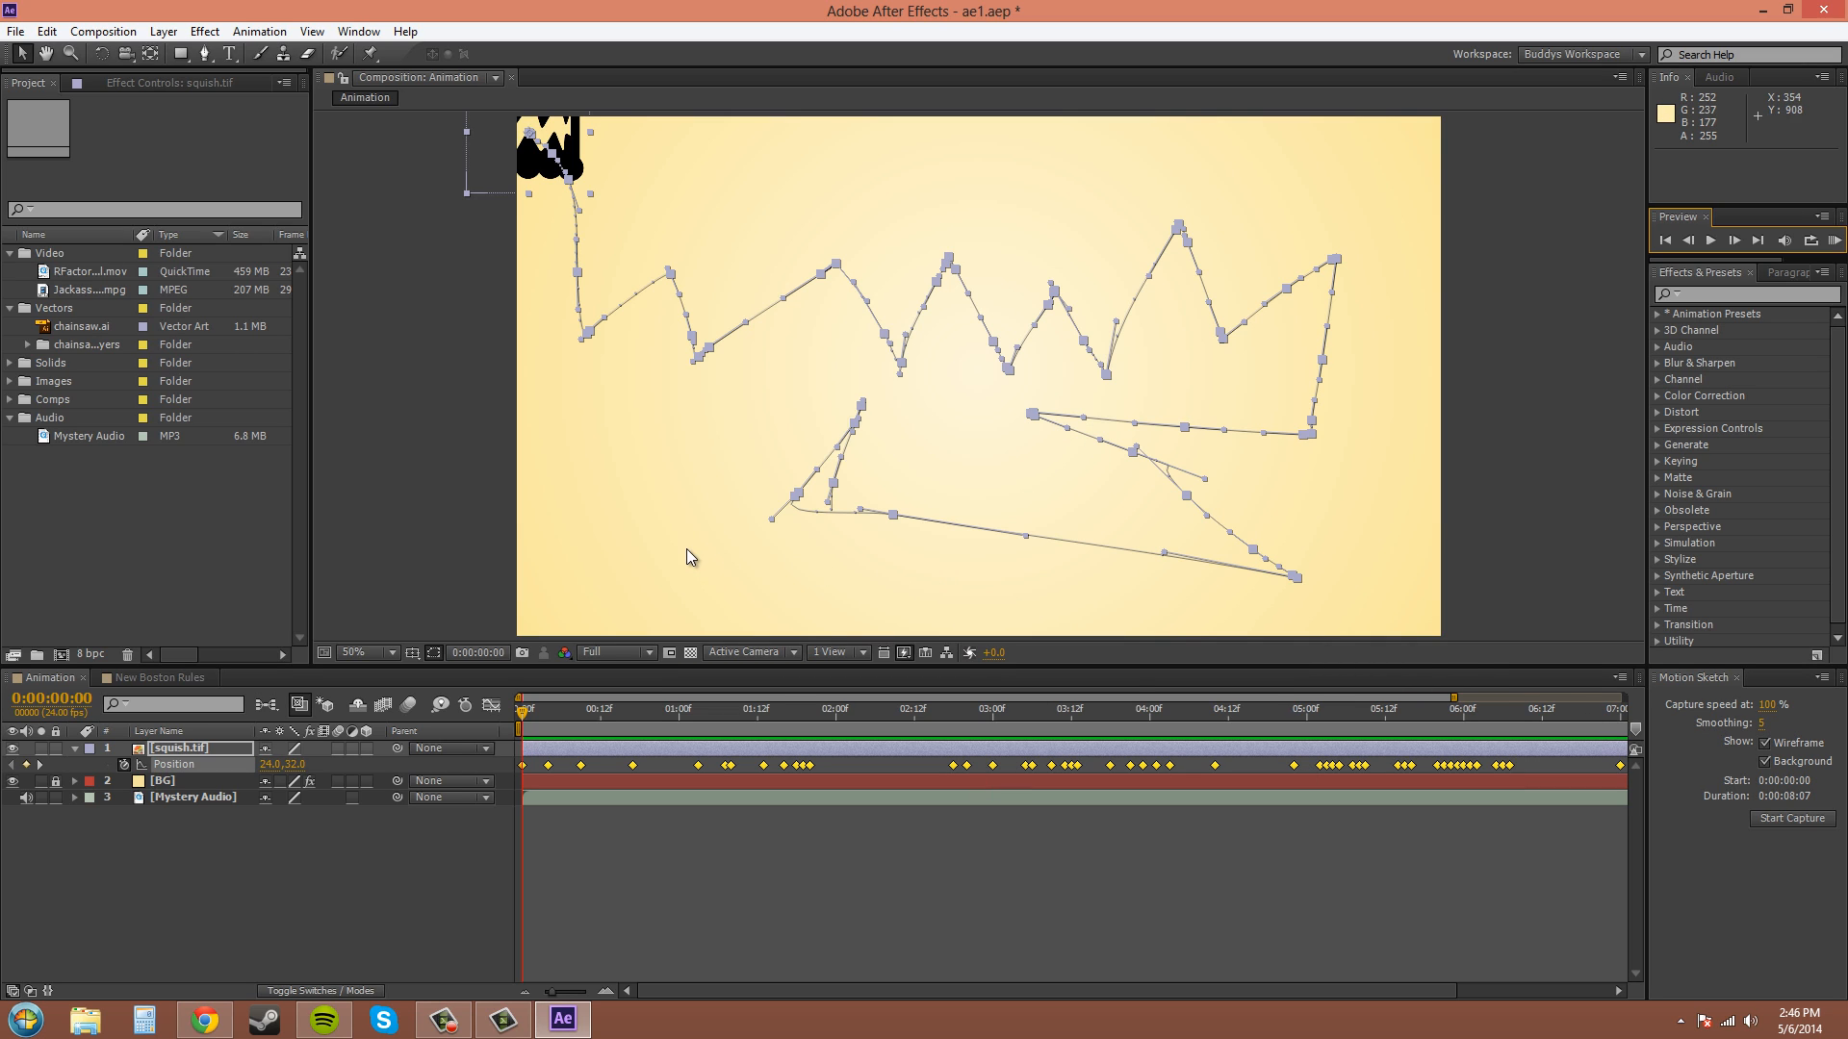
mouse_move(1502, 781)
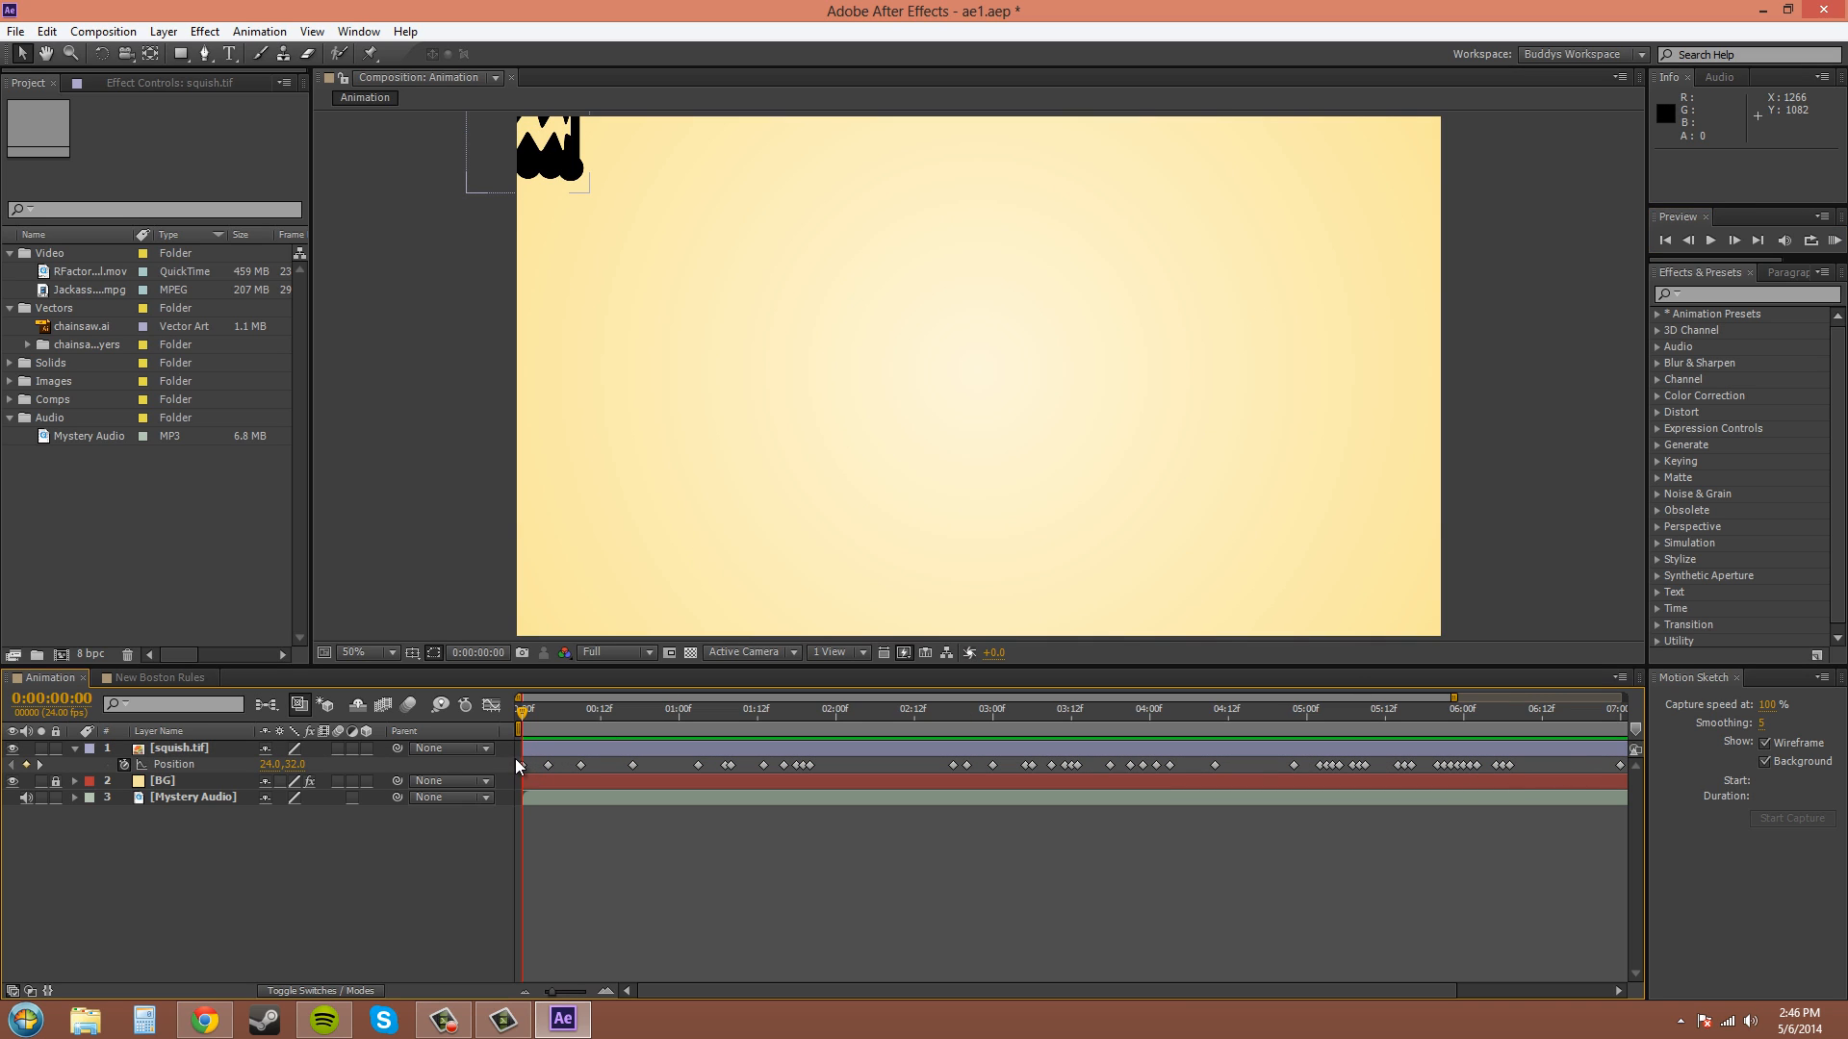
Step: Delete the sketched Position keyframes and drag the monster to 370, 320
click(179, 749)
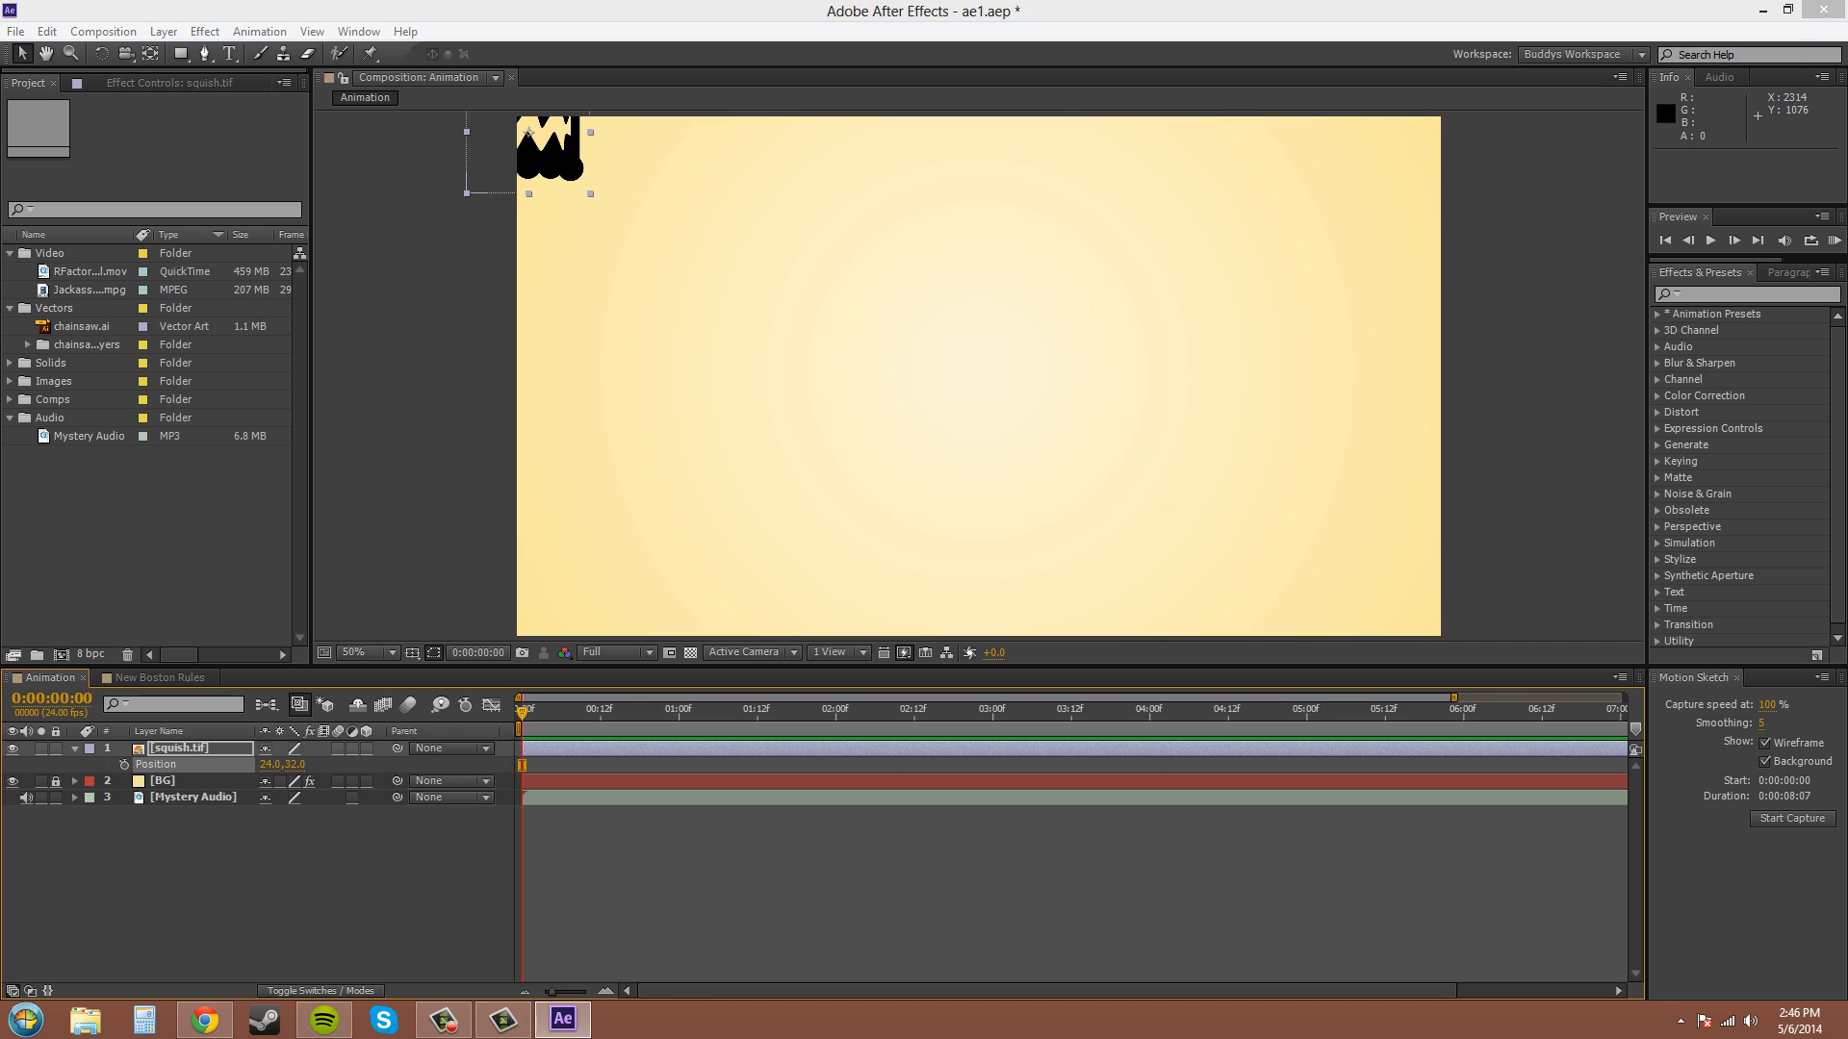
mouse_move(1335, 544)
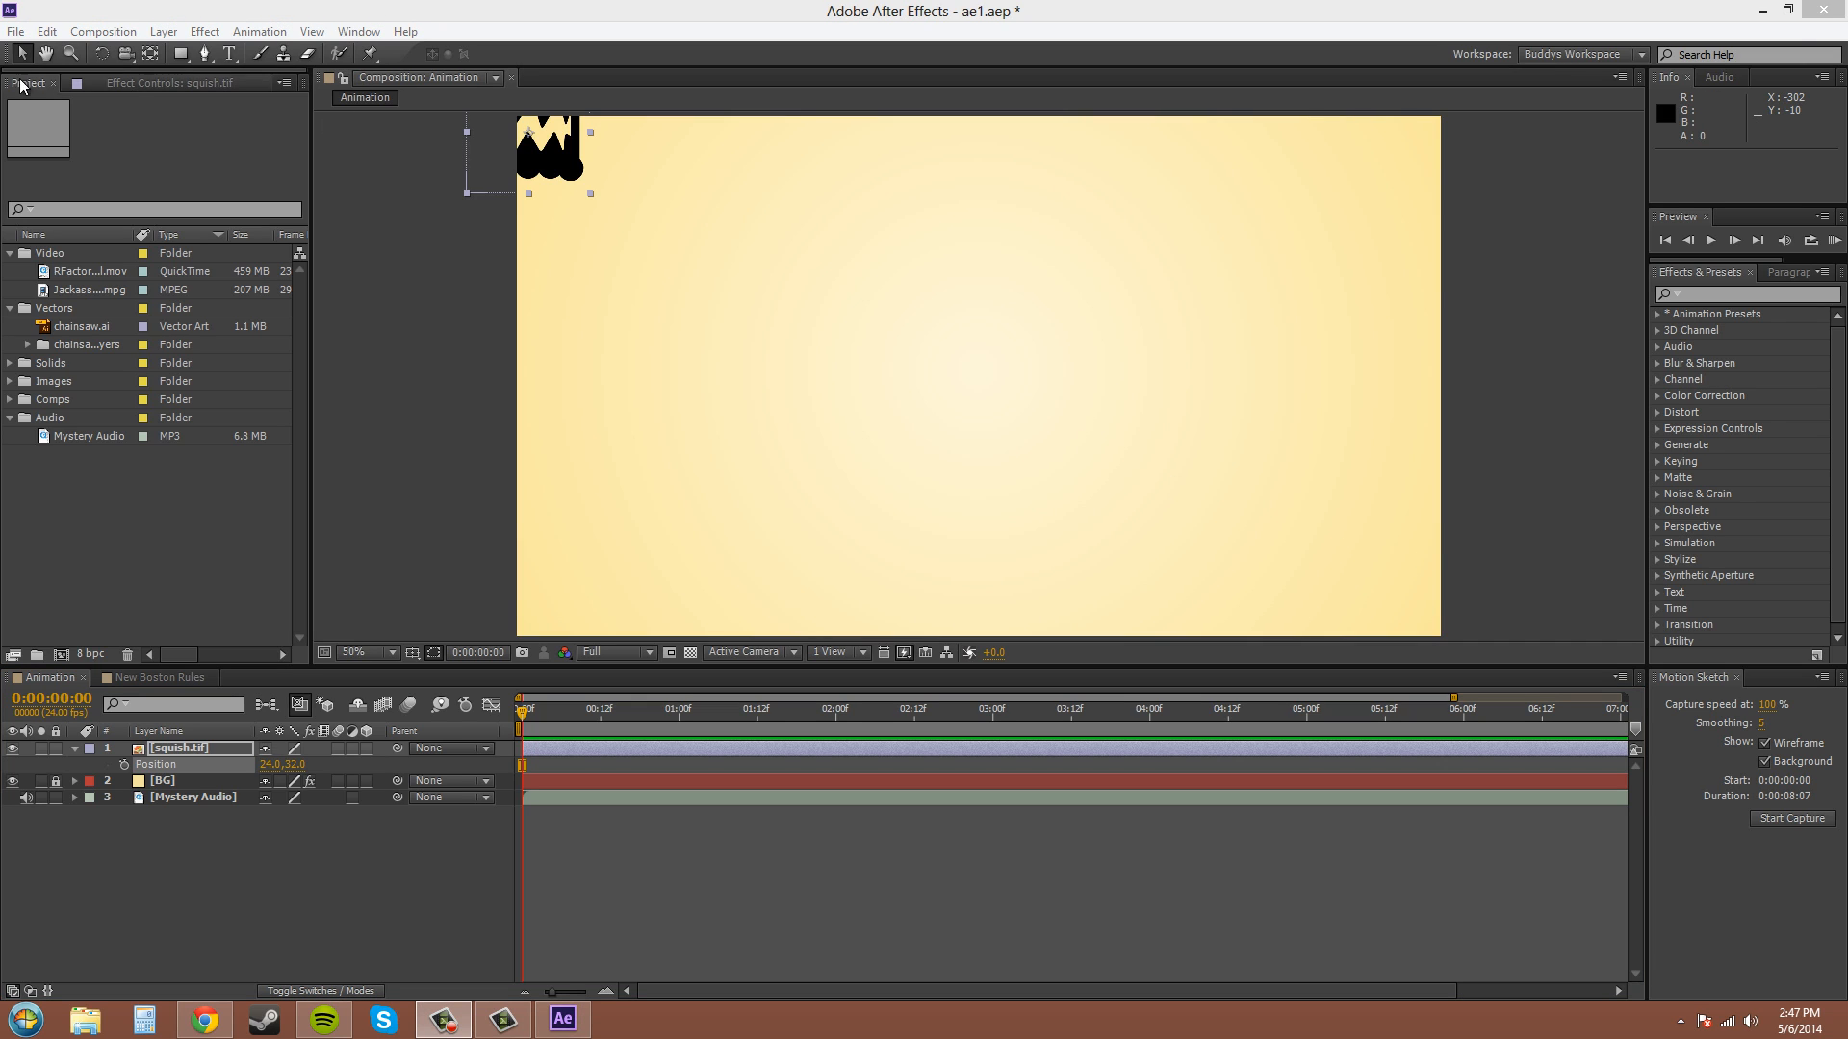
mouse_move(552, 151)
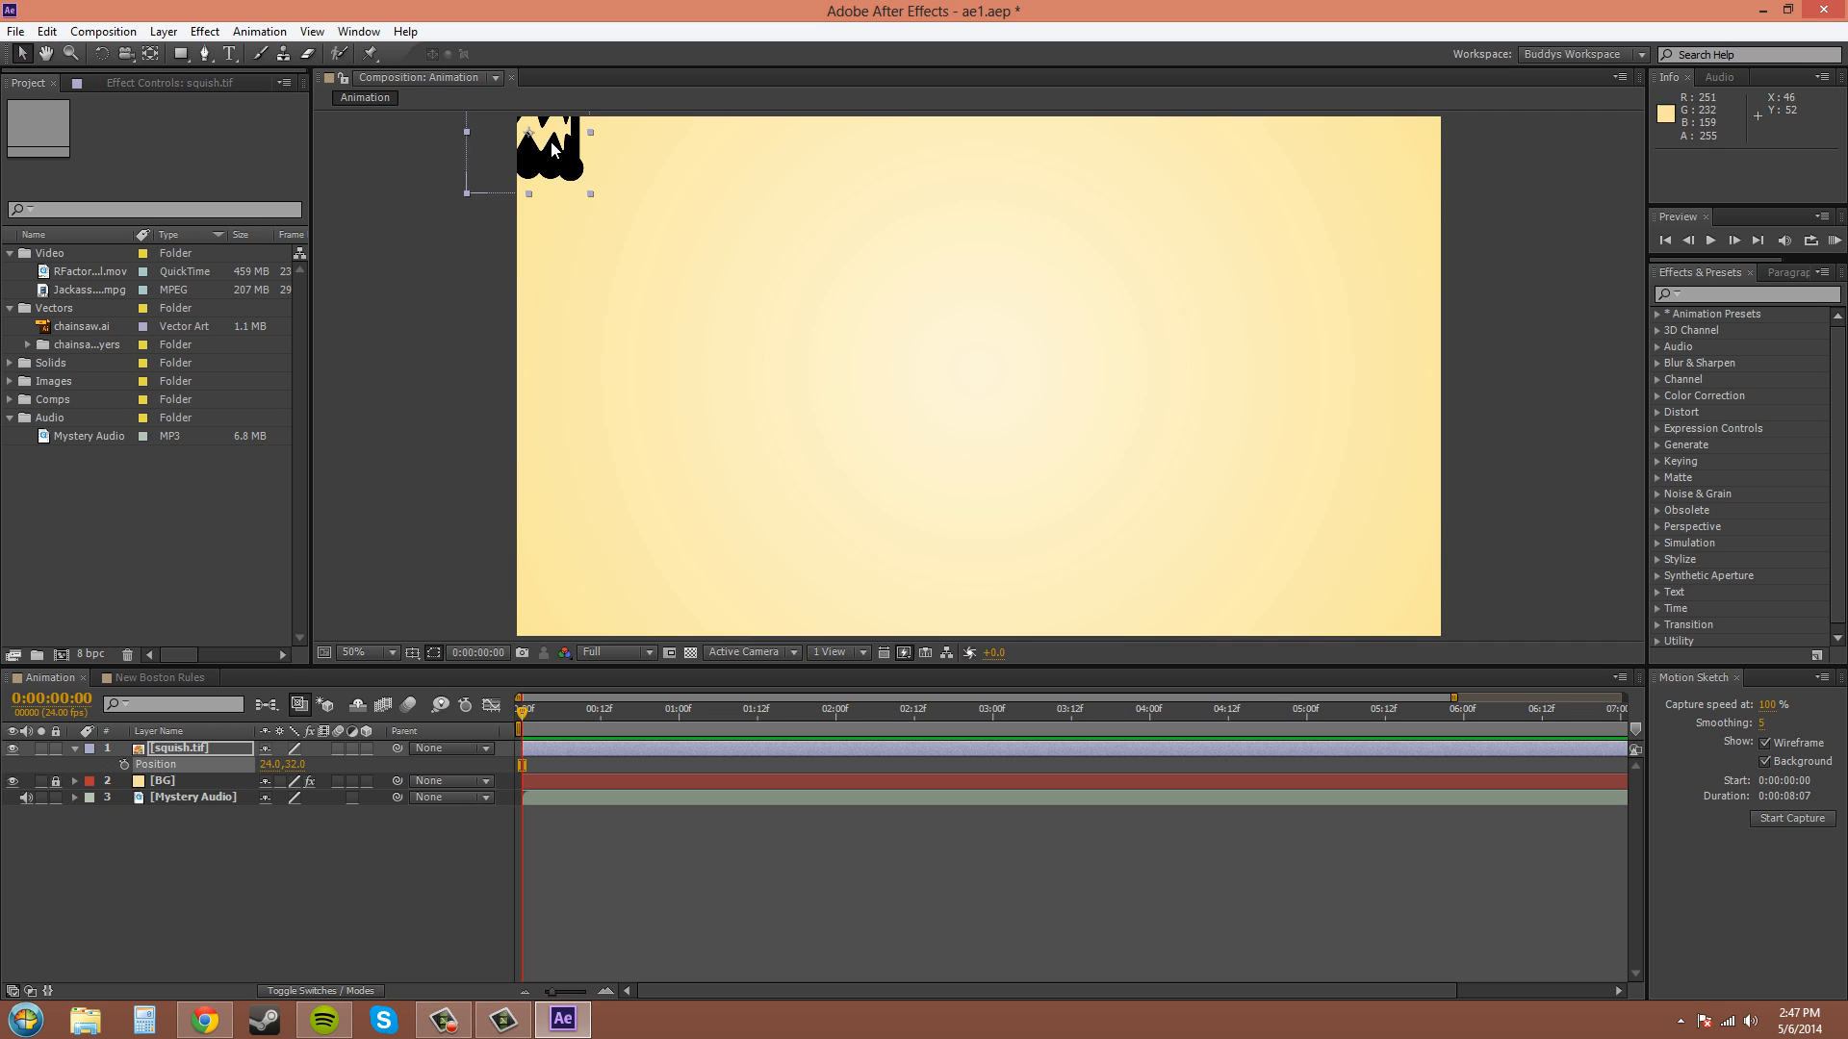
drag(548, 141, 695, 265)
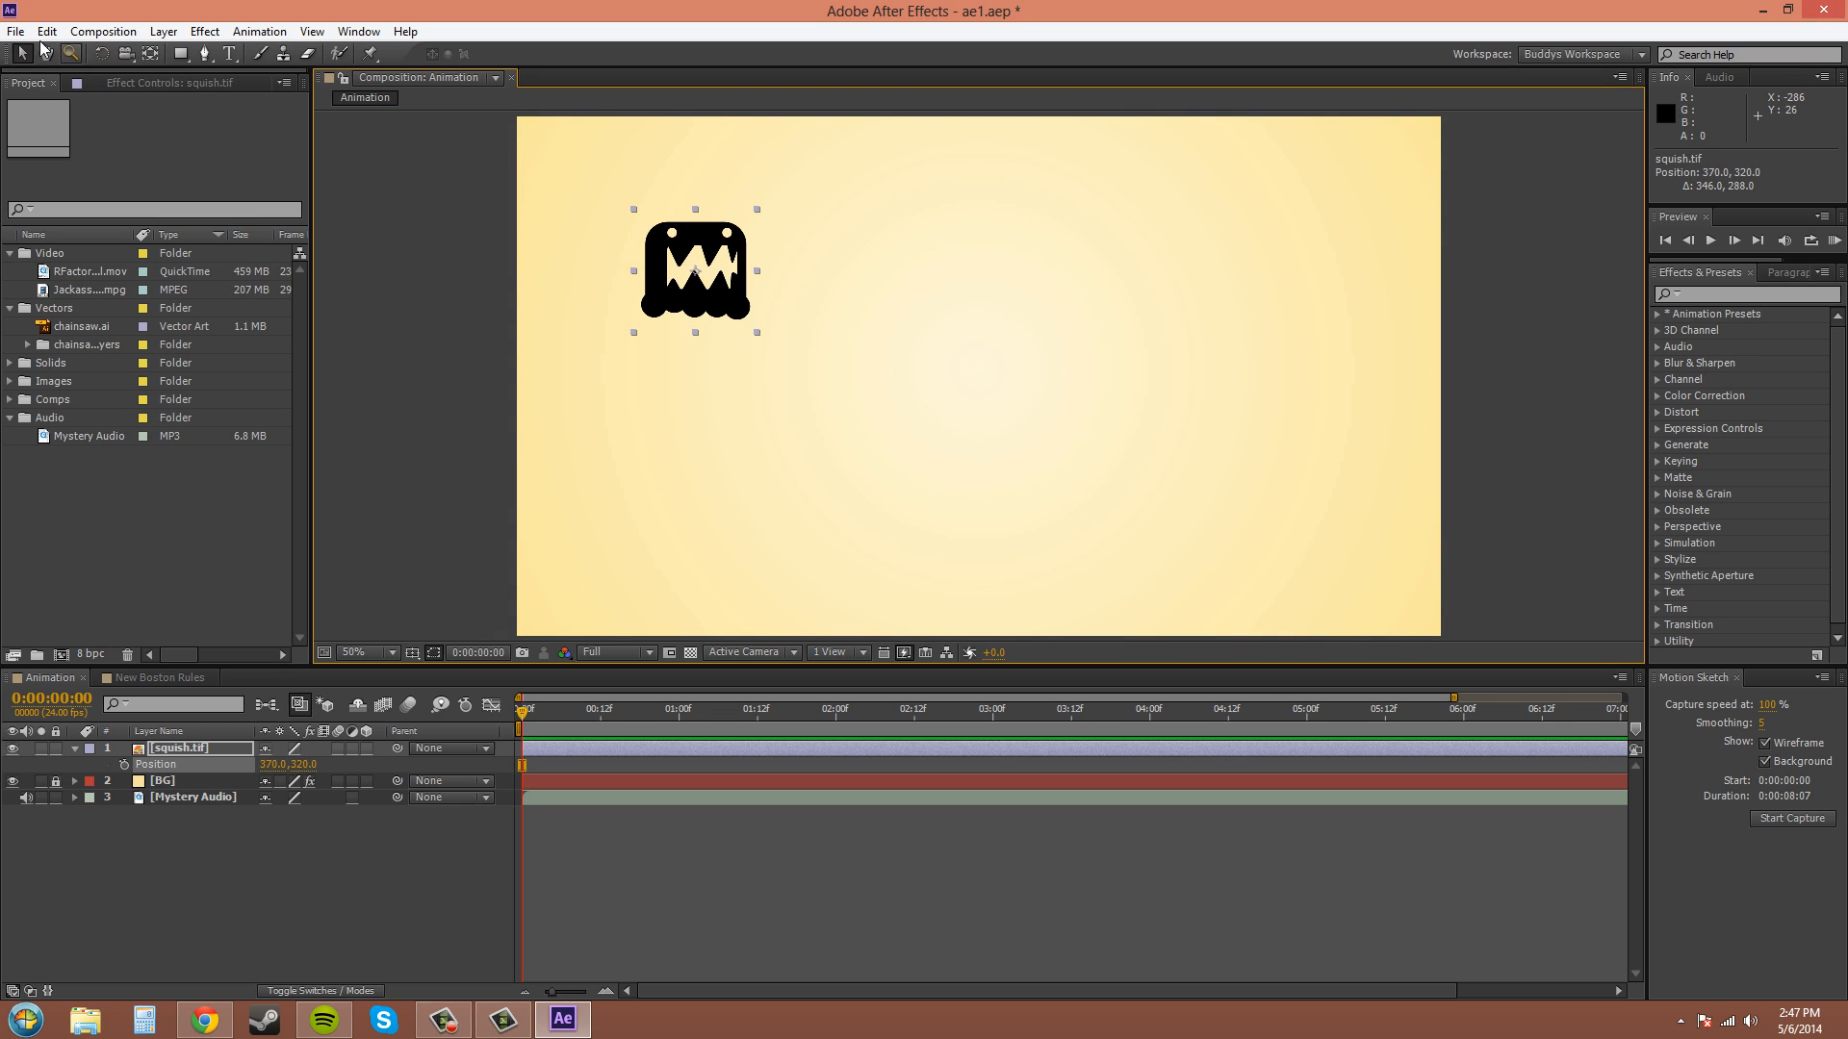
Step: Set the Display preference Motion Path to No More Than 0:00:15:00
click(46, 31)
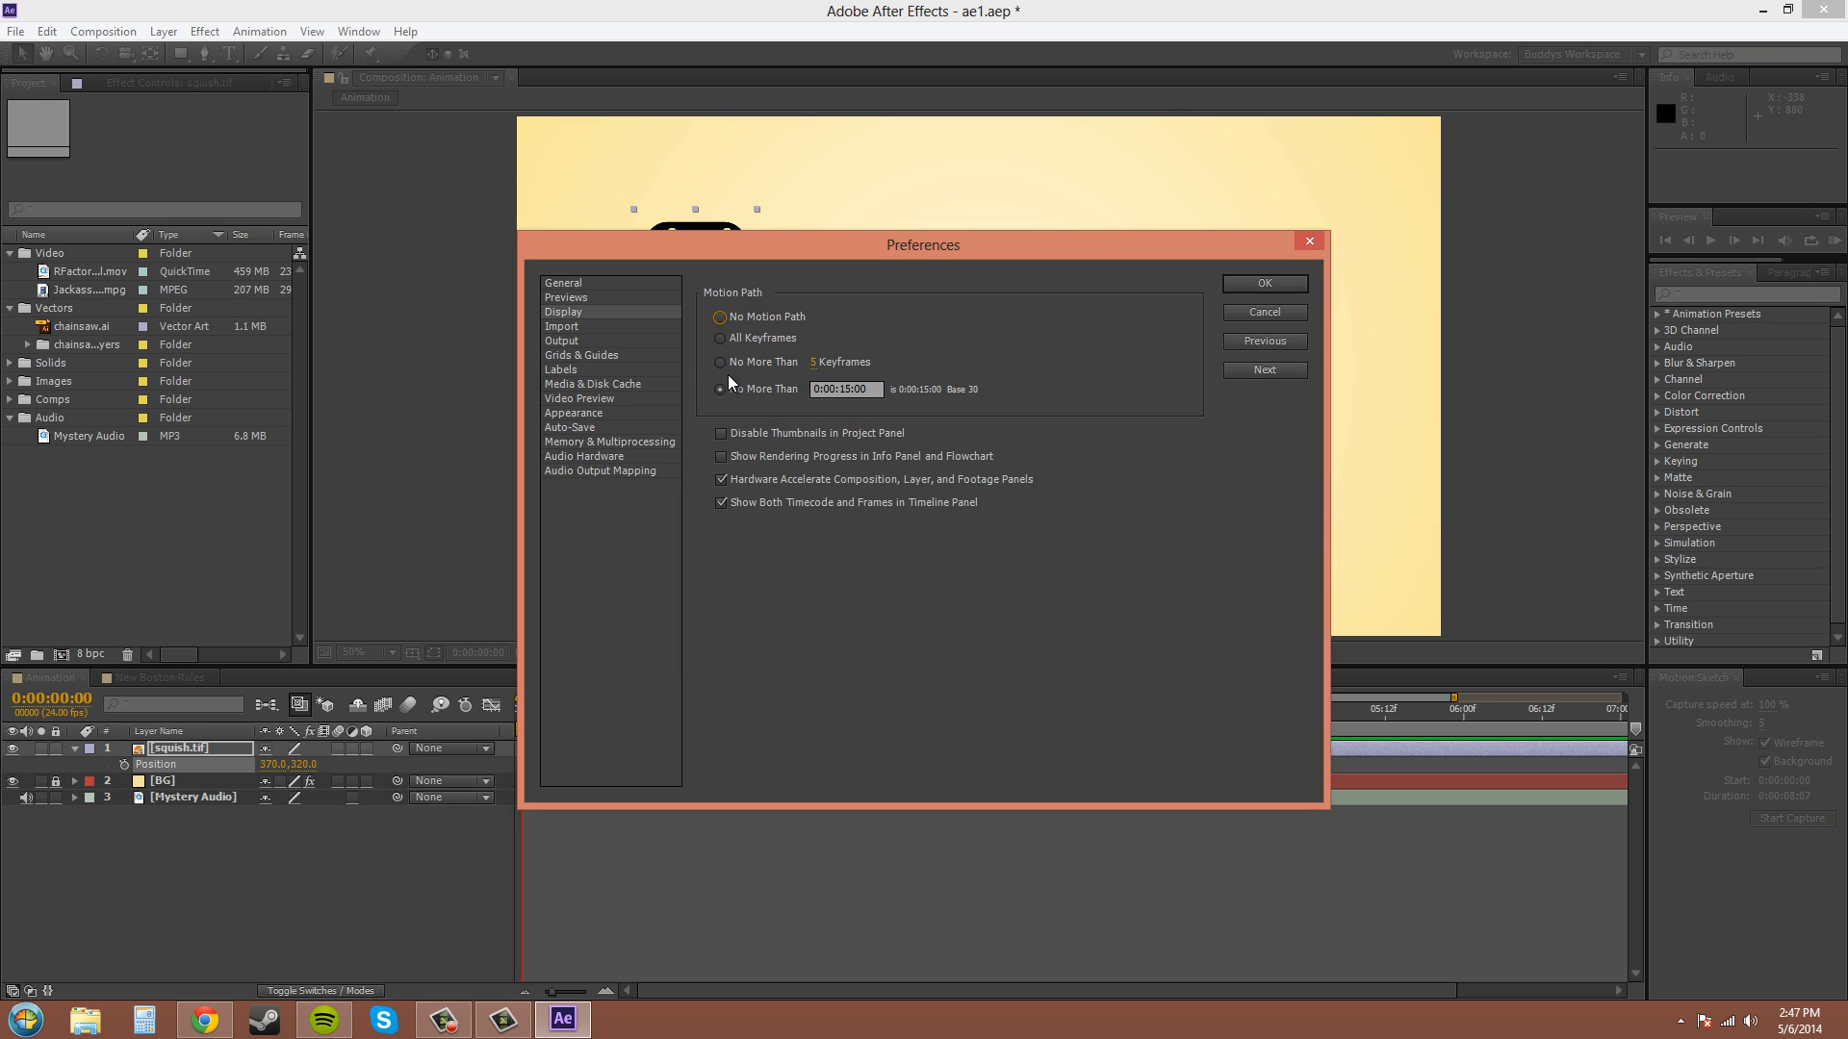
mouse_move(961, 389)
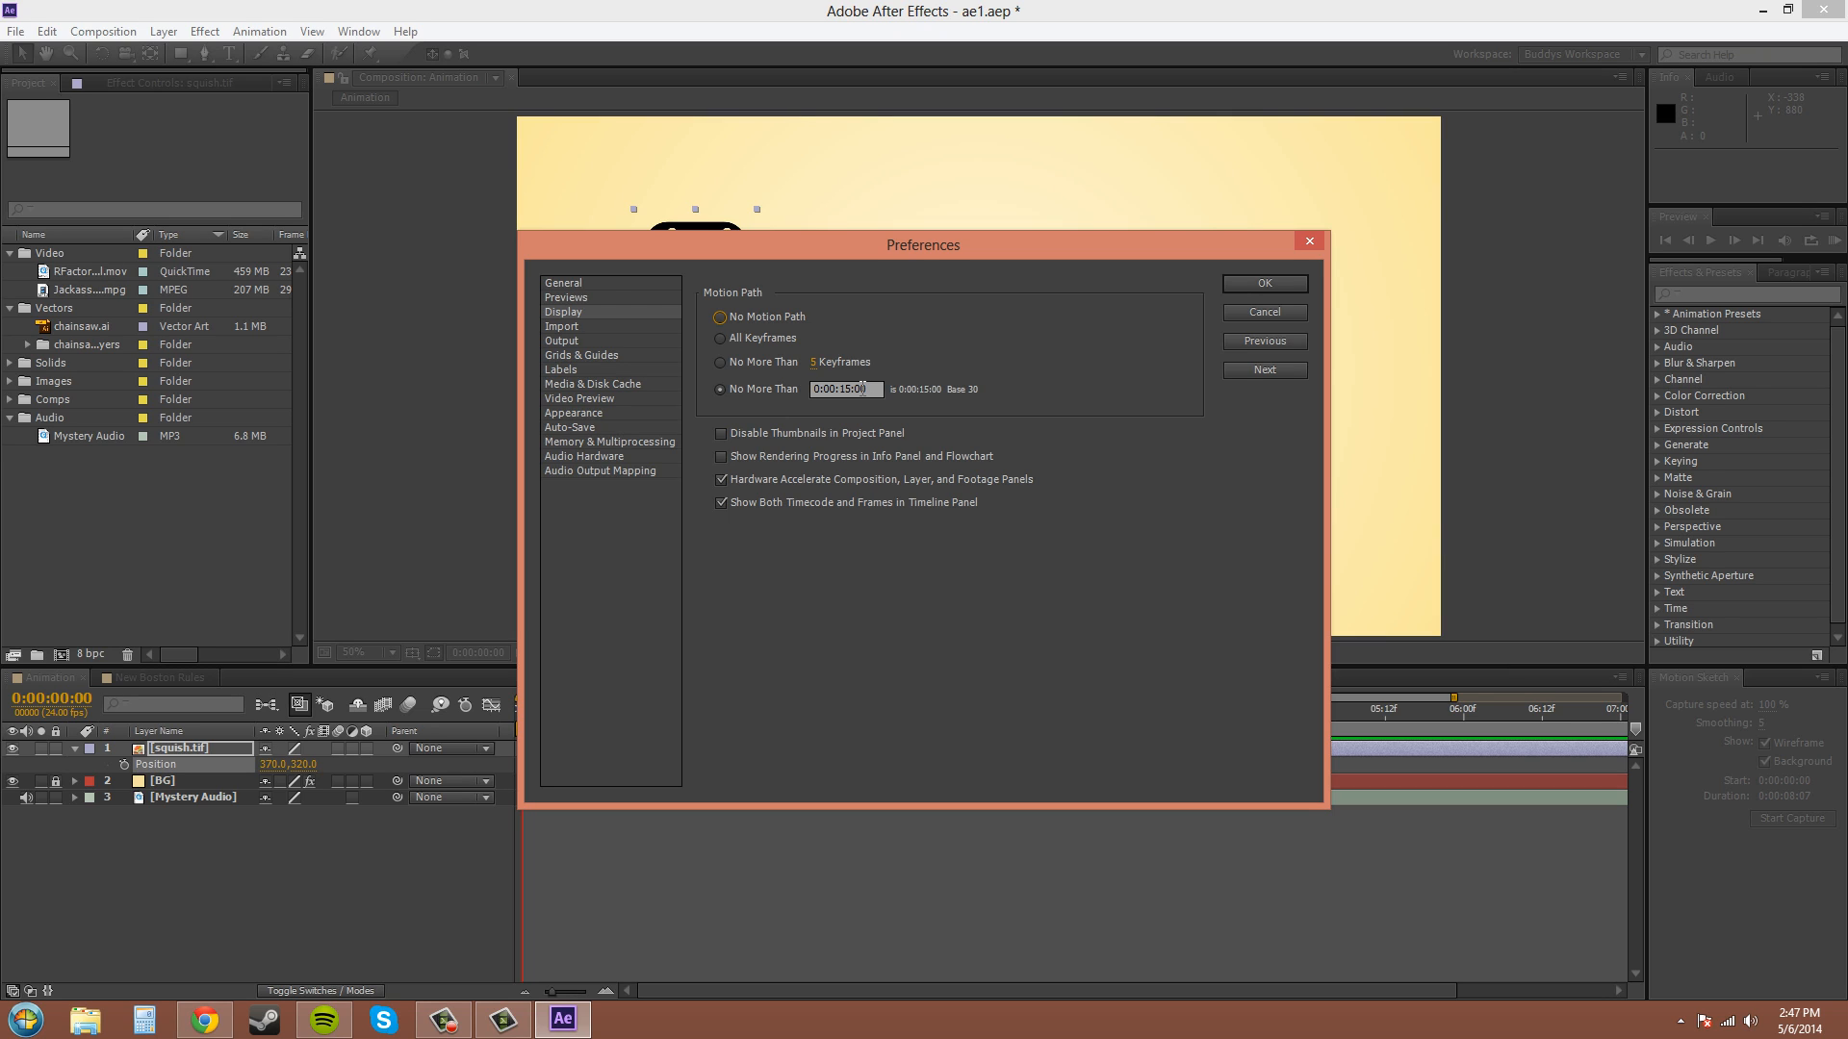
mouse_move(1072, 391)
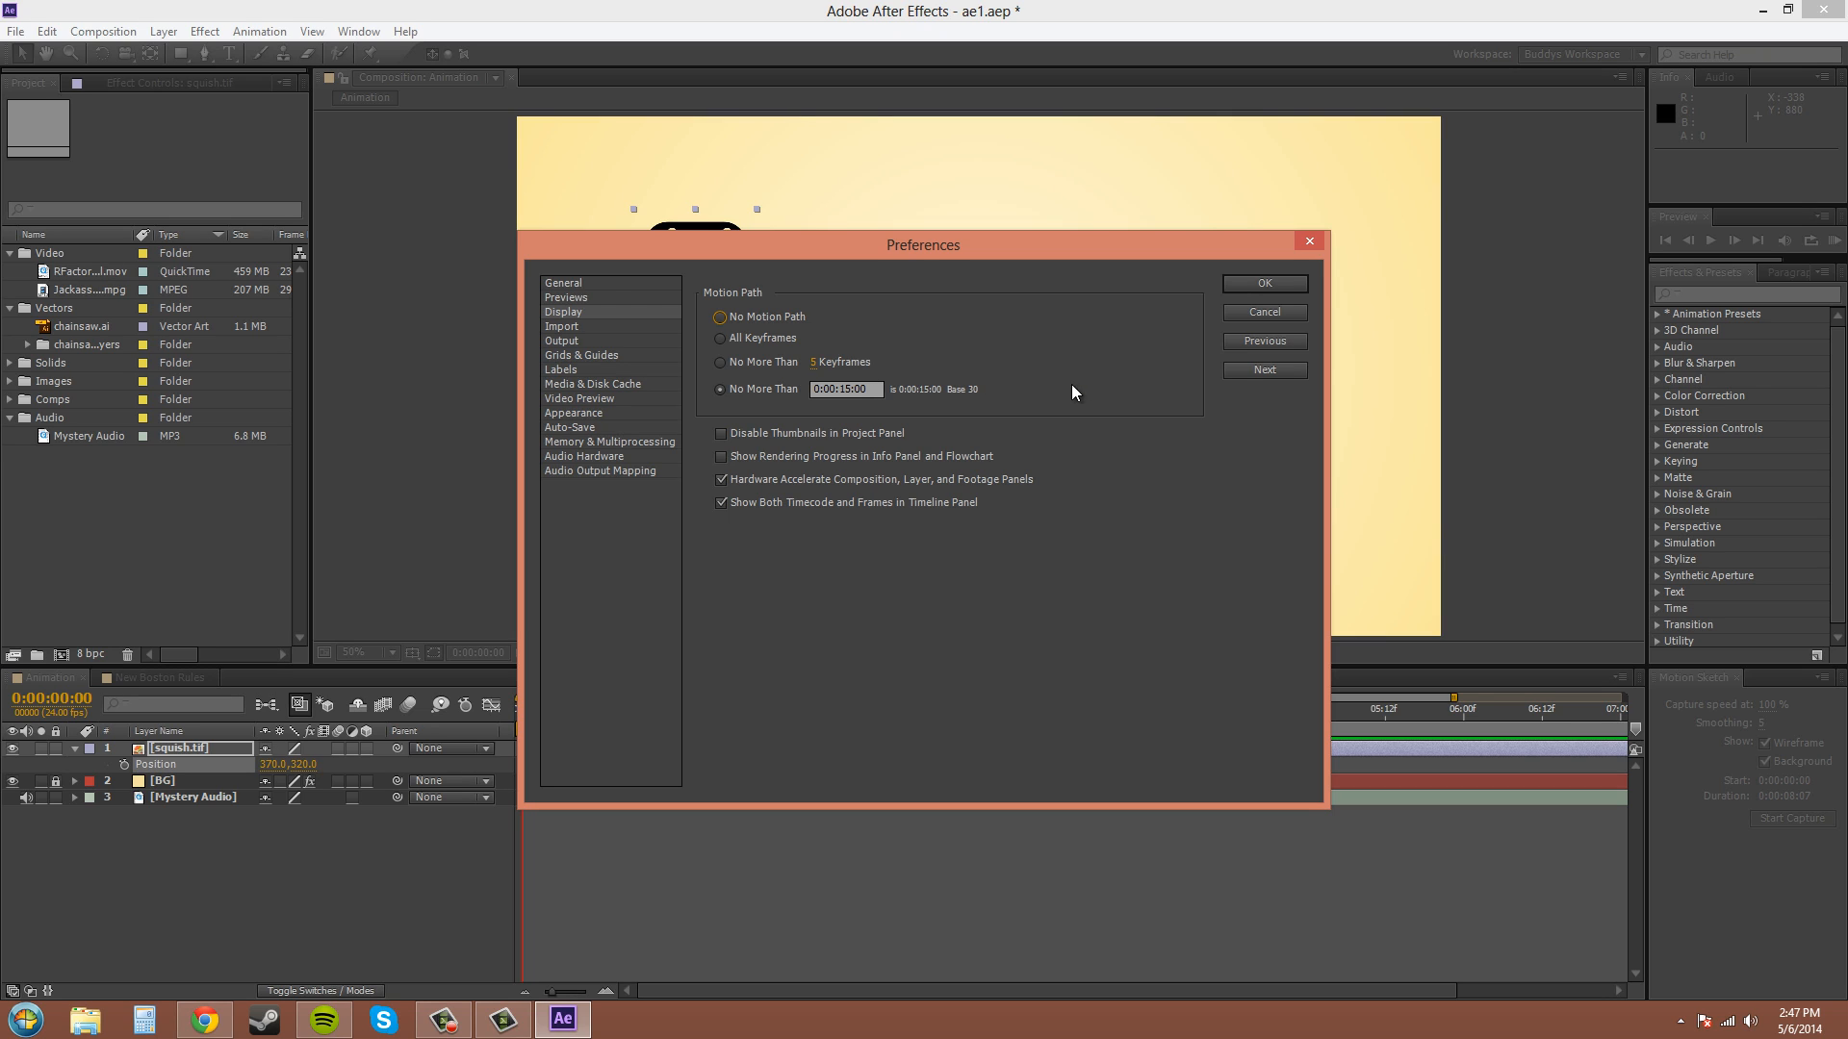
click(720, 338)
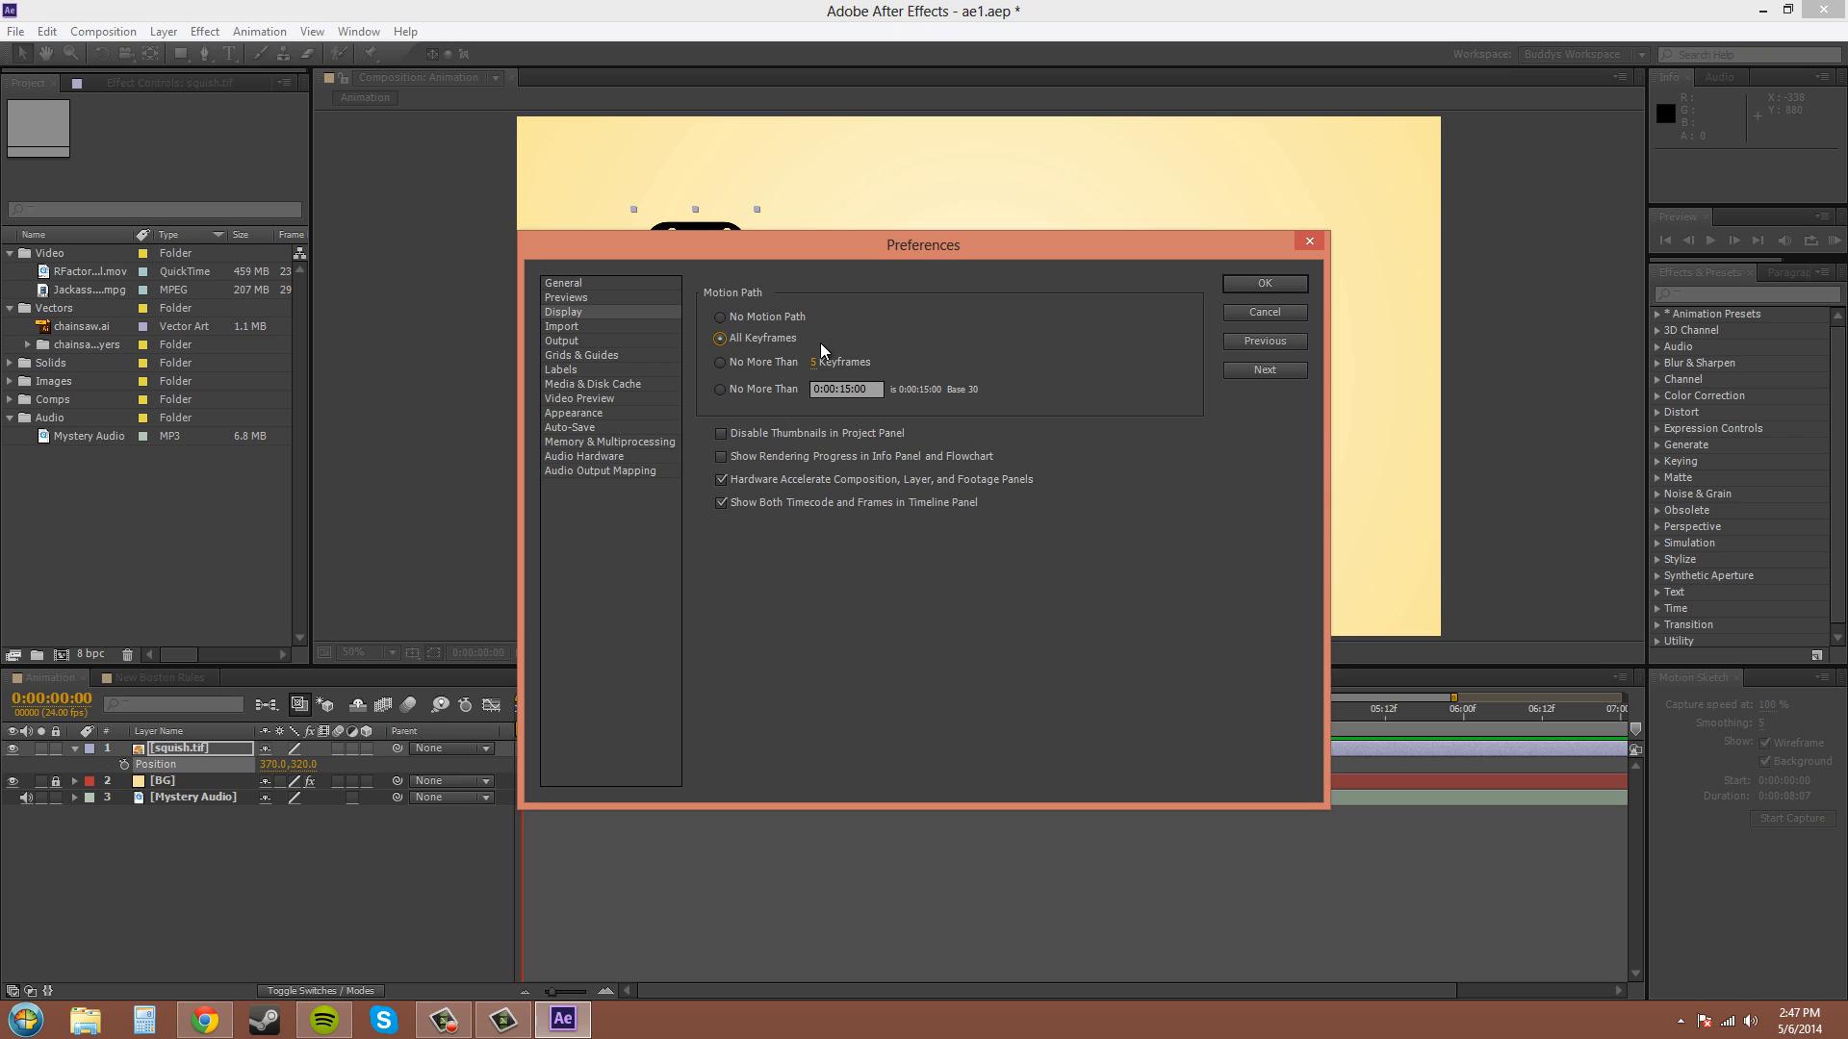
mouse_move(1201, 361)
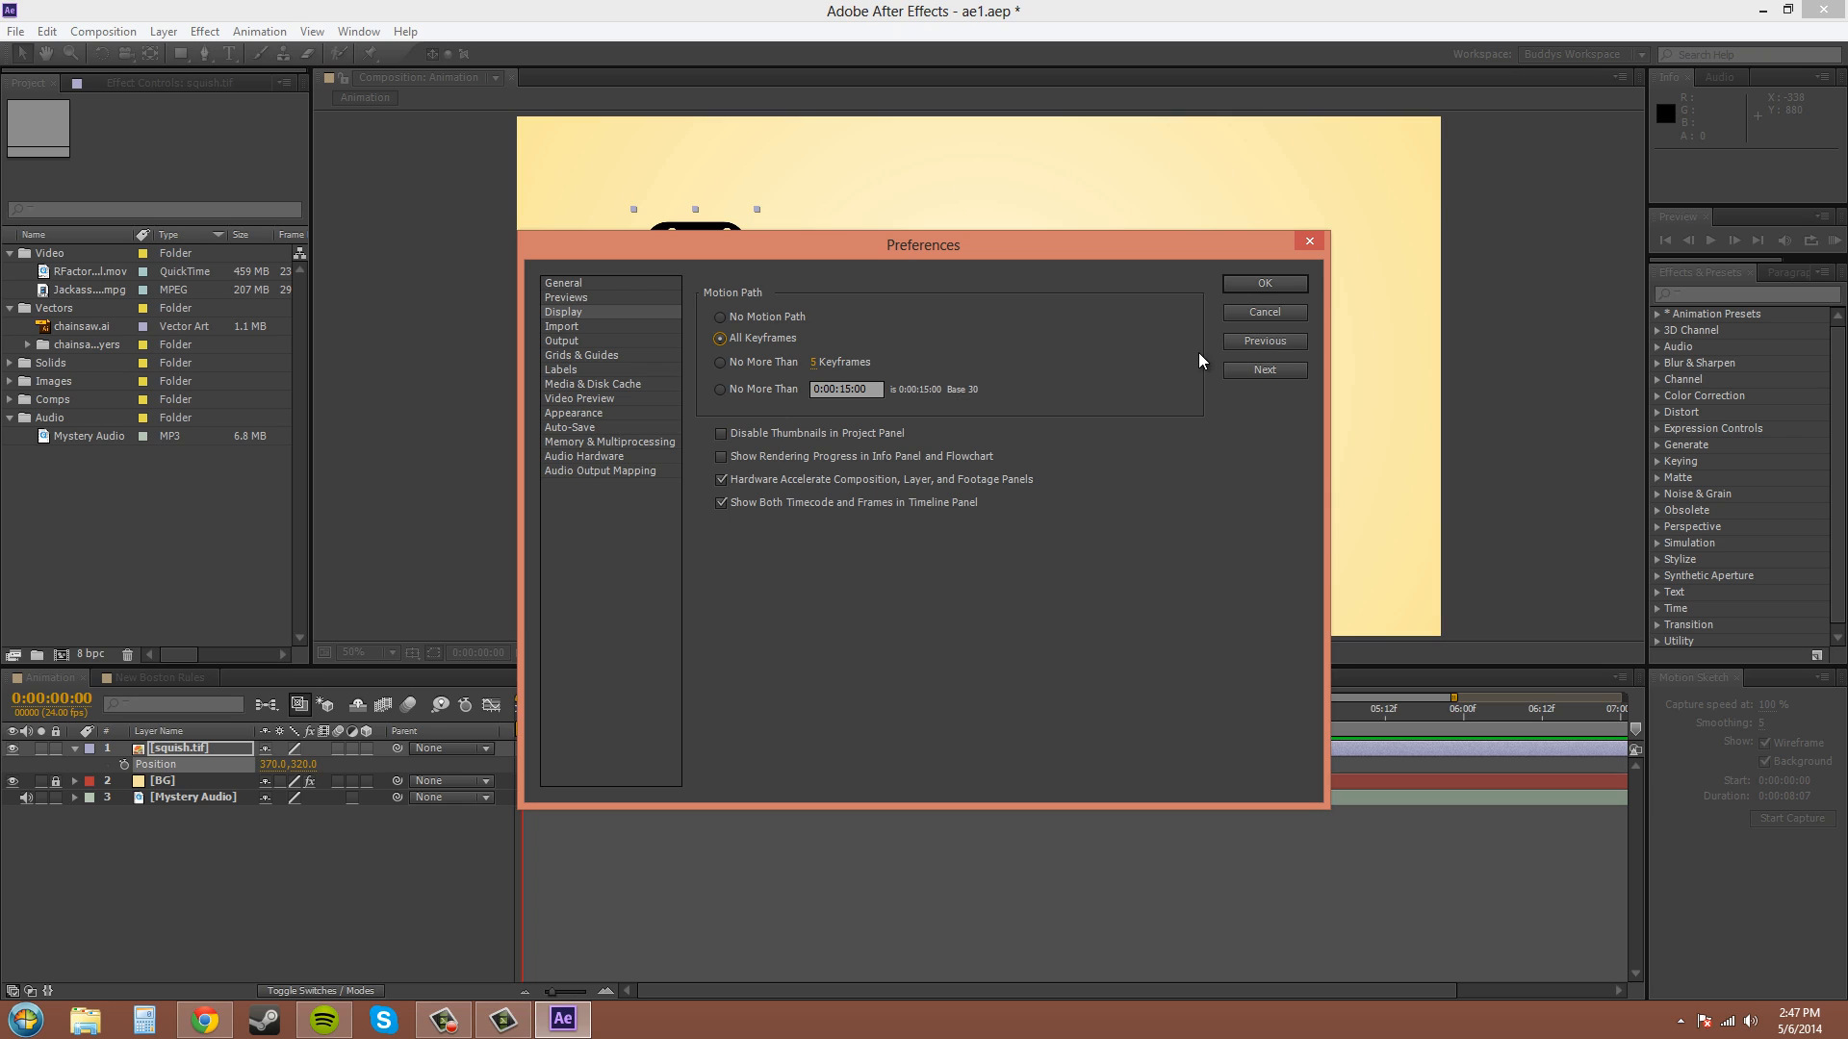
click(720, 389)
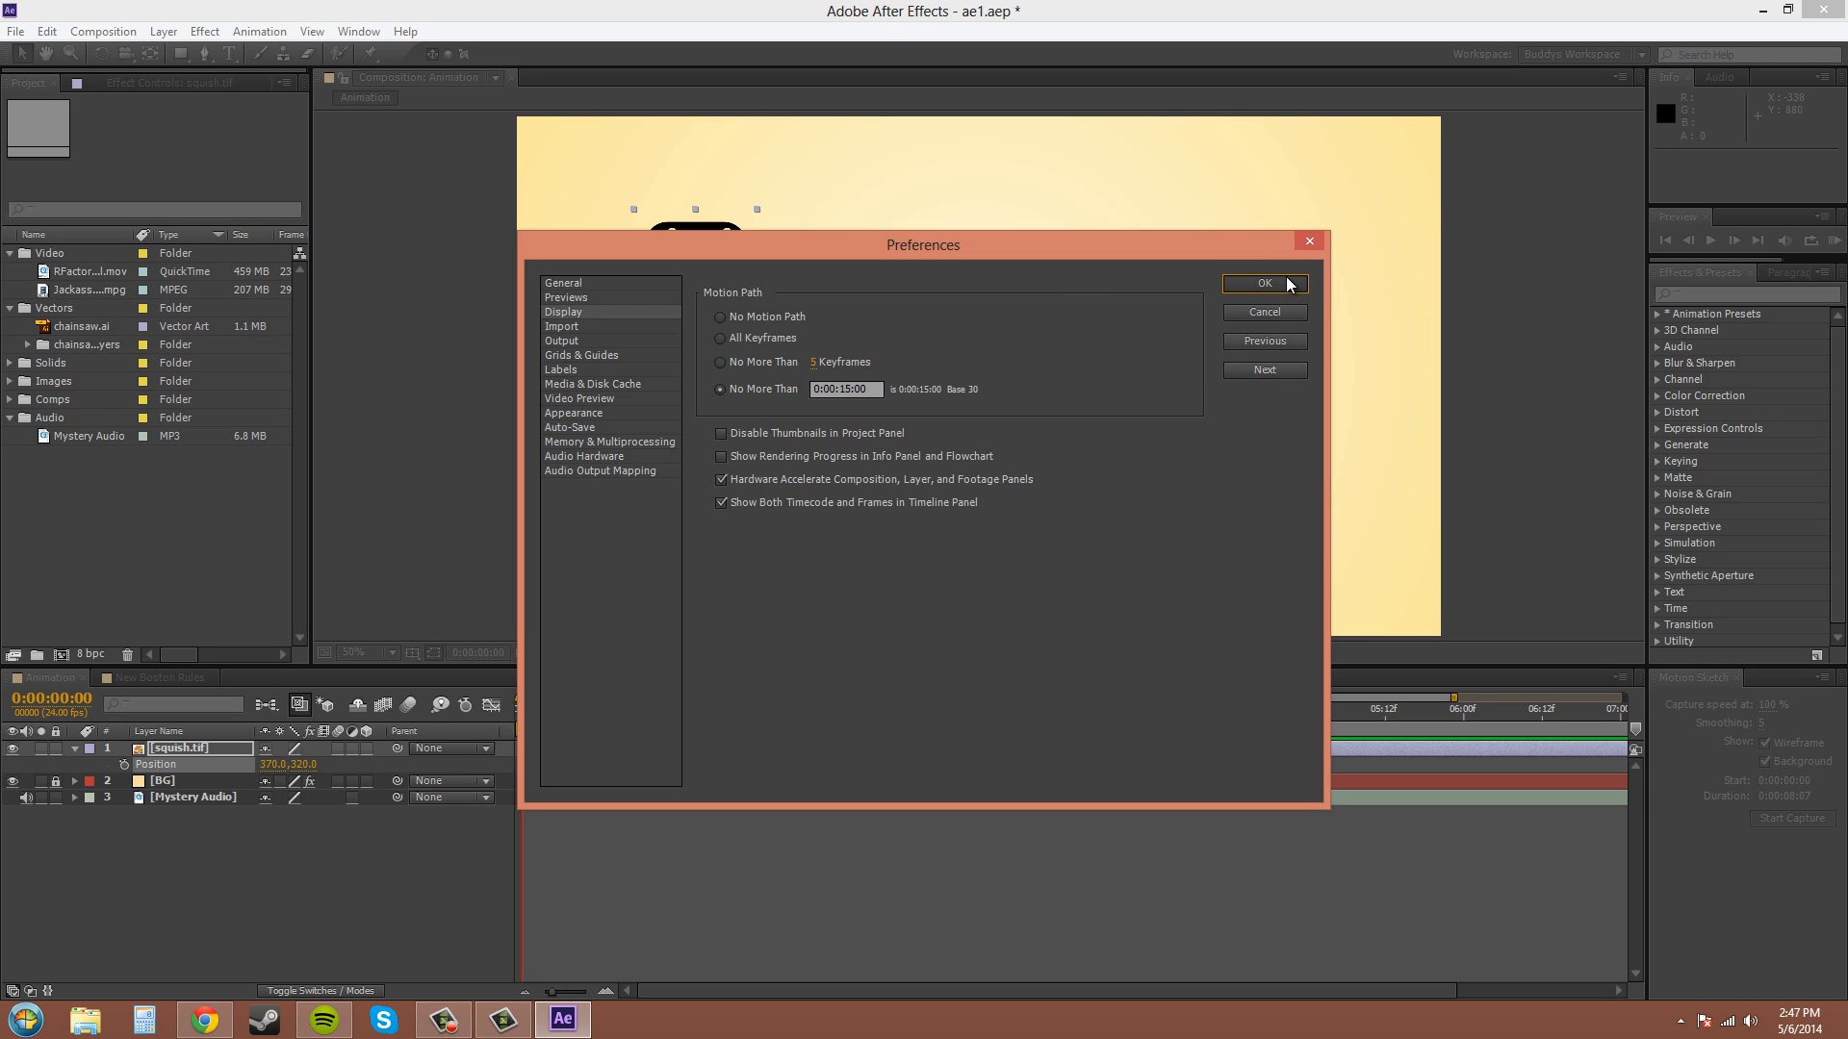
click(1264, 283)
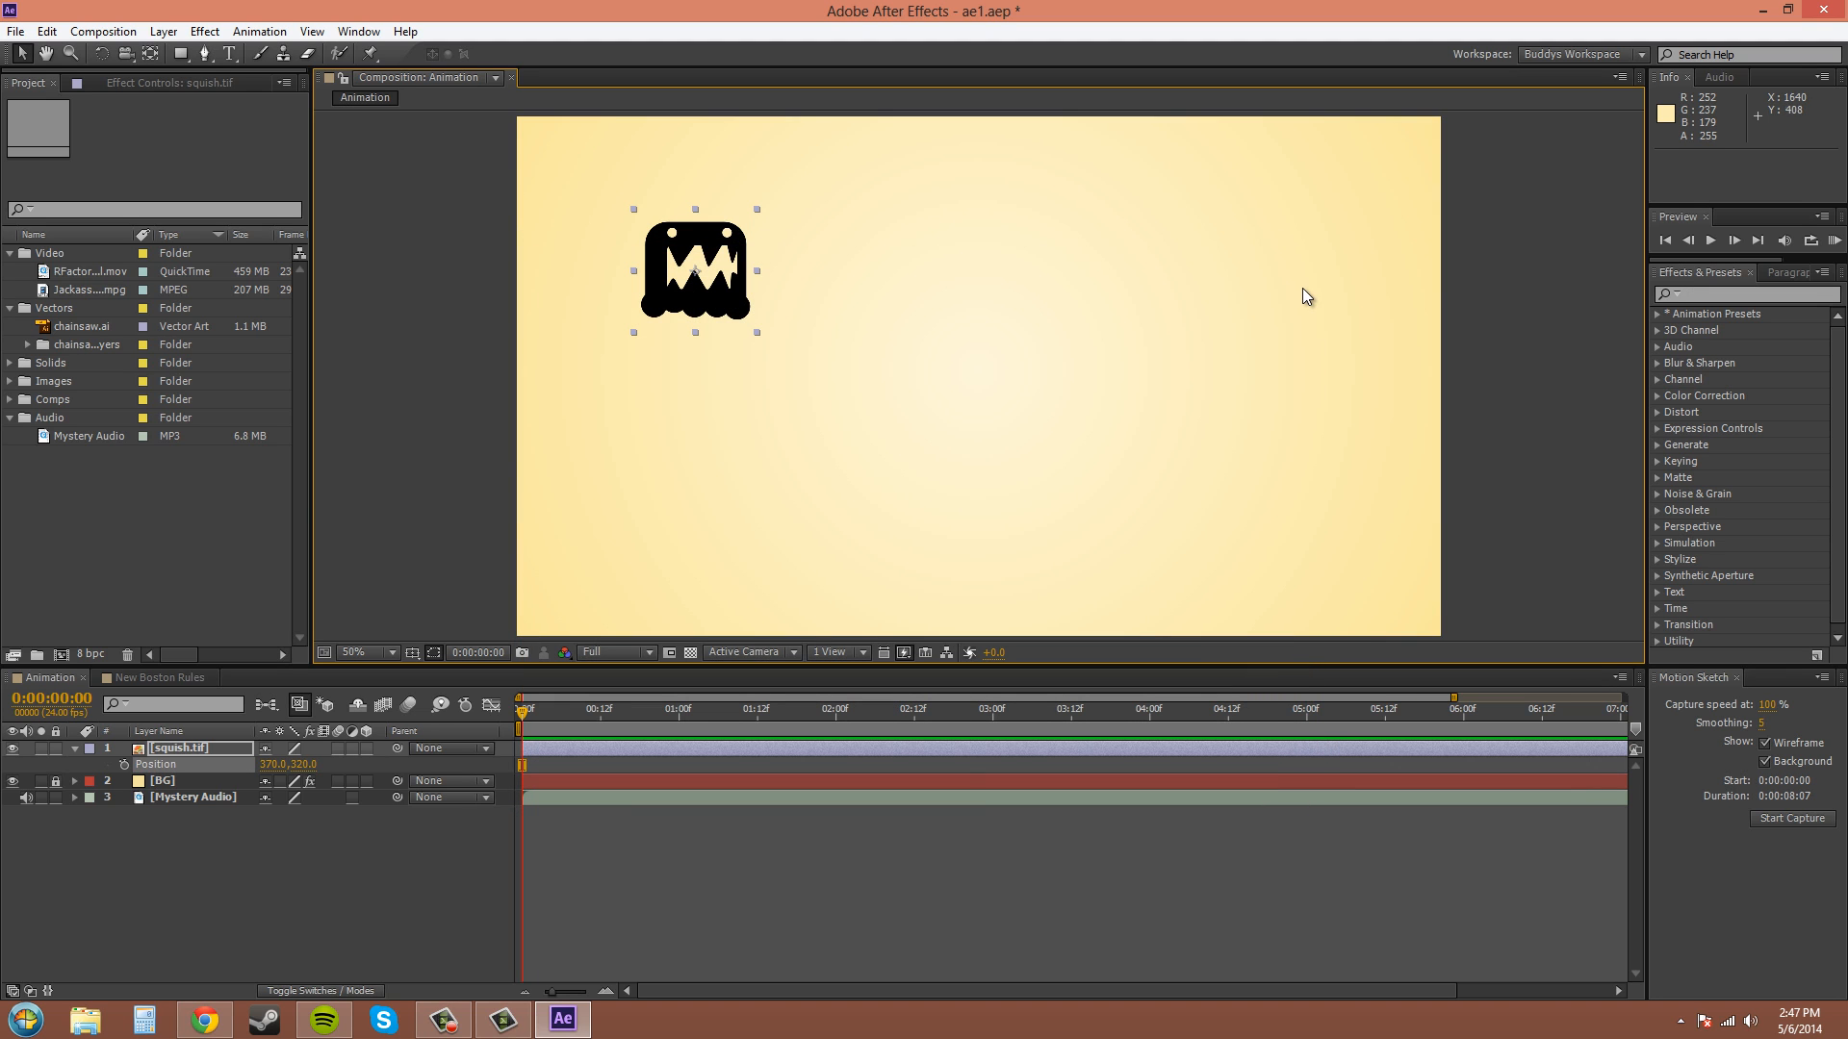
mouse_move(716, 399)
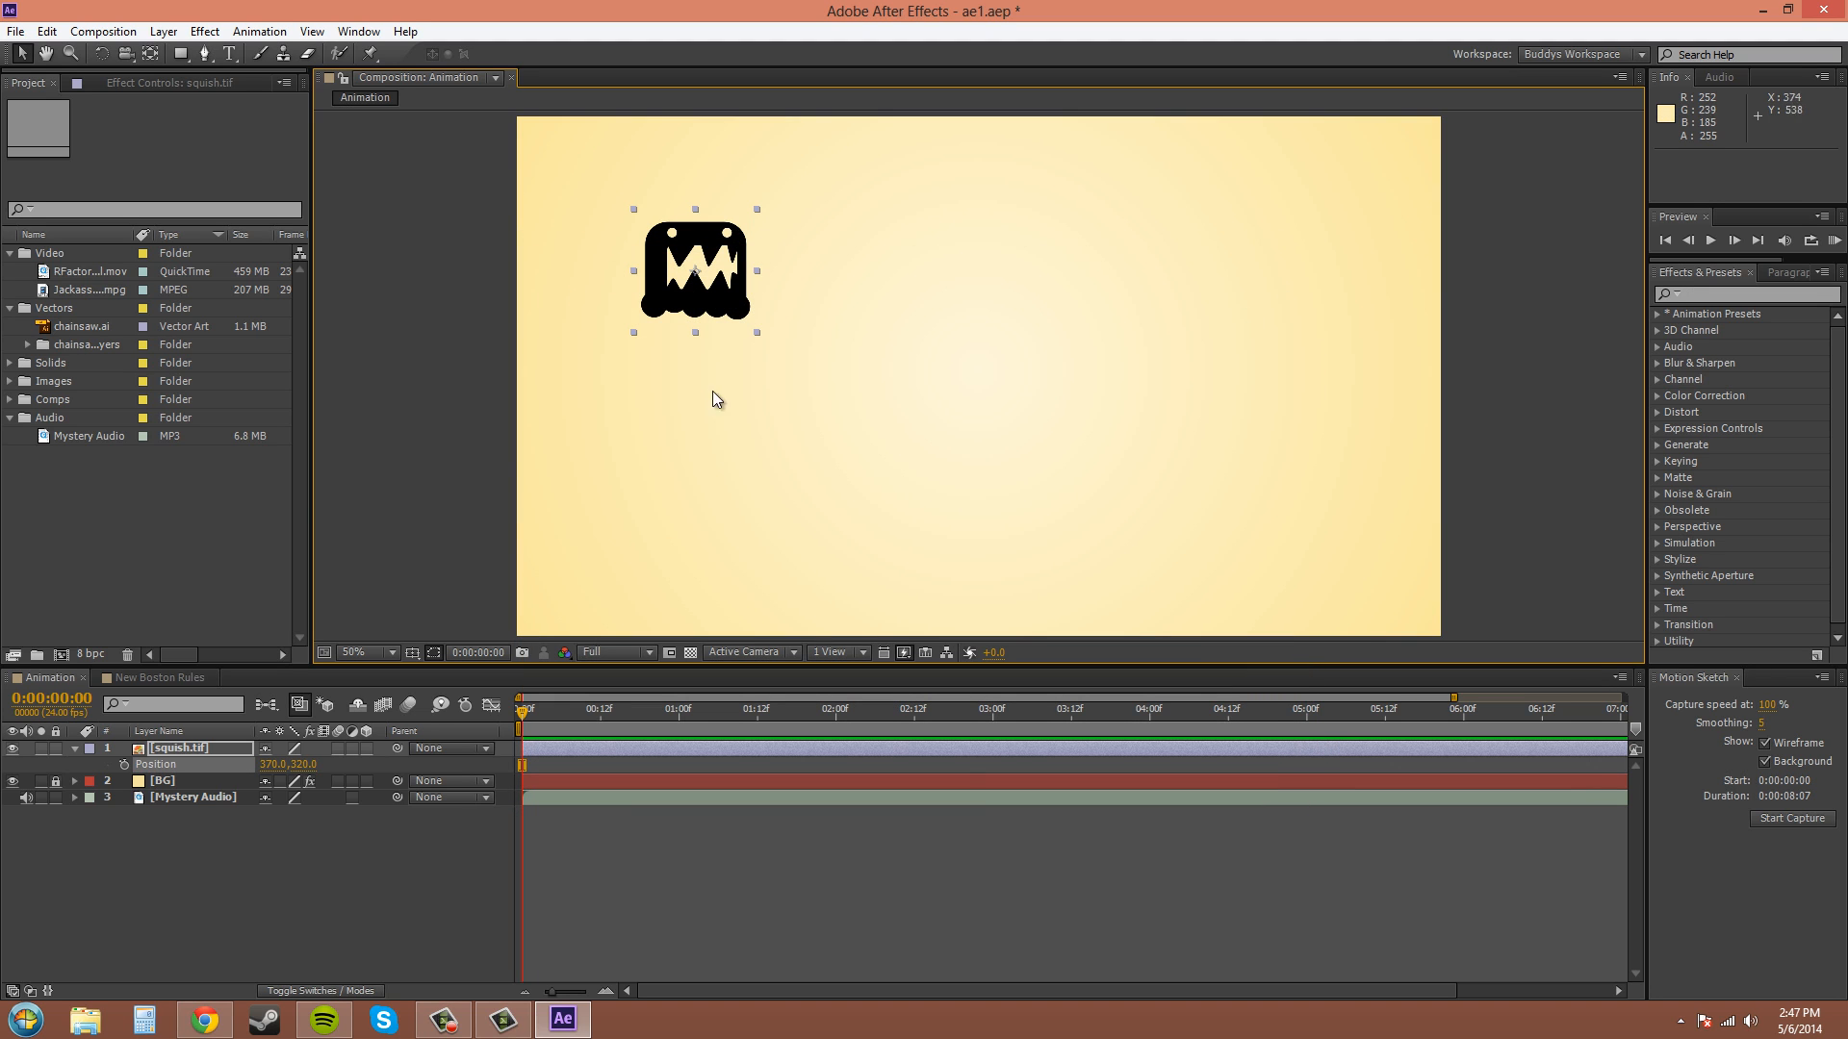
mouse_move(1305, 390)
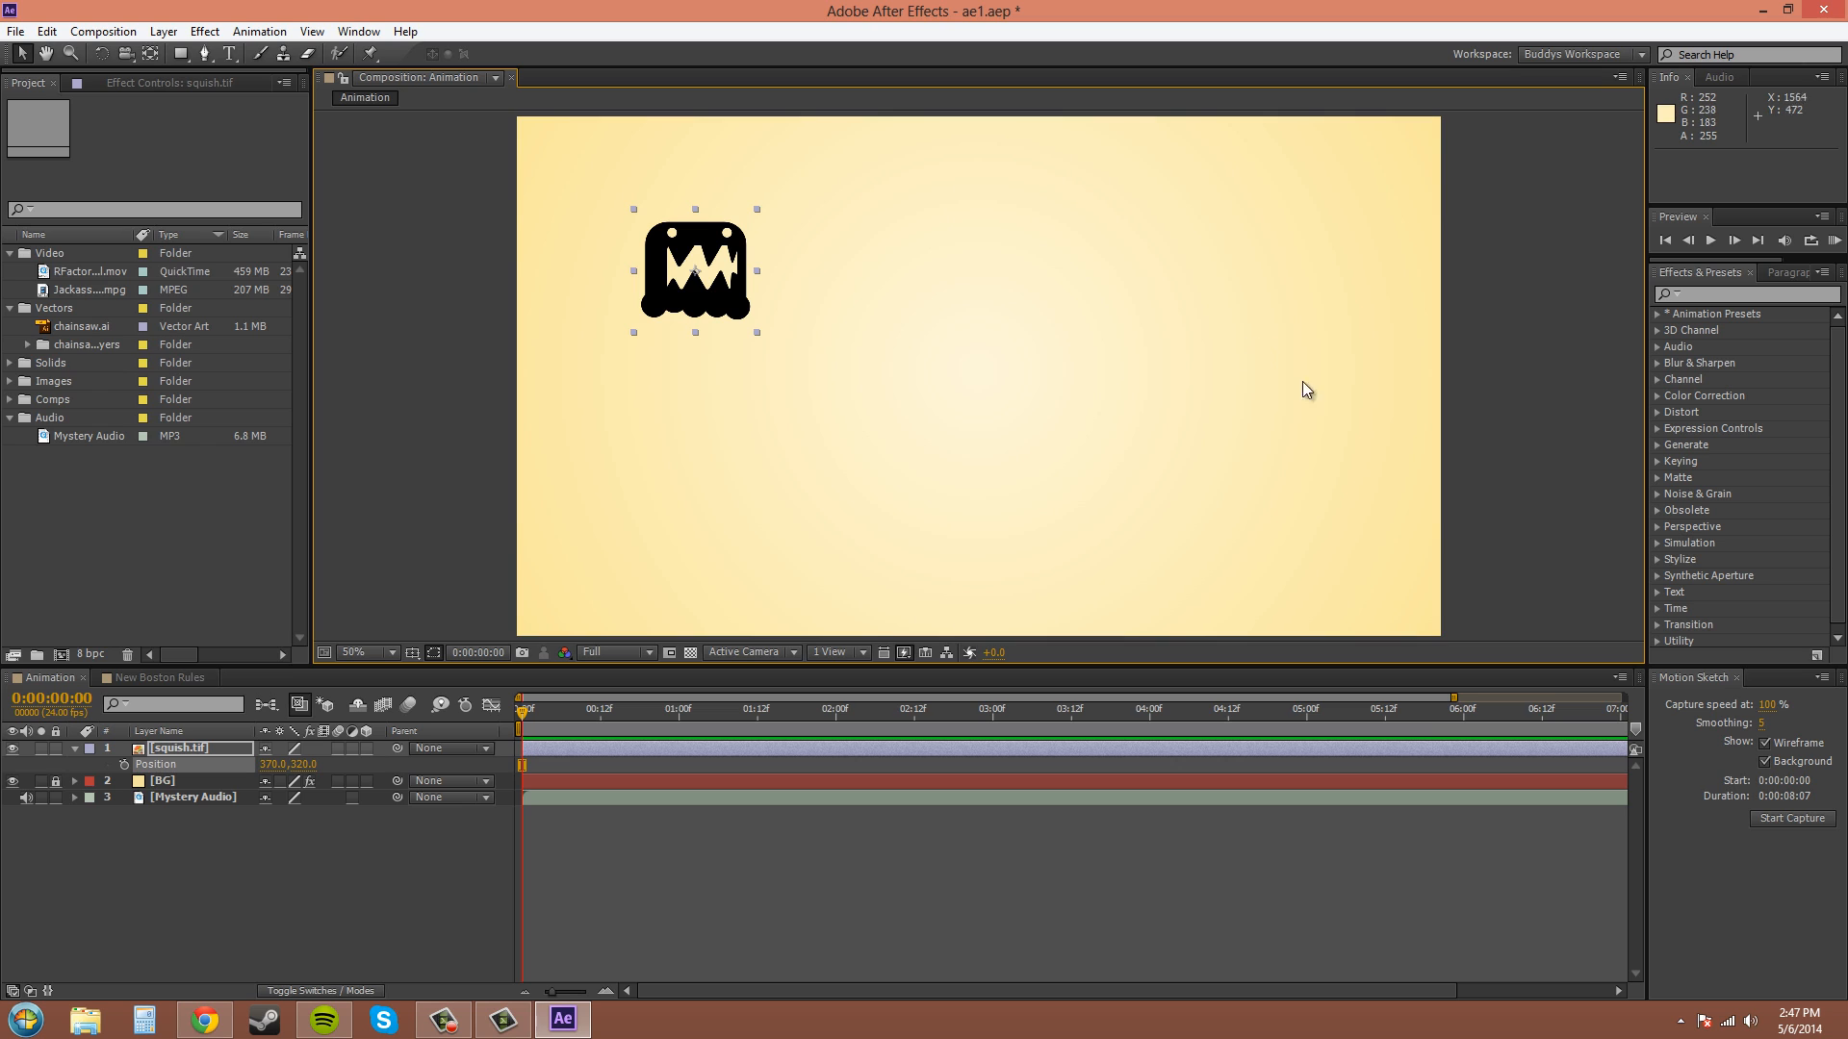
mouse_move(1403, 1001)
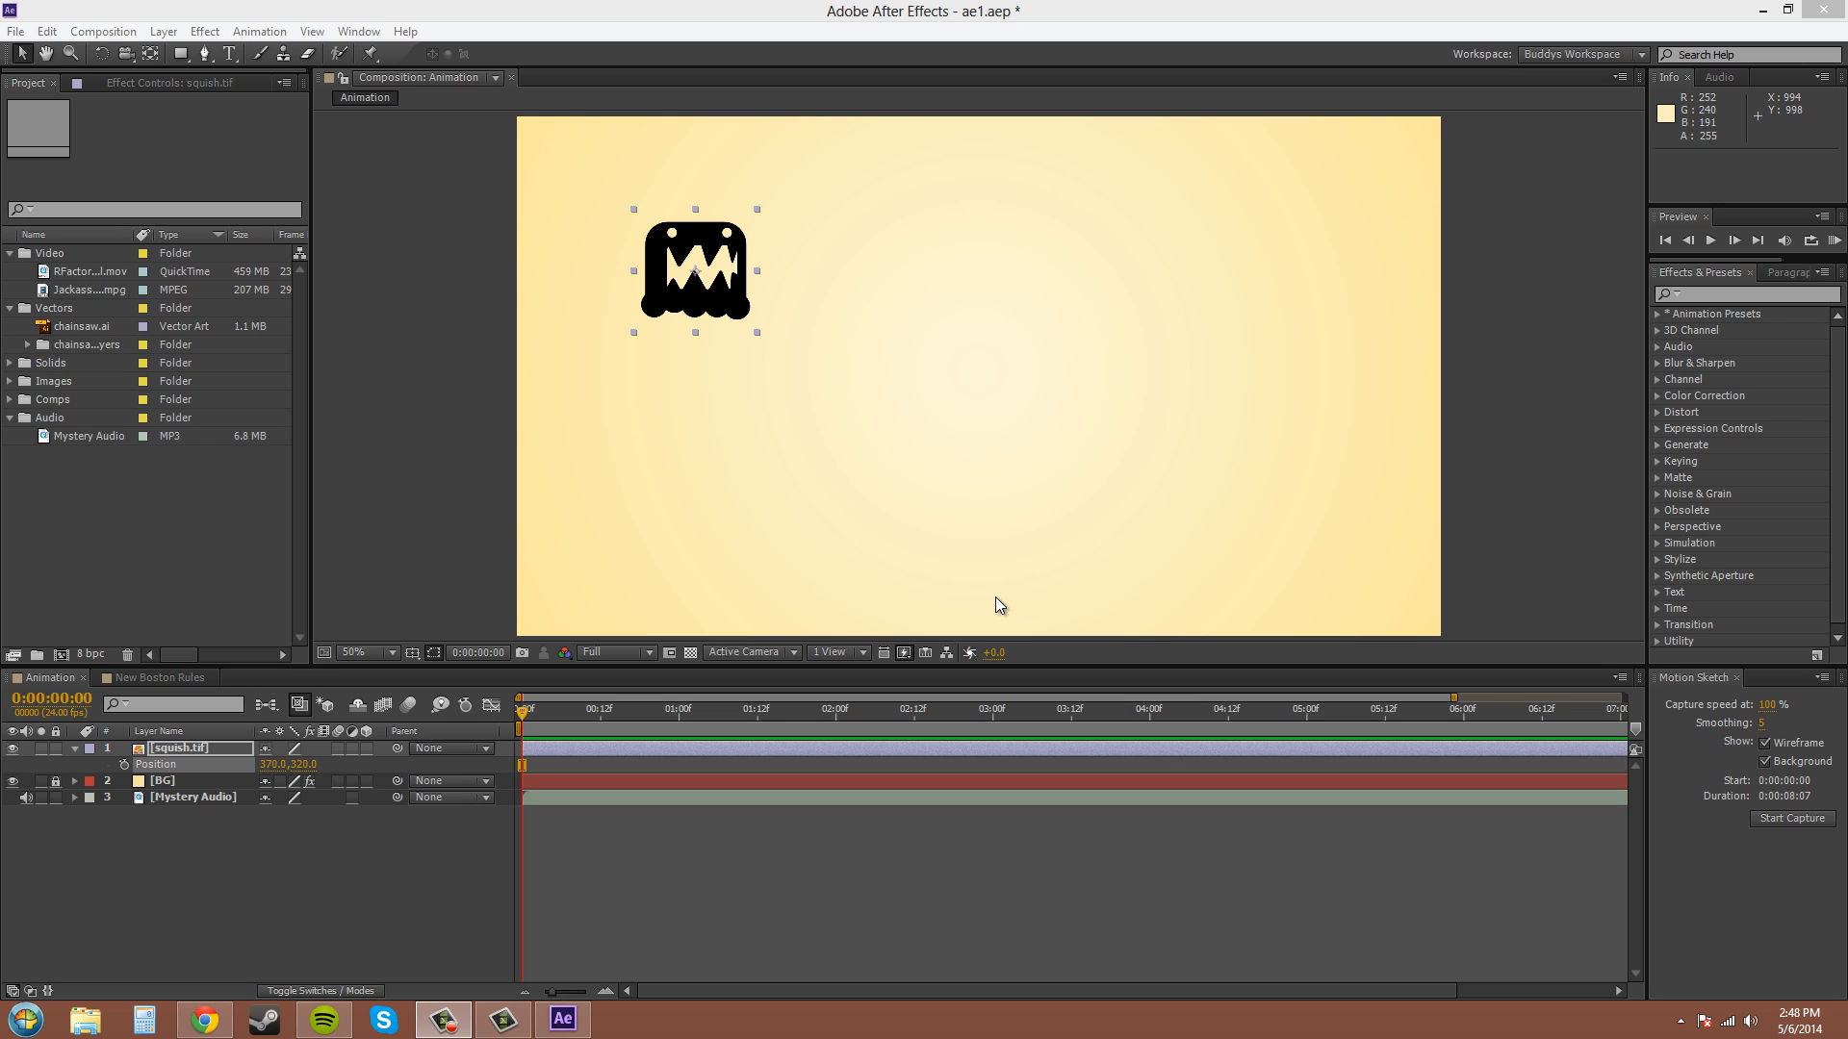
mouse_move(655, 596)
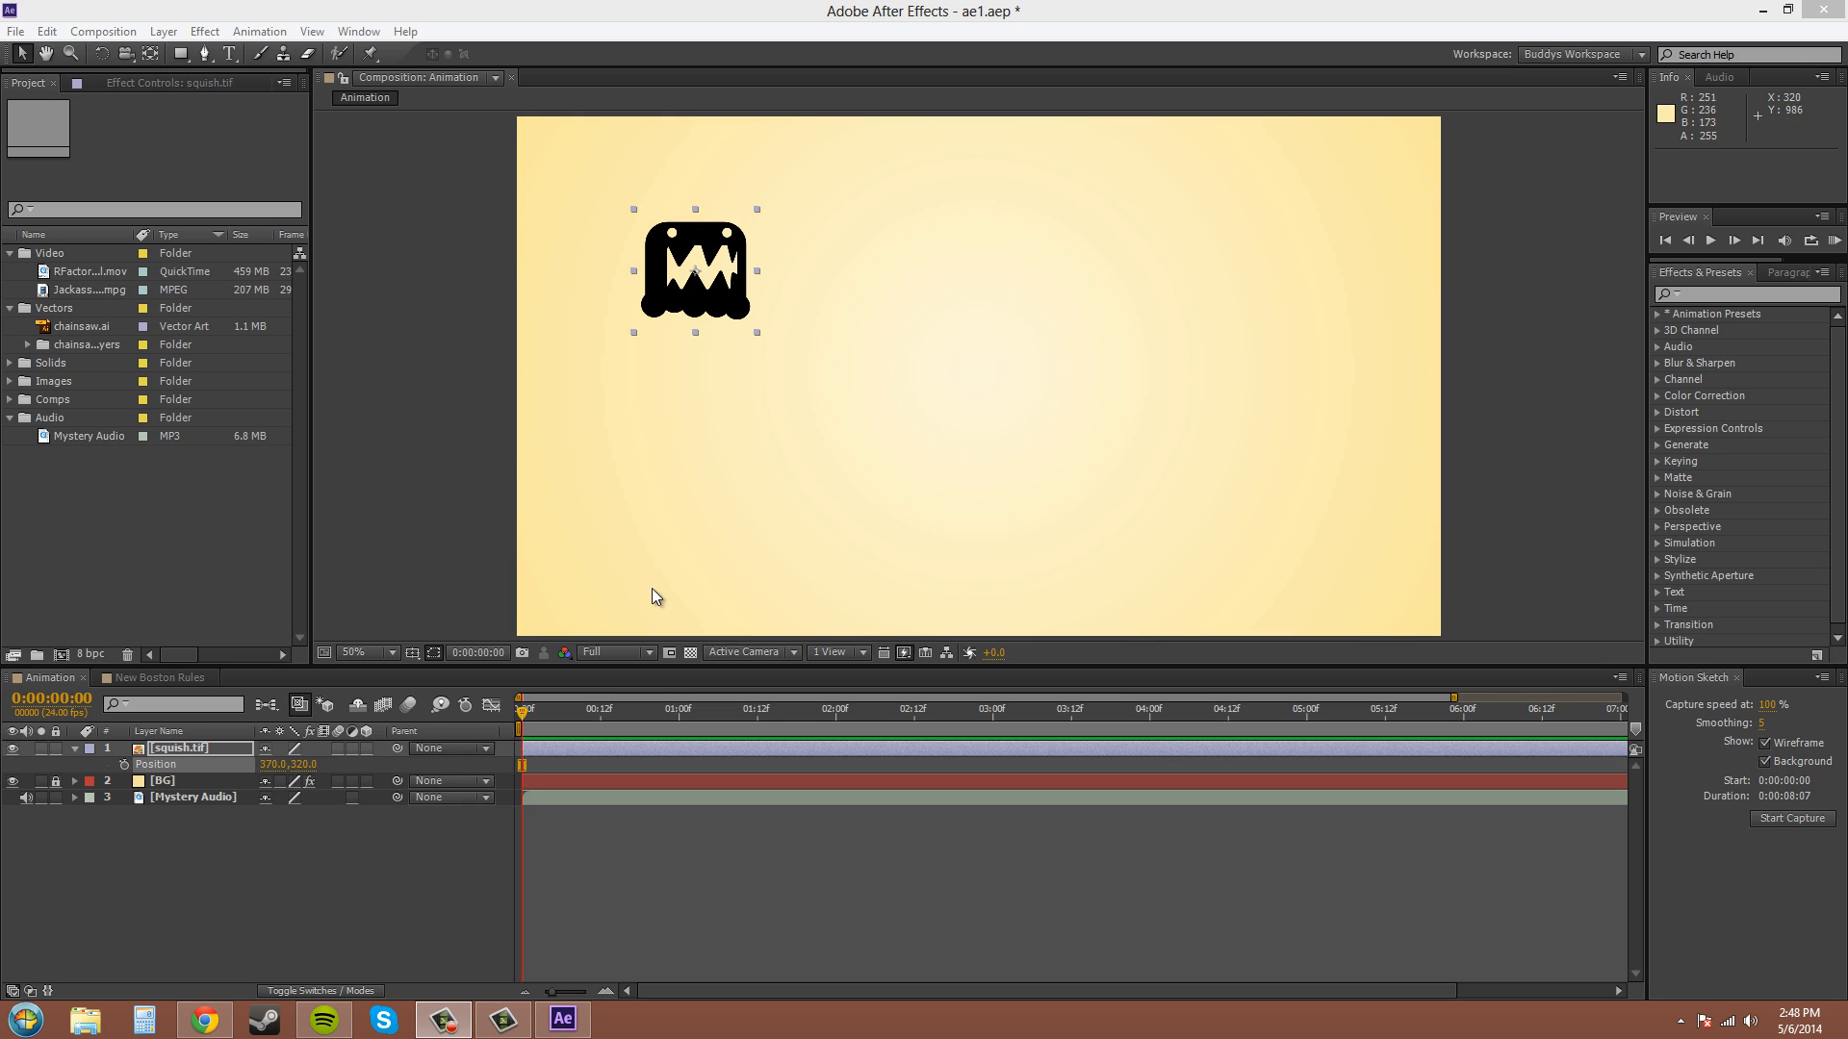
mouse_move(1560, 715)
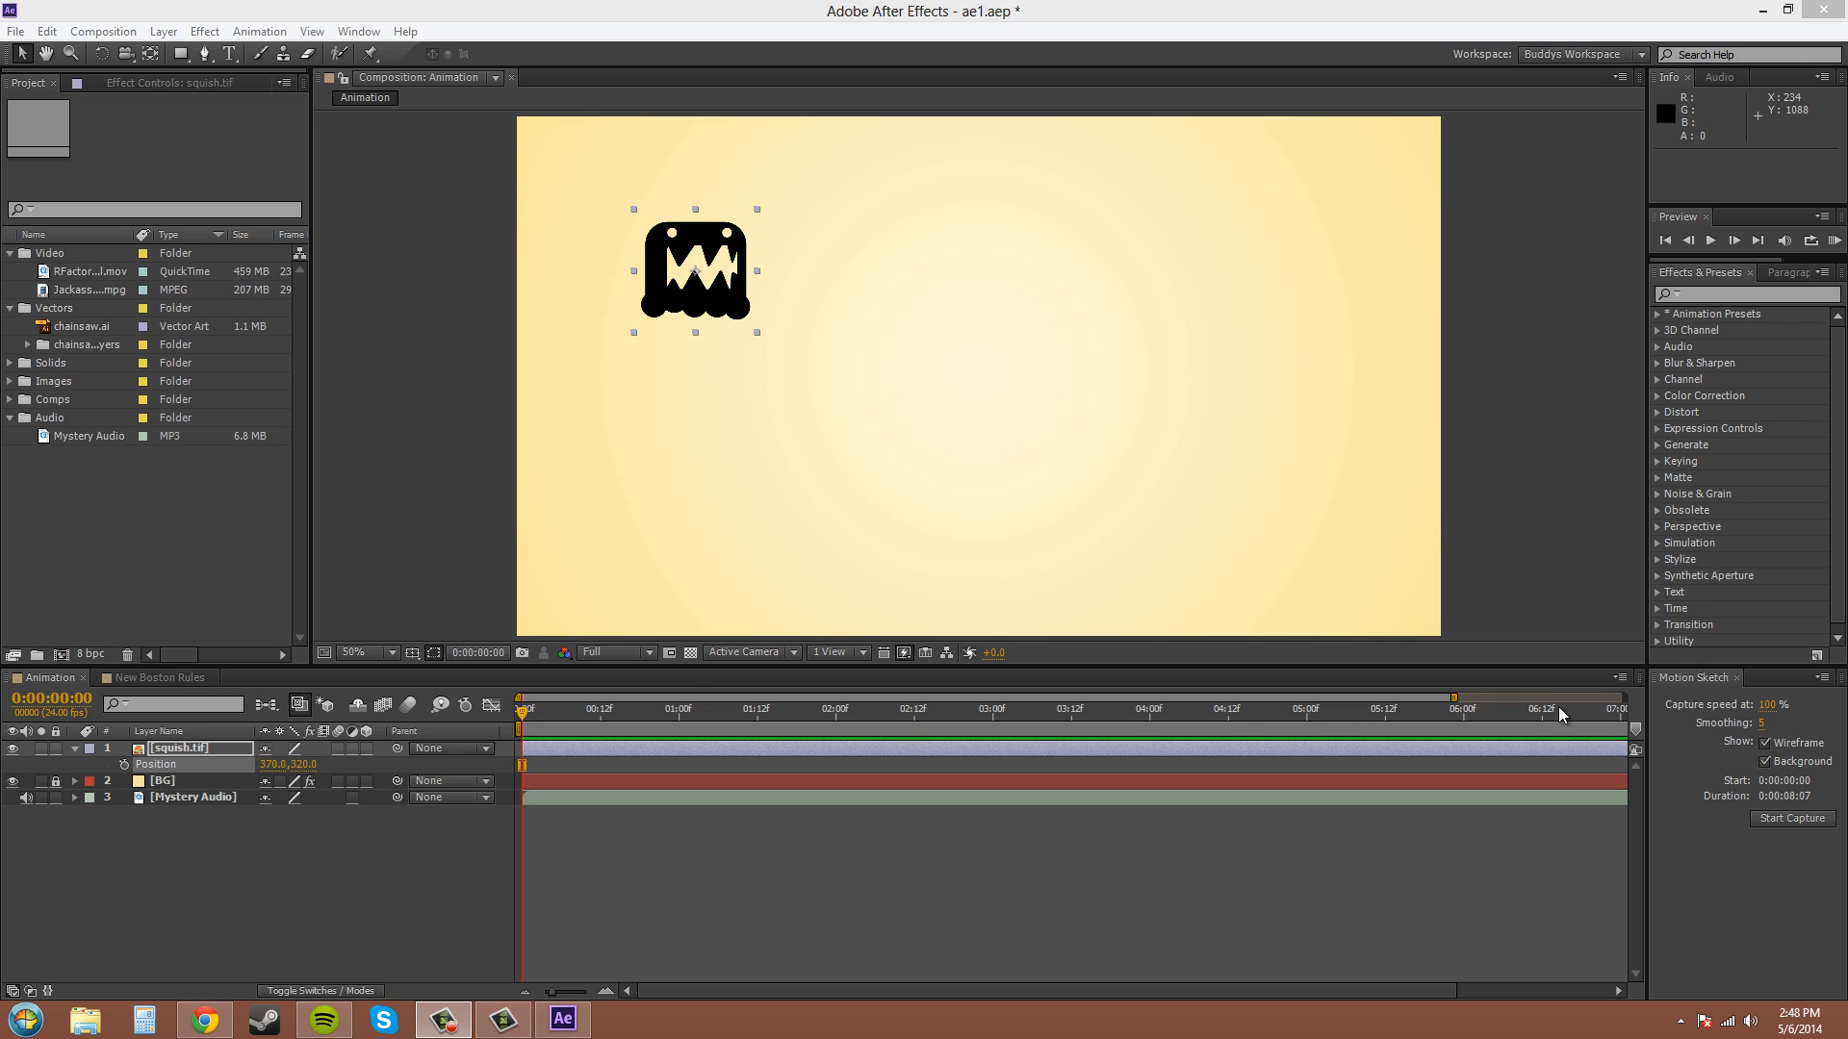
mouse_move(776, 390)
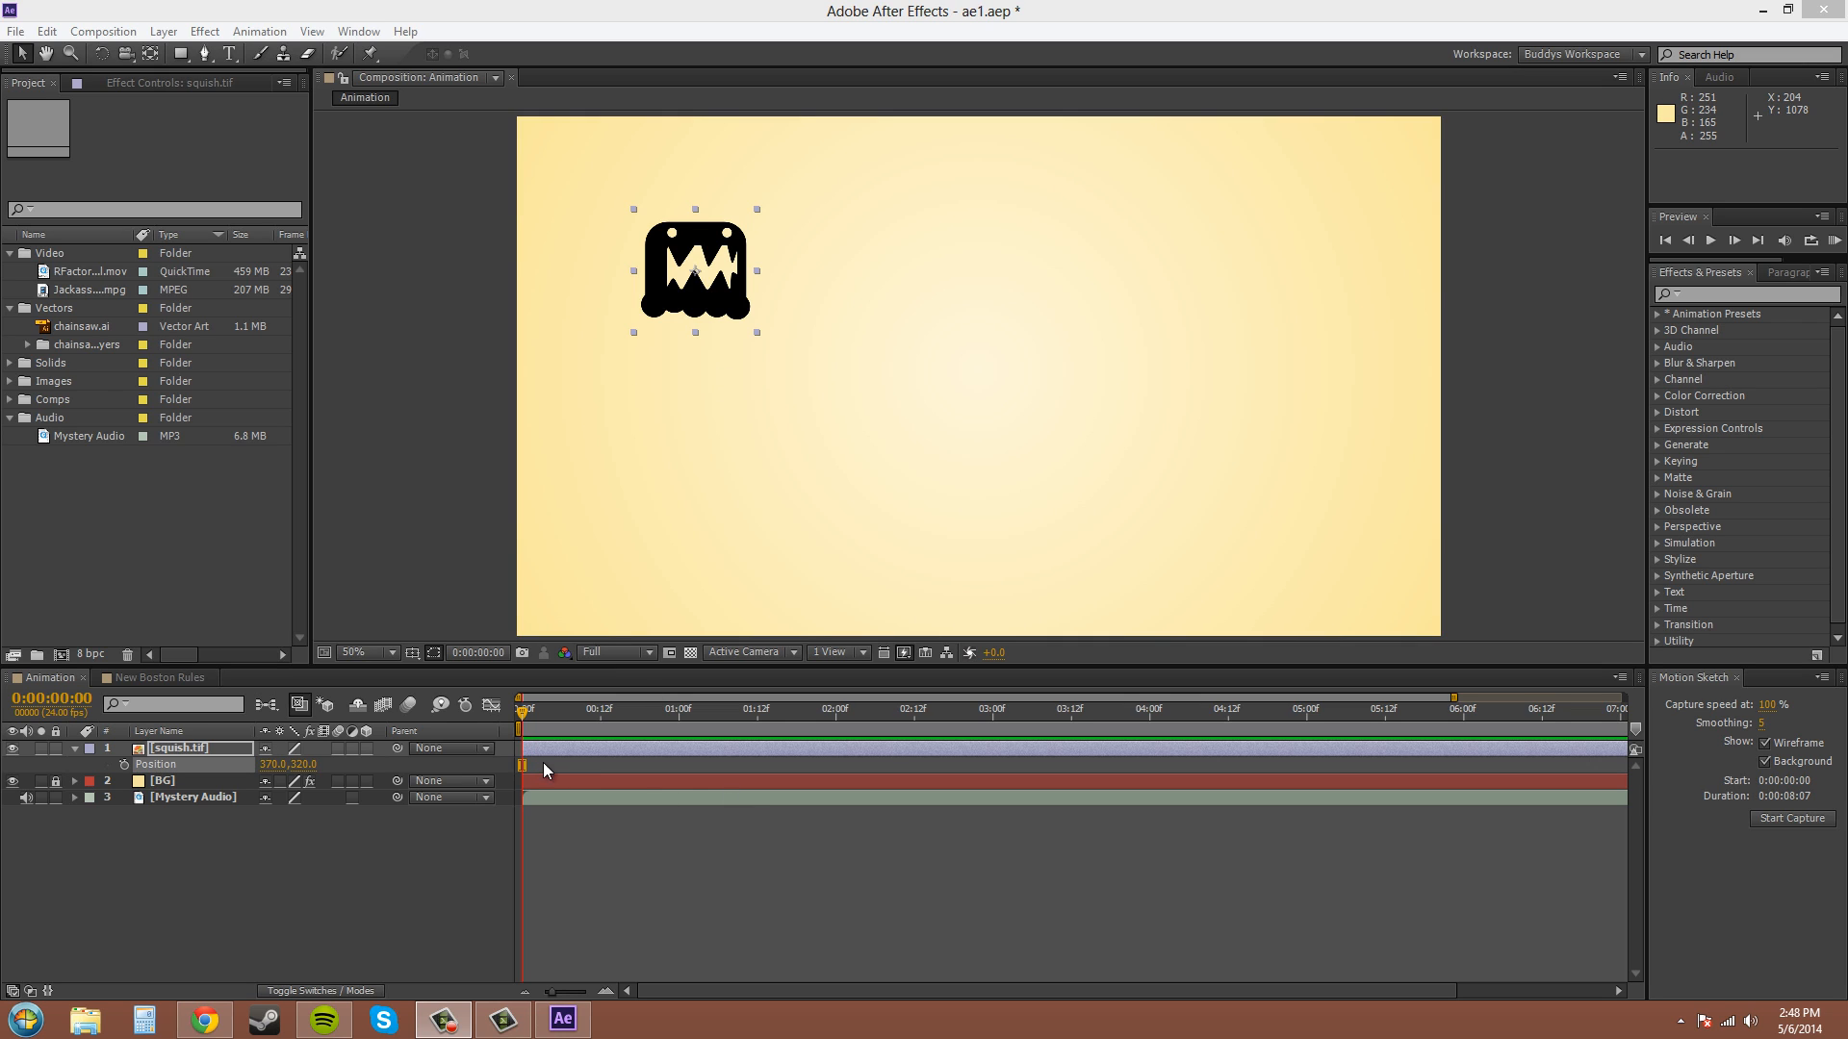
mouse_move(1286, 777)
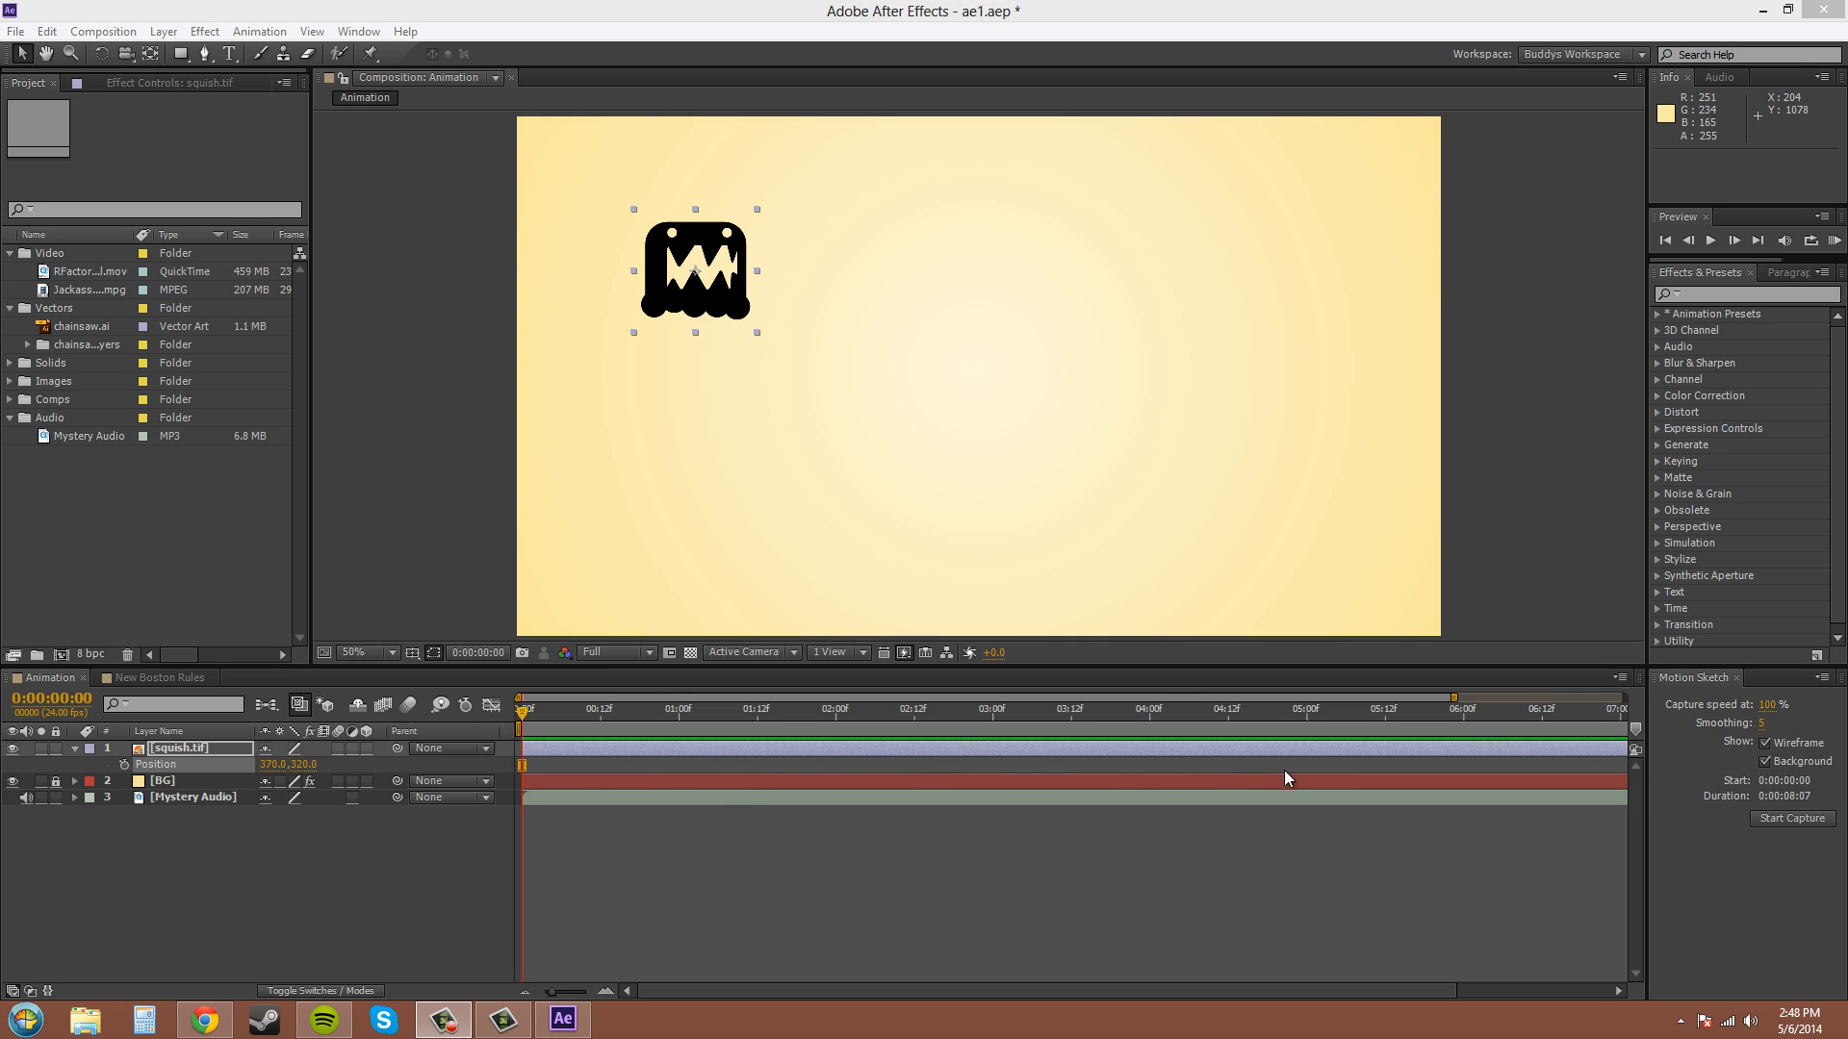
mouse_move(1381, 772)
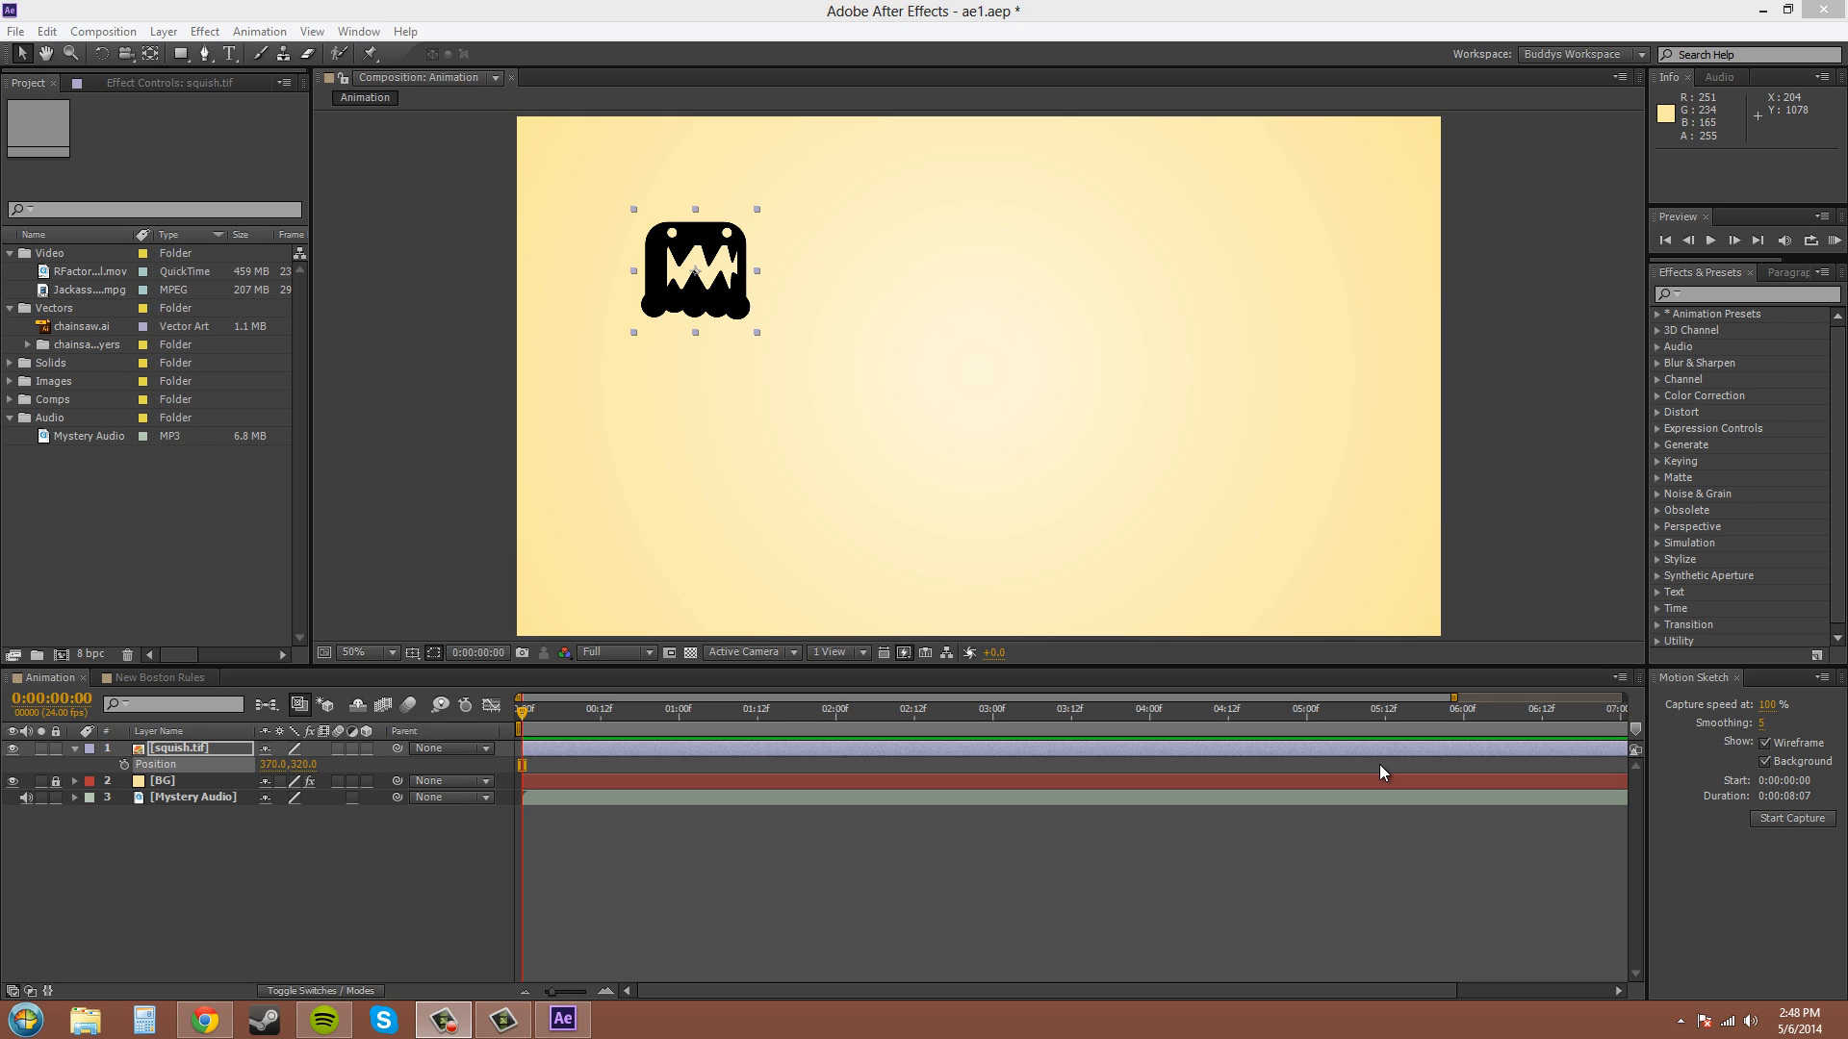
mouse_move(453, 514)
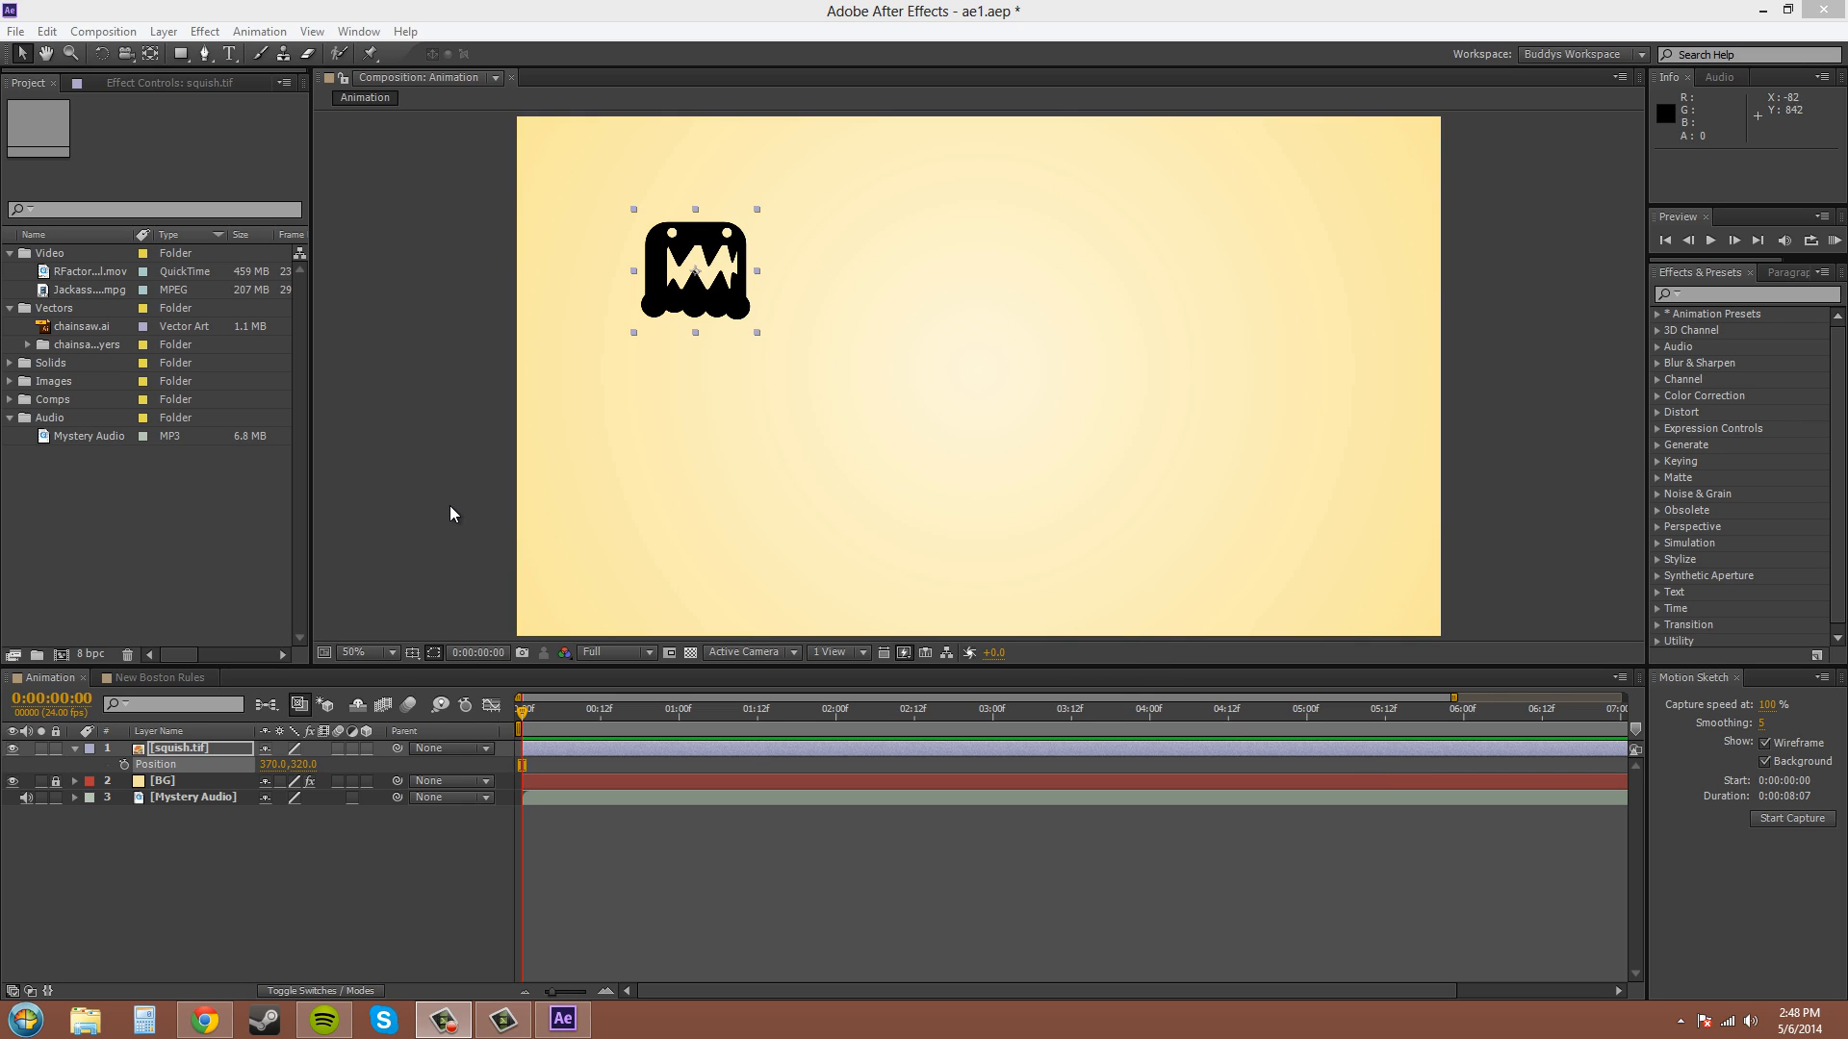
mouse_move(814, 200)
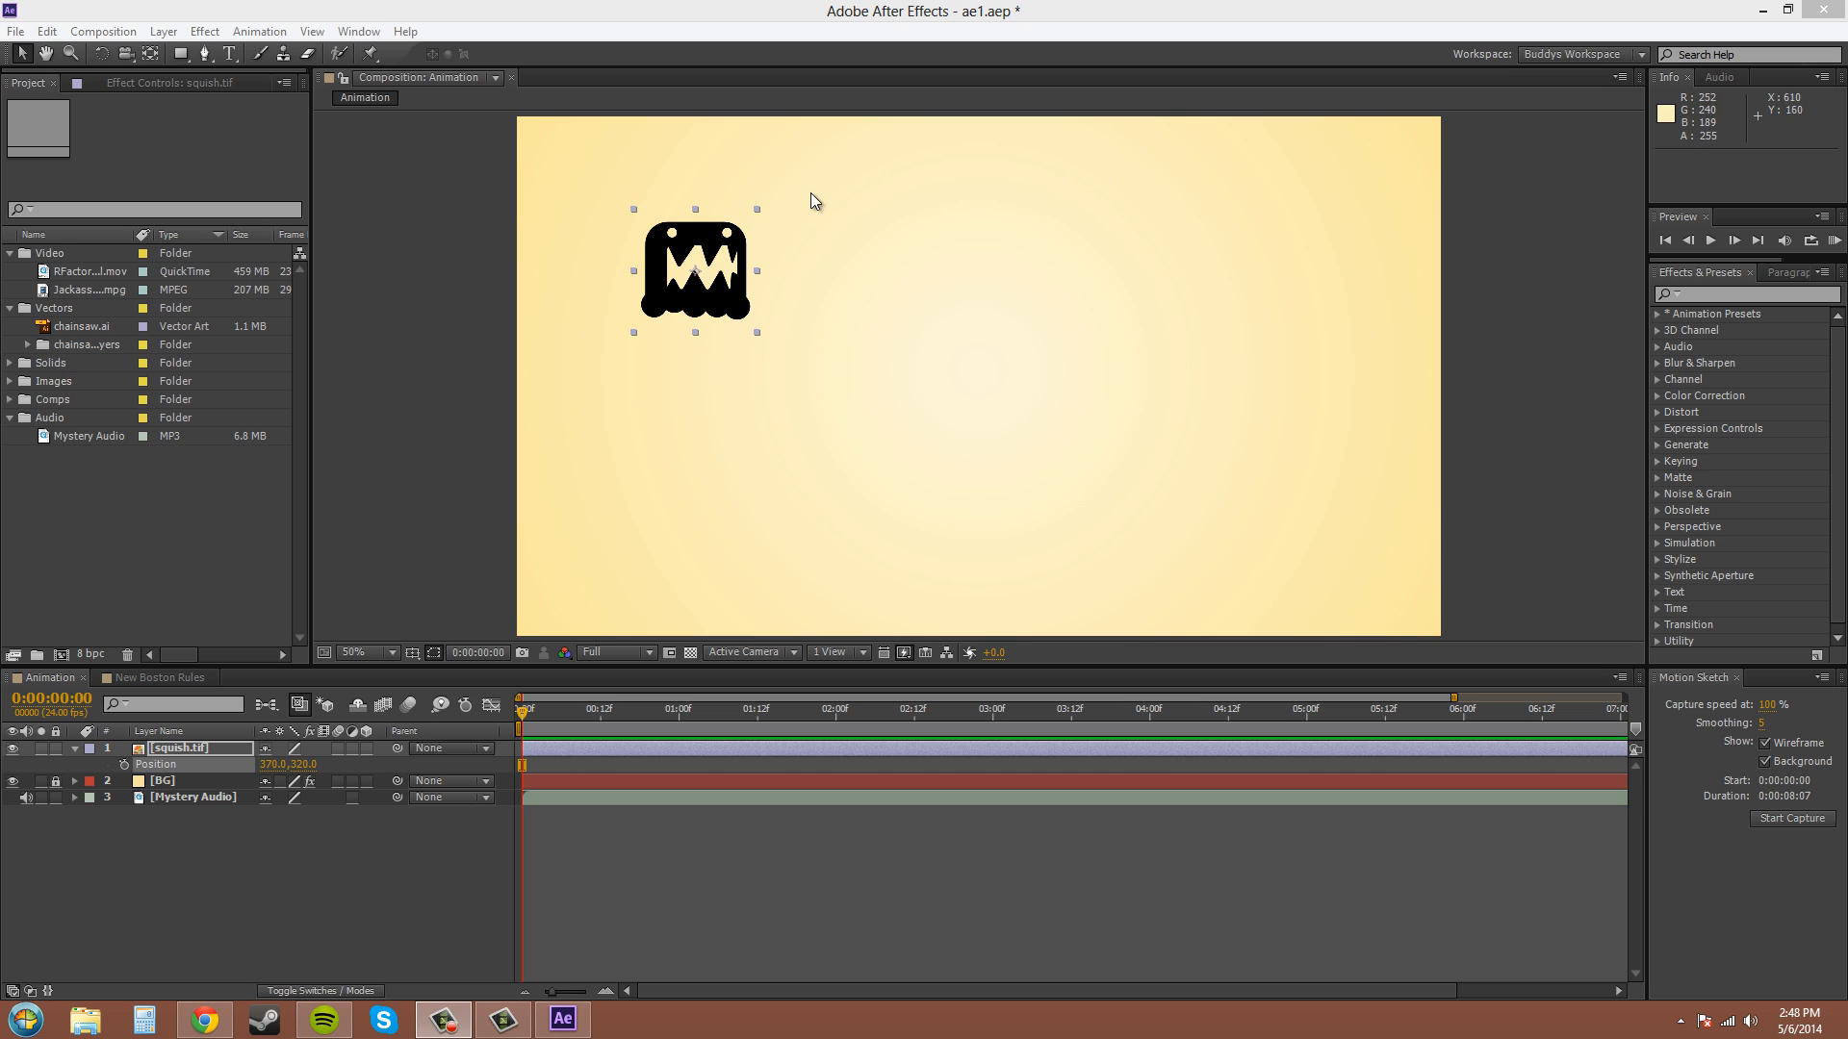
mouse_move(569, 697)
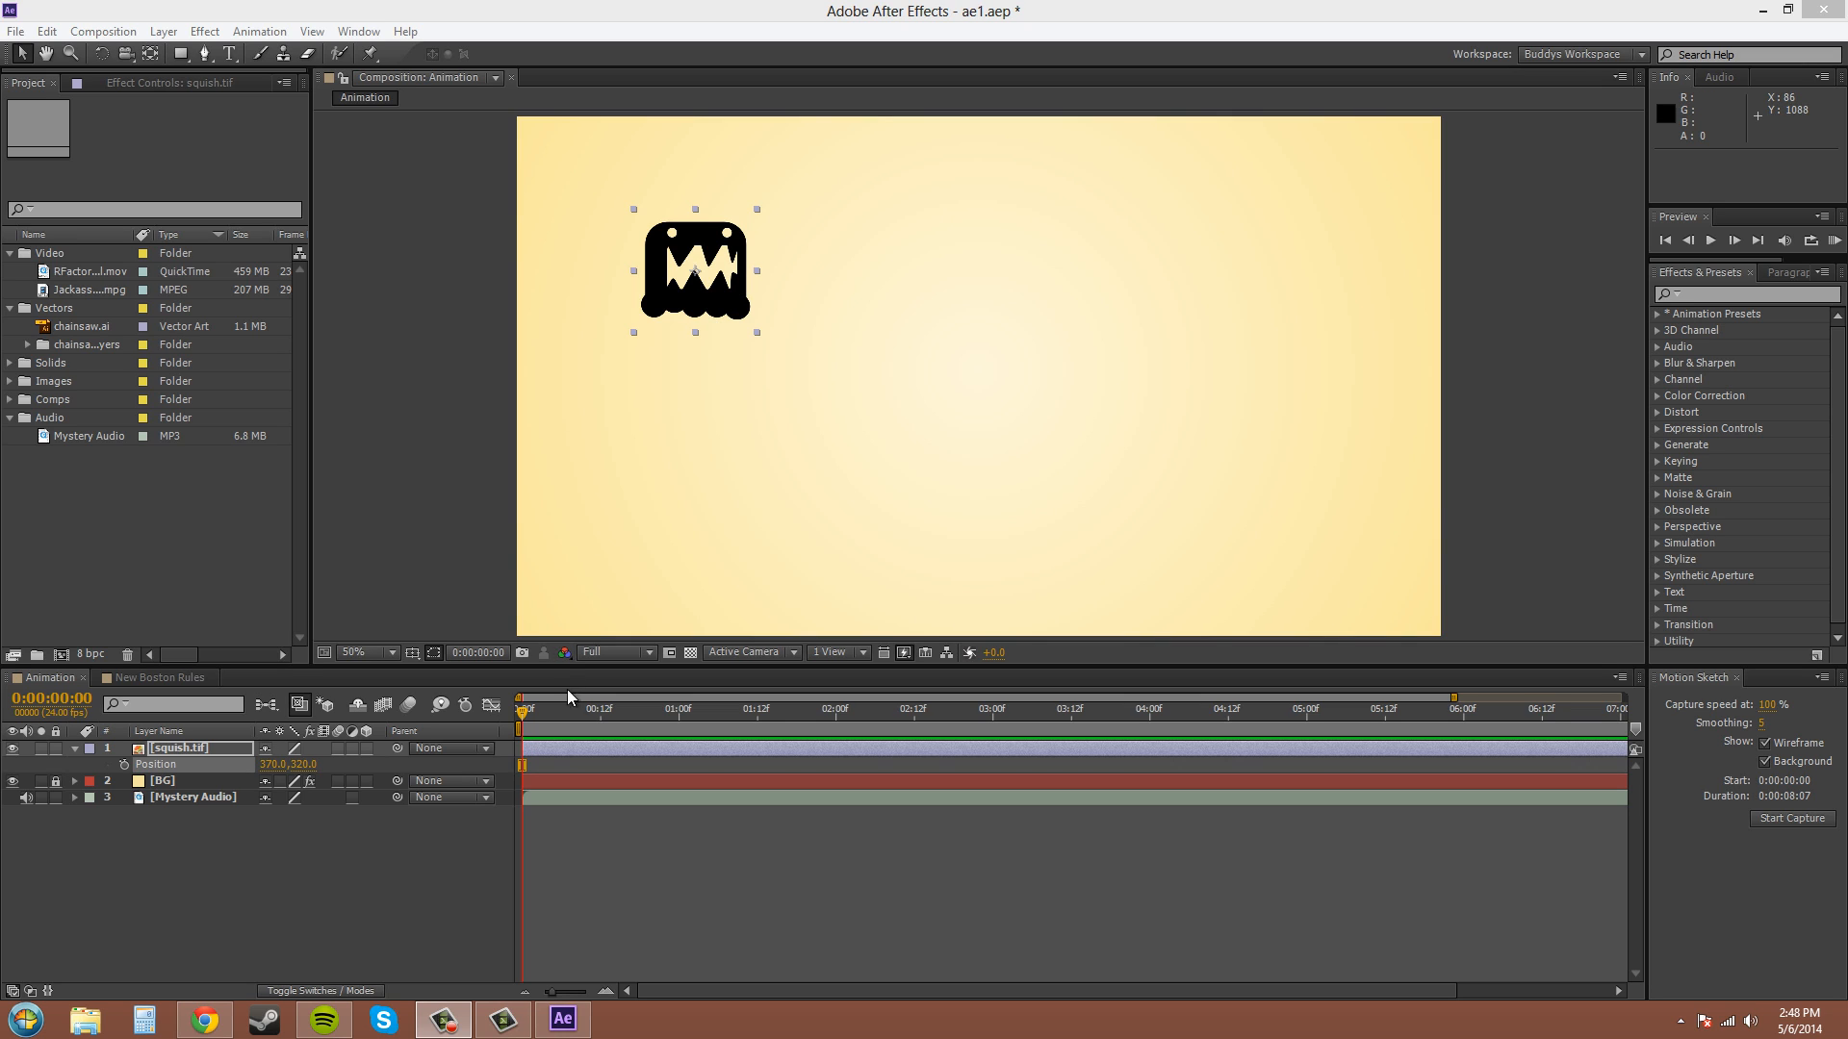
mouse_move(1773, 728)
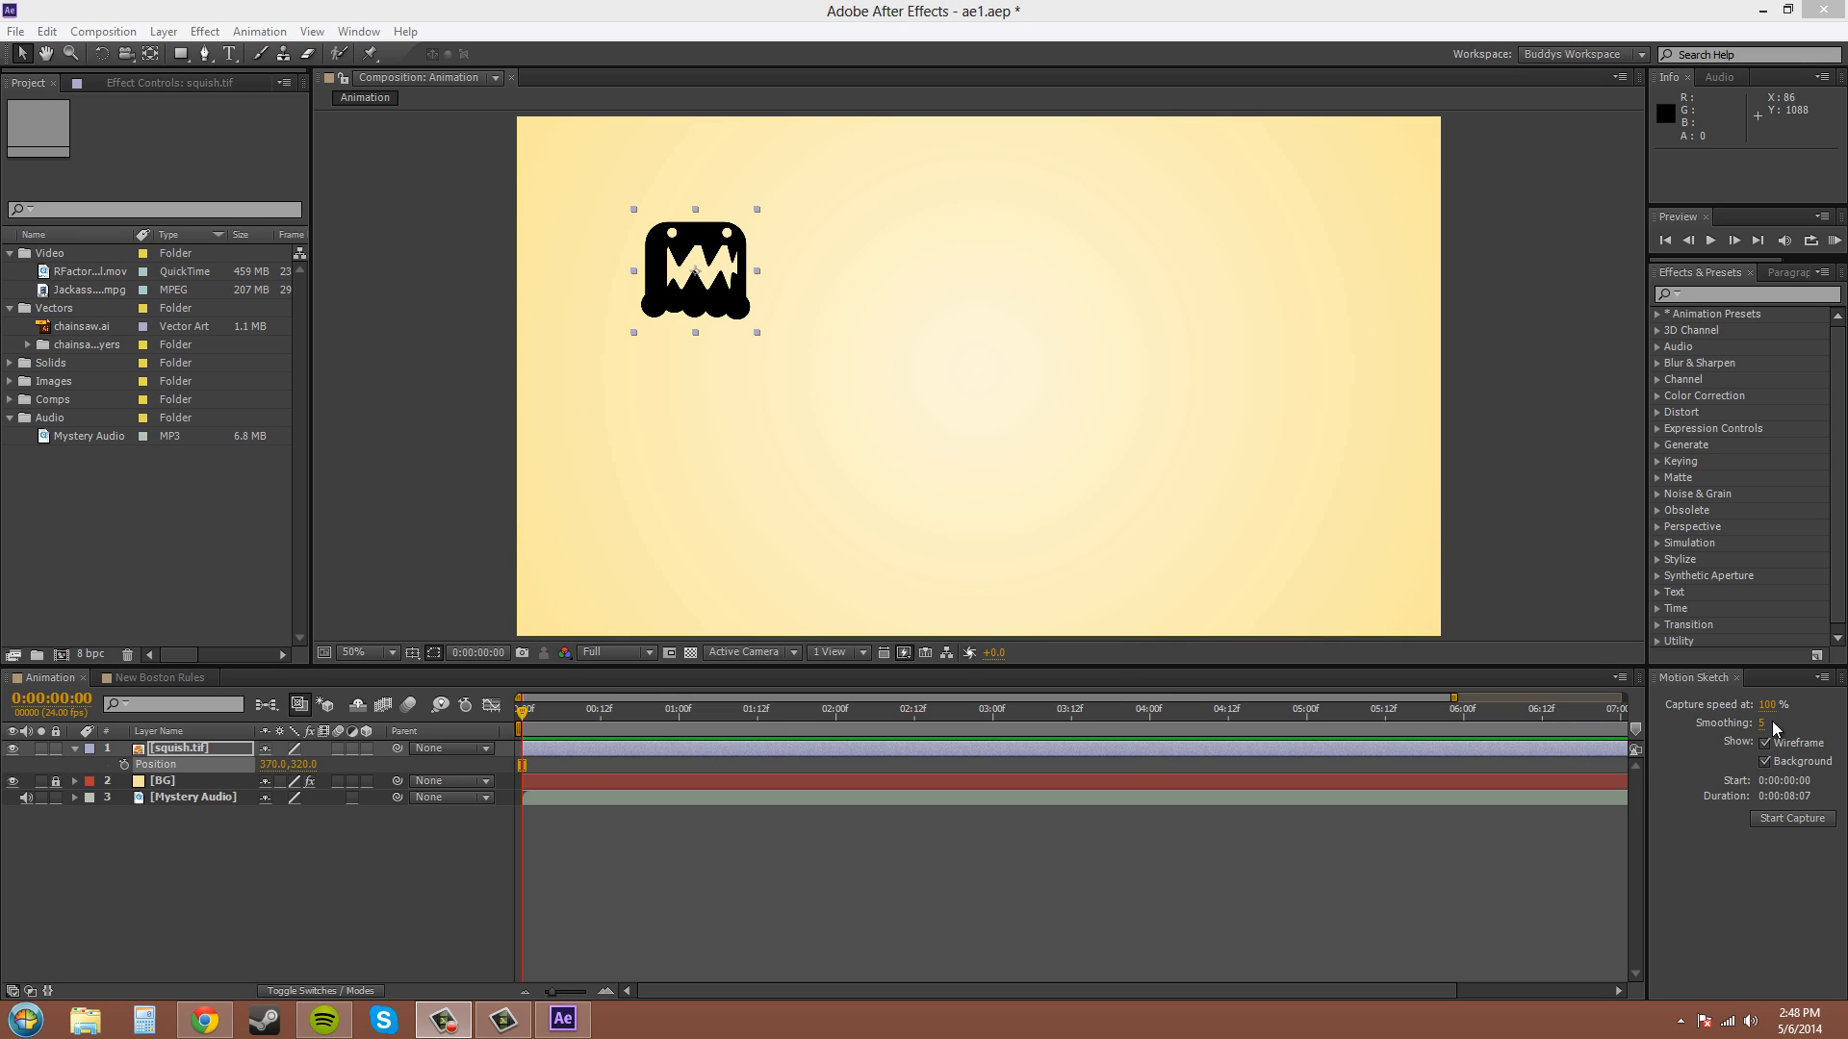